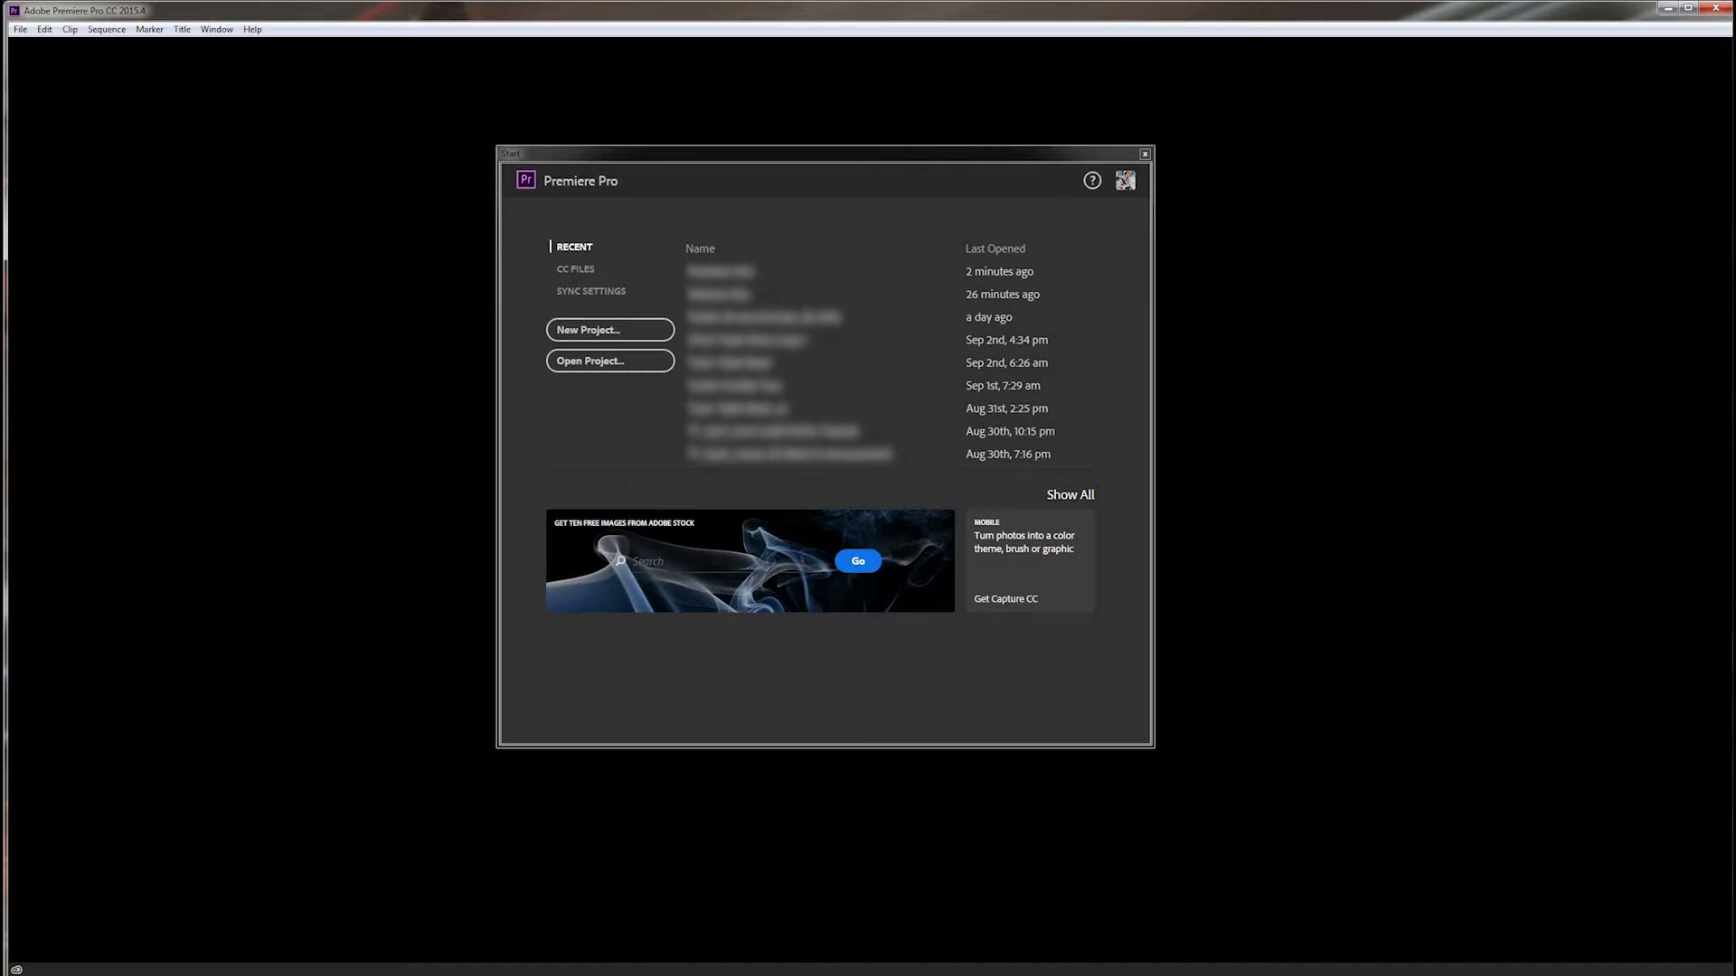
Step: Start a new project and name it 'Premiere 101'
click(609, 330)
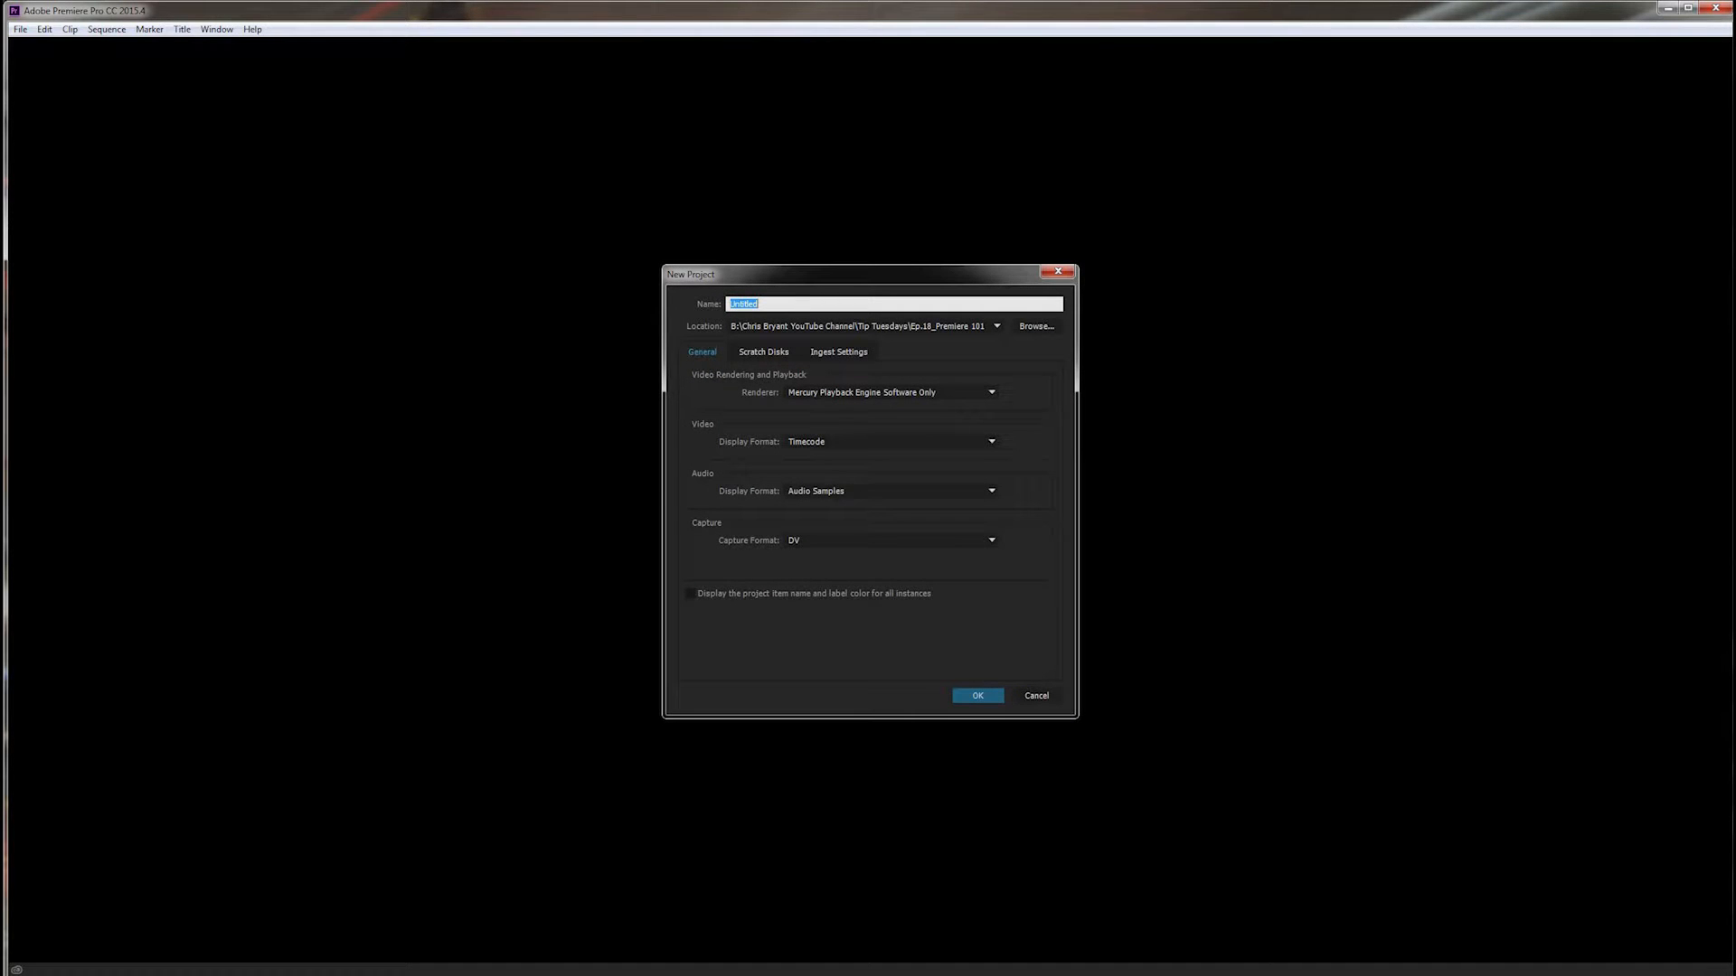
text(Premiere 101)
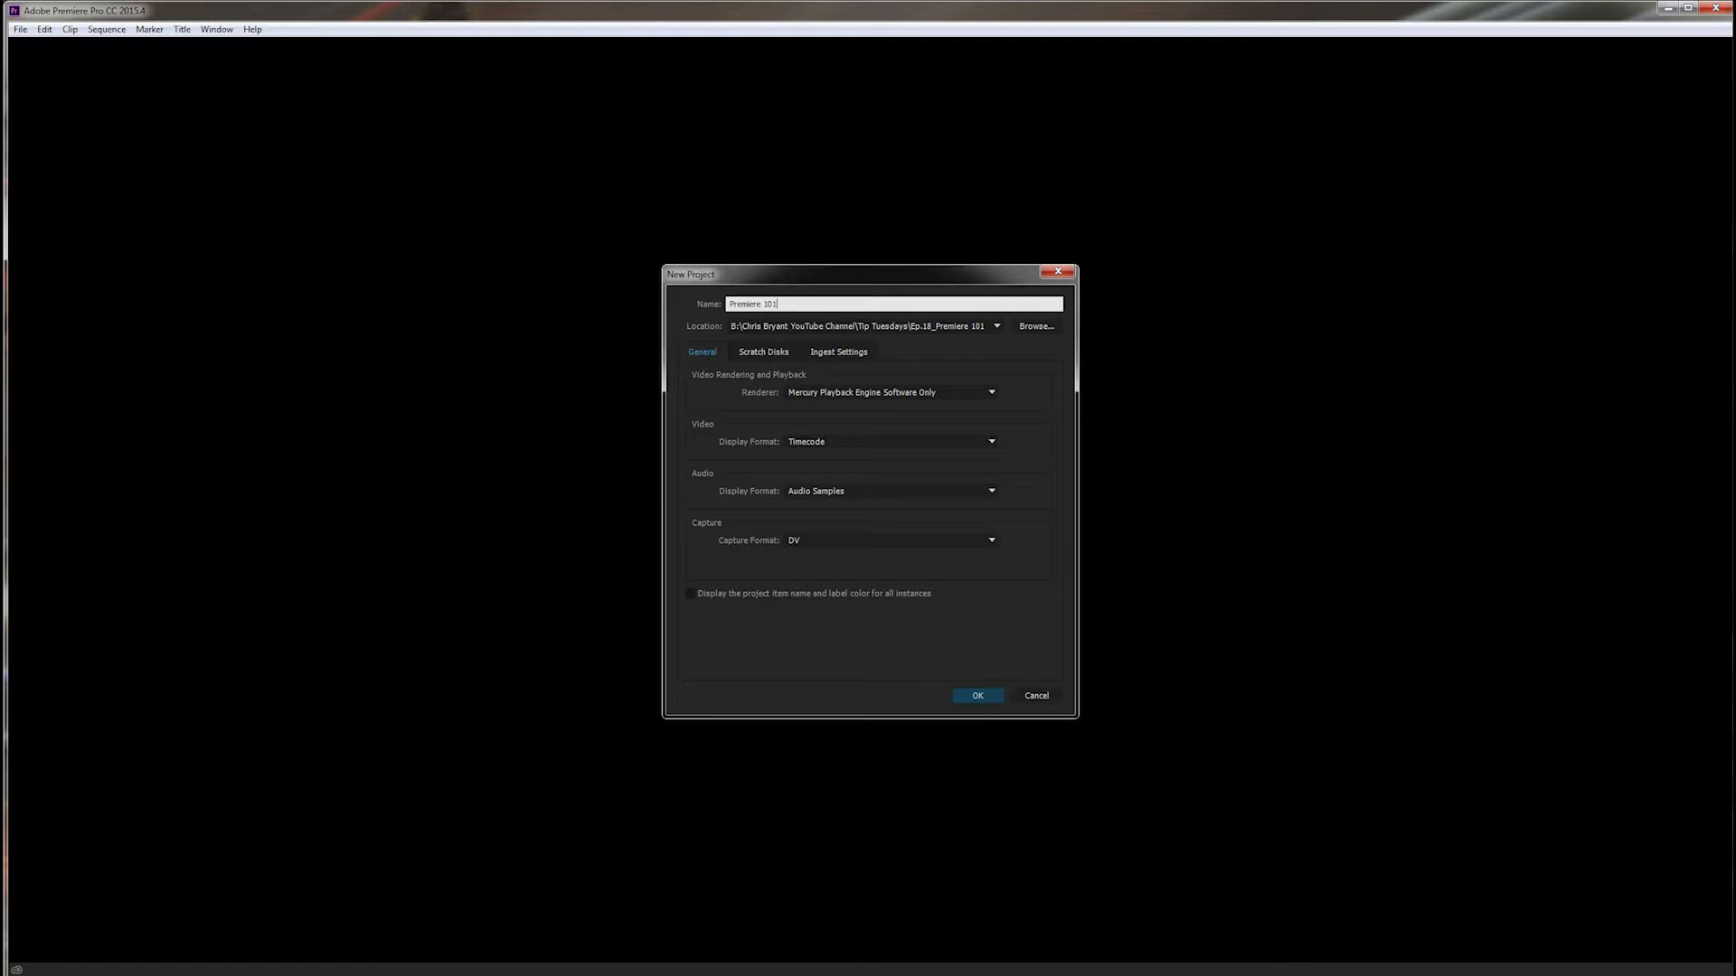
click(976, 695)
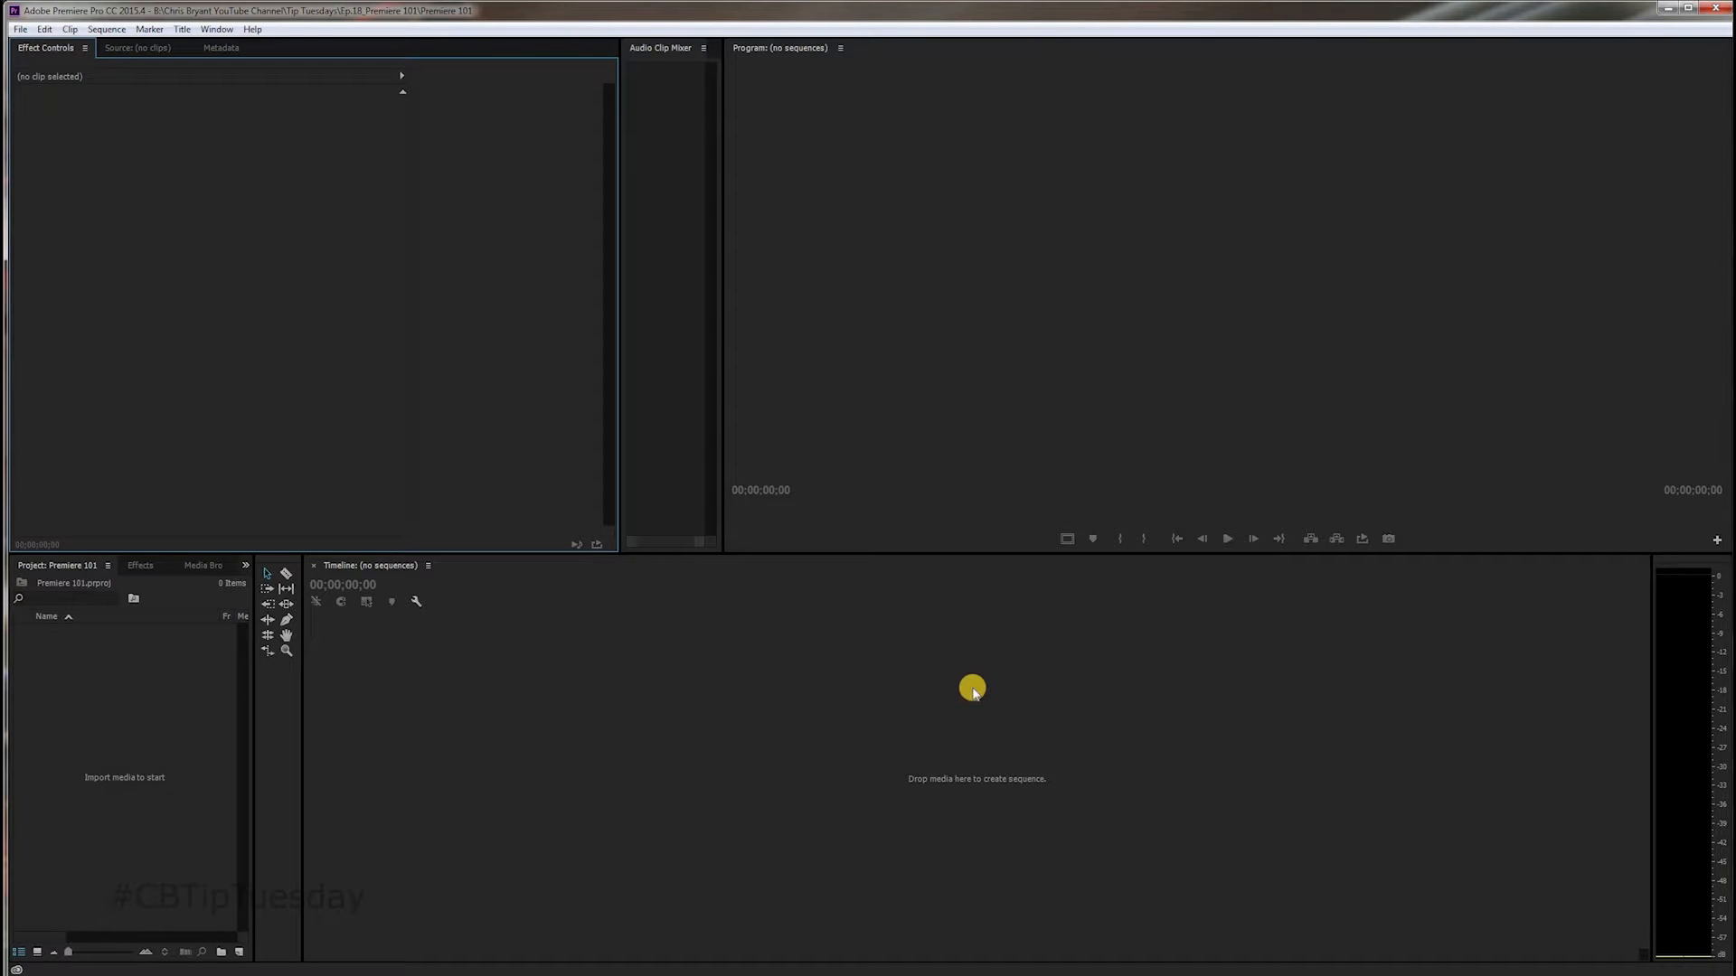
mouse_move(97, 211)
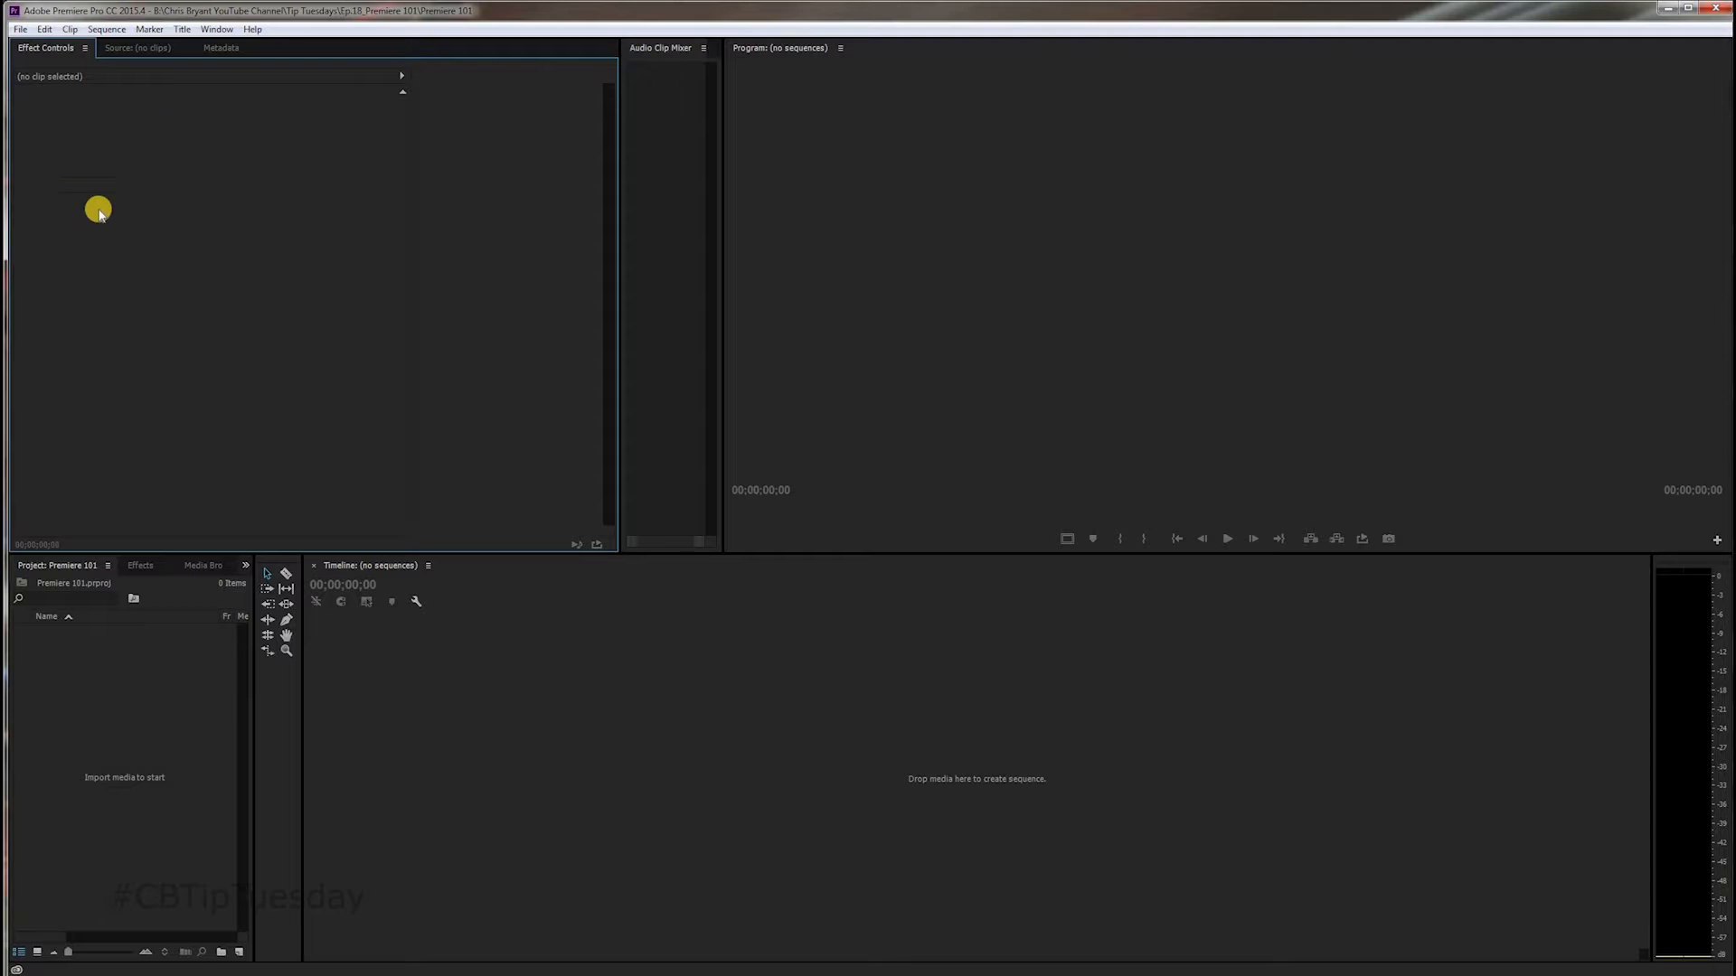
mouse_move(356, 146)
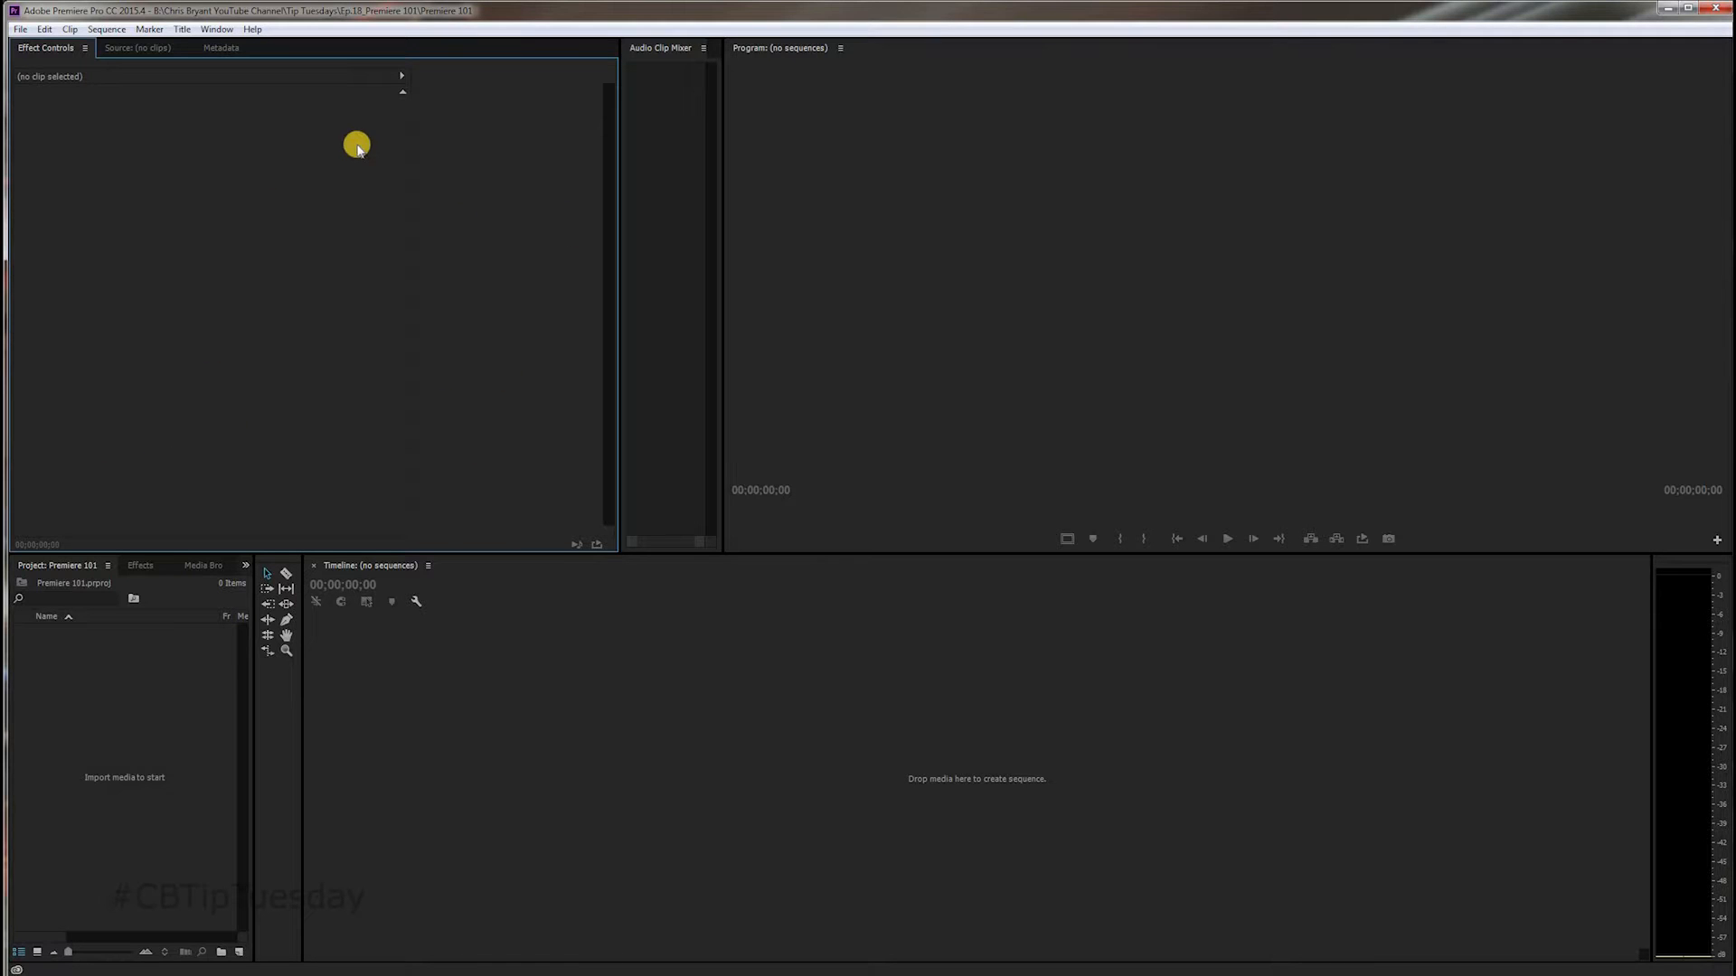
mouse_move(356, 179)
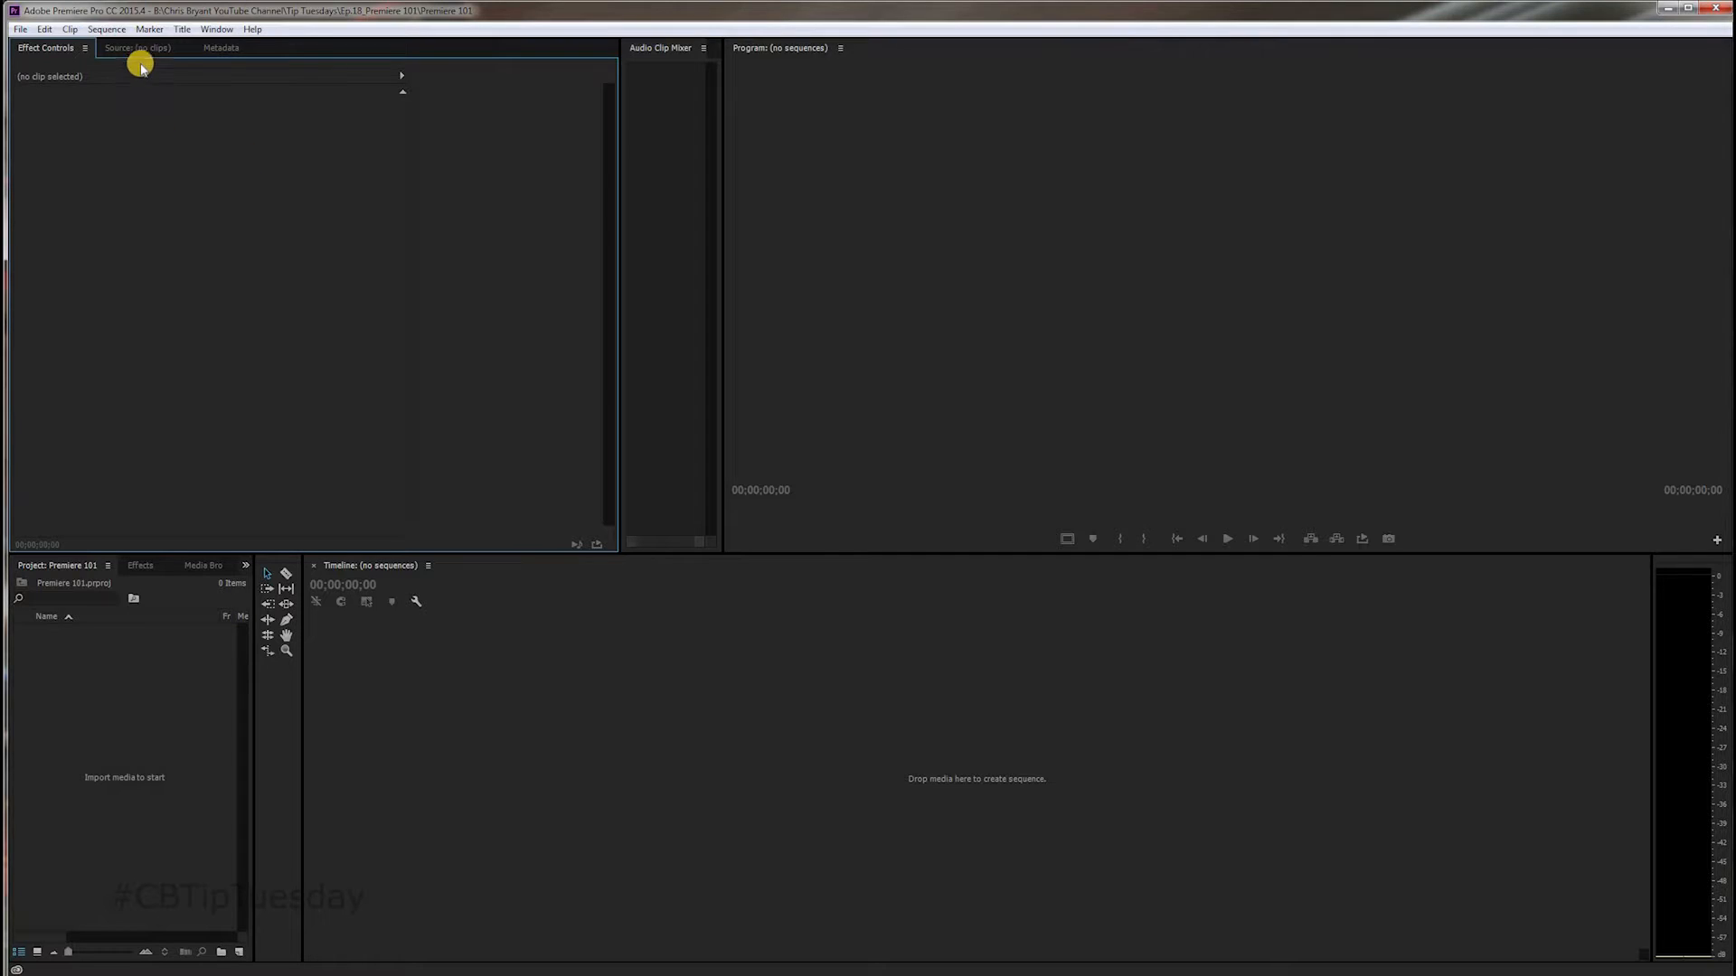
Step: Show the empty Source monitor, then look at the Metadata panel
click(136, 48)
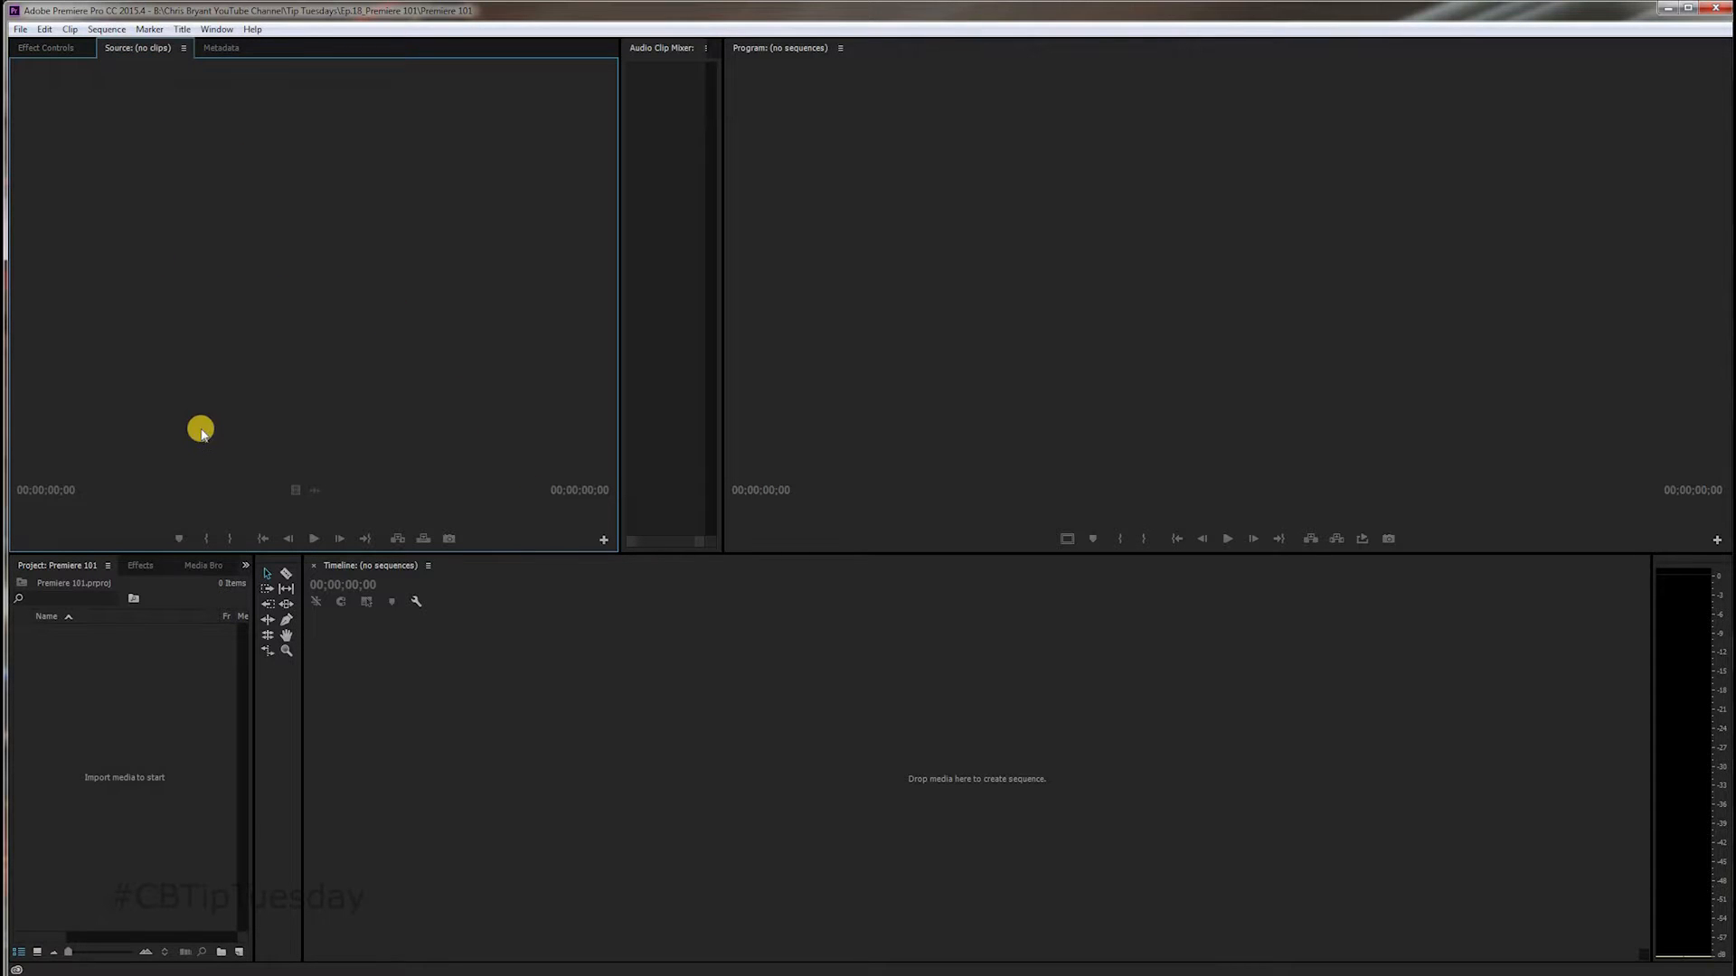
mouse_move(280, 181)
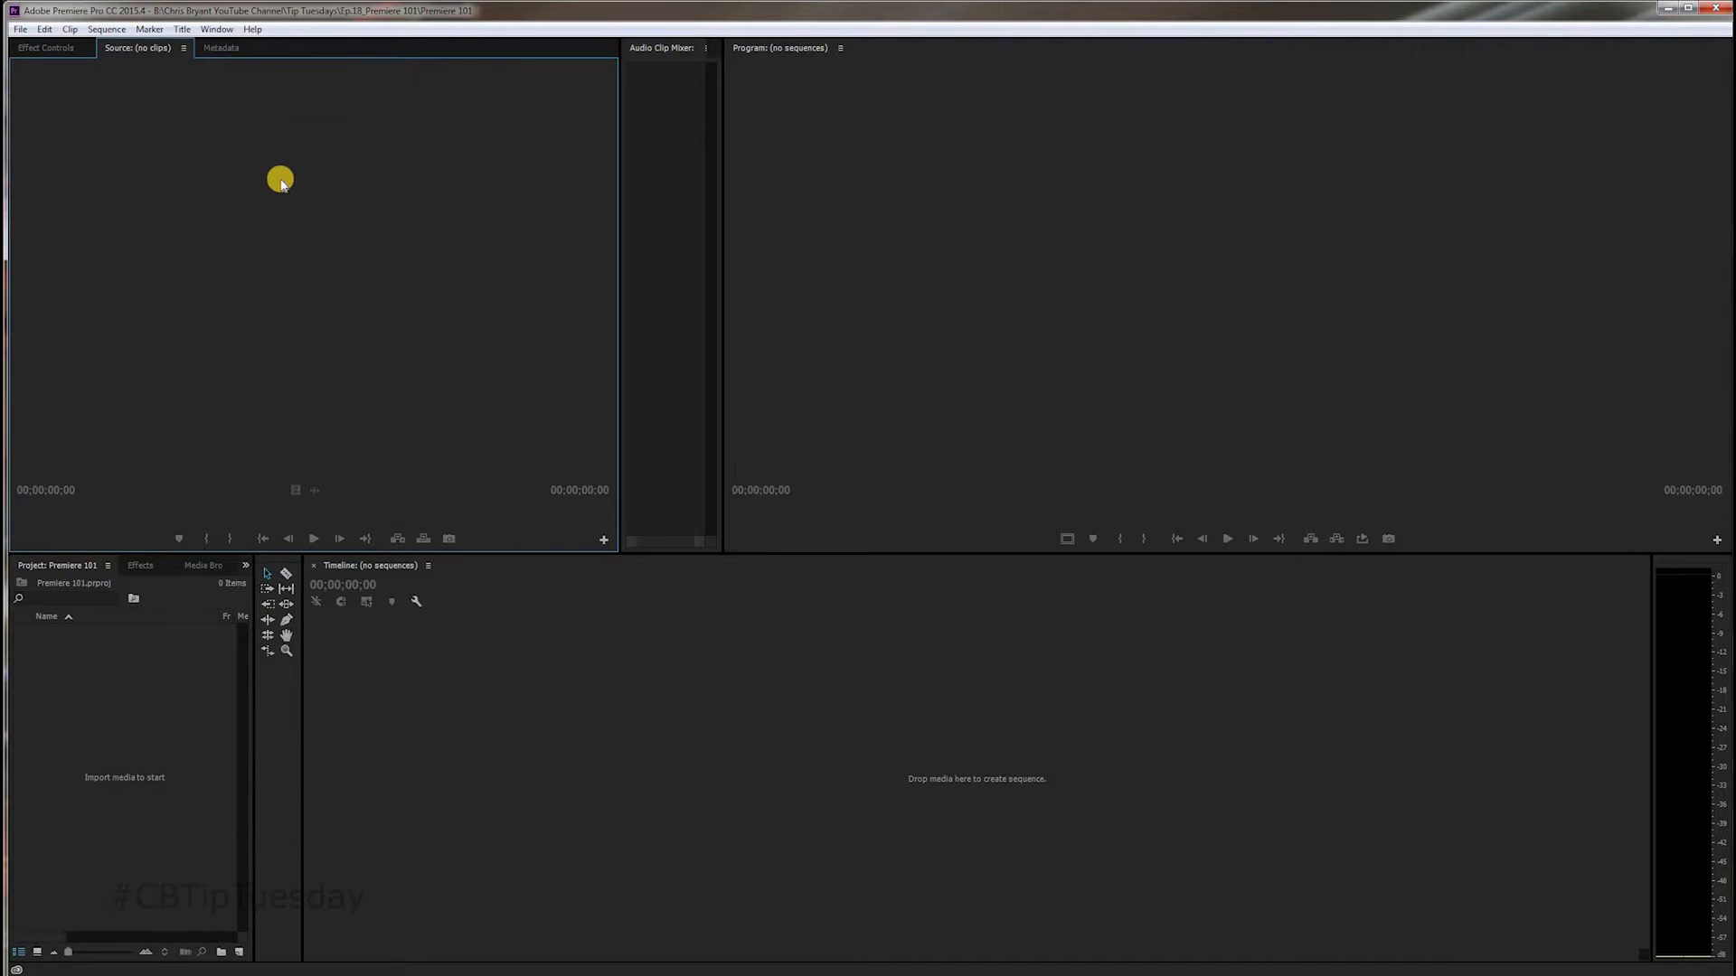
click(221, 48)
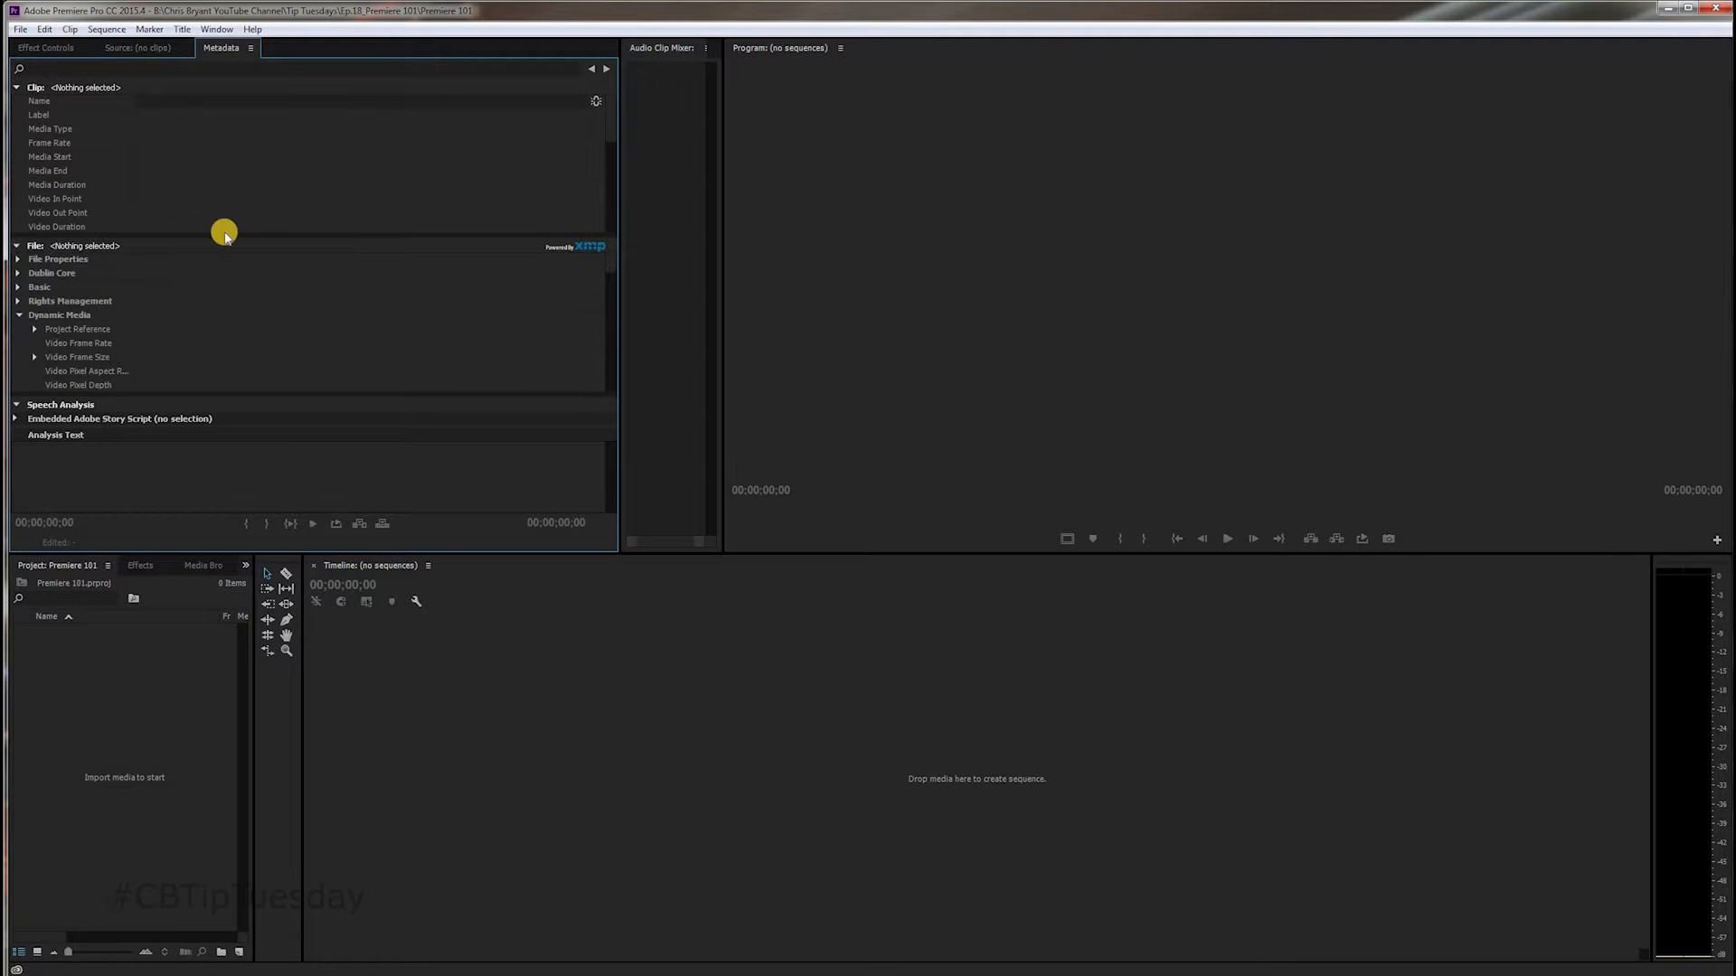
mouse_move(46, 88)
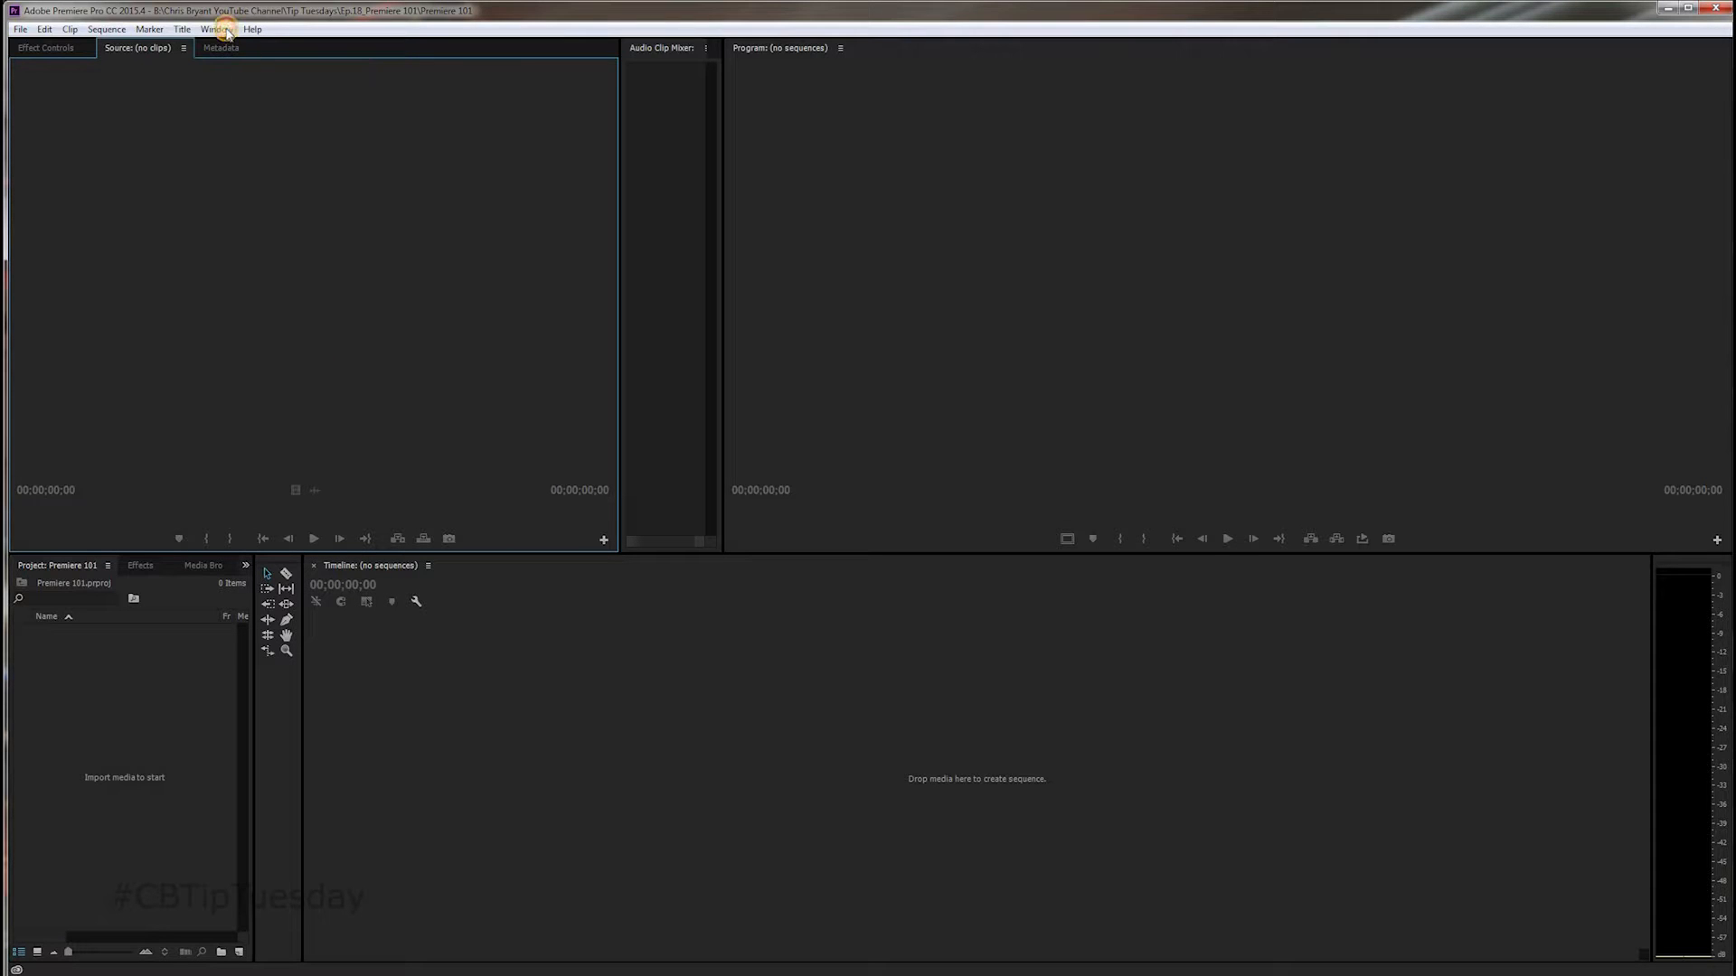
click(216, 29)
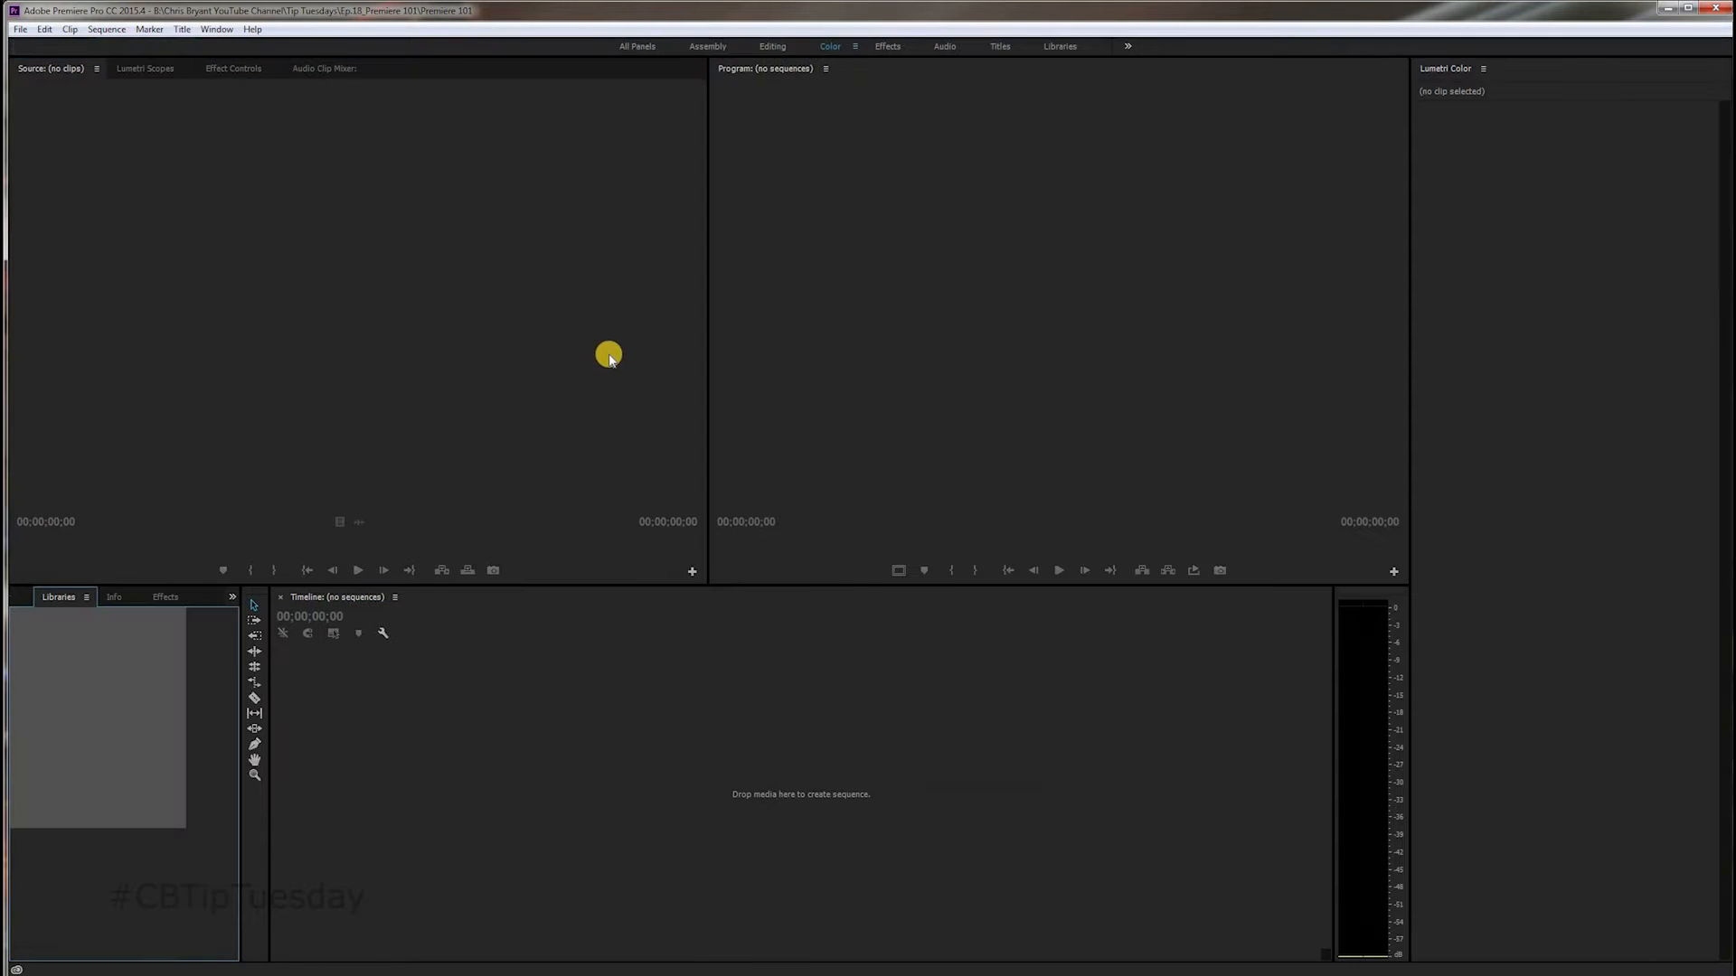
click(57, 596)
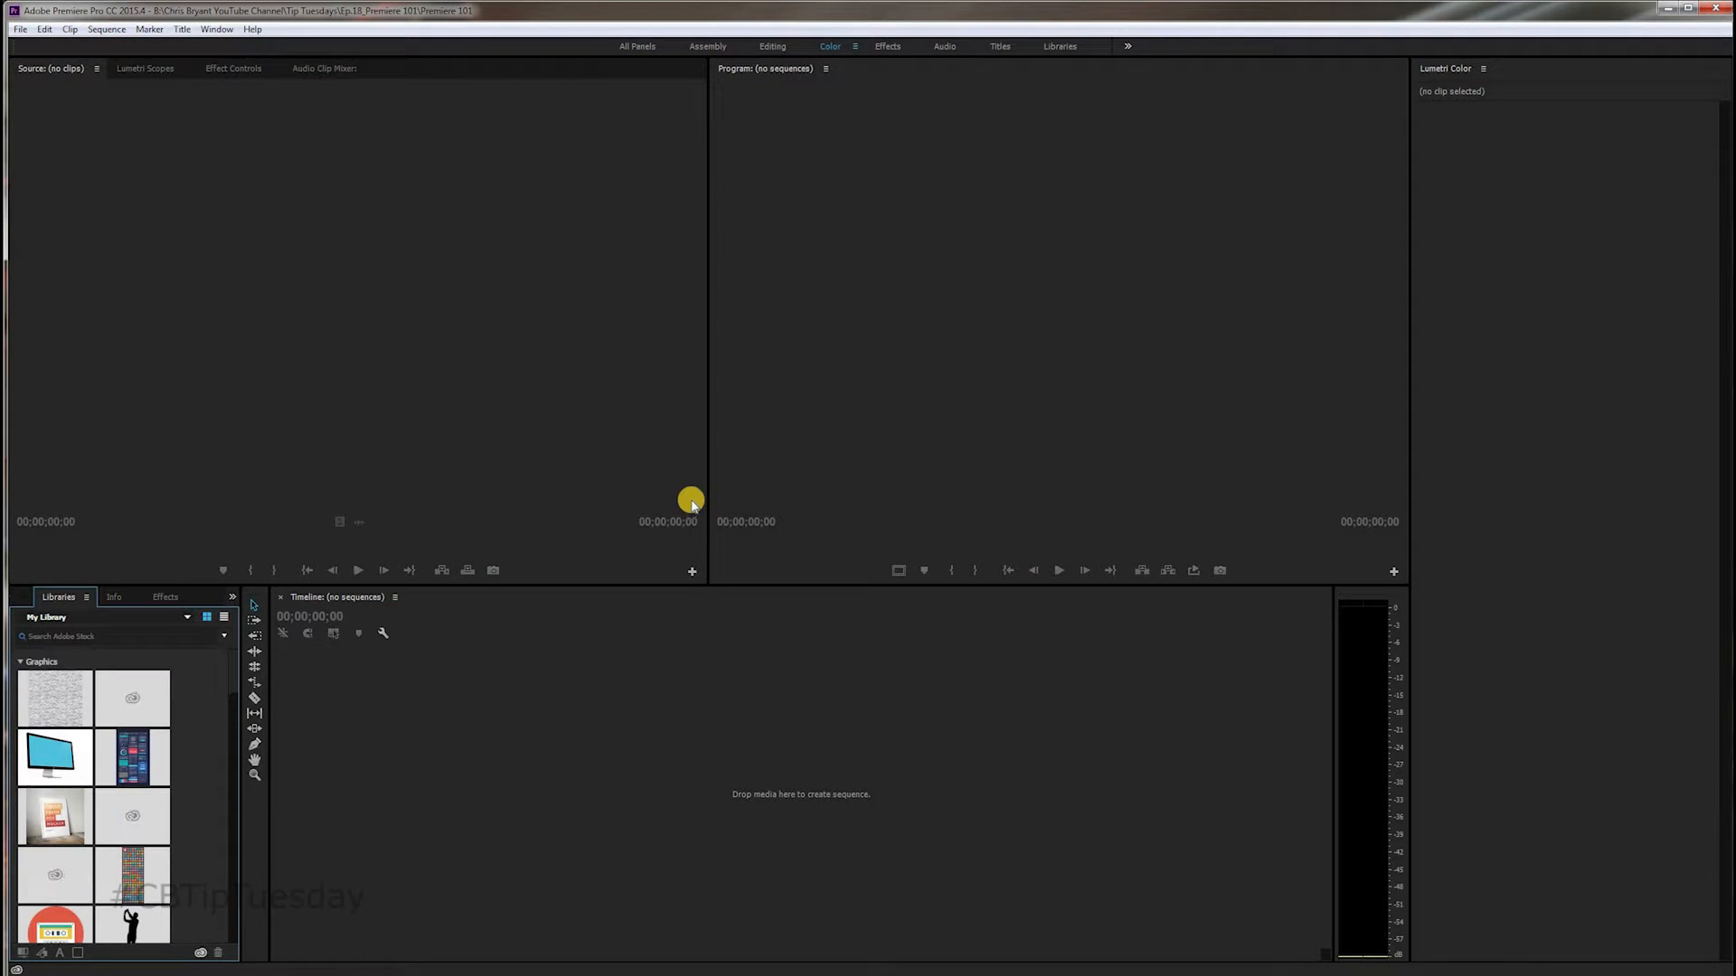
click(216, 29)
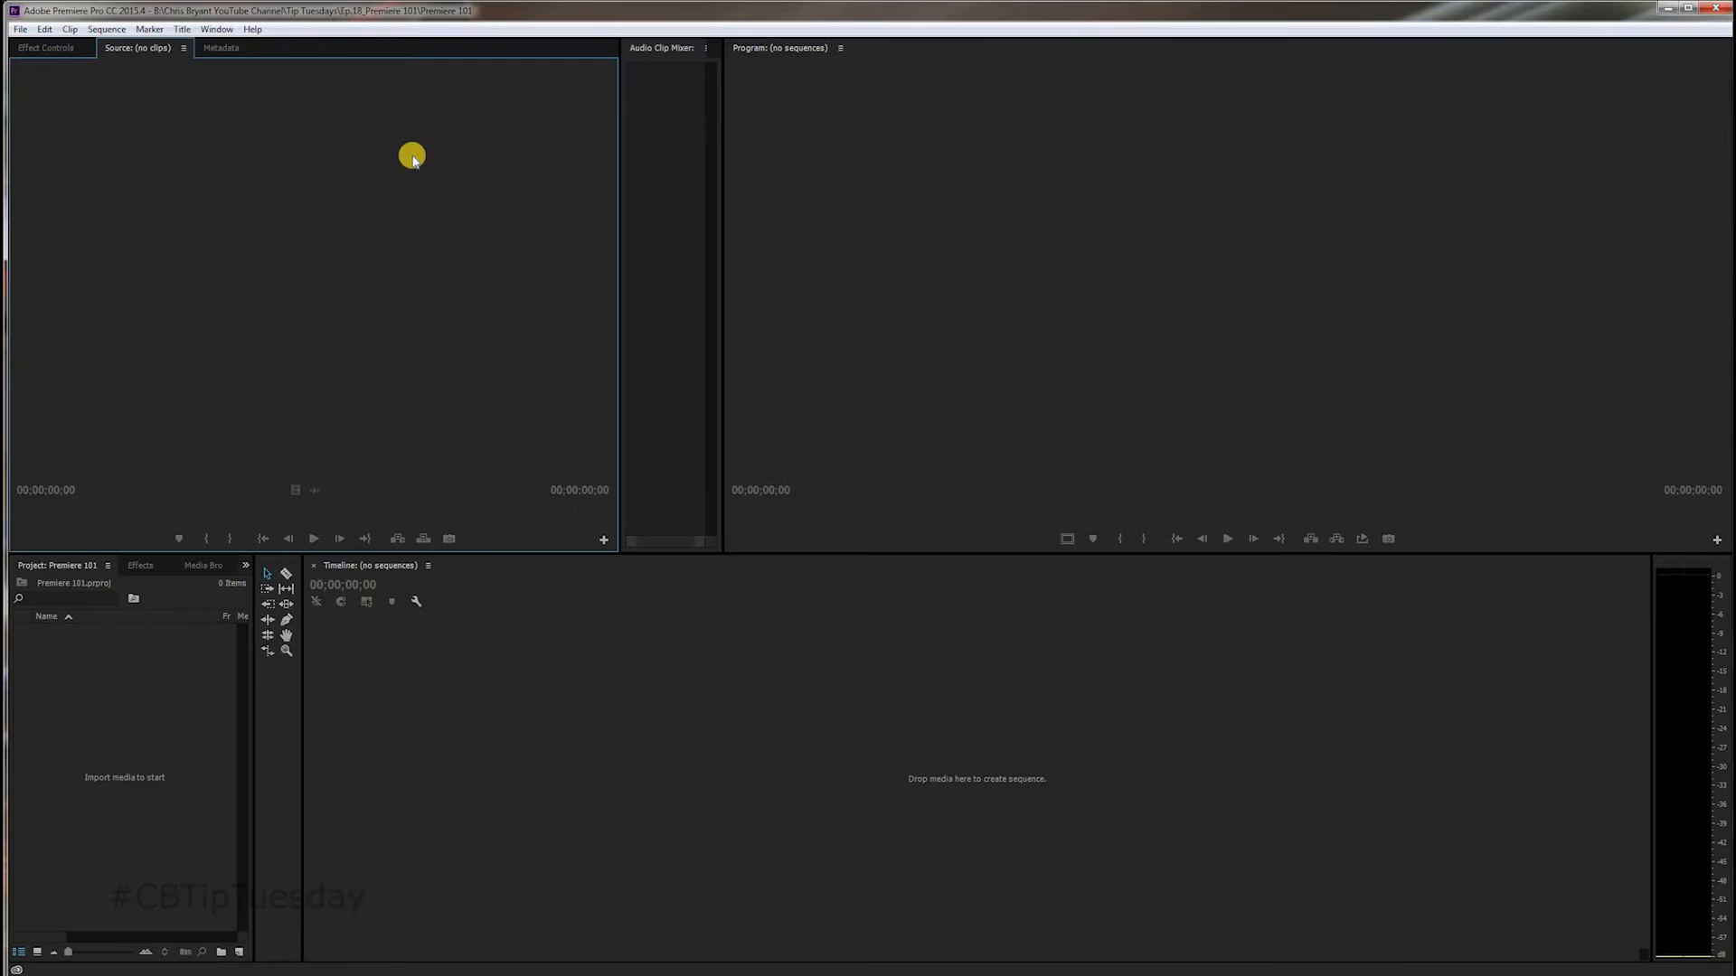
mouse_move(629, 359)
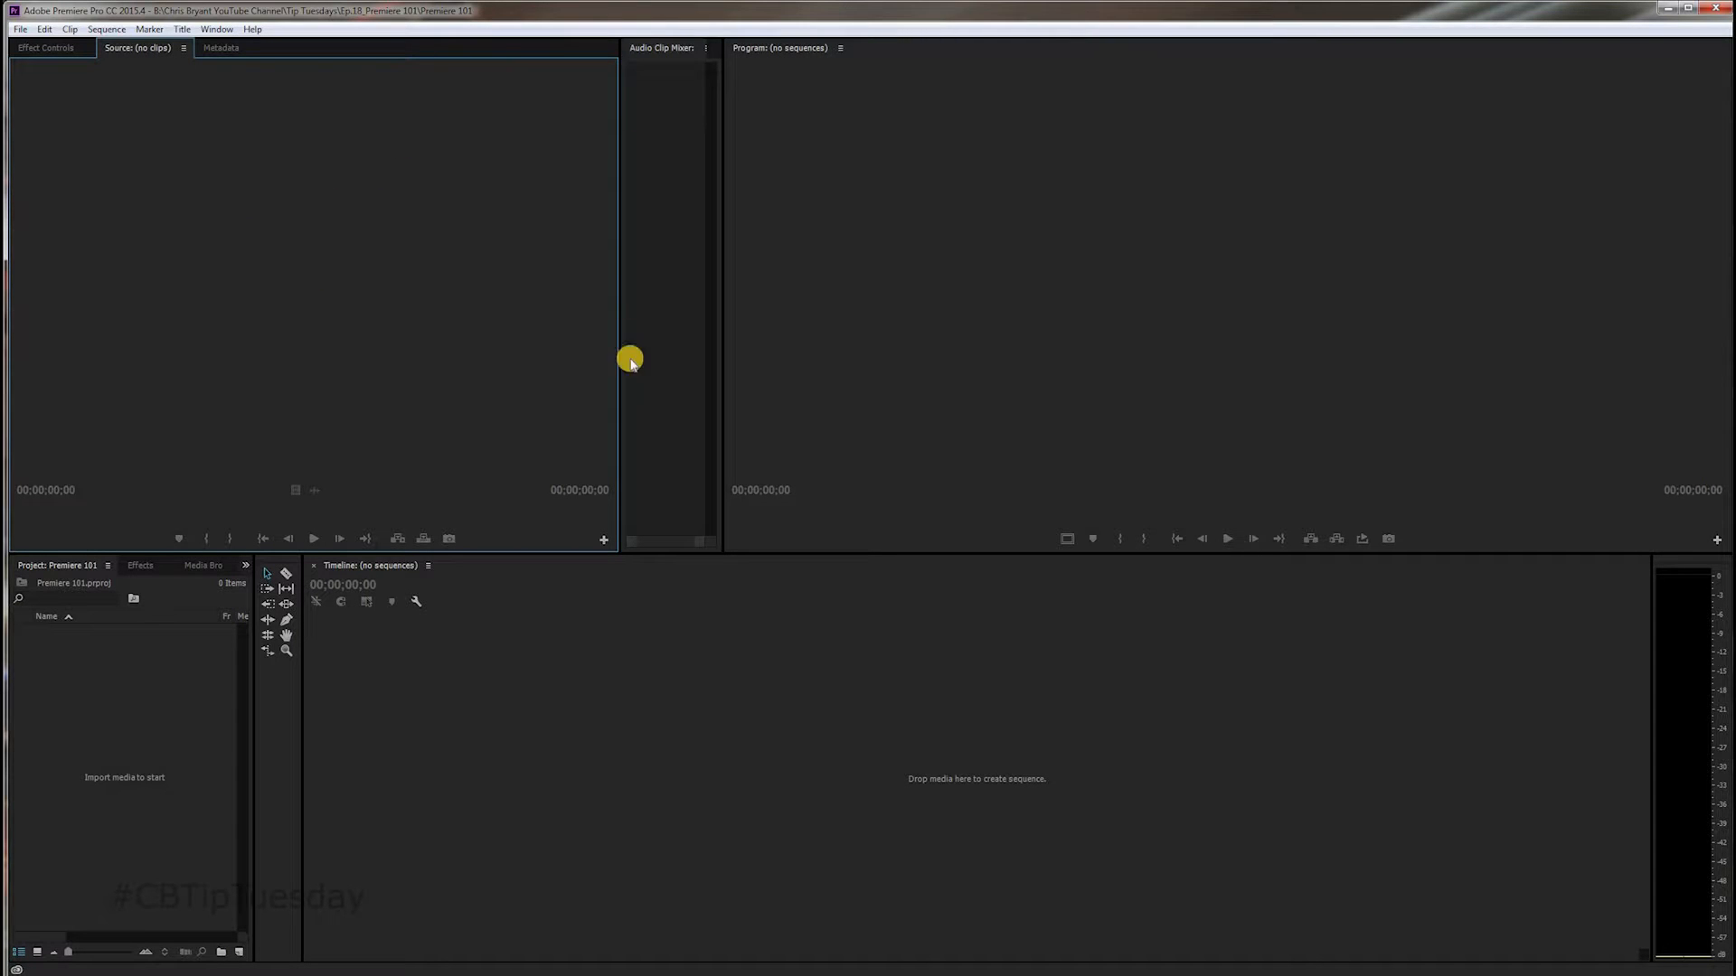
mouse_move(680, 340)
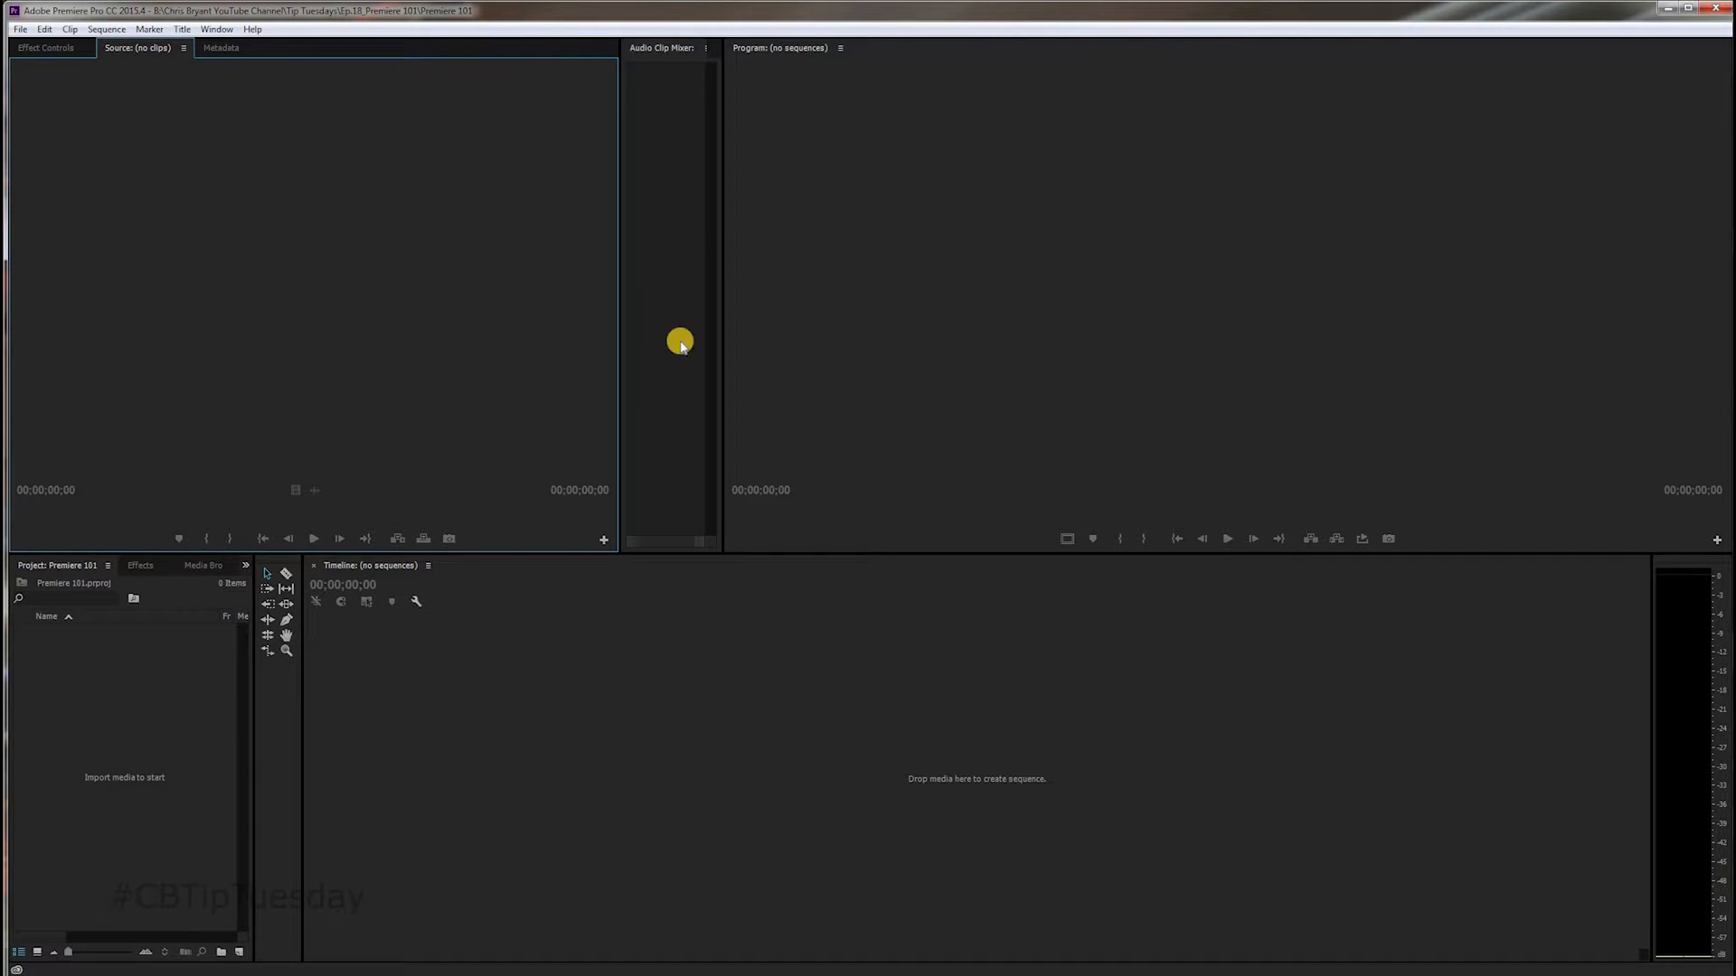
mouse_move(674, 413)
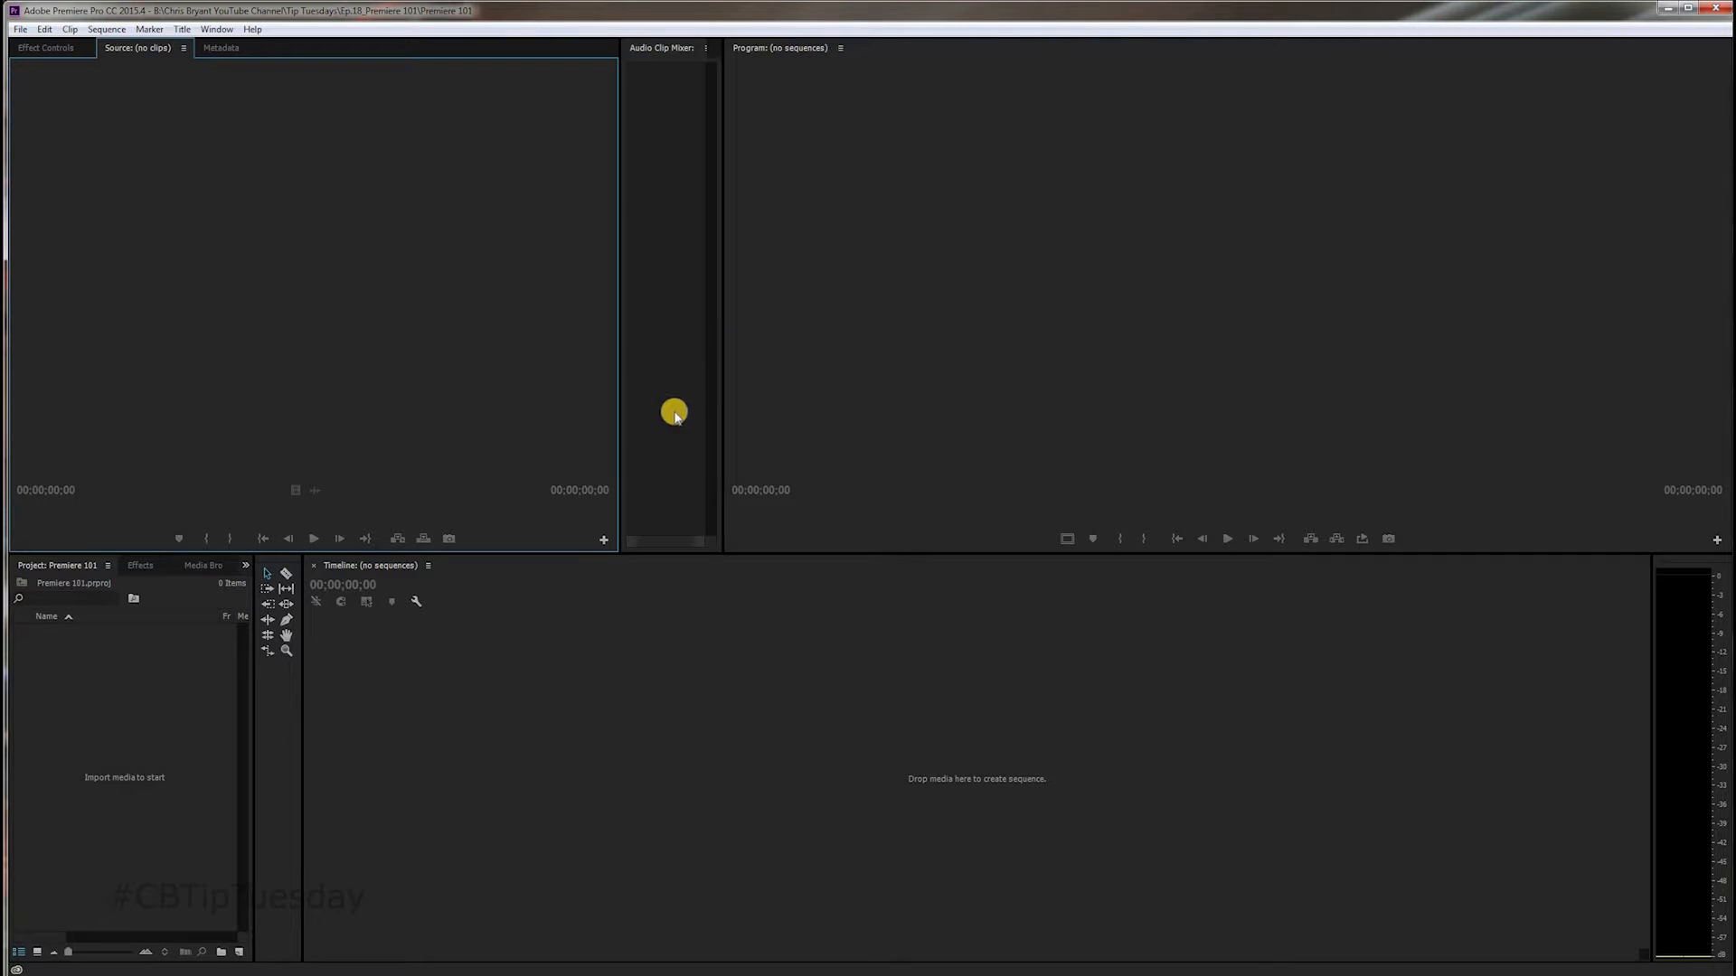
mouse_move(671, 182)
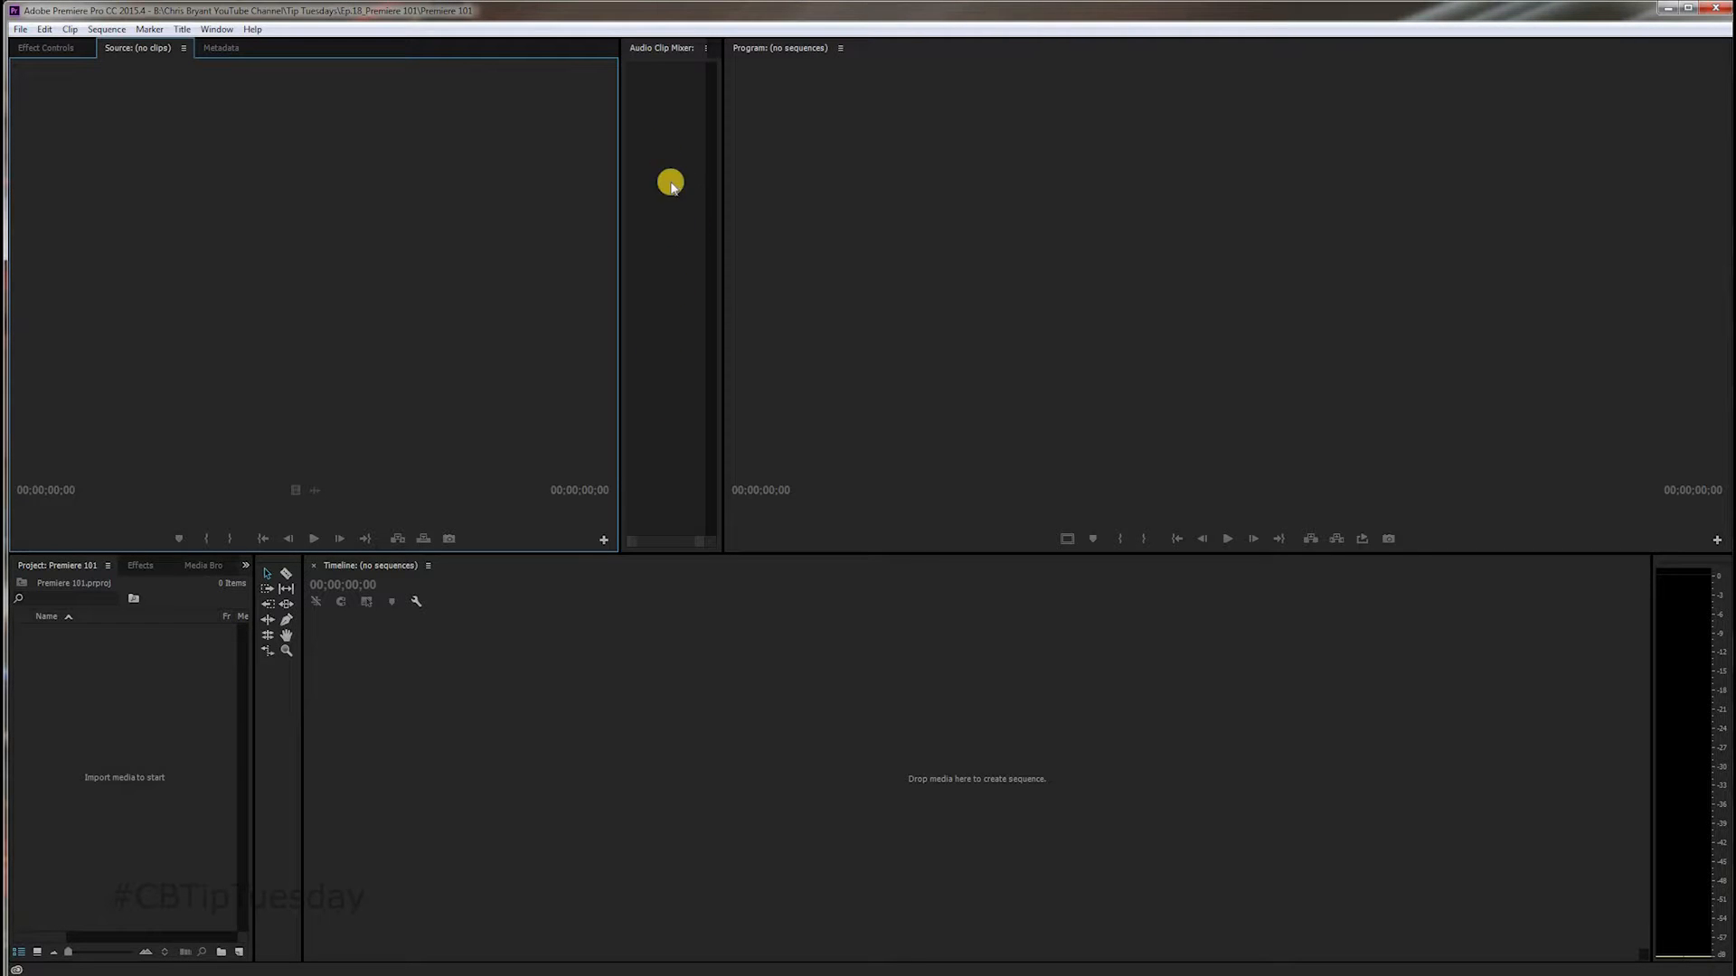
mouse_move(758, 394)
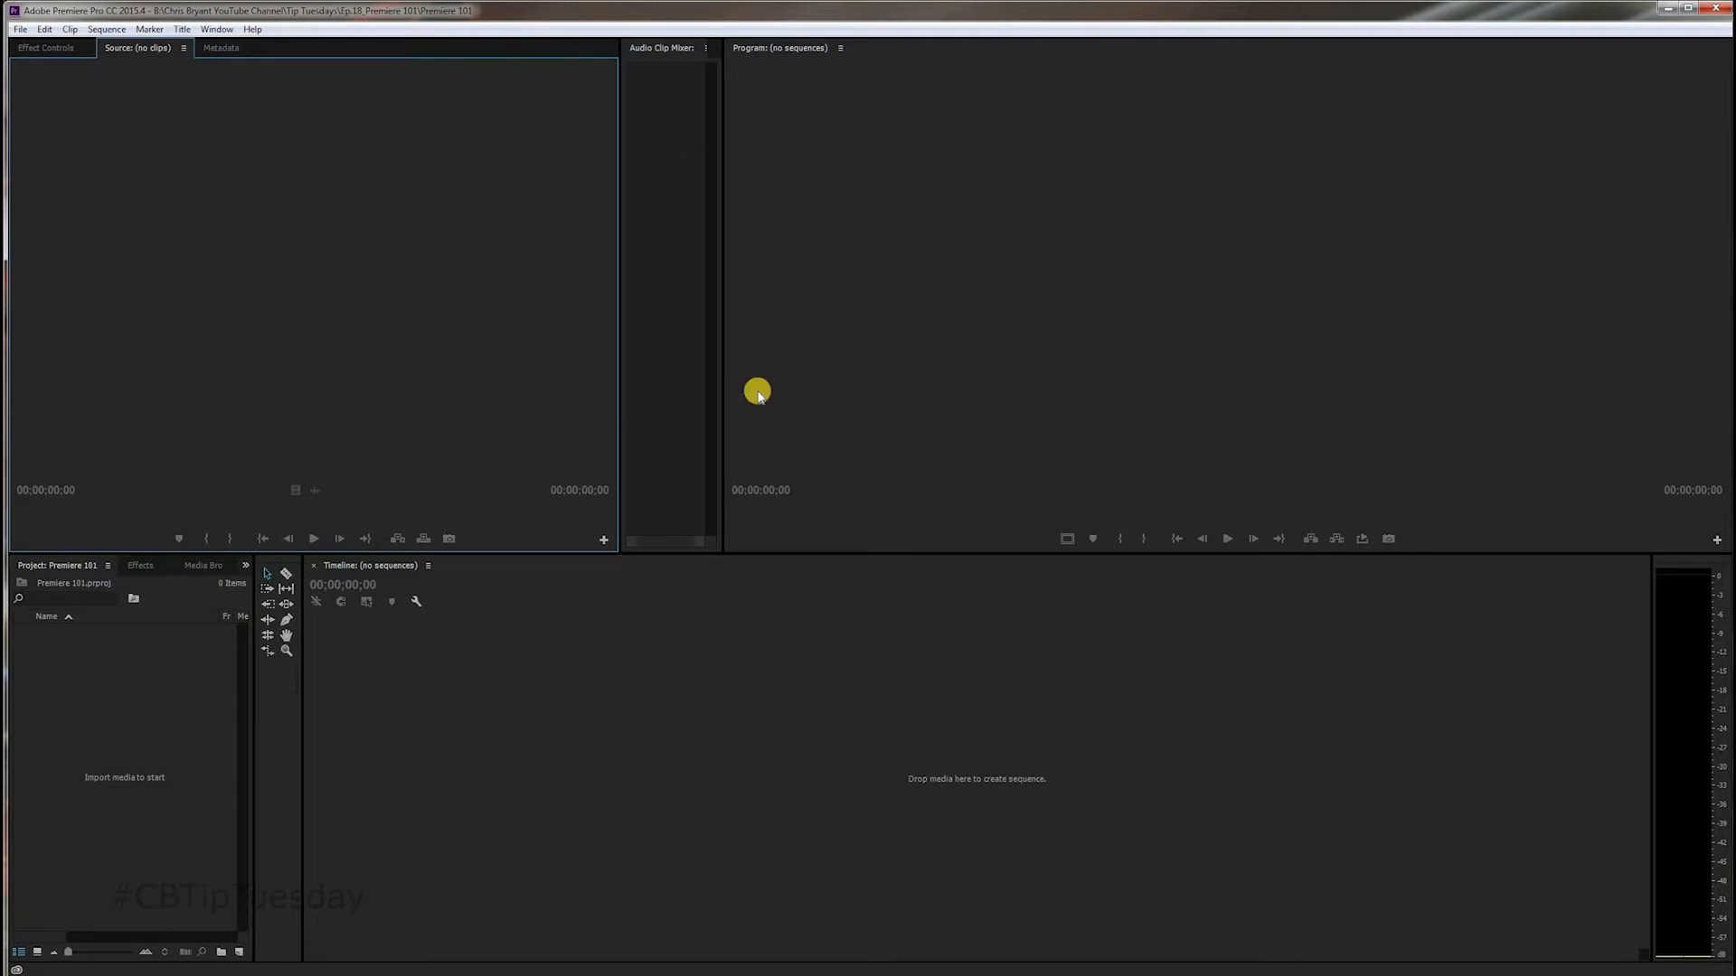
mouse_move(840, 207)
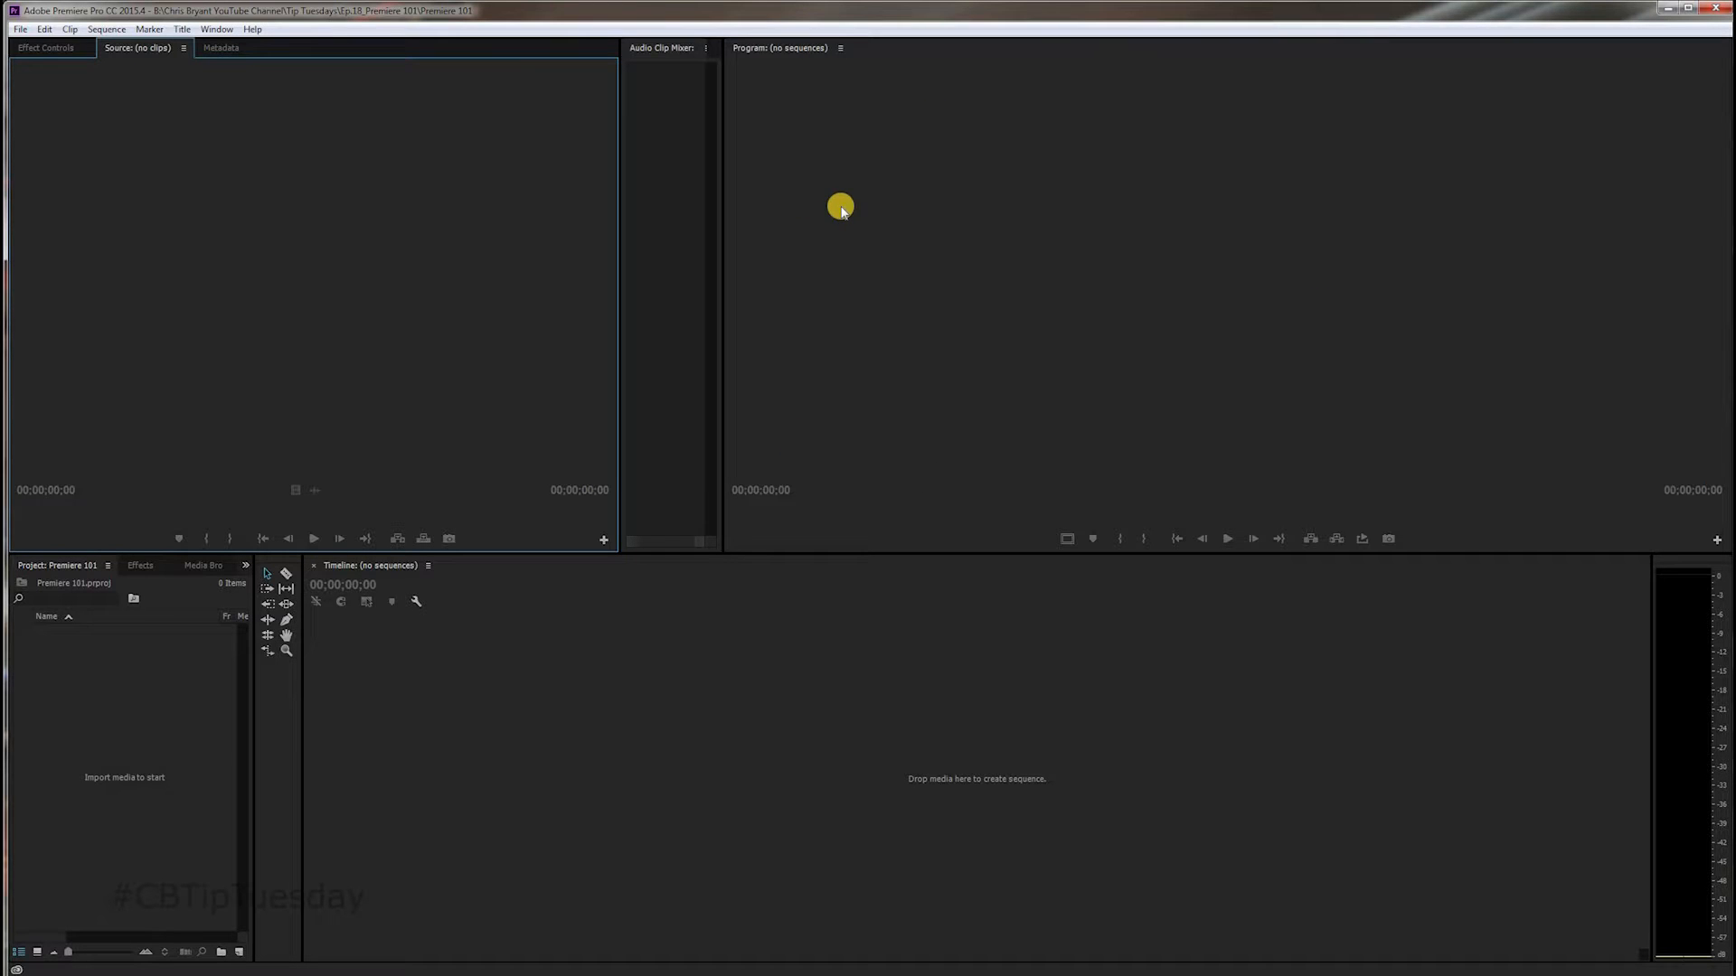
mouse_move(775, 489)
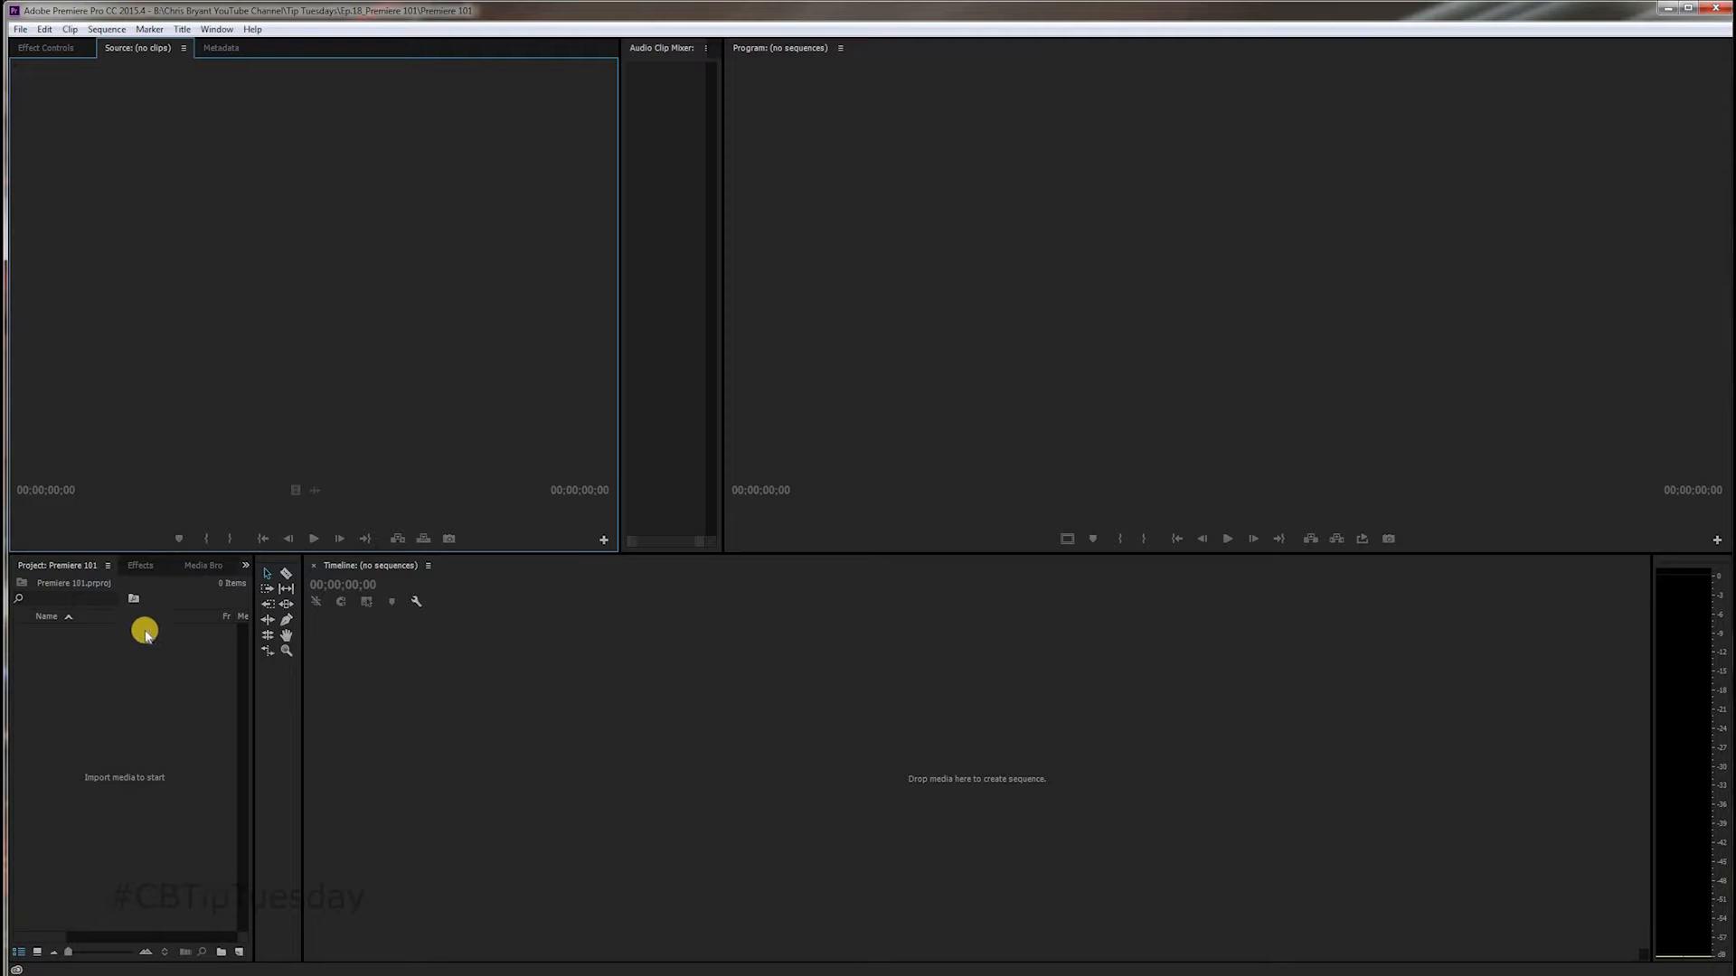
mouse_move(149, 680)
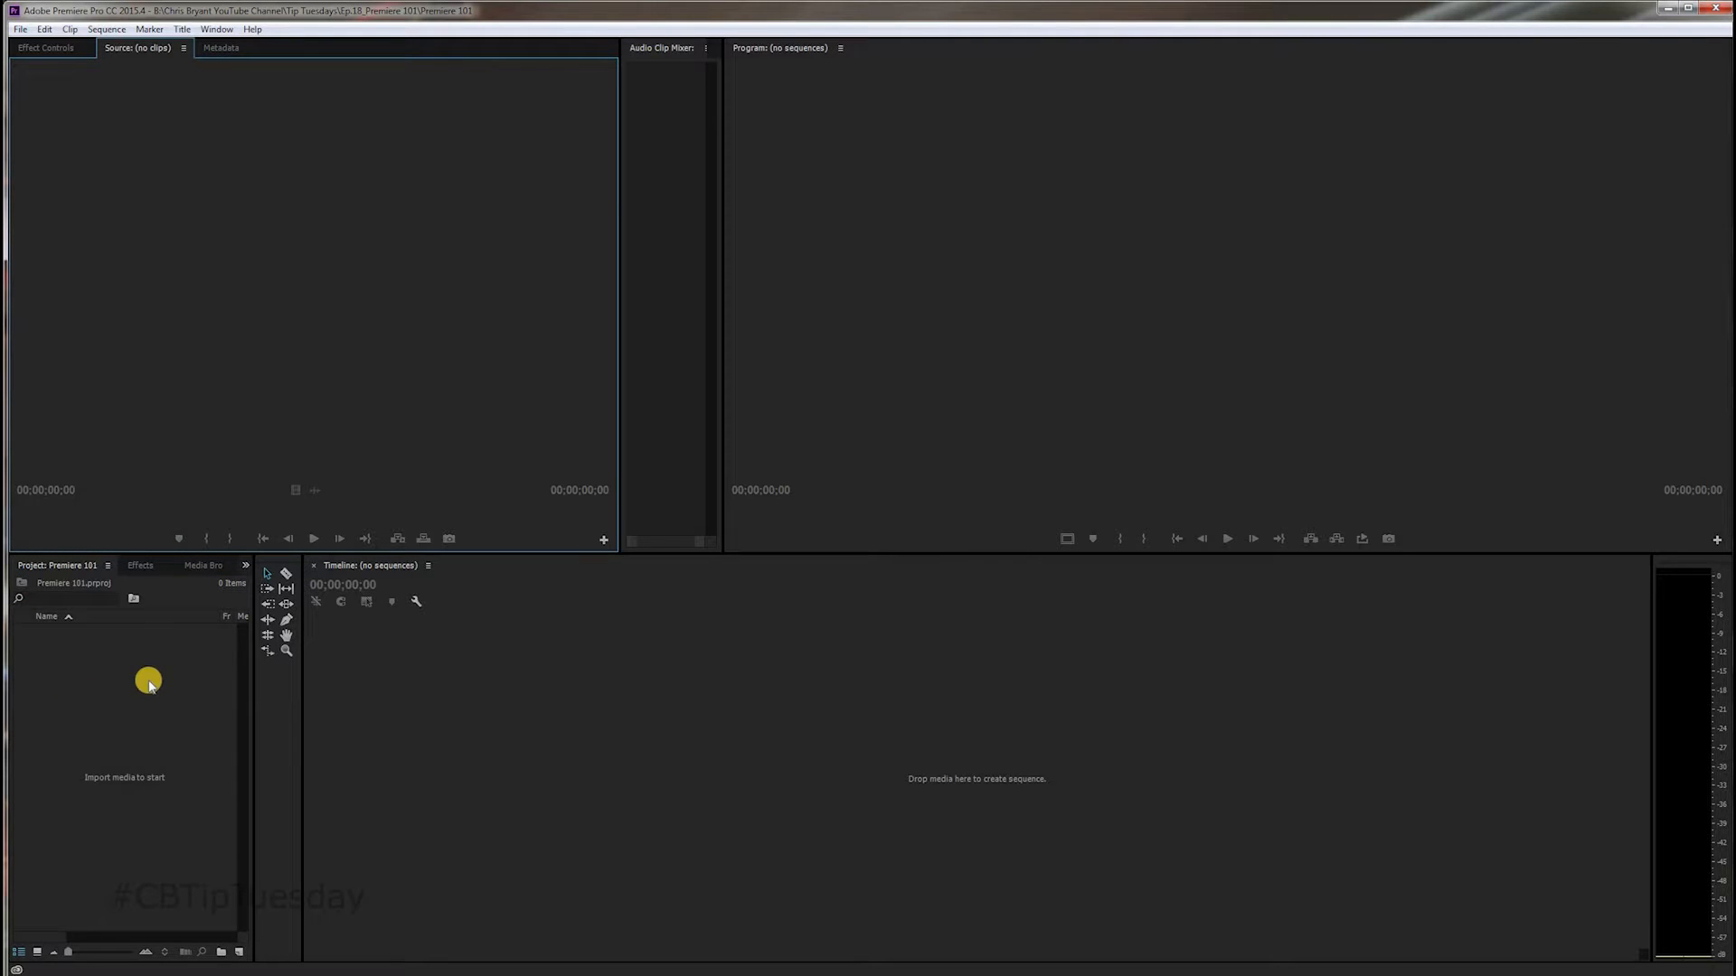
mouse_move(334, 581)
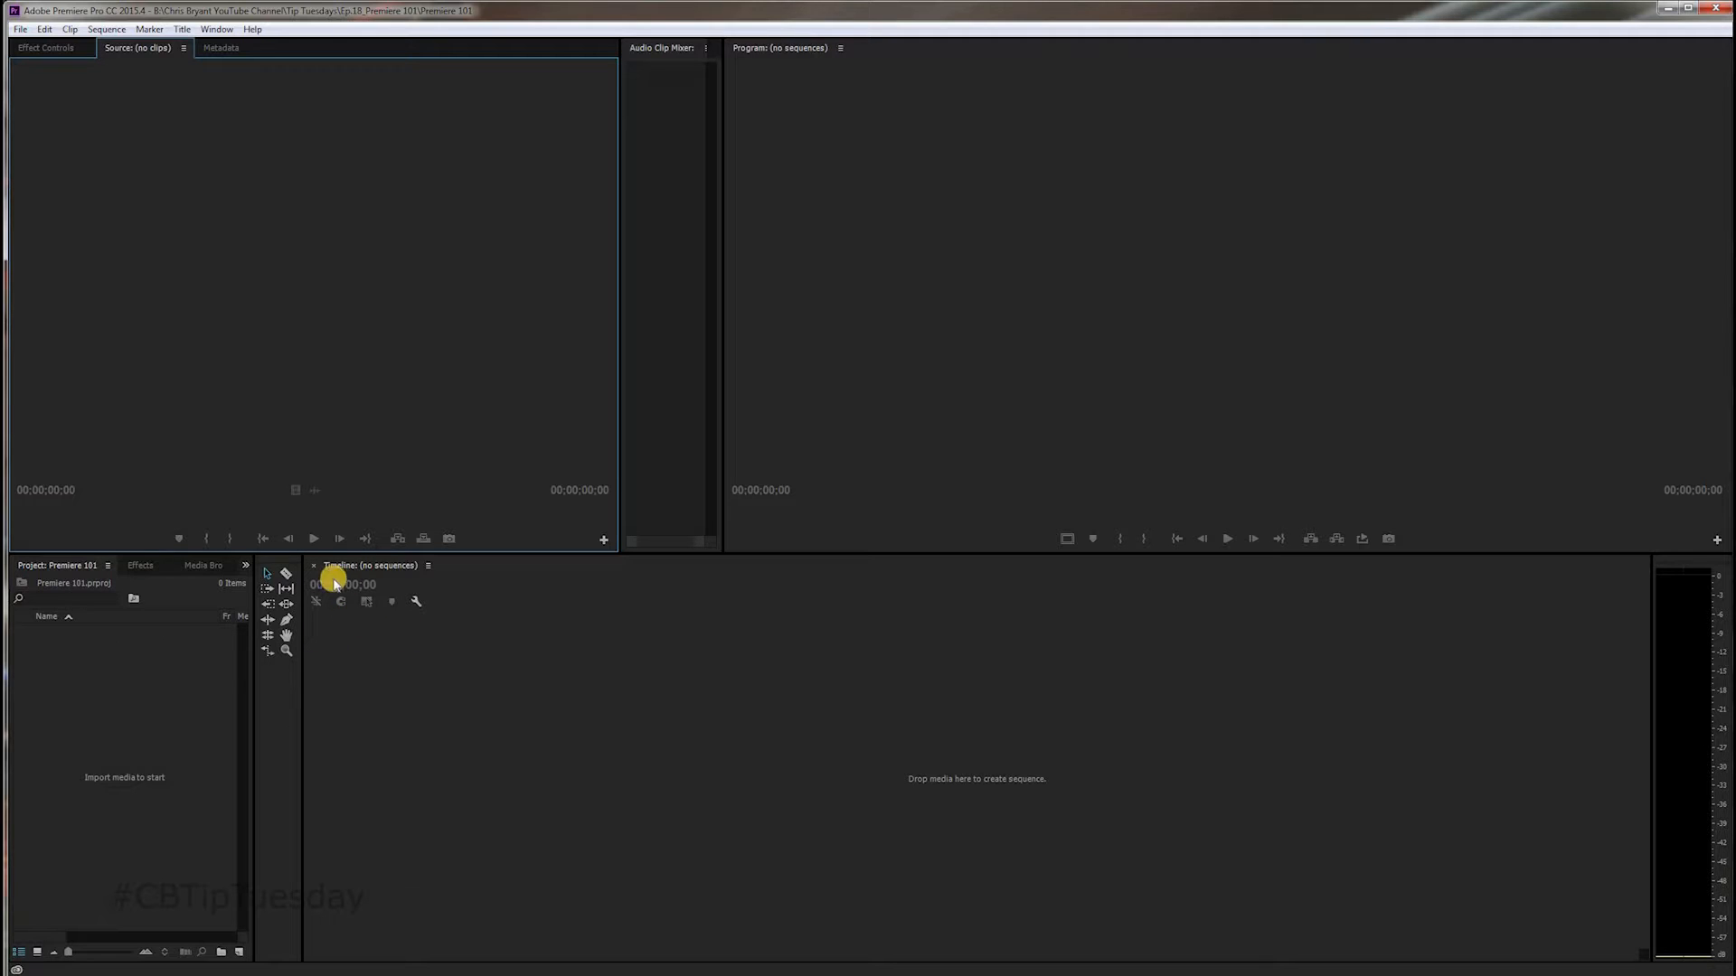
mouse_move(424, 844)
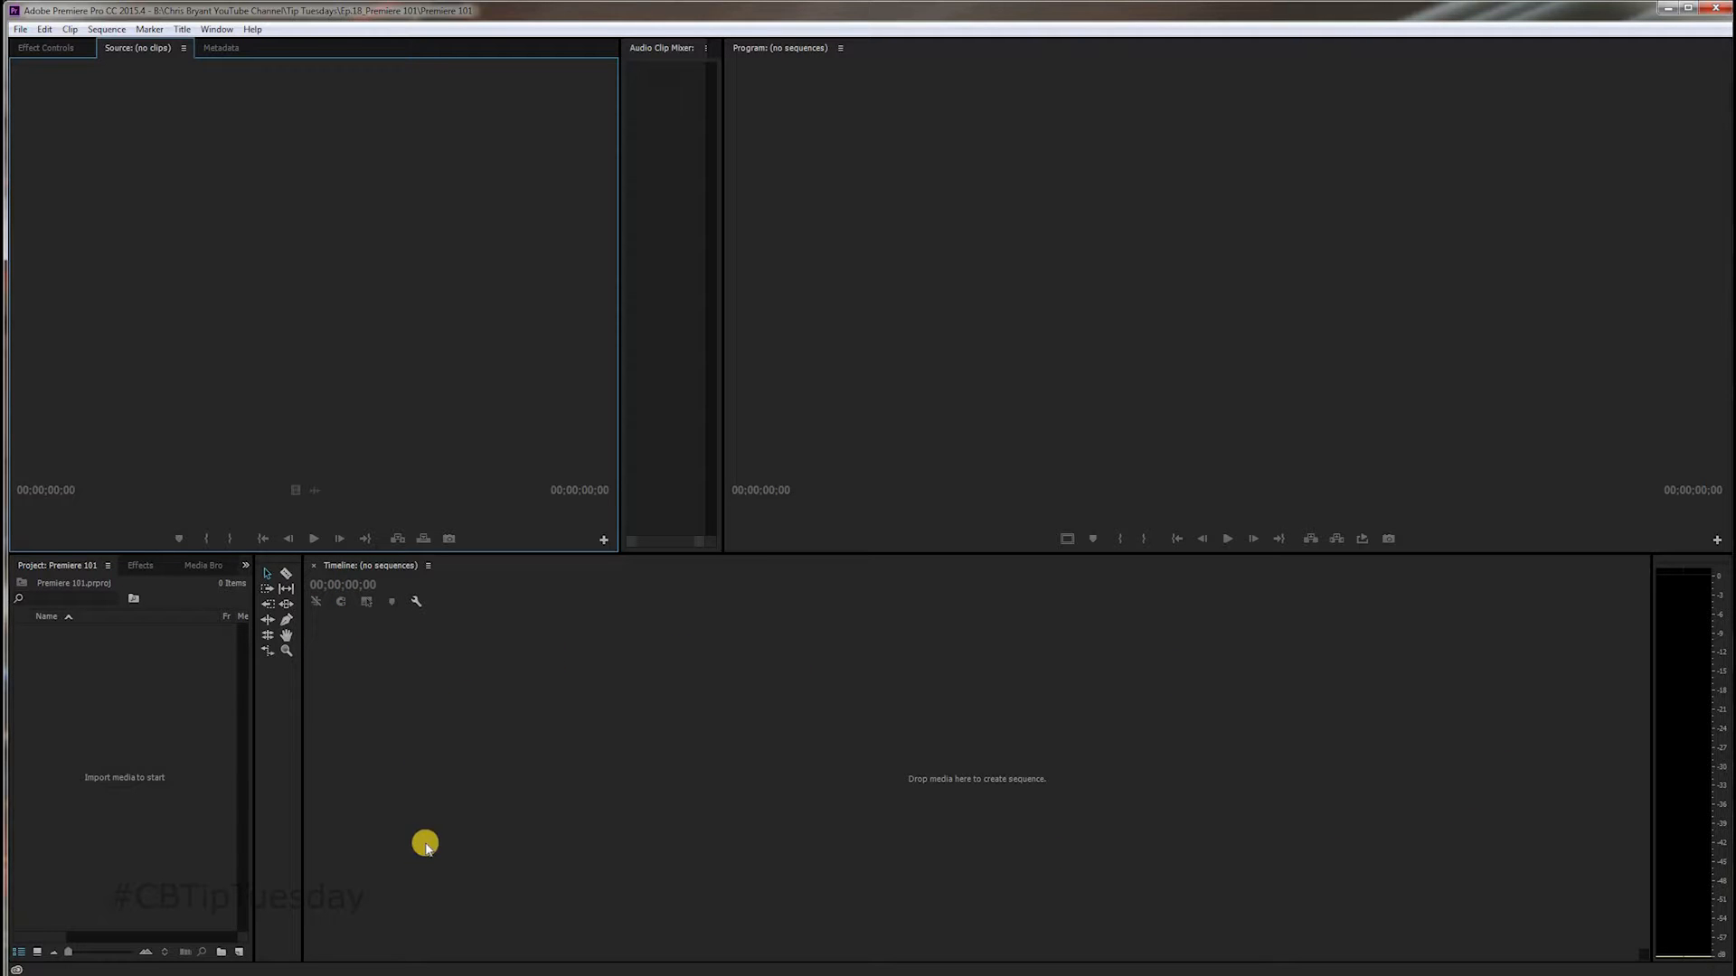
mouse_move(97, 748)
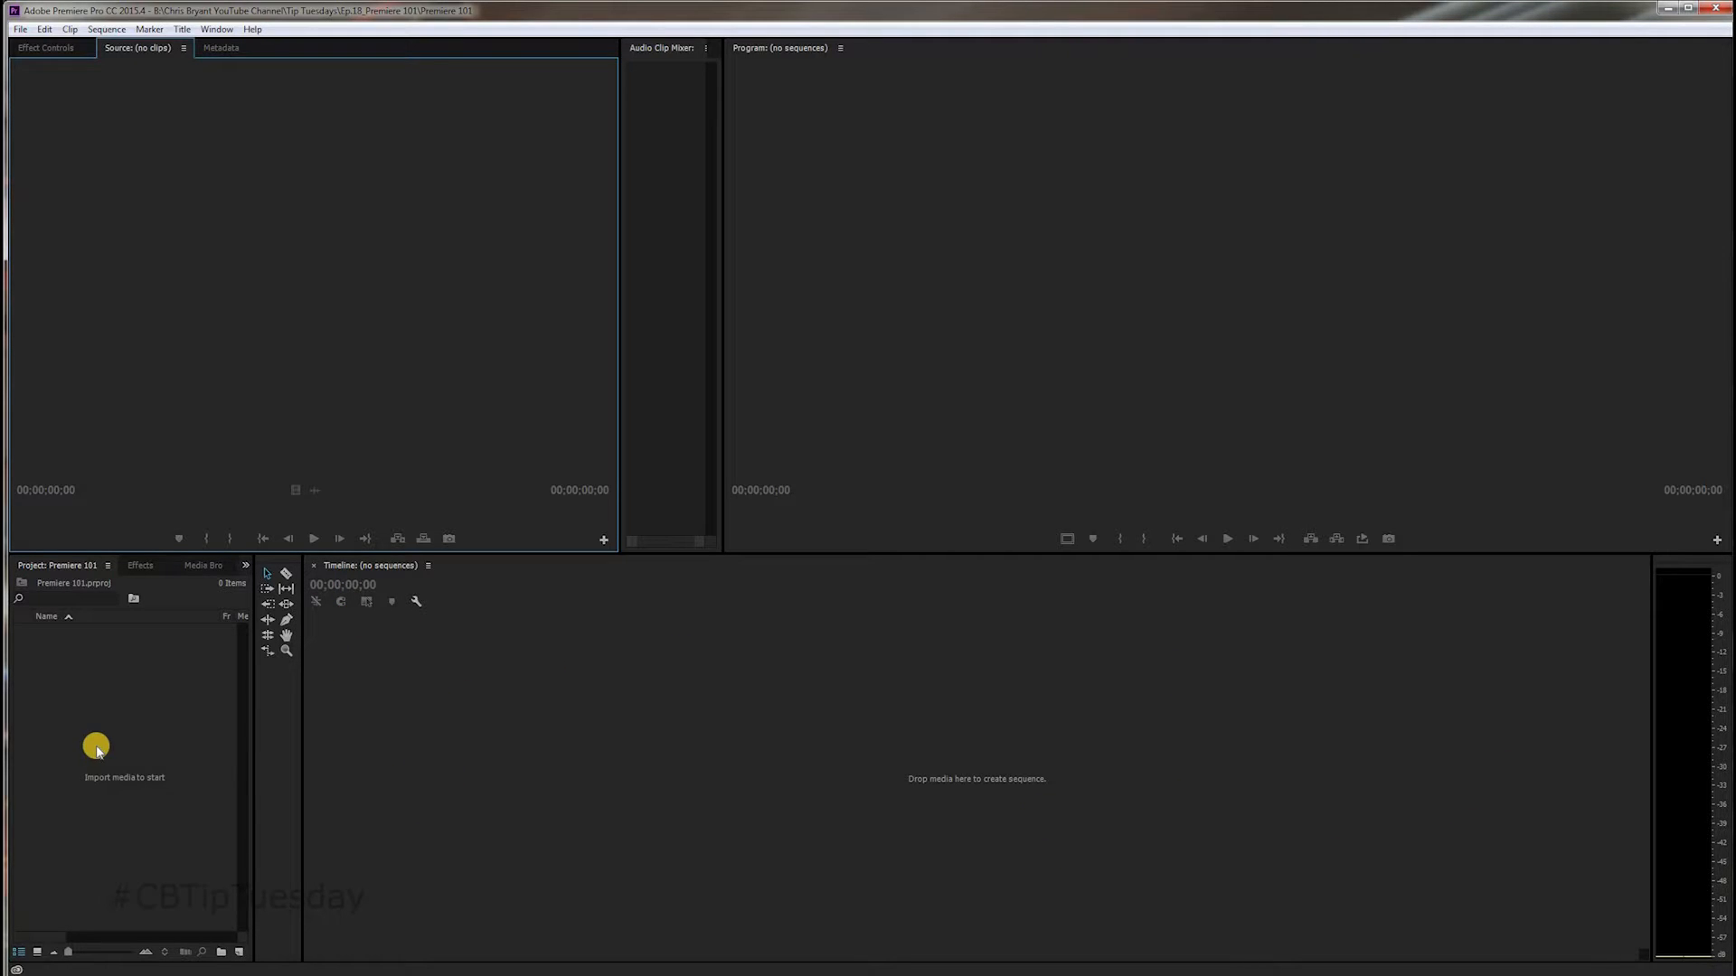
mouse_move(100, 740)
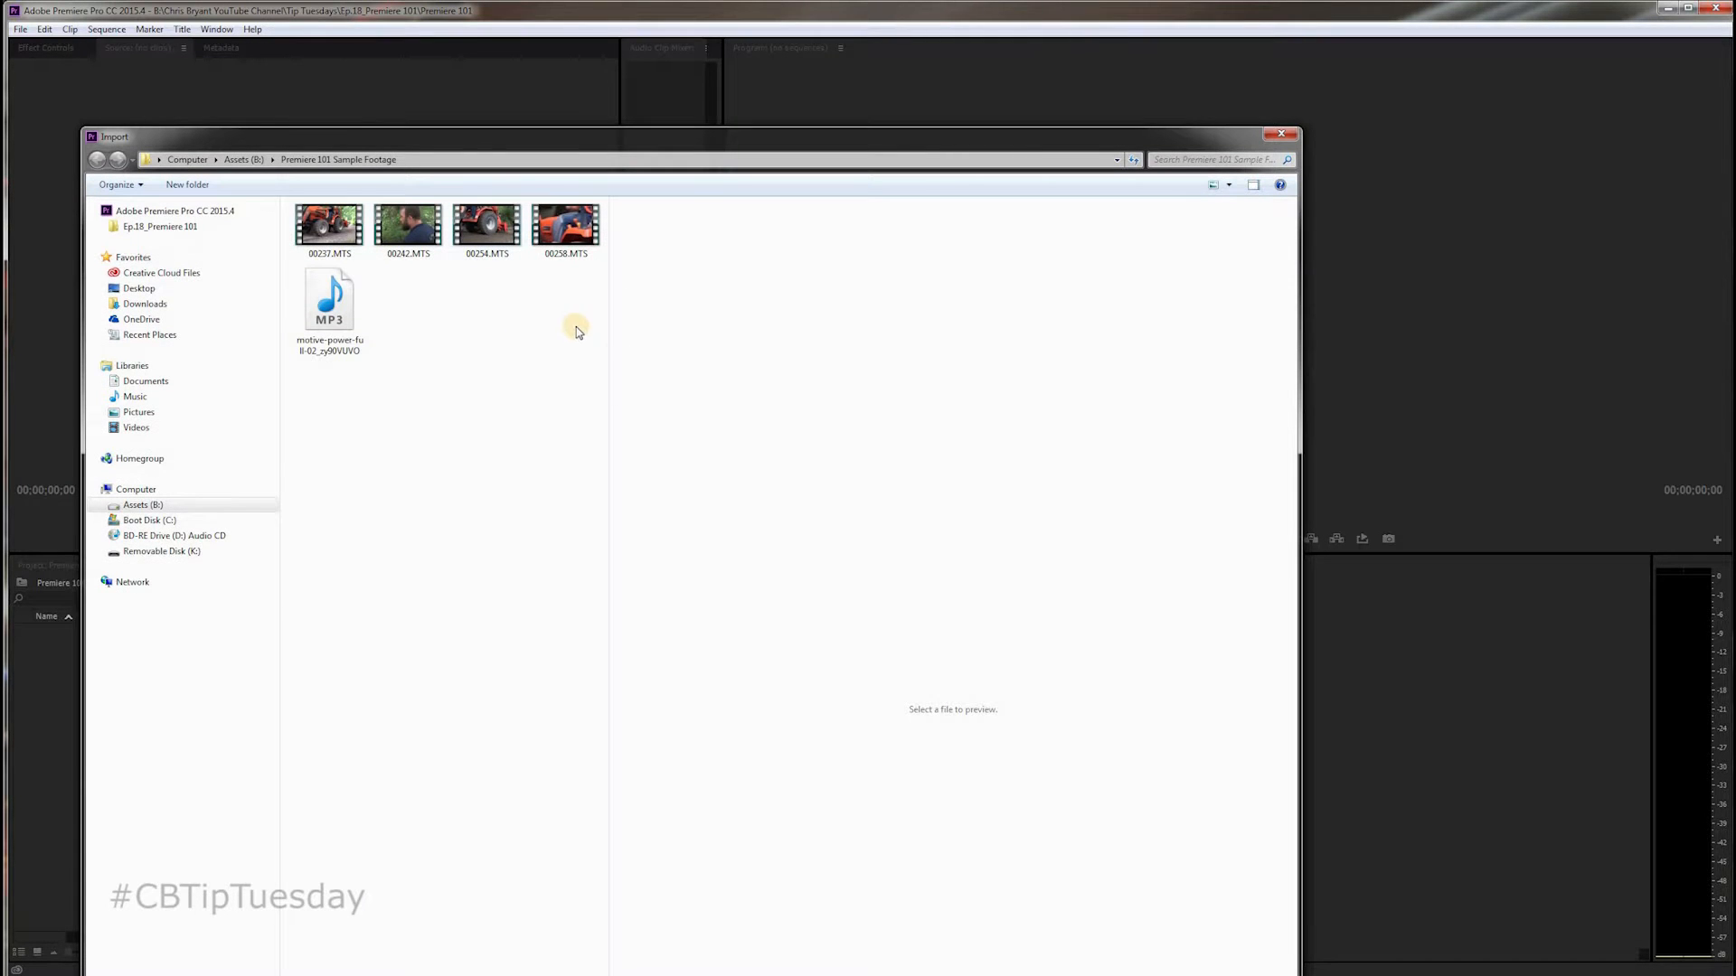
click(486, 223)
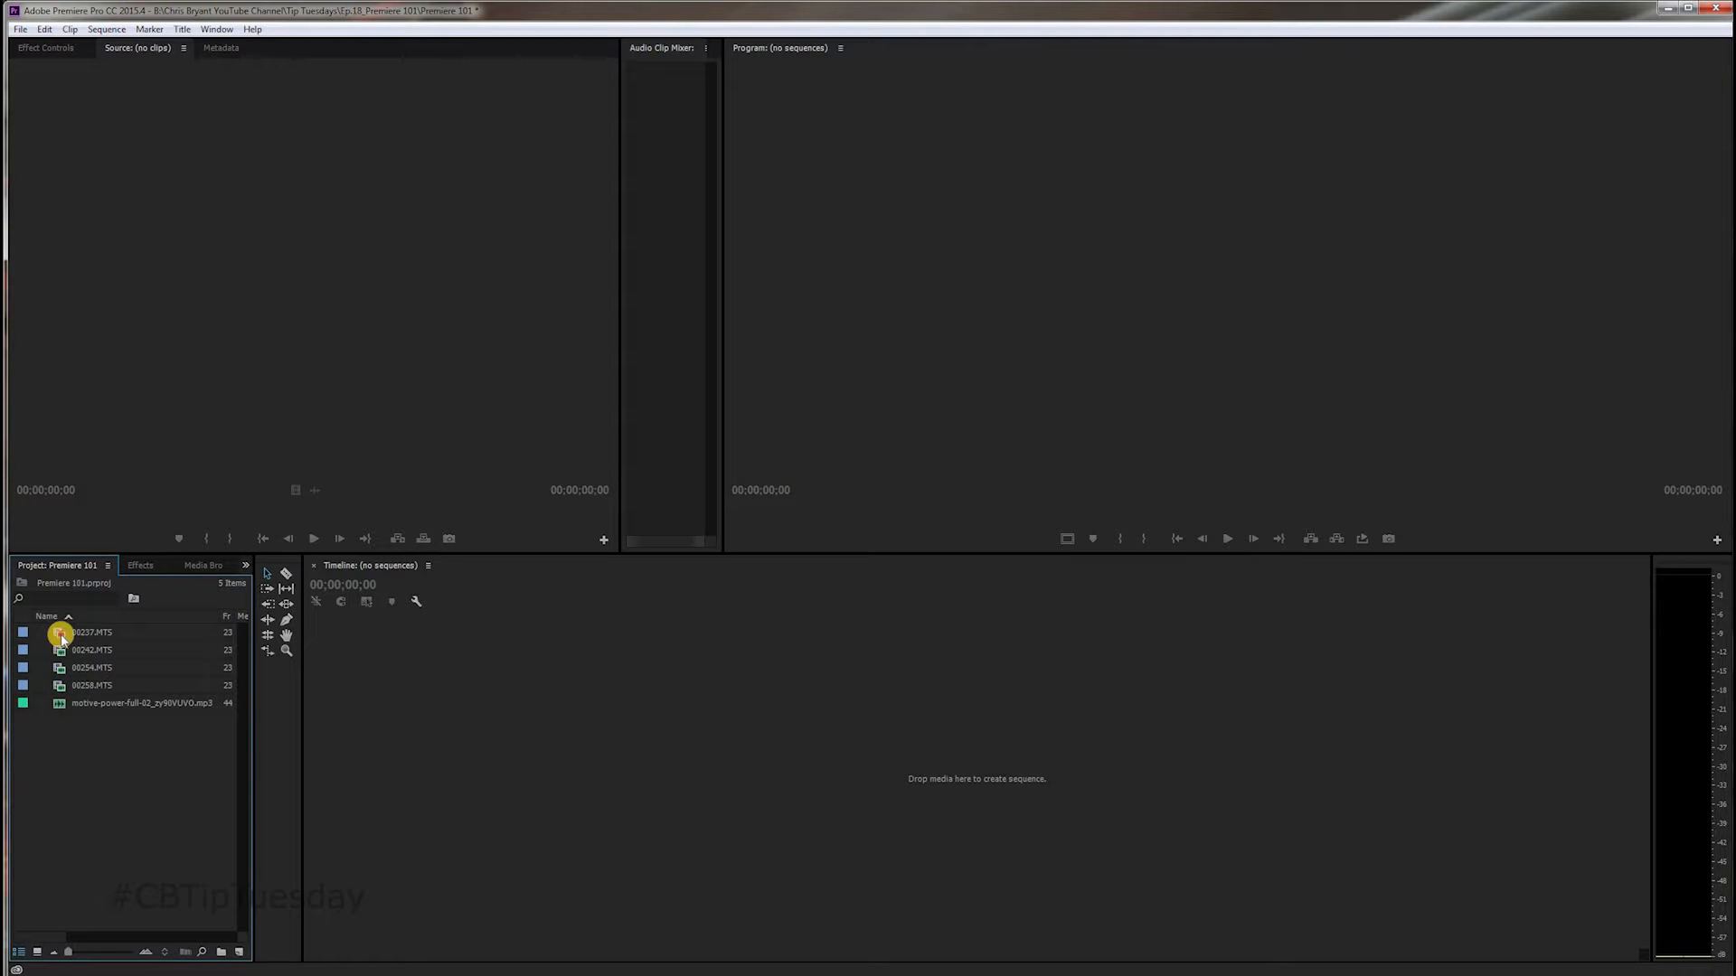
Step: Open 00237.MTS in the Source Monitor and scrub through the clip
double_click(92, 631)
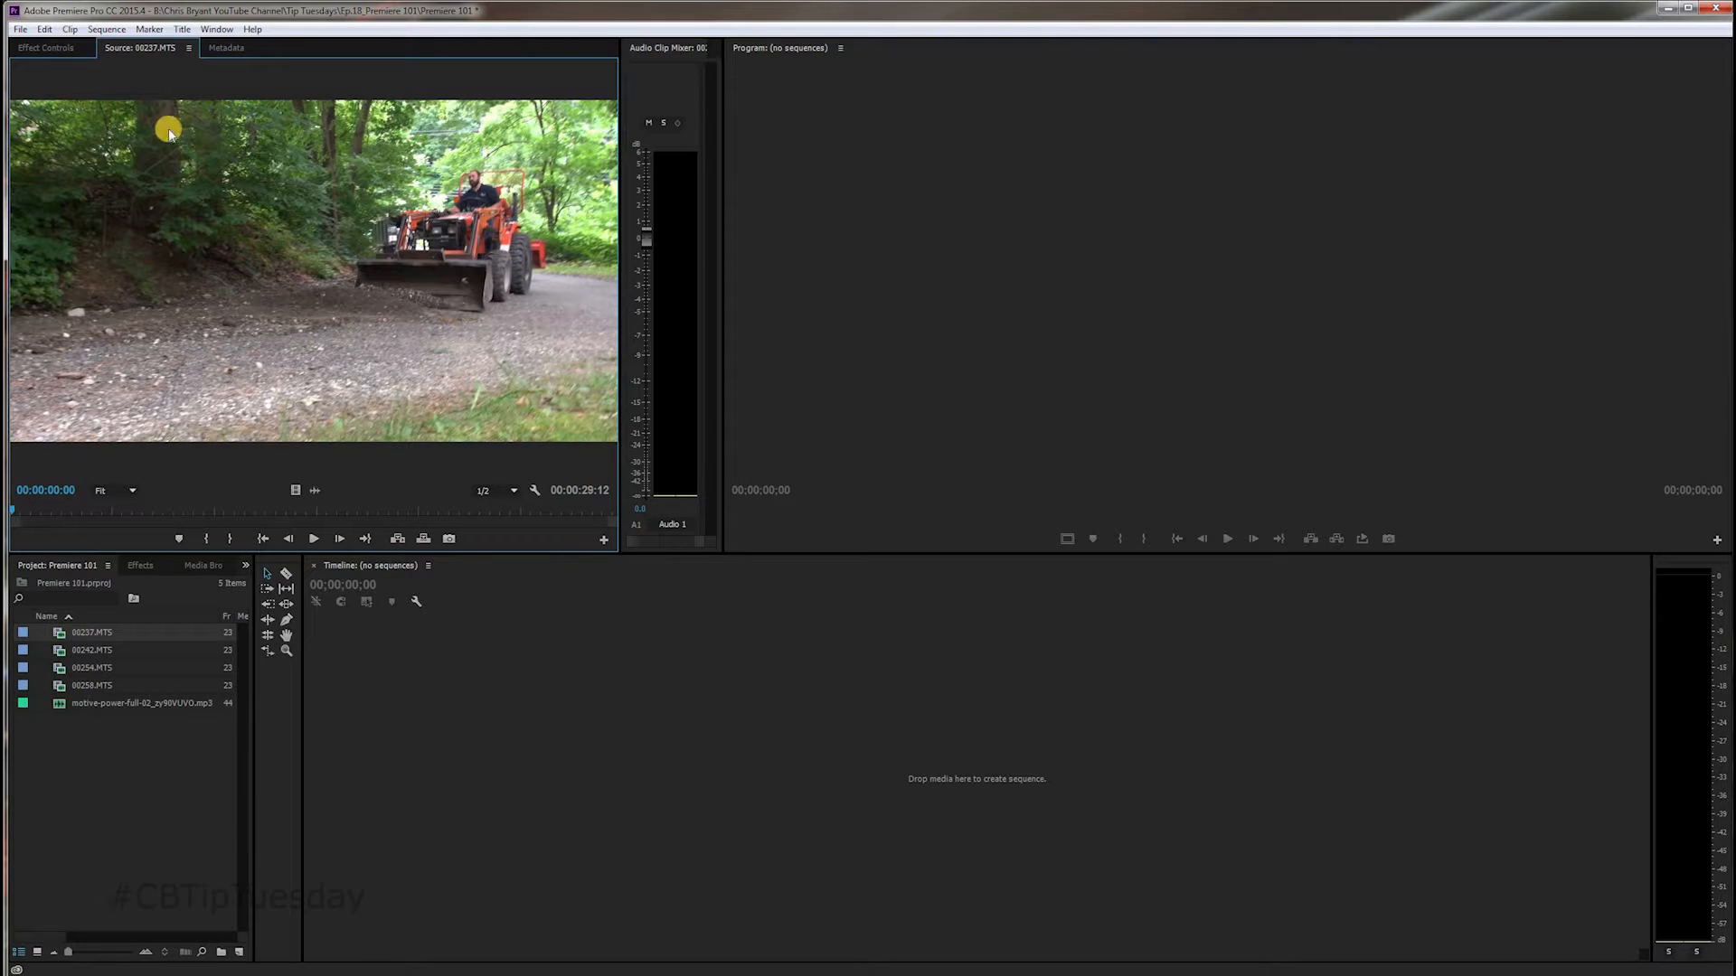
mouse_move(267, 276)
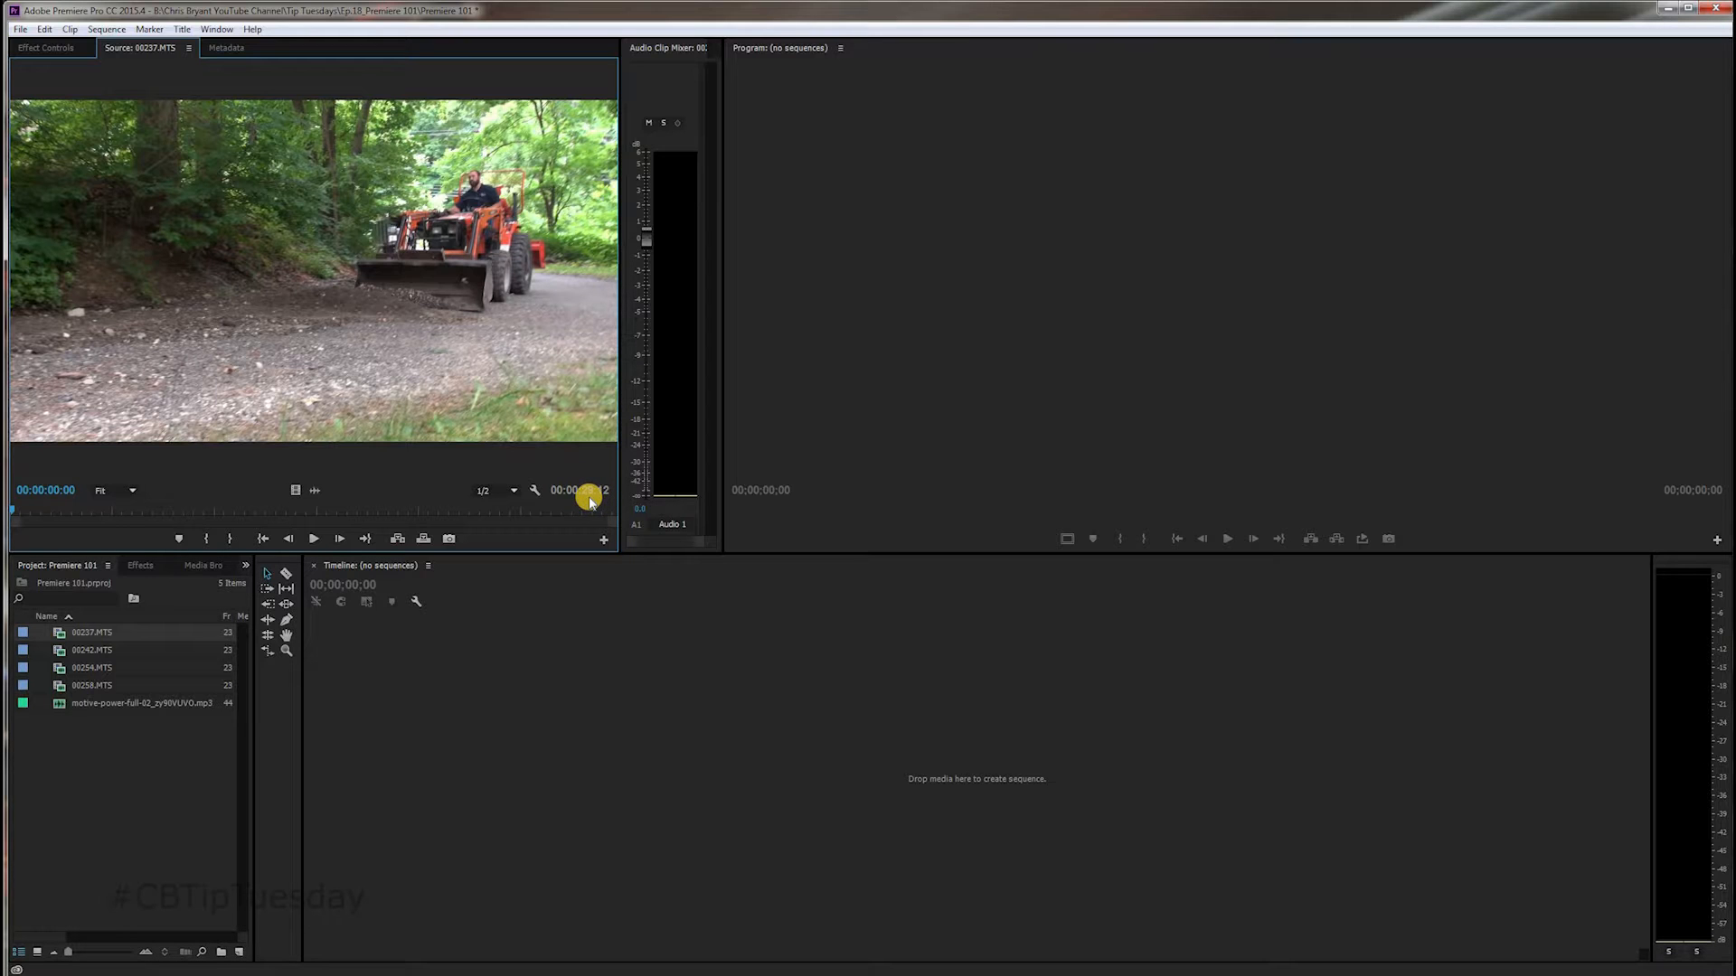
mouse_move(588, 497)
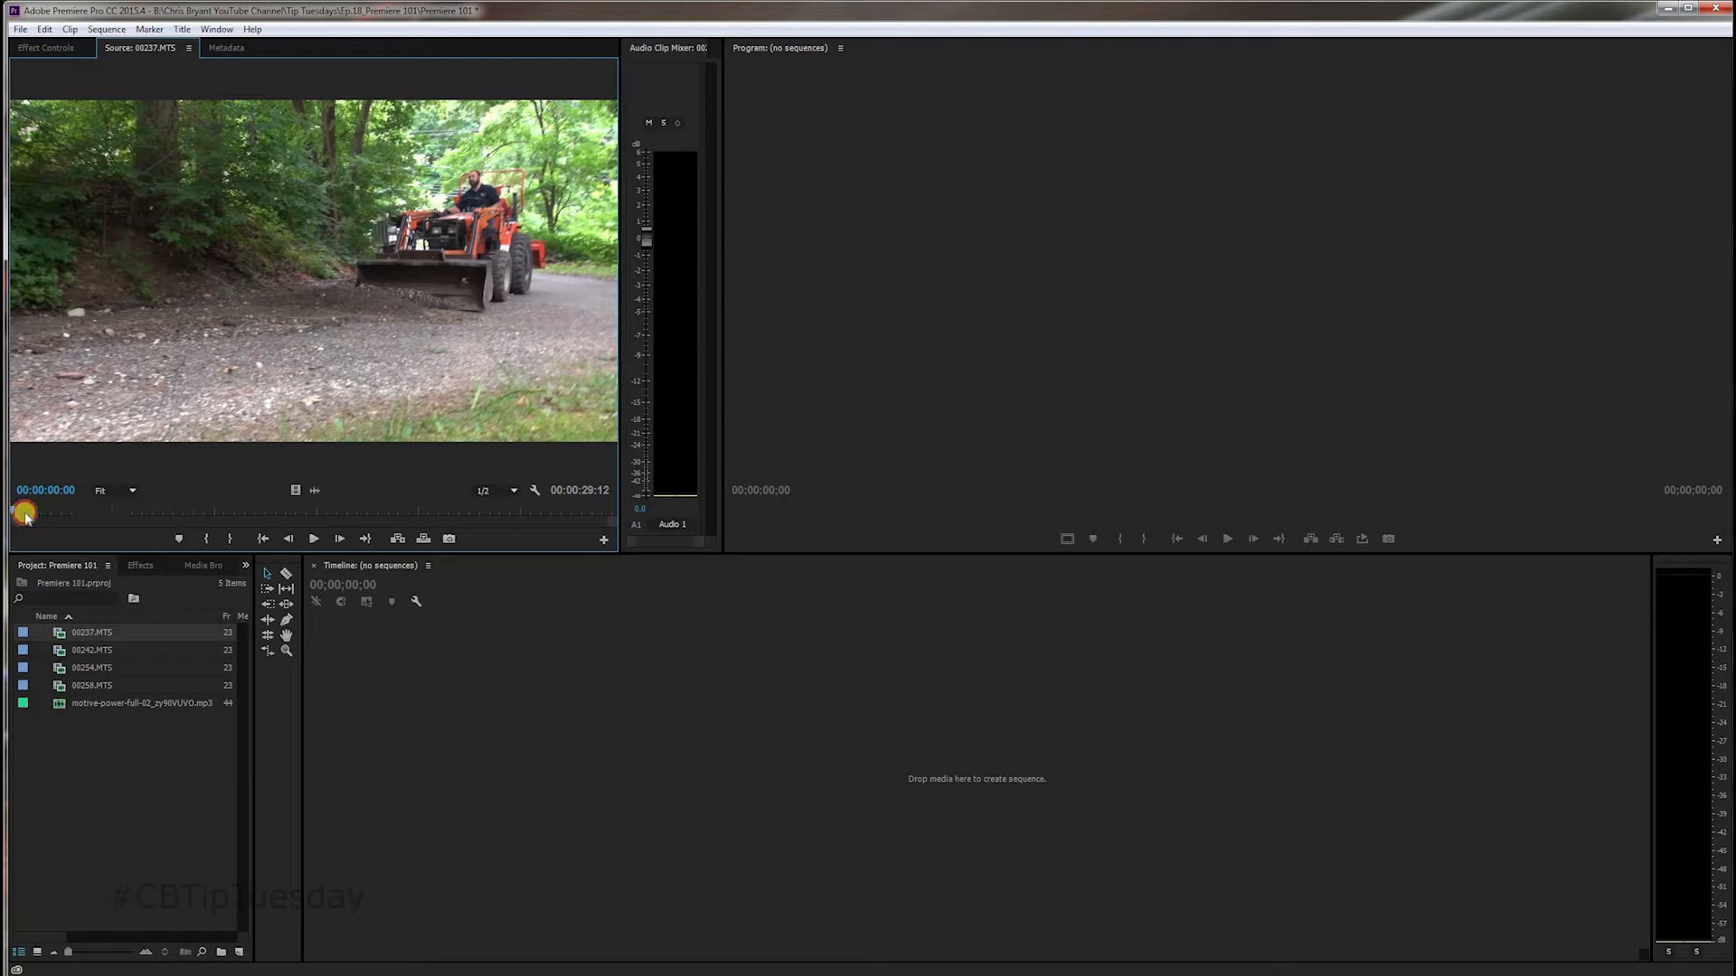
drag(24, 510, 135, 510)
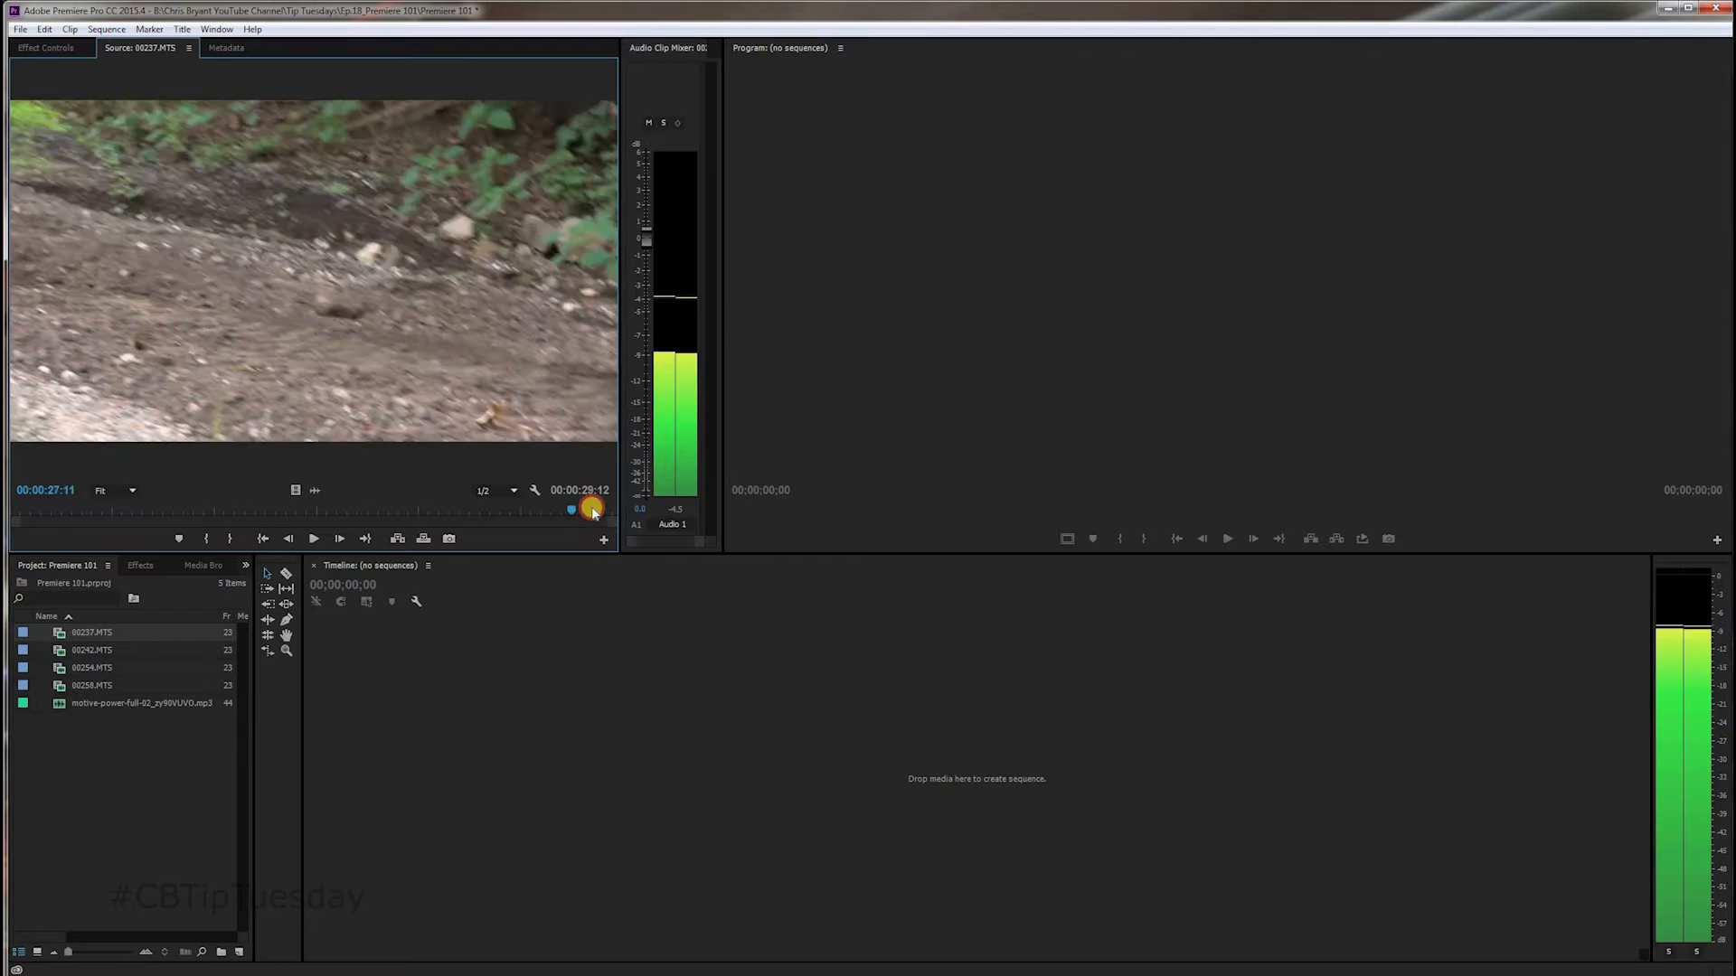
drag(592, 508, 55, 508)
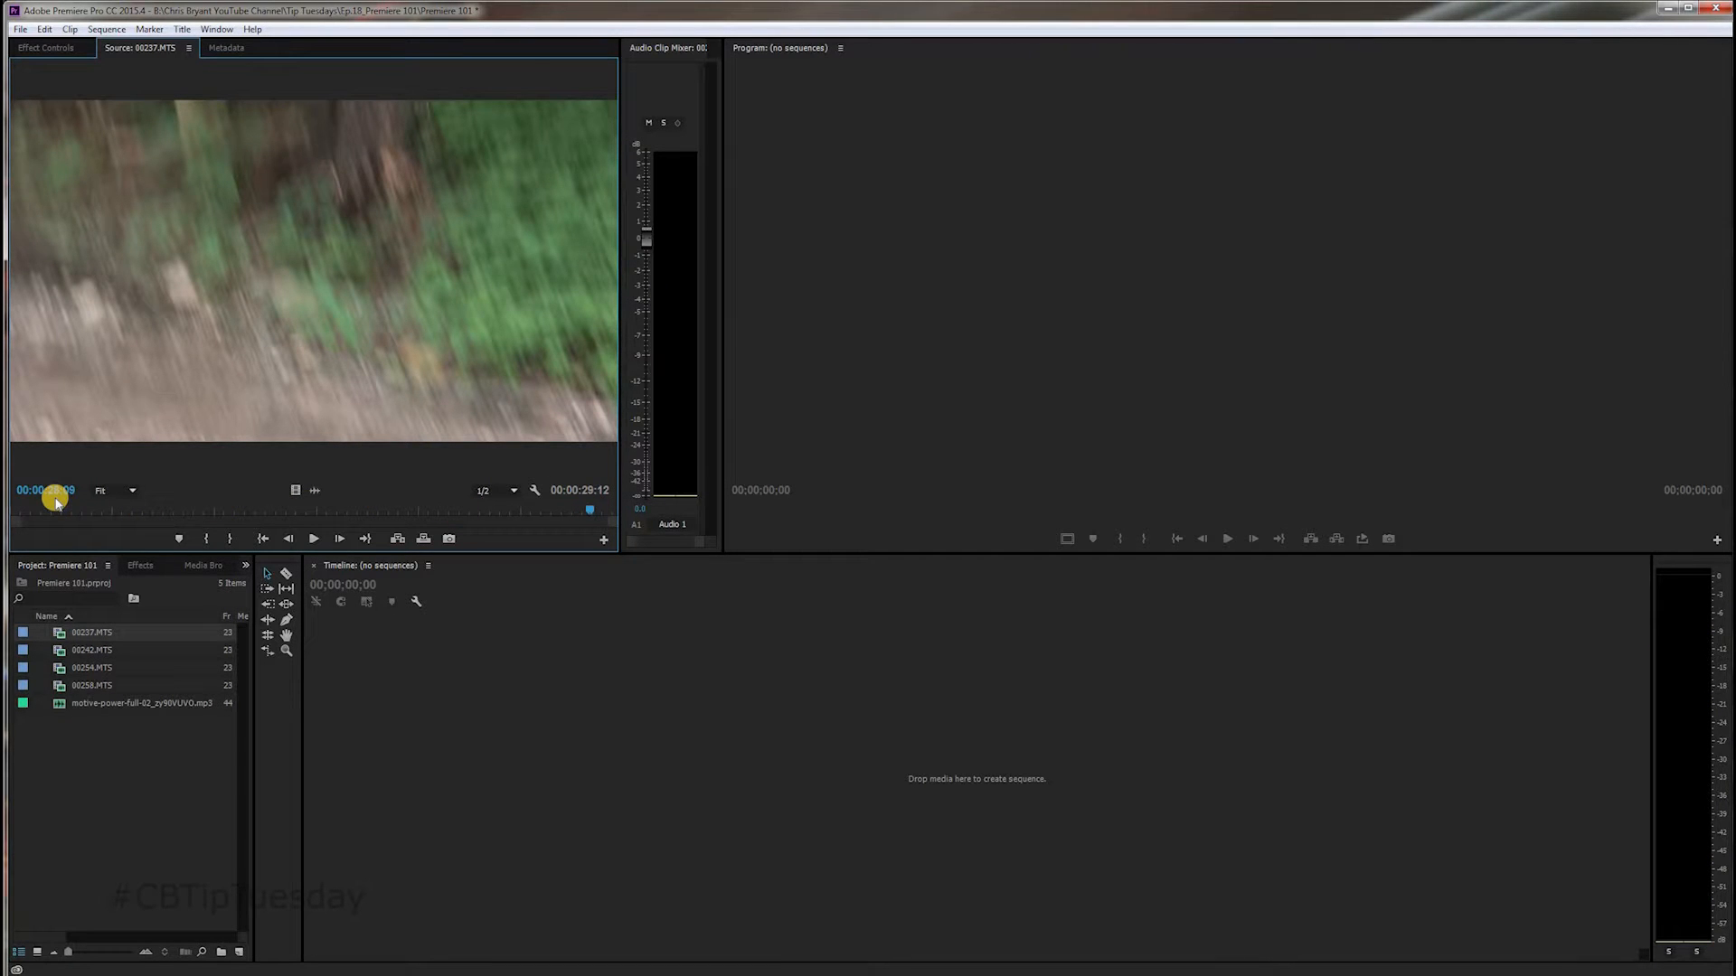
drag(56, 500, 13, 515)
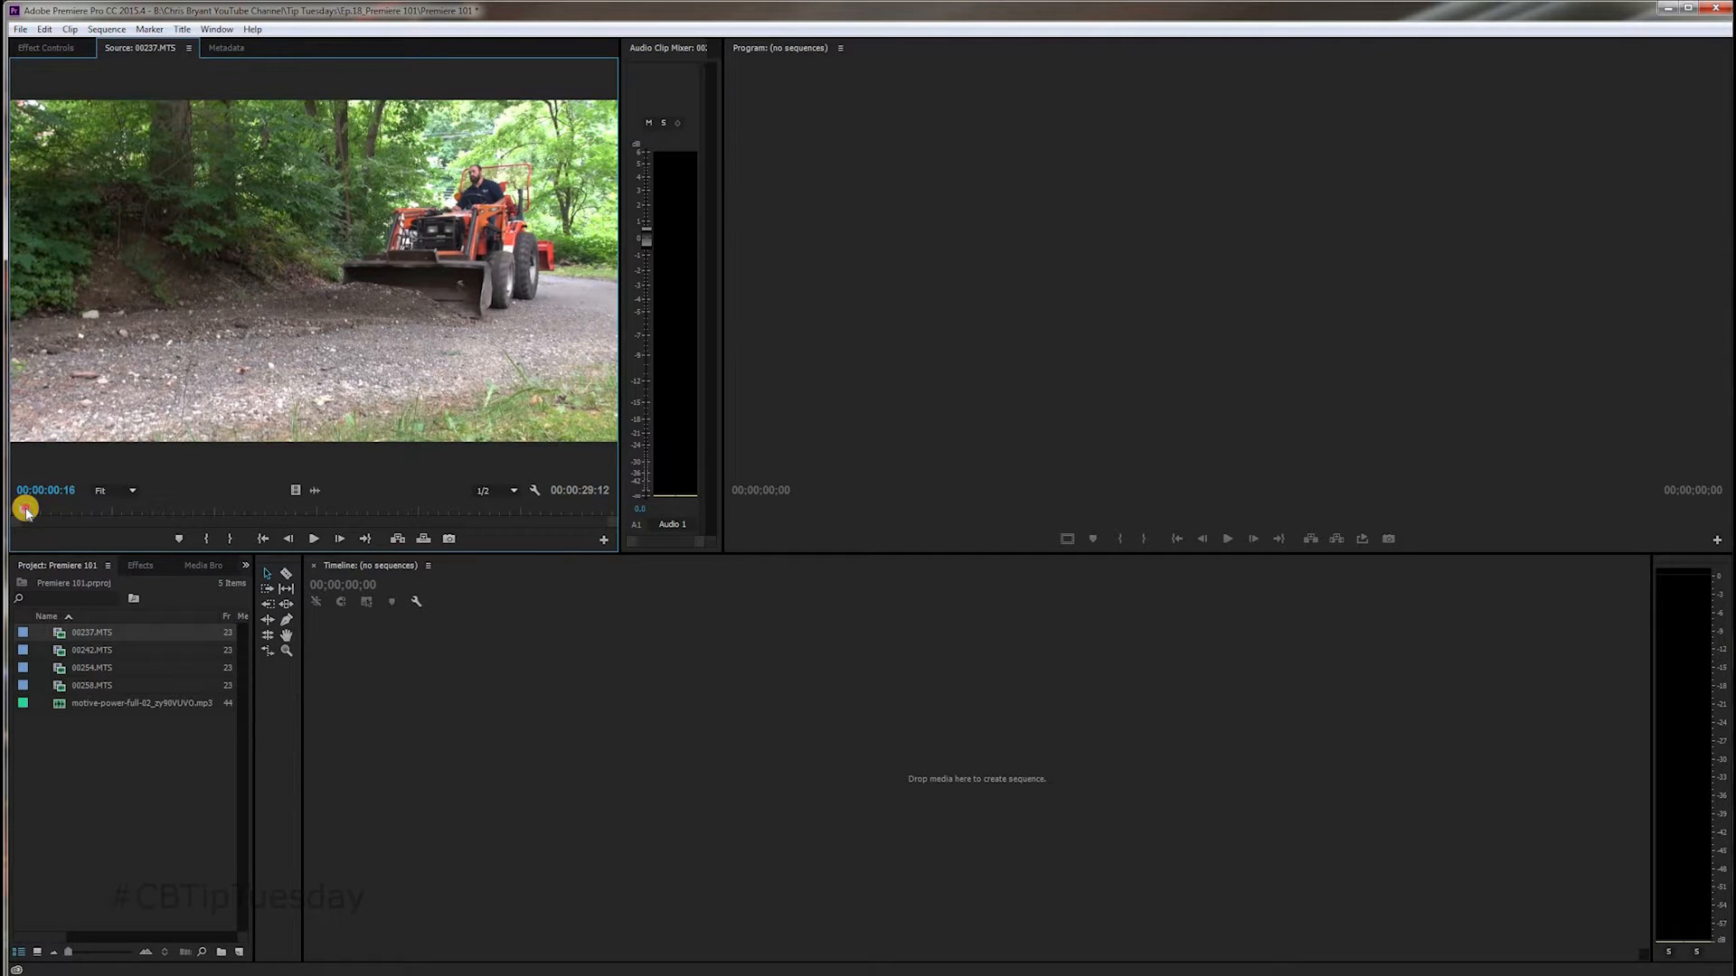
drag(28, 510, 116, 509)
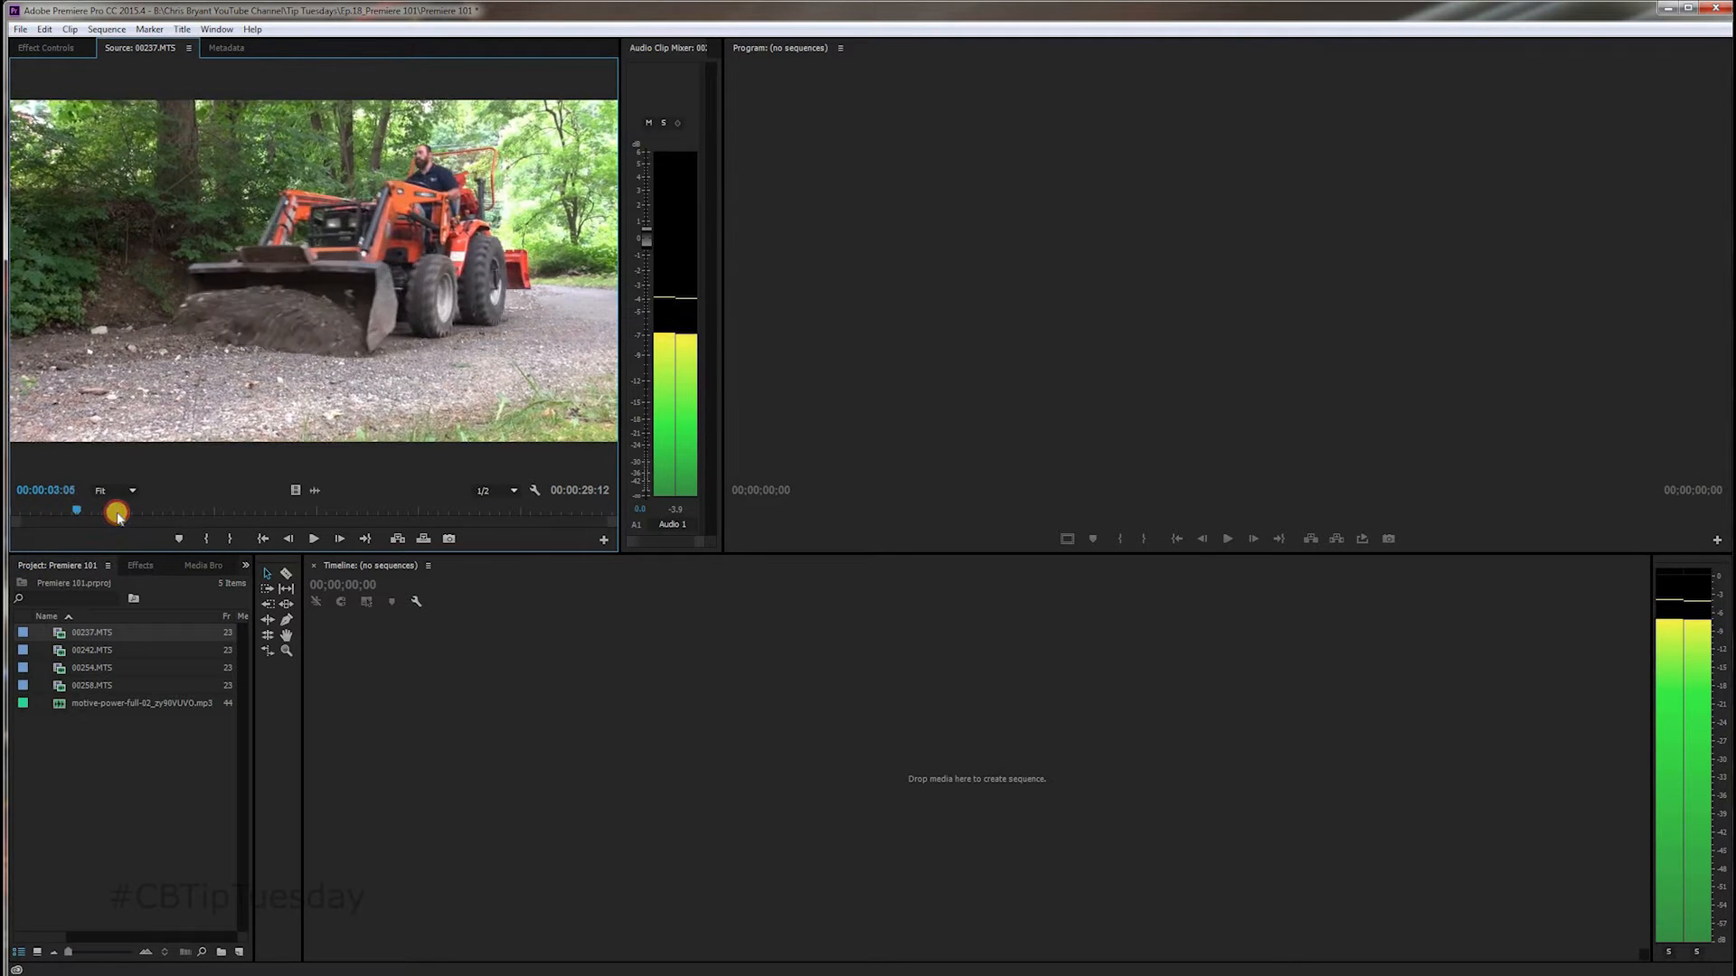
drag(117, 512, 211, 509)
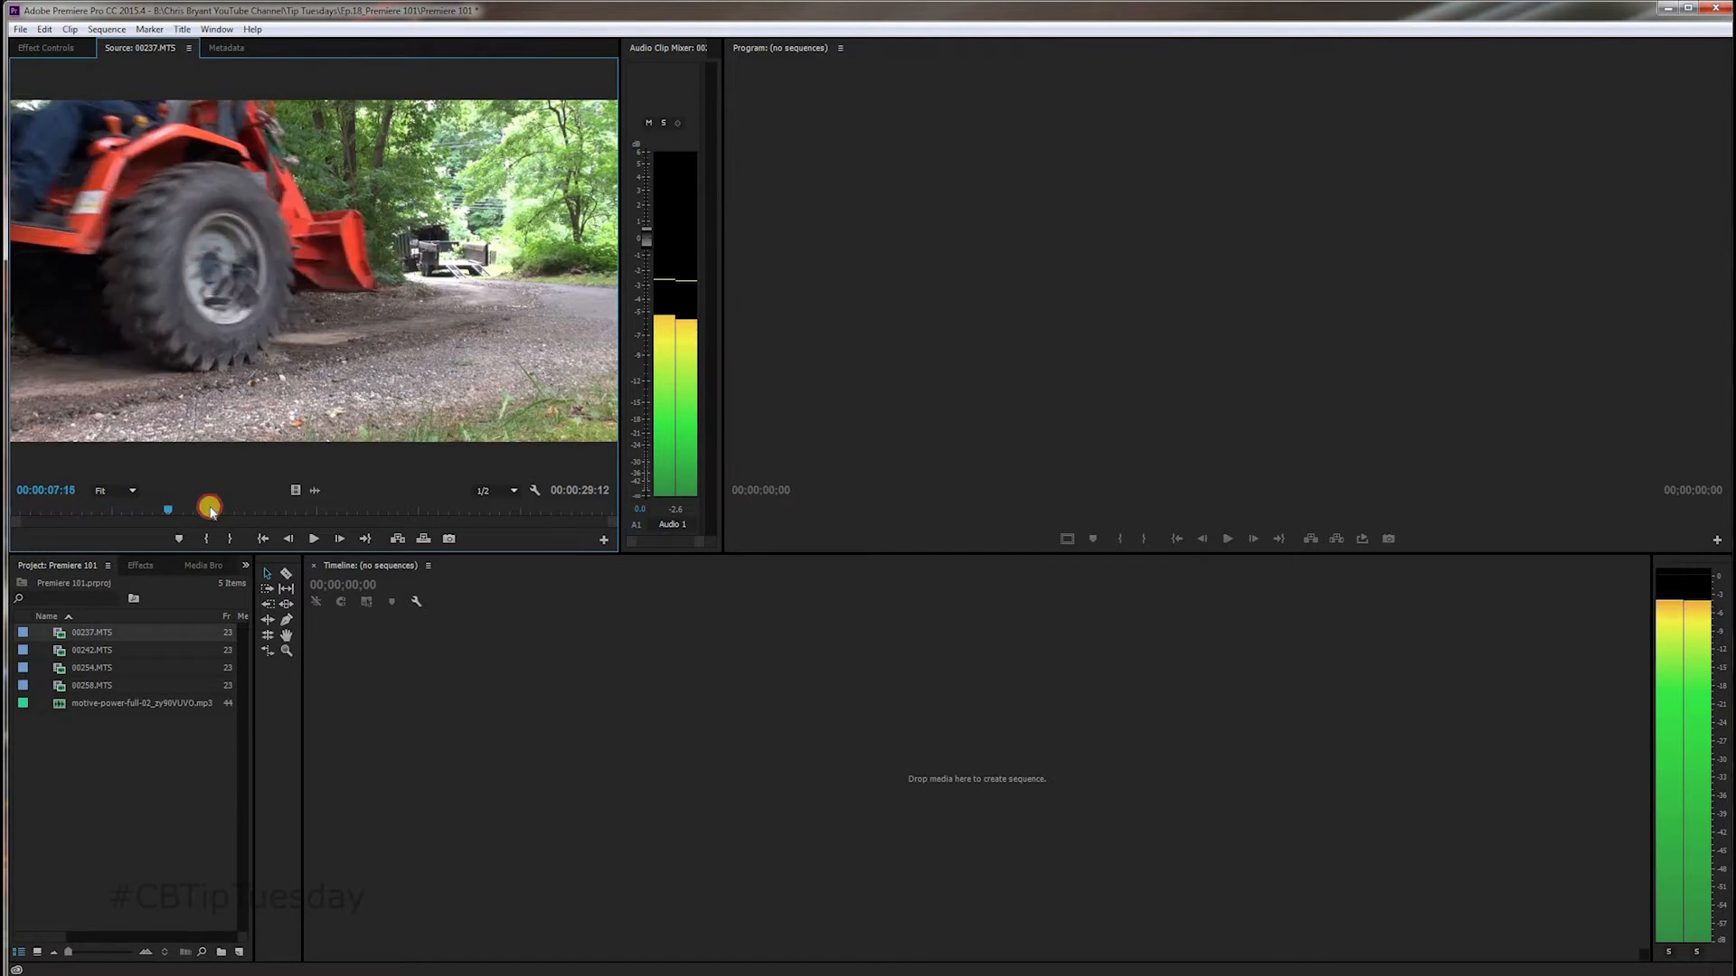
drag(167, 508, 89, 516)
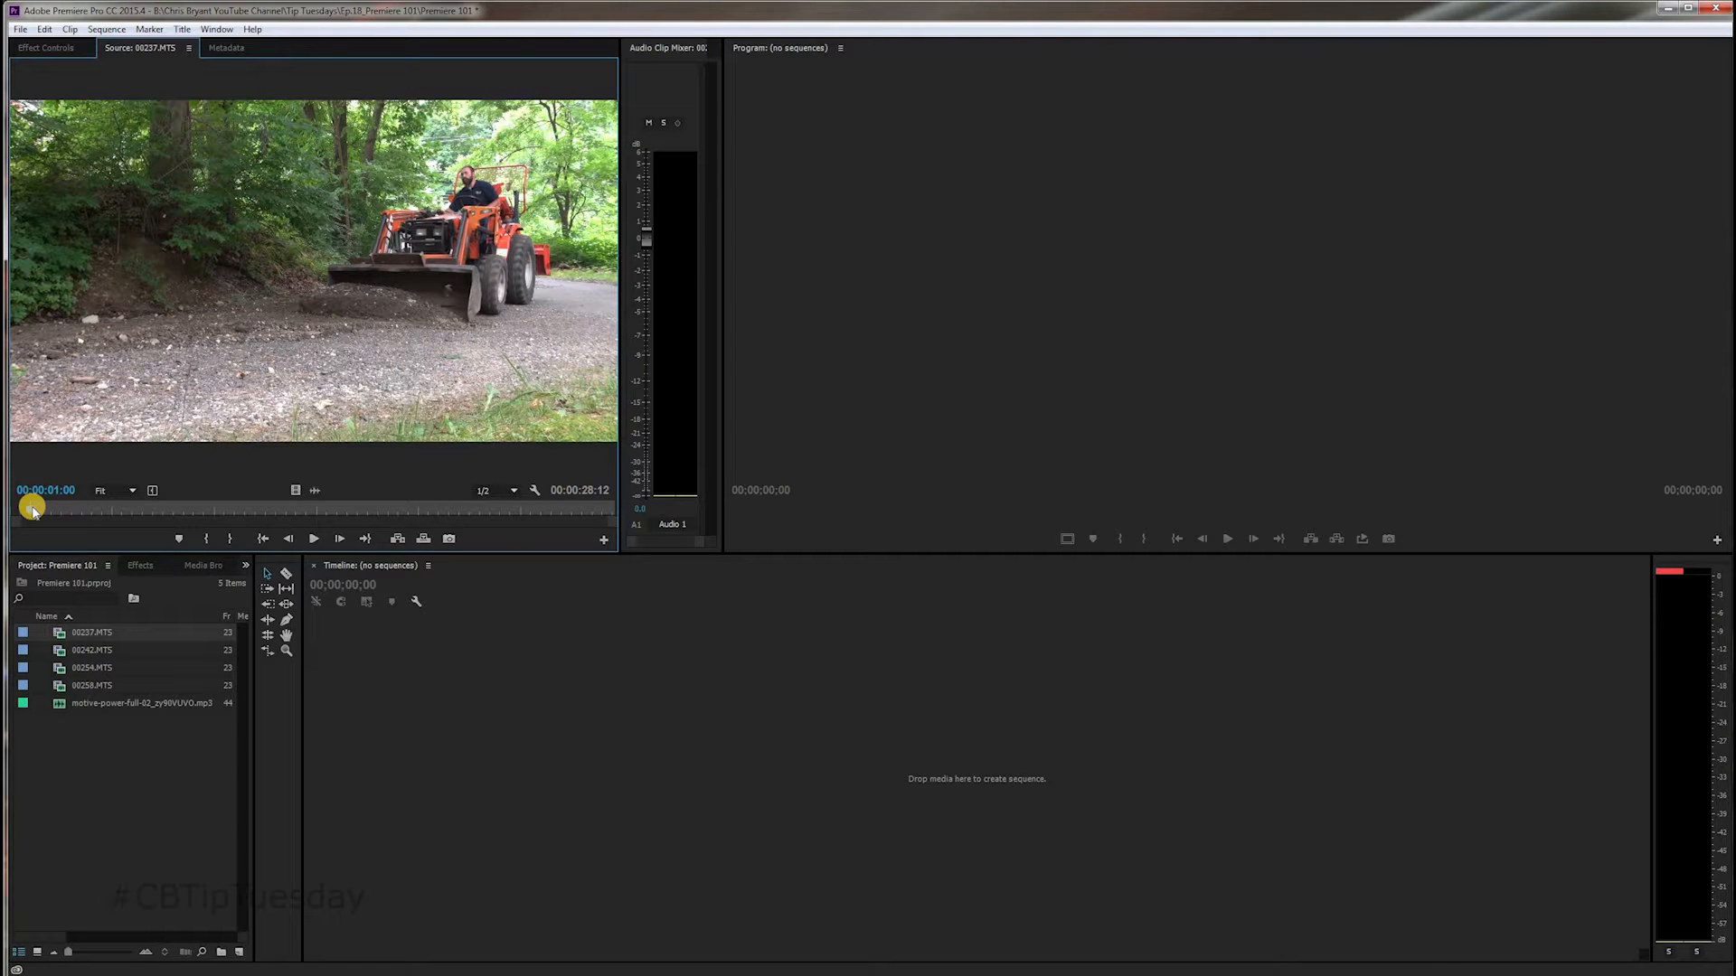
Step: Mark a 00:00:04:05 In-to-Out section starting near one second
click(314, 538)
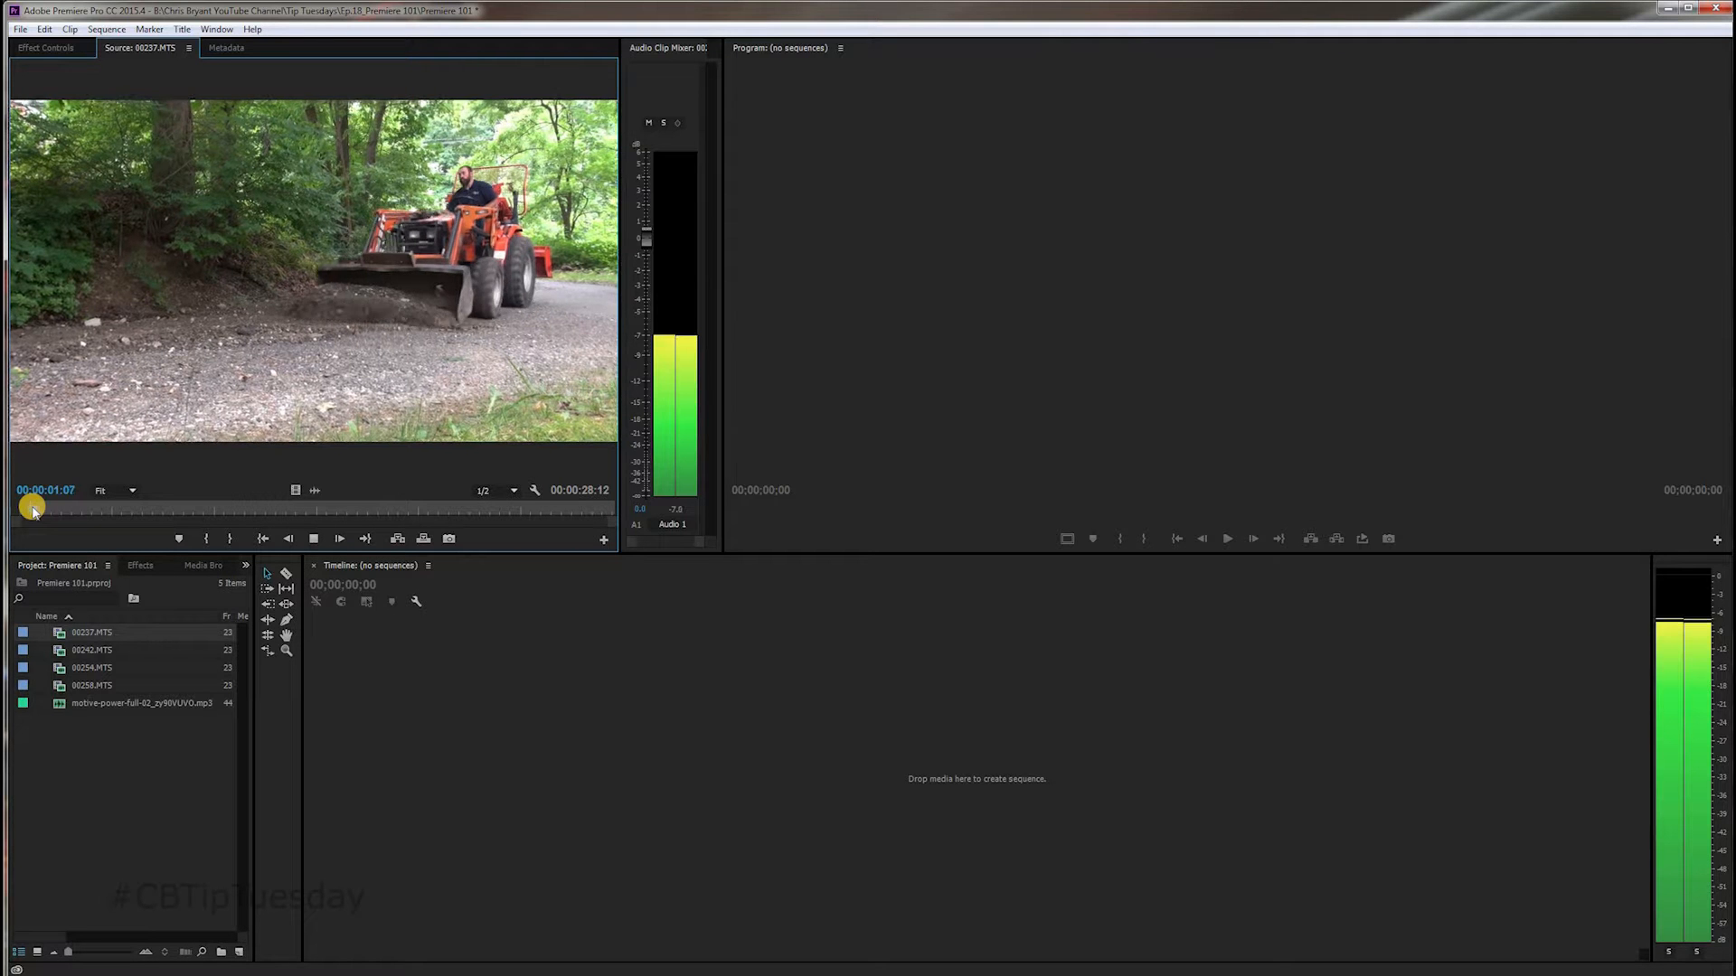
drag(29, 508, 75, 508)
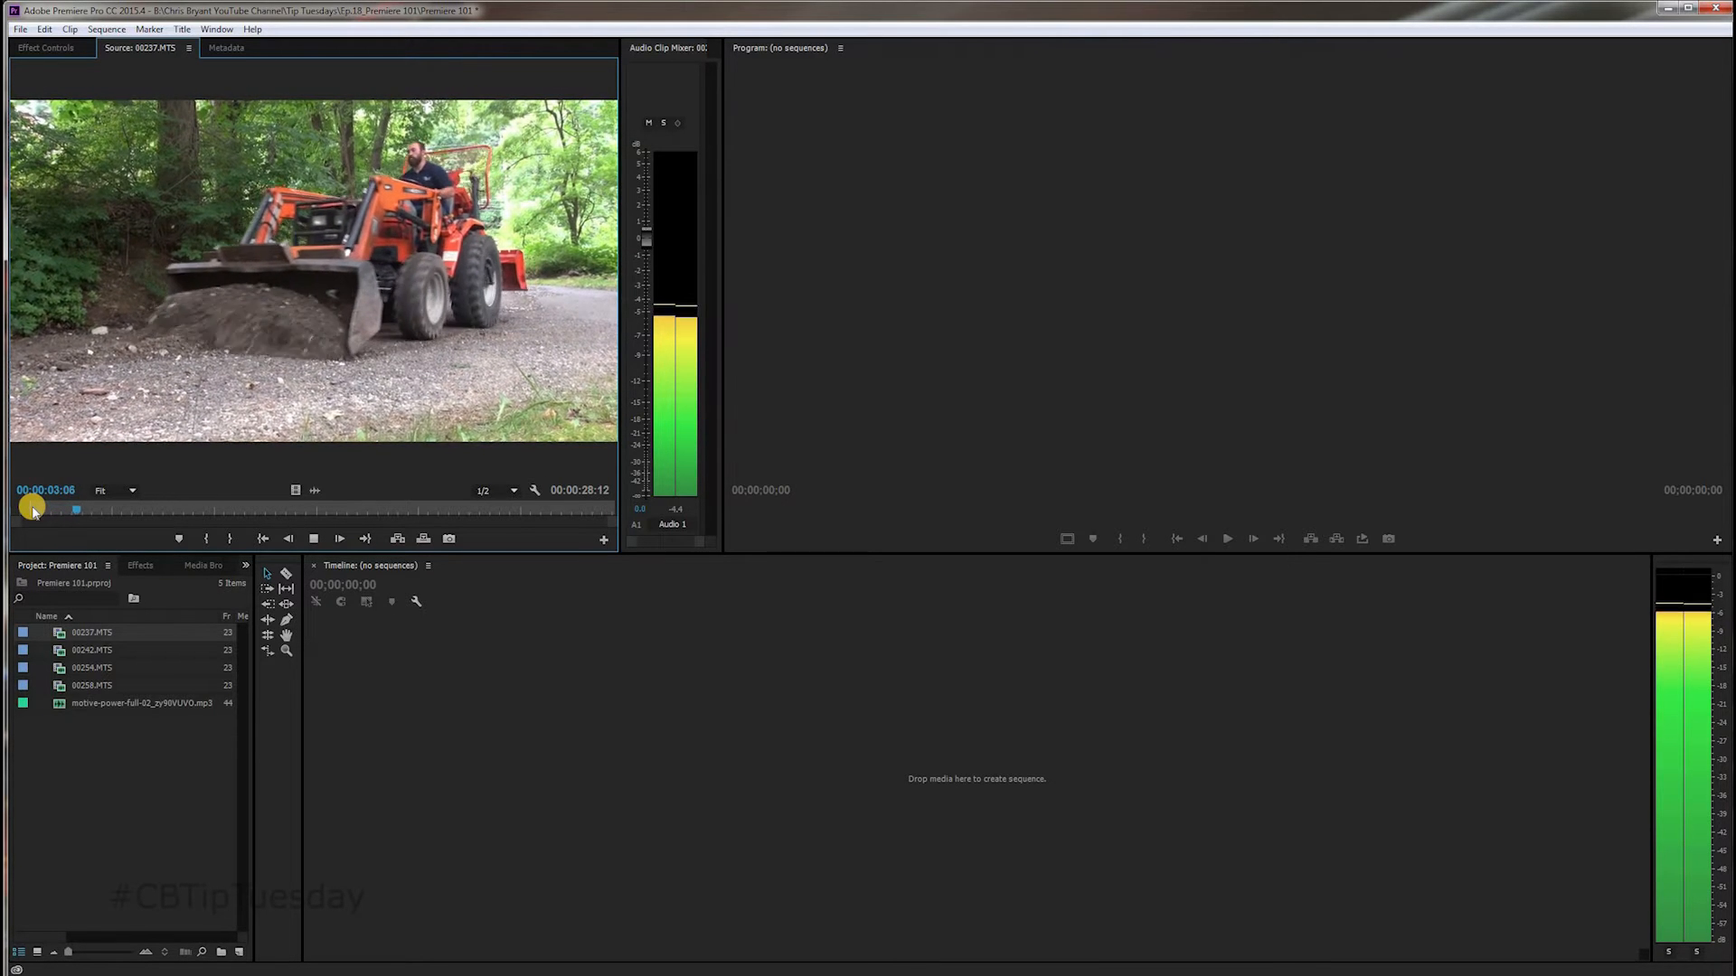
drag(75, 508, 116, 508)
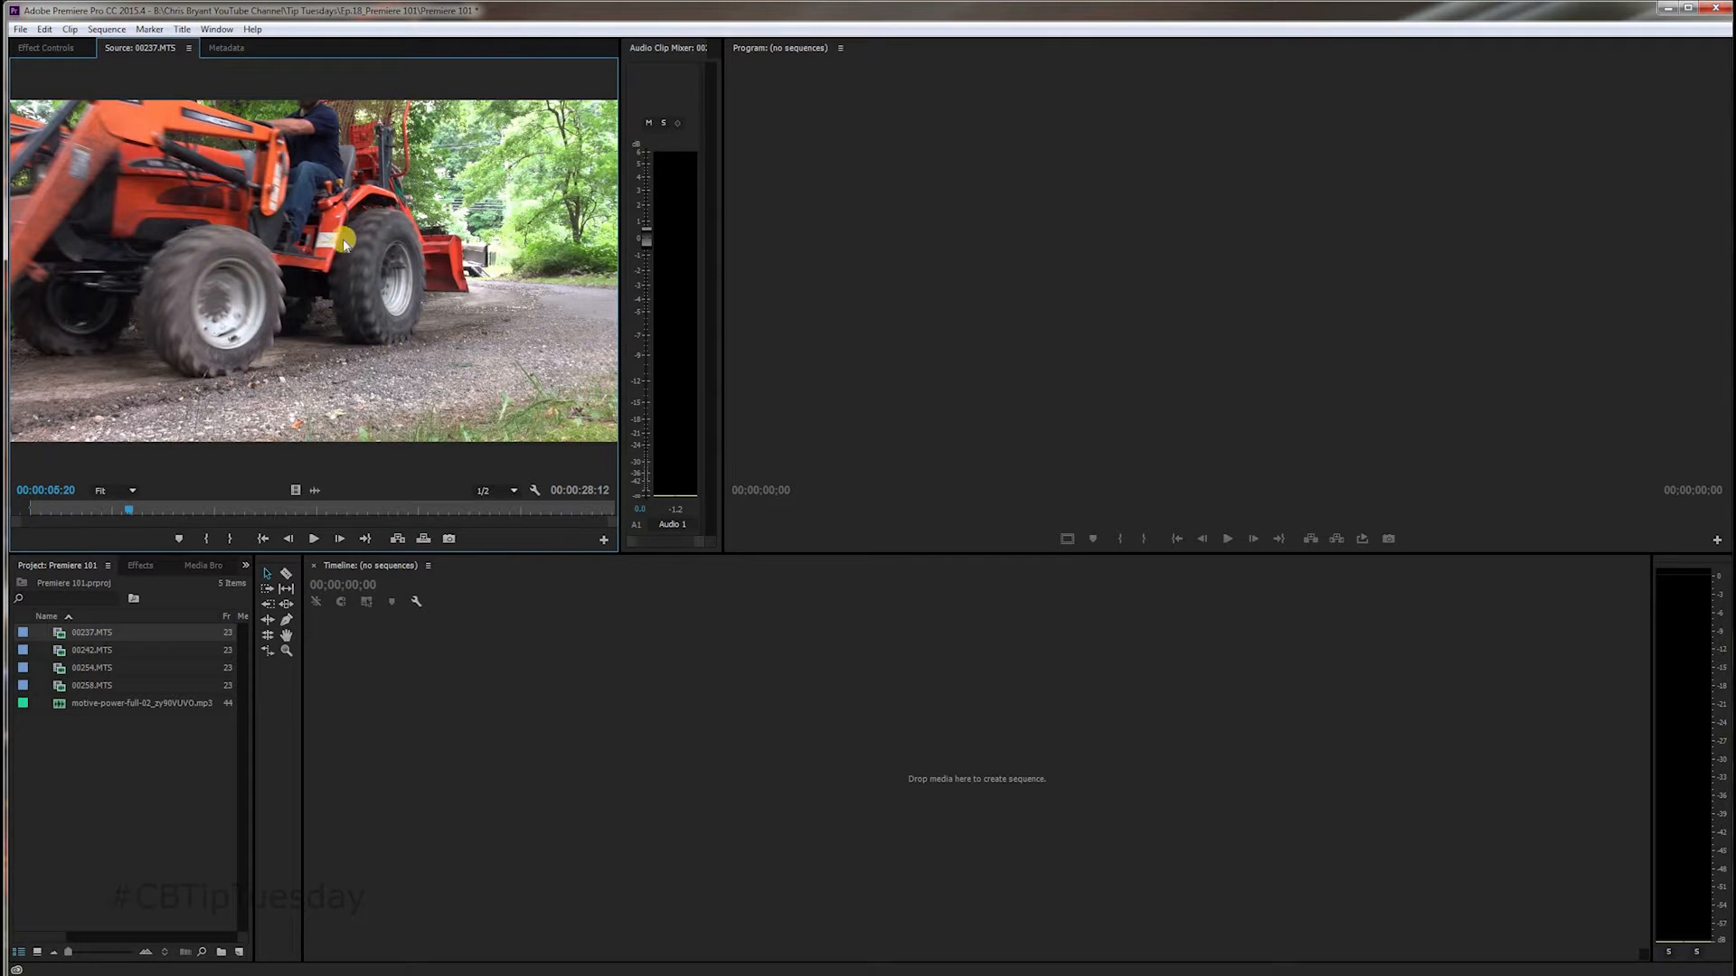
mouse_move(449, 445)
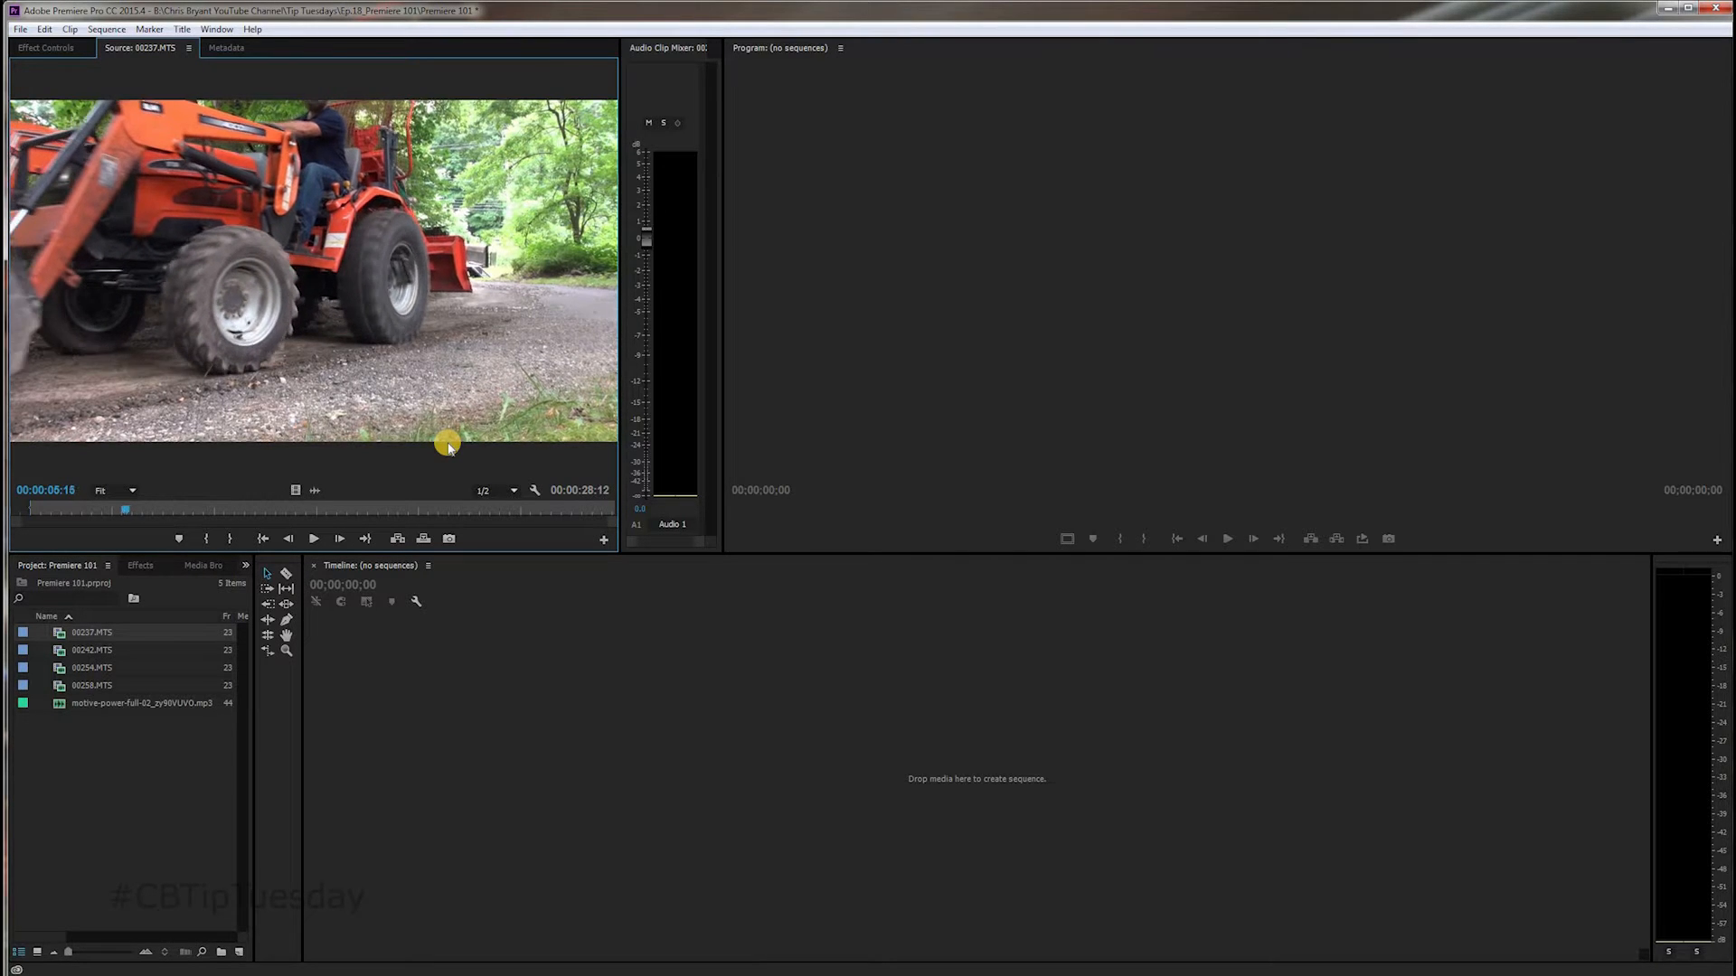
click(313, 537)
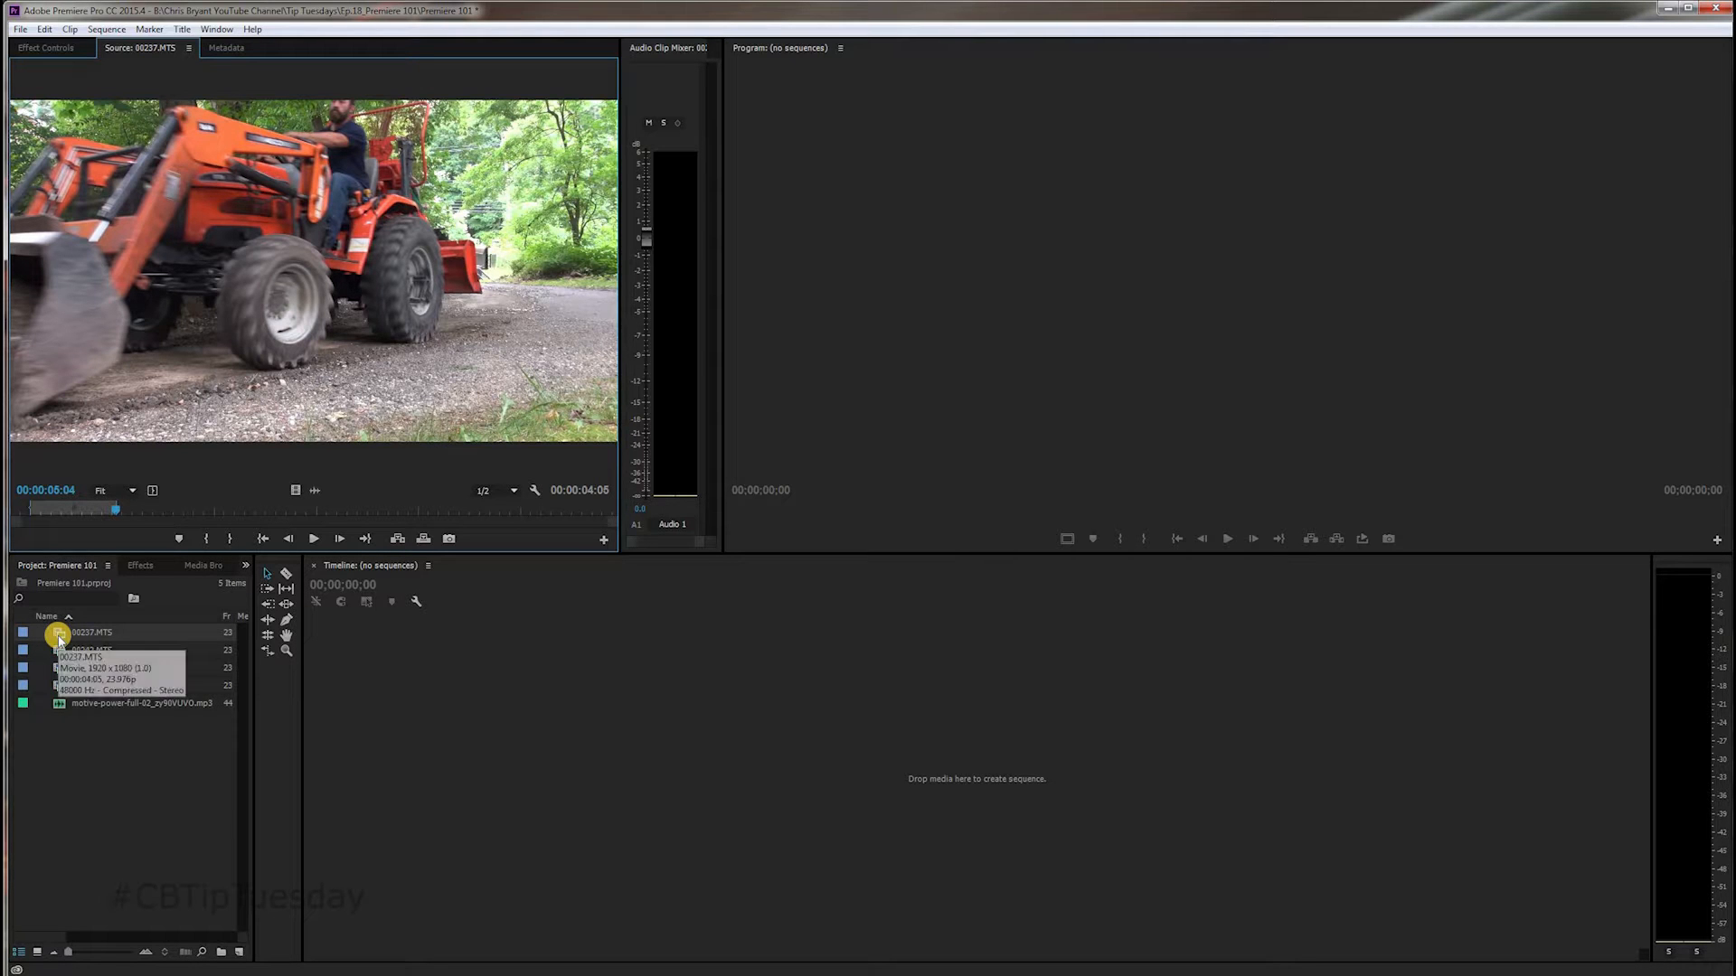
Step: Make sequence 00237 from clip 00237.MTS using New Sequence From Clip
right_click(60, 632)
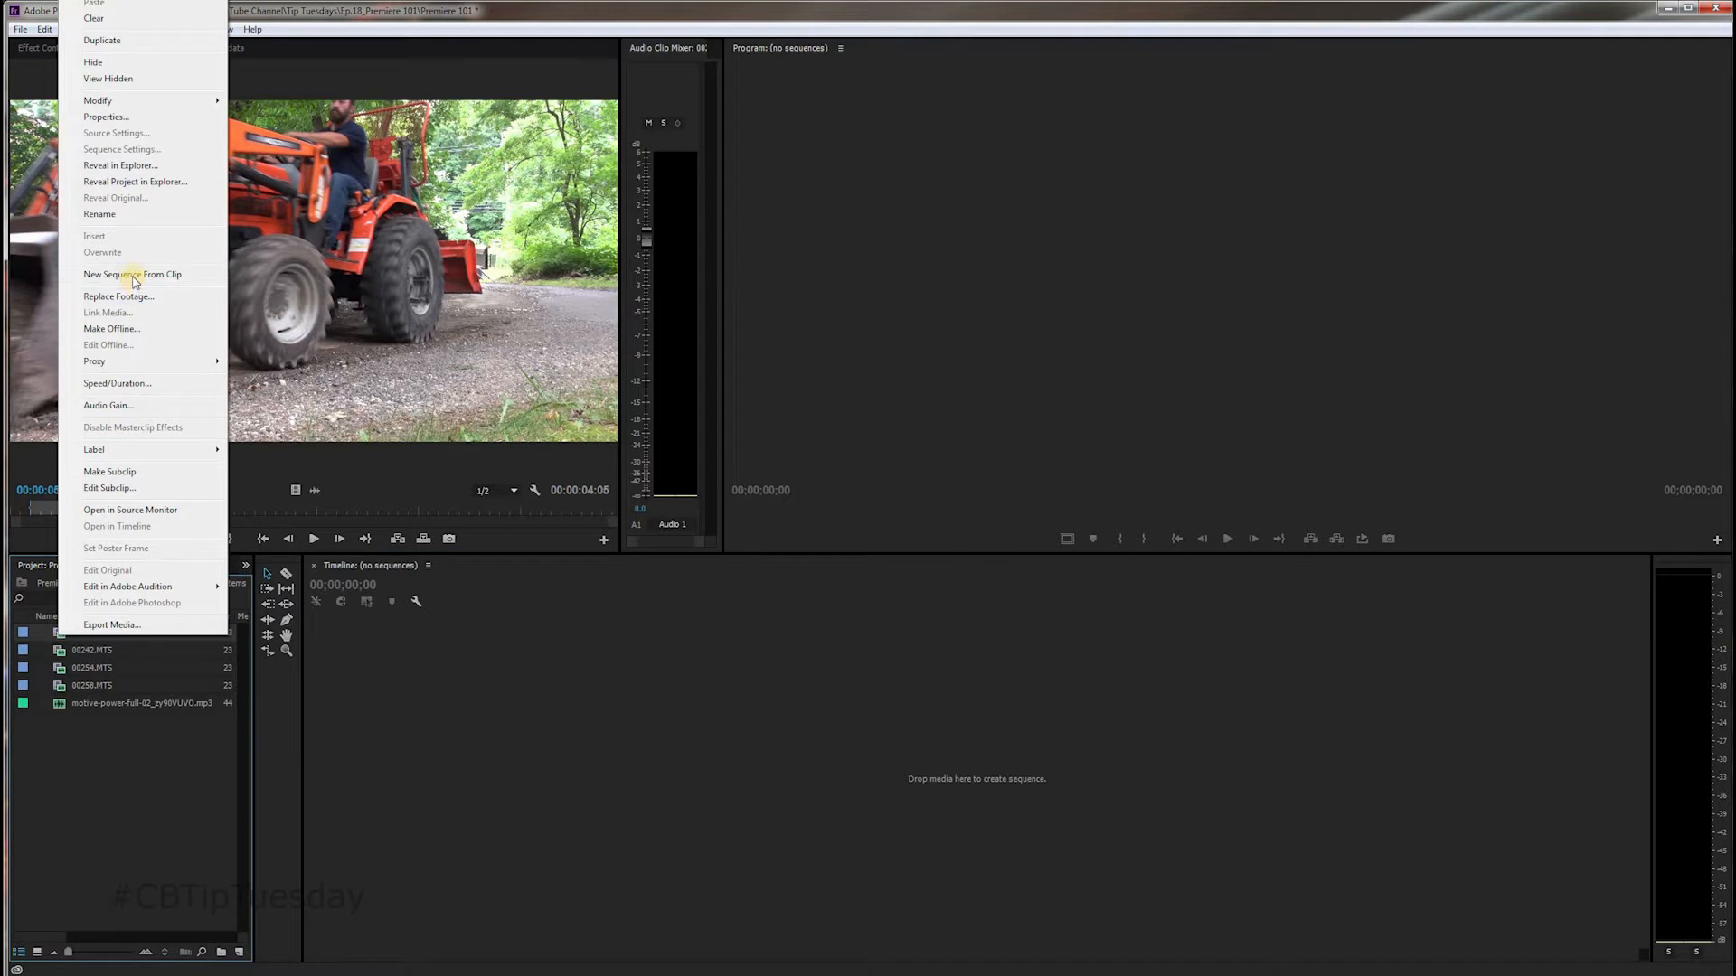
mouse_move(133, 273)
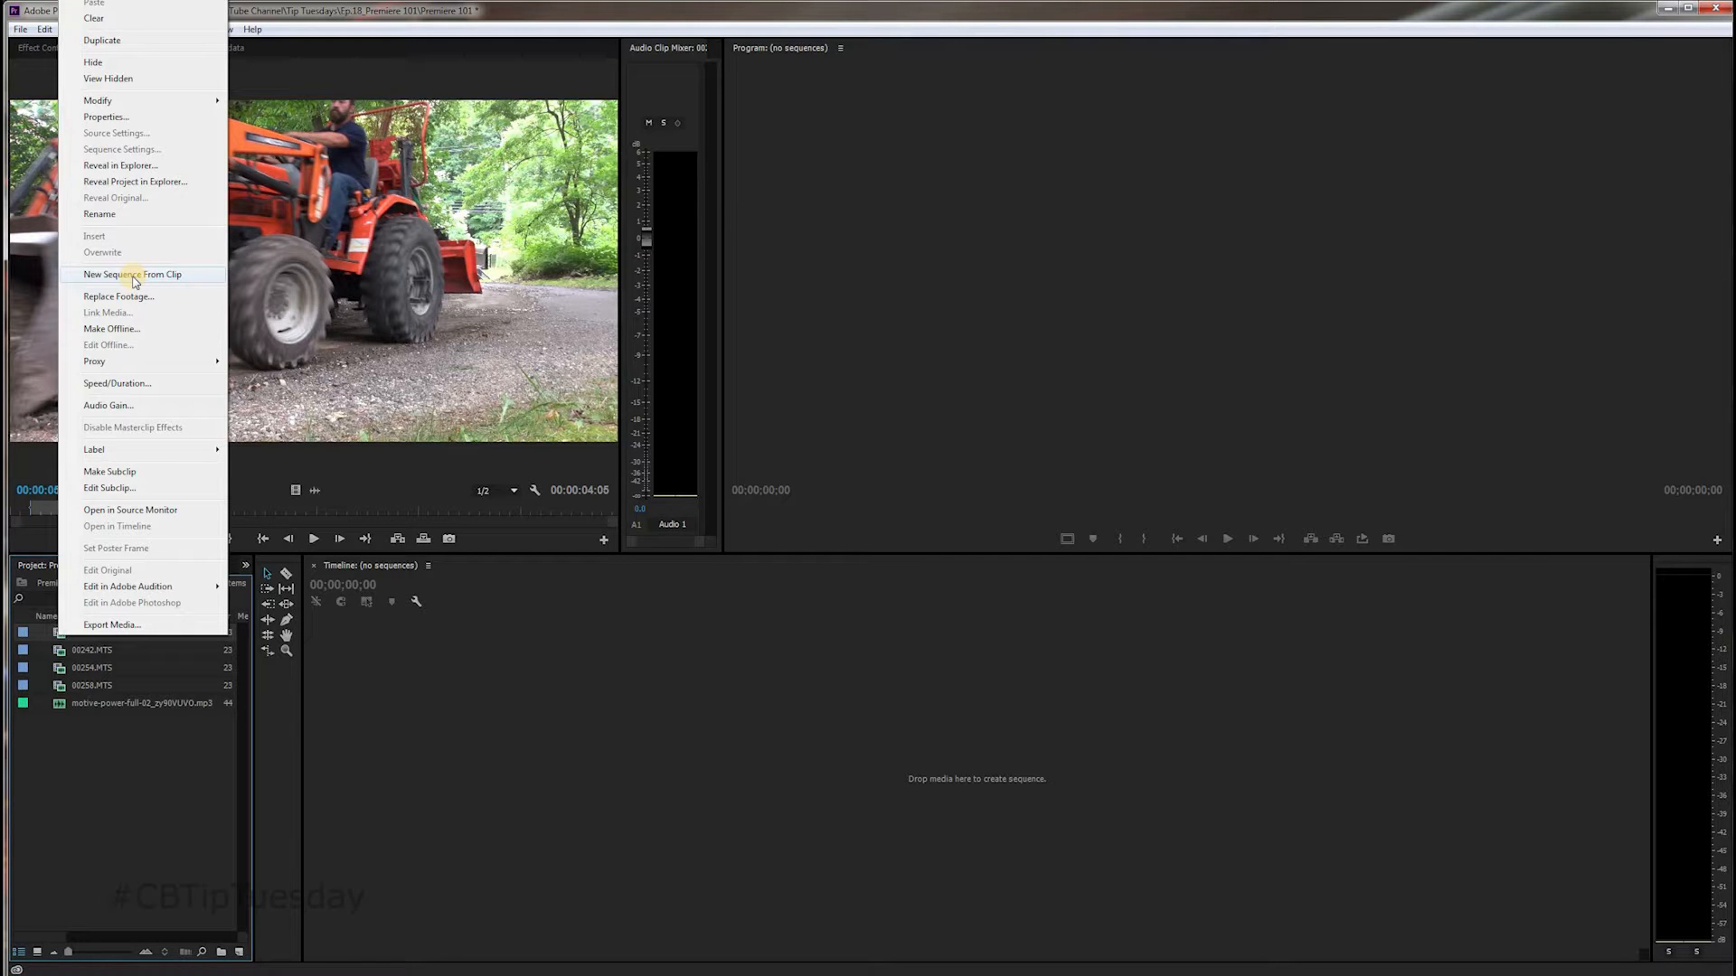
click(132, 273)
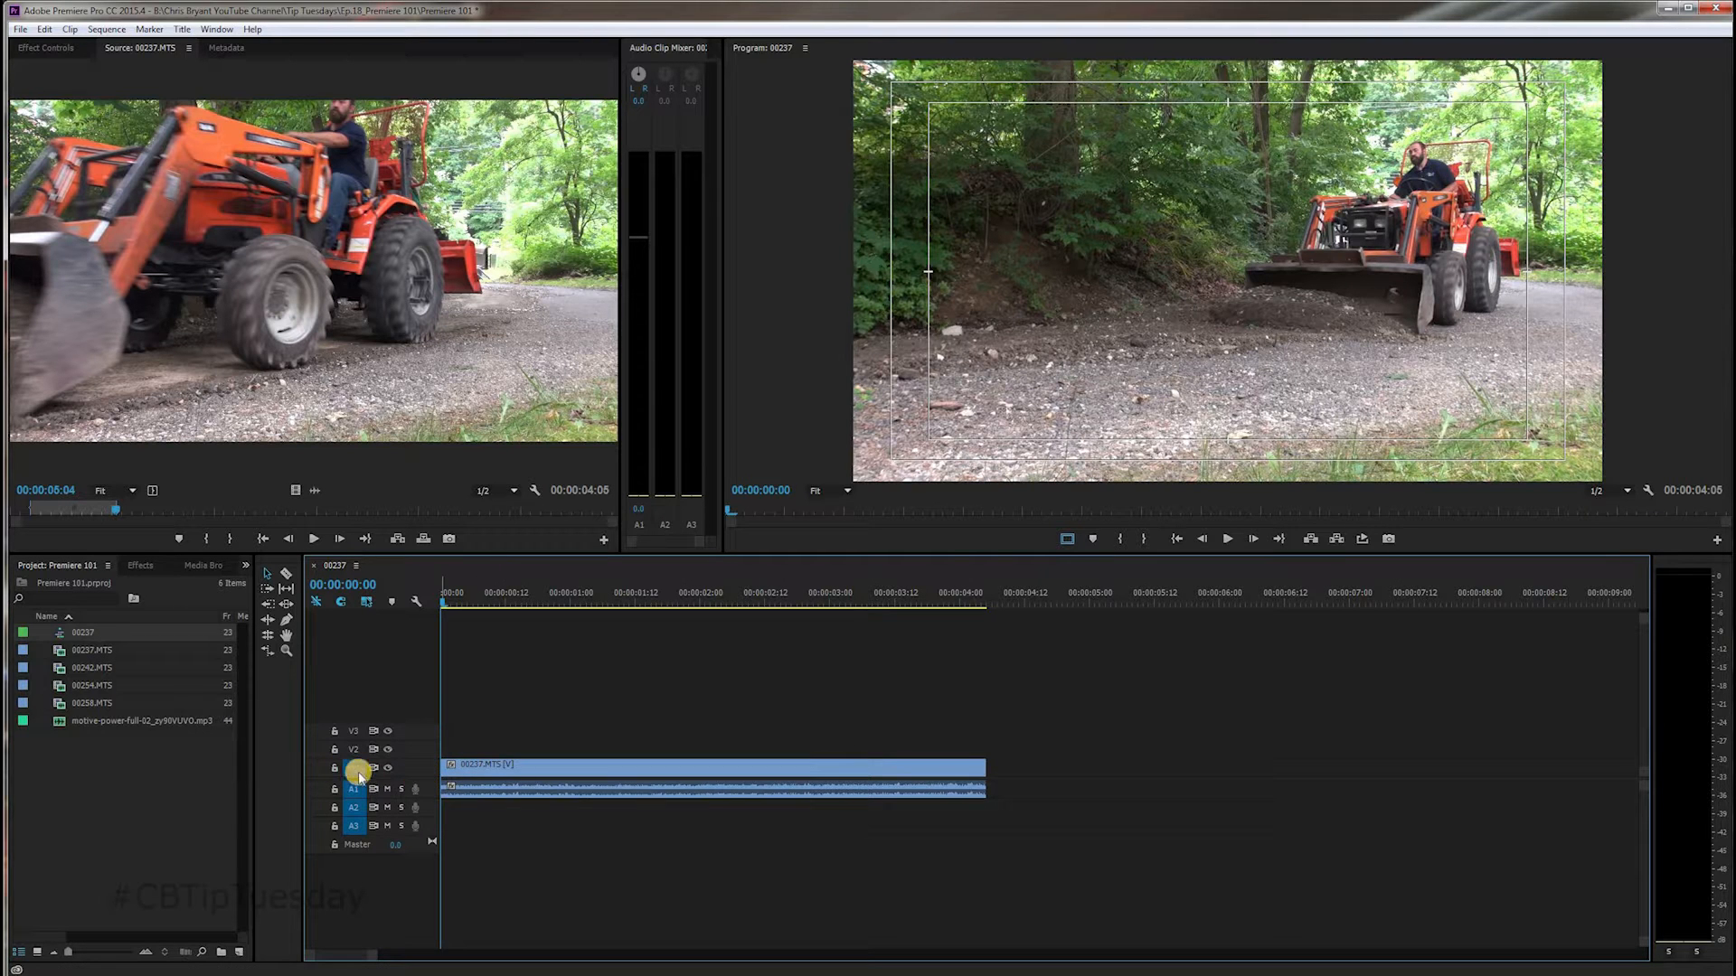
Step: Enlarge the V1/A1 tracks and scrub the source clip to about twelve seconds
click(354, 768)
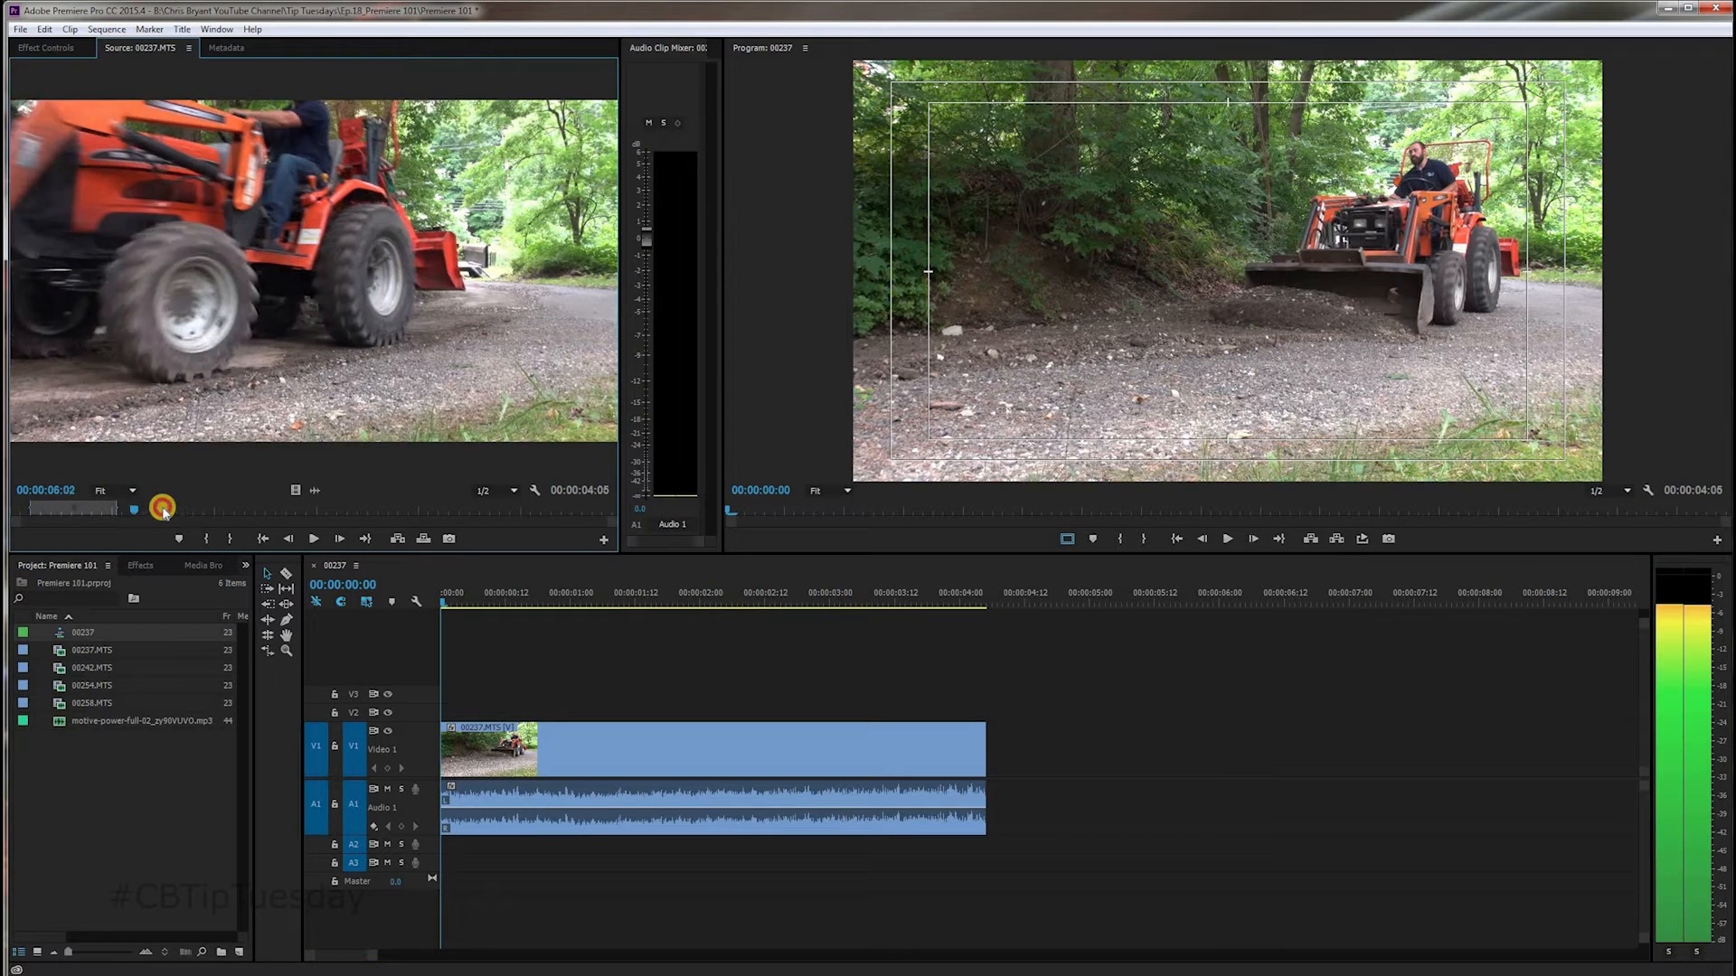
drag(163, 508, 229, 499)
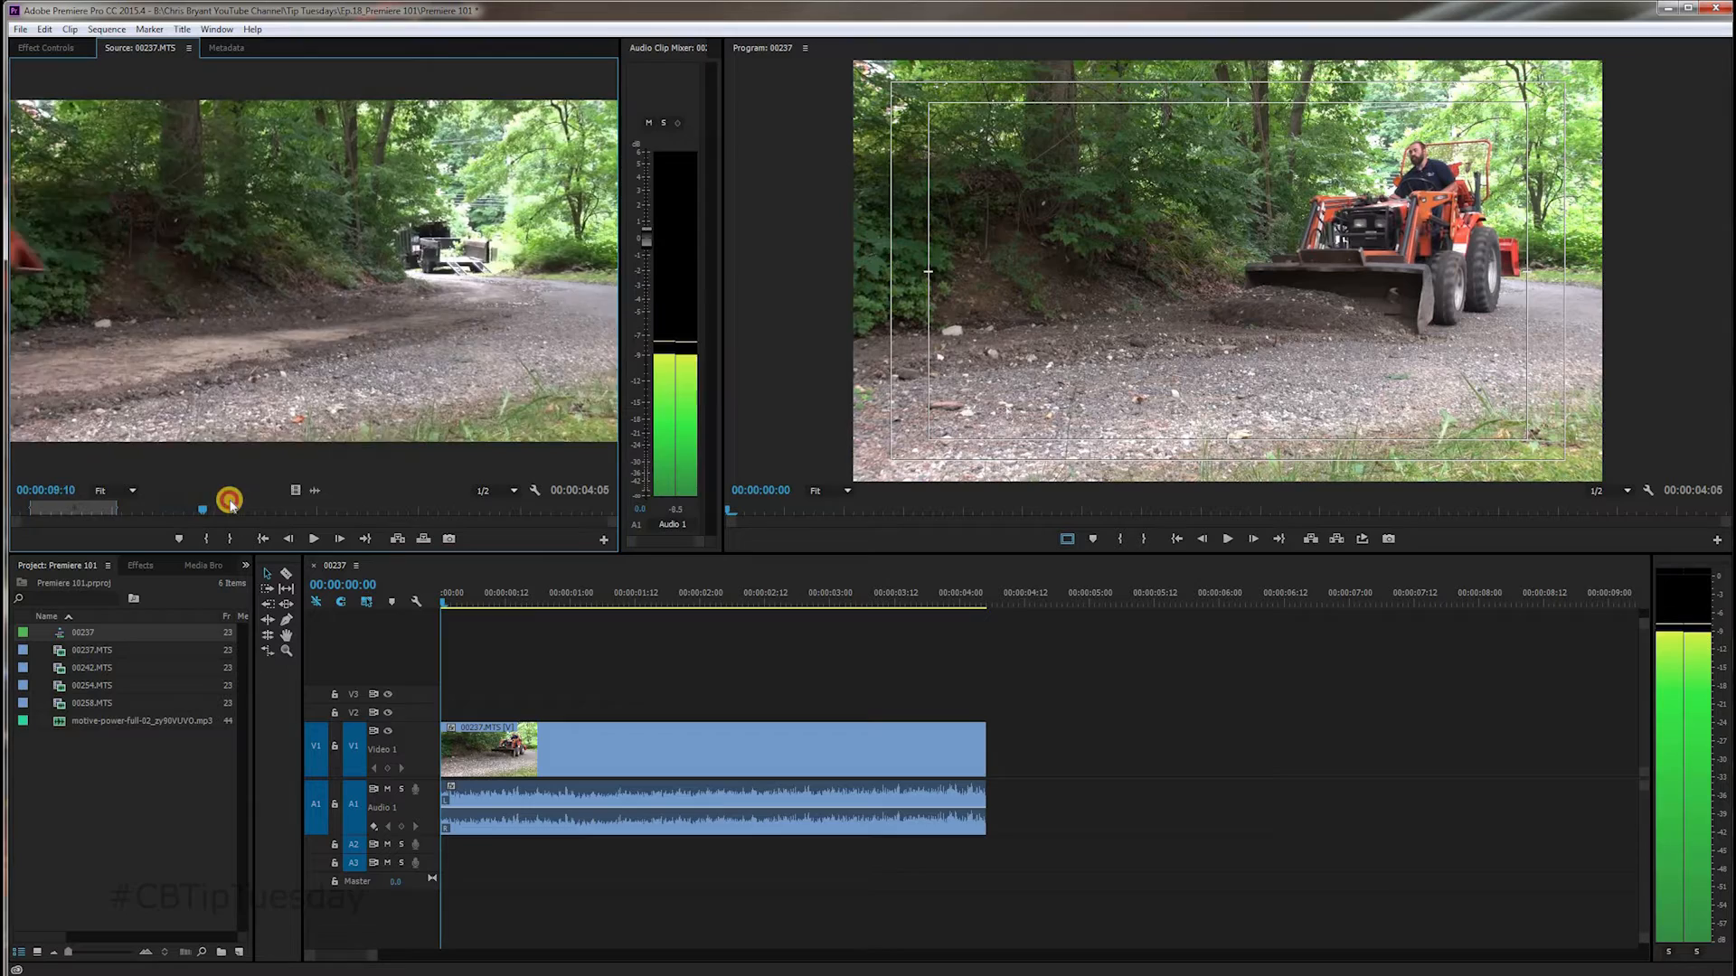
drag(202, 507, 275, 507)
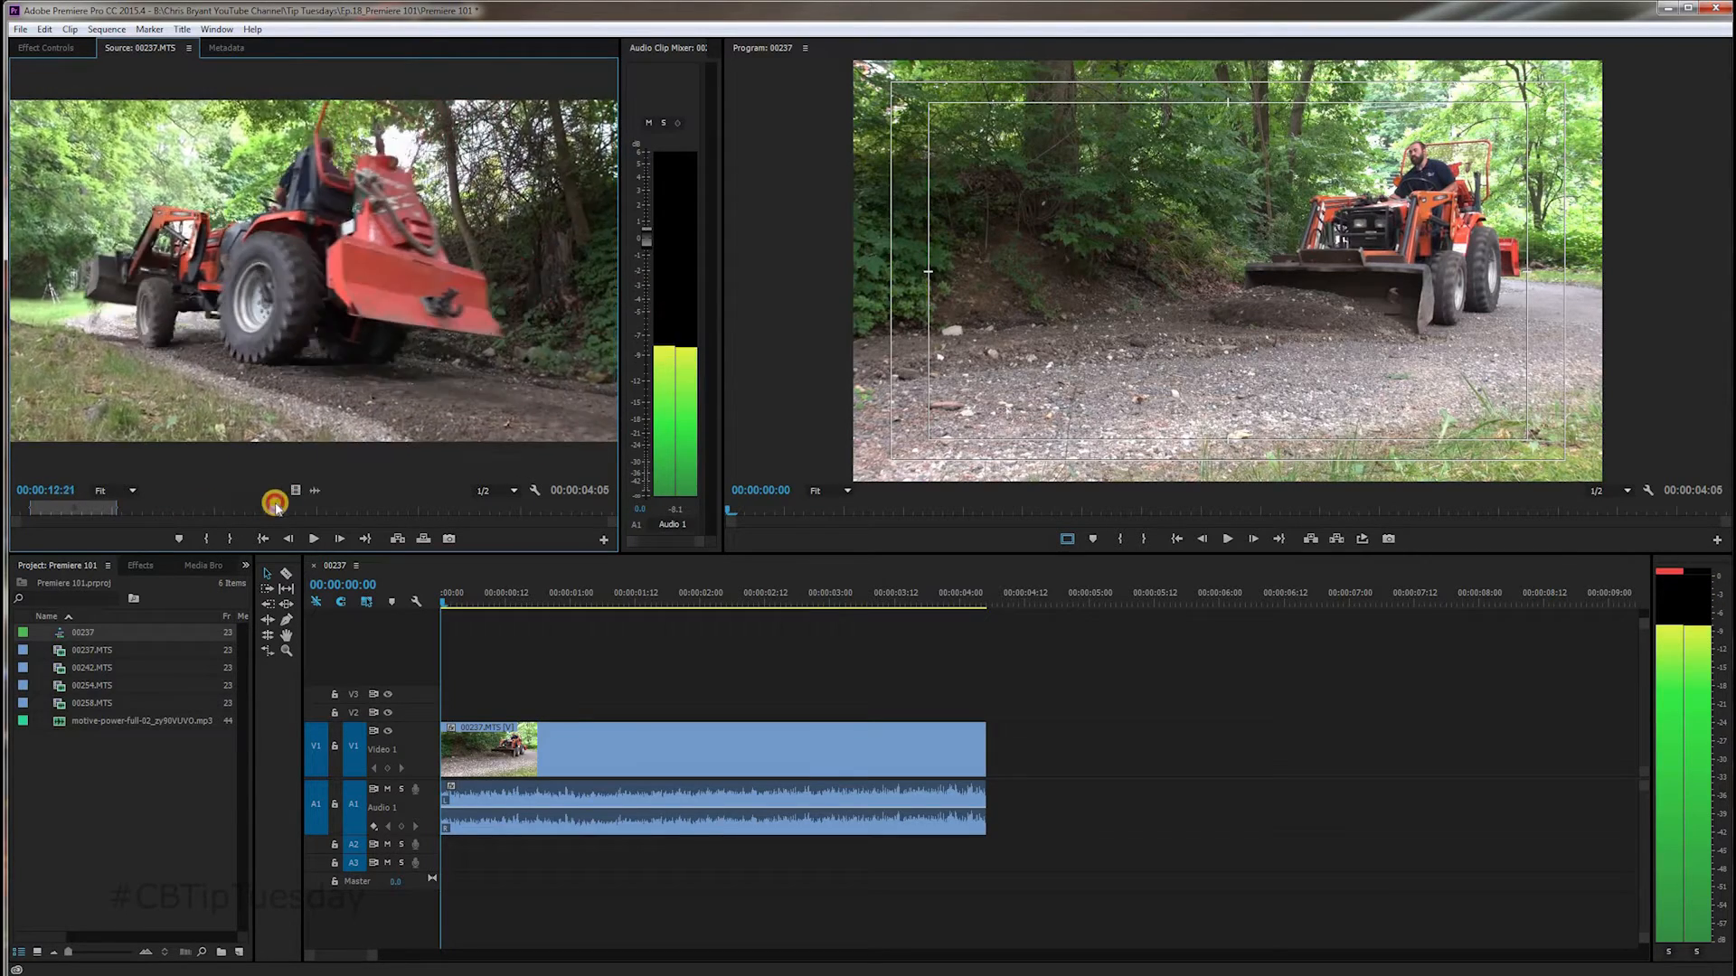
drag(276, 504, 260, 509)
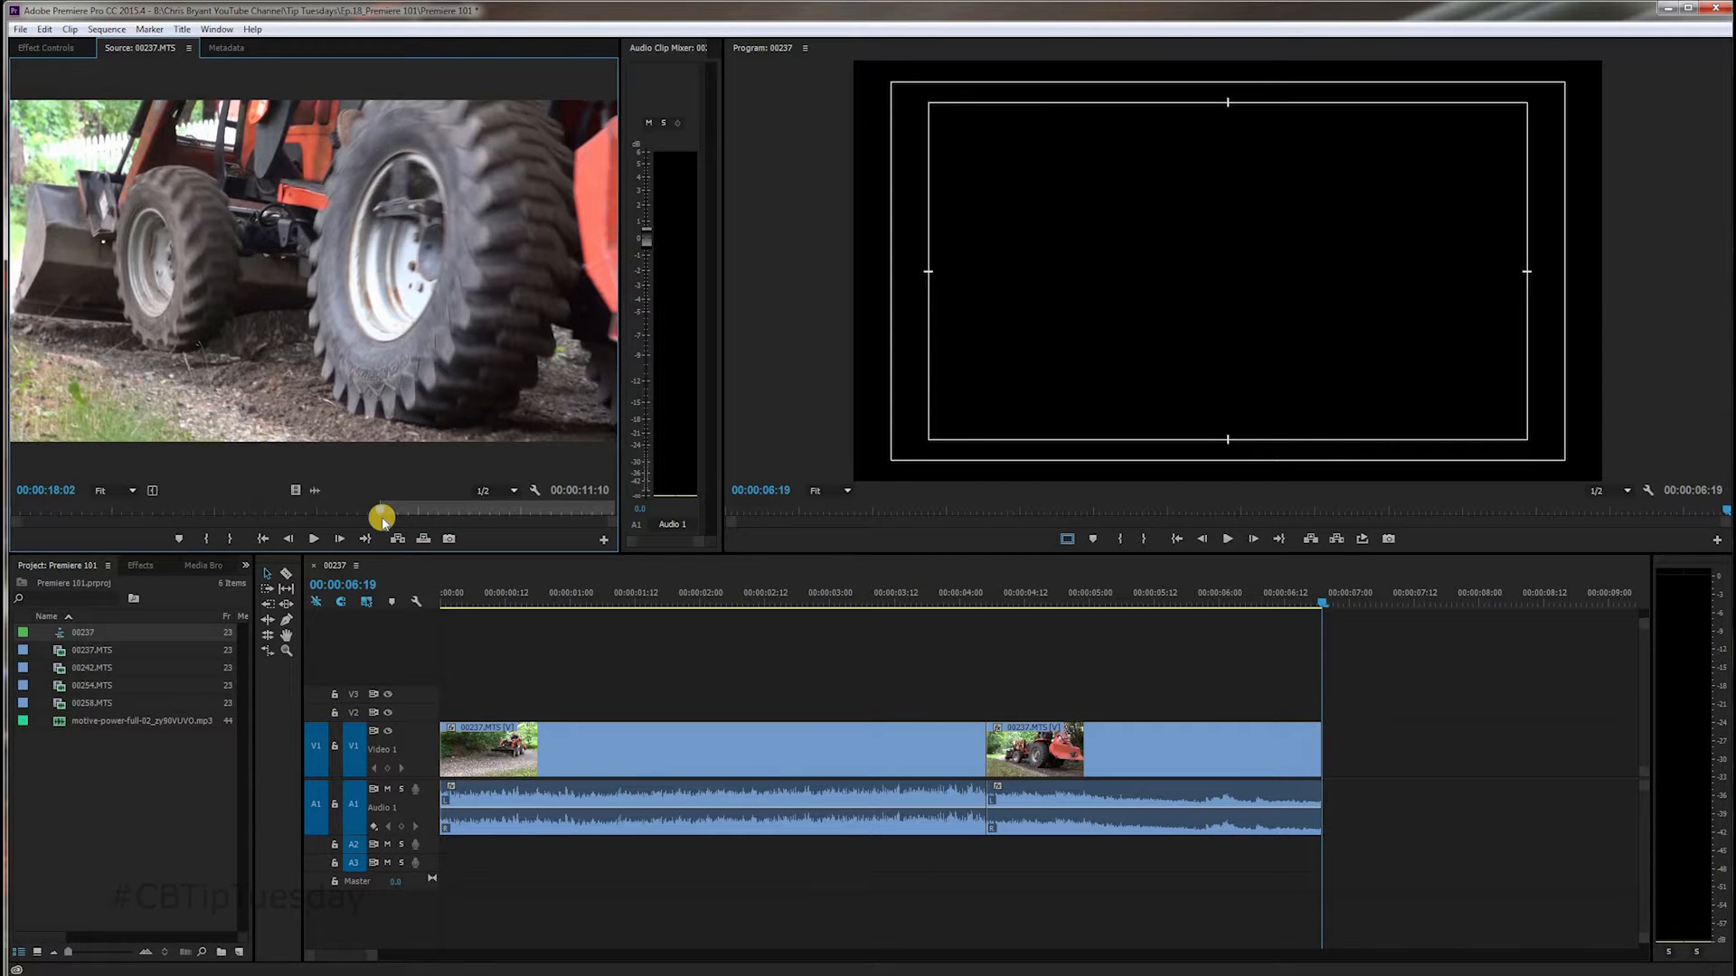
Step: Position the source playhead for the tractor-wheel close-up section
click(312, 539)
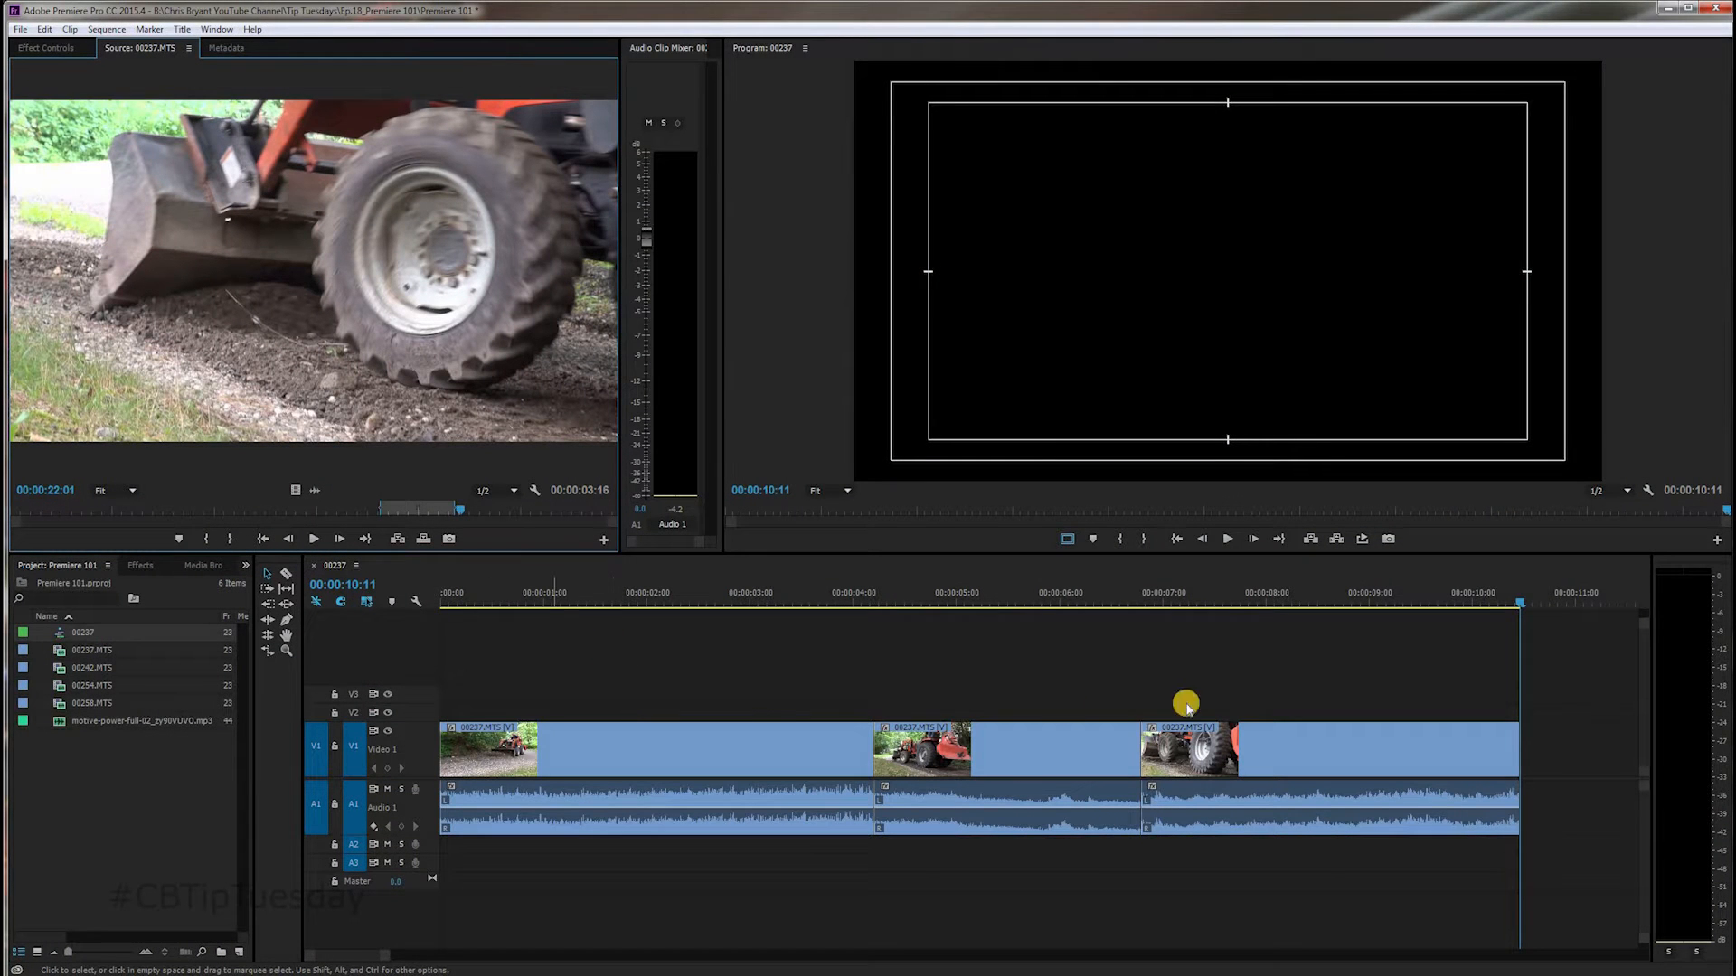
mouse_move(780, 712)
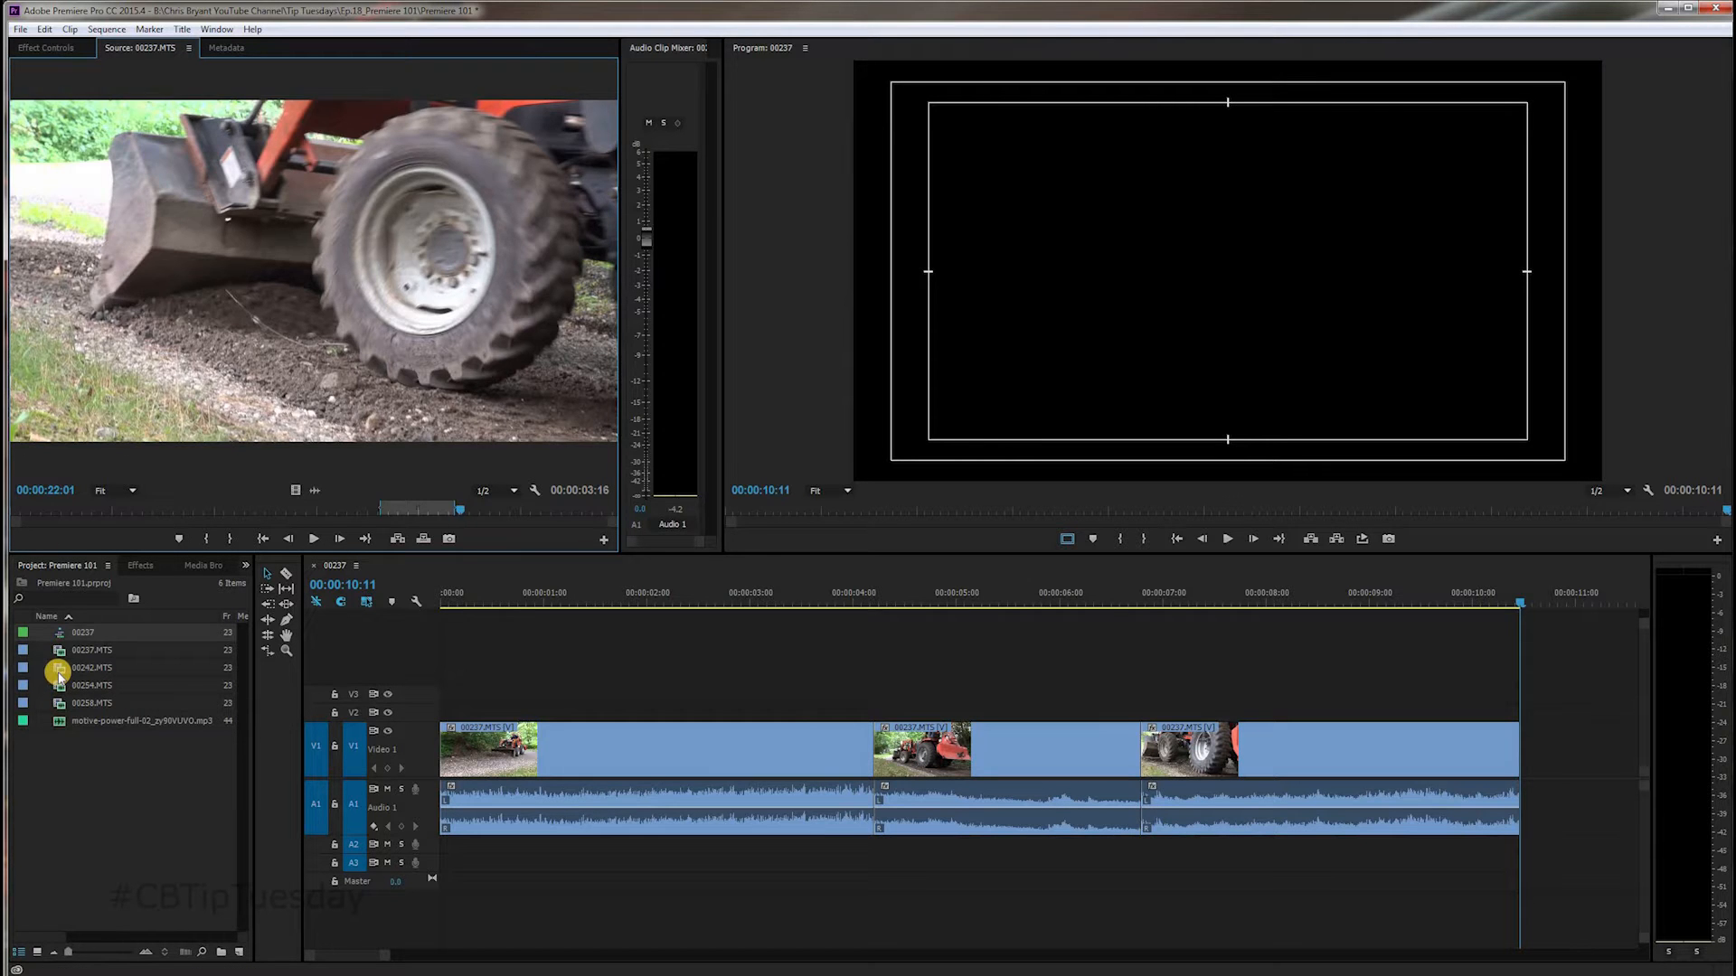
Step: Load 00242.MTS and scrub to the starting frame of the bearded-man shot
double_click(92, 667)
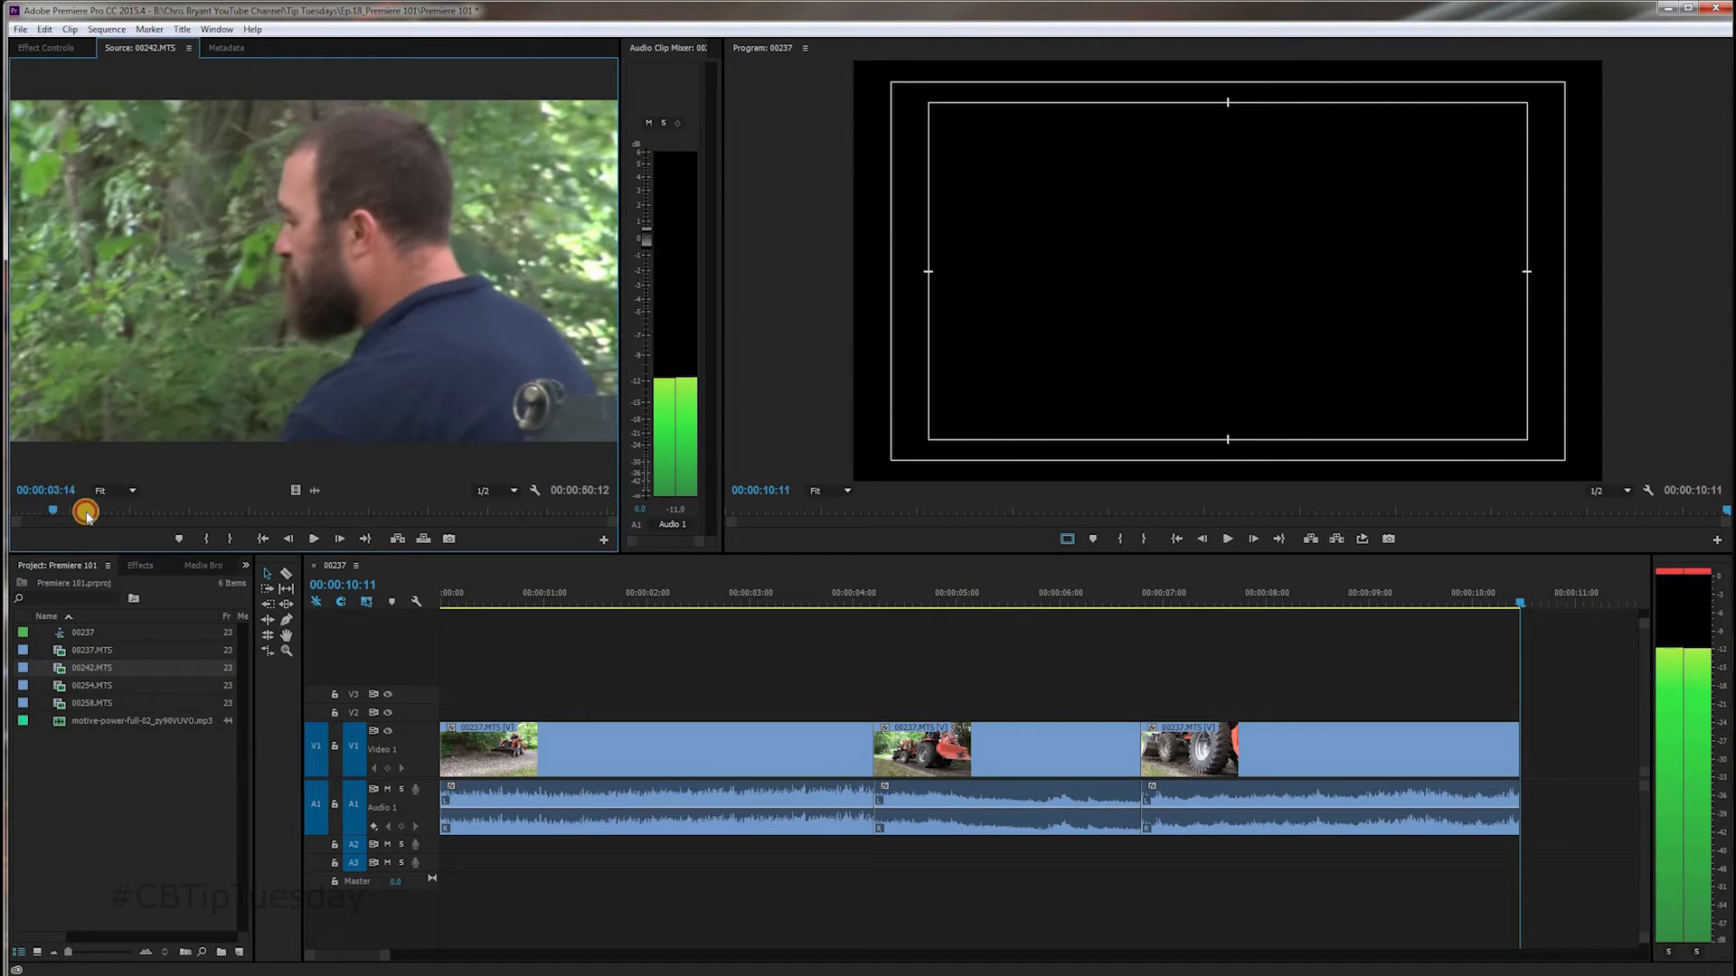
drag(87, 512, 100, 518)
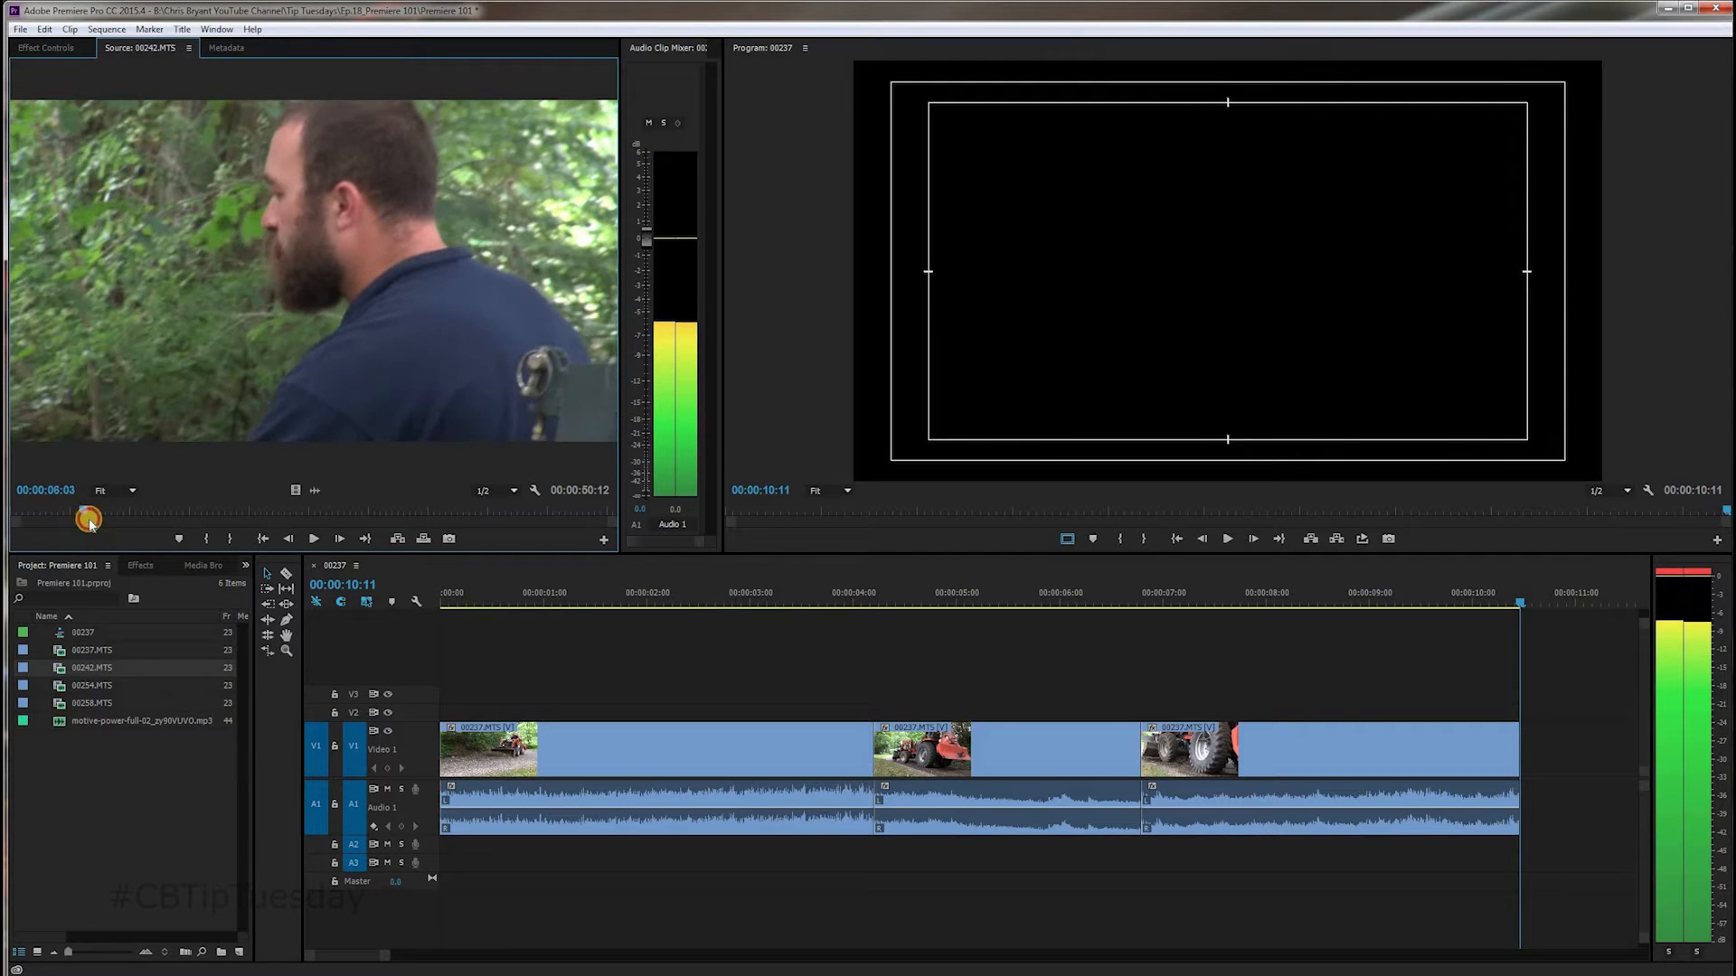
drag(89, 521, 296, 521)
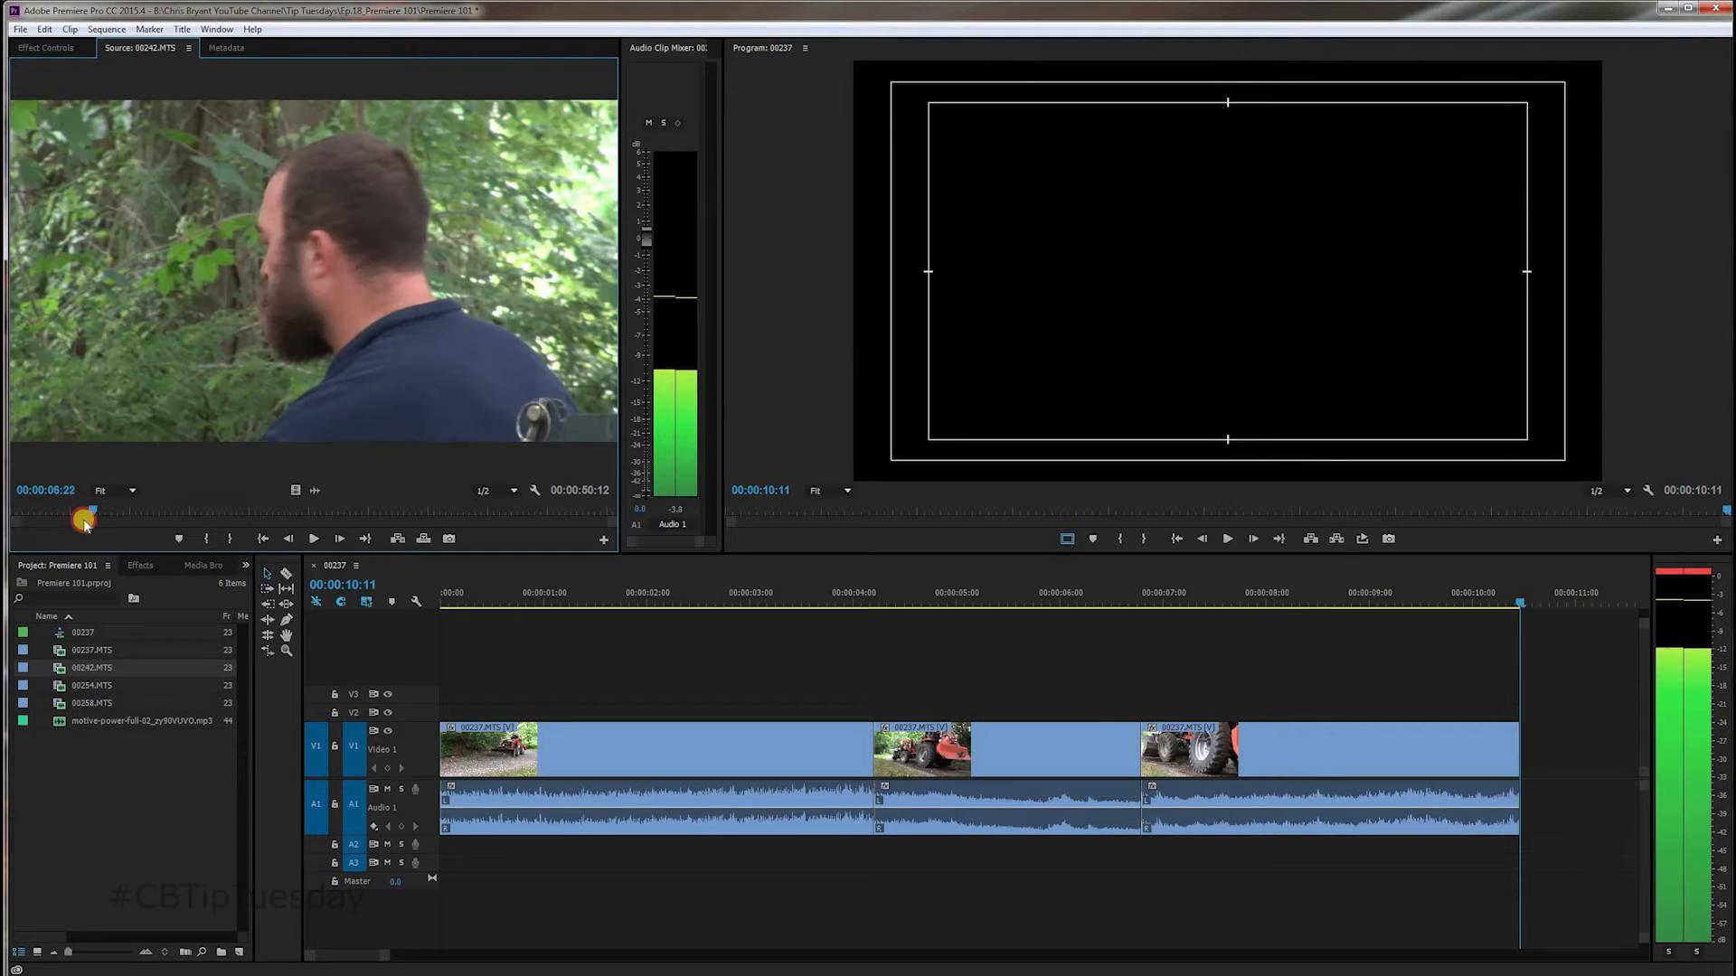
drag(85, 521, 69, 521)
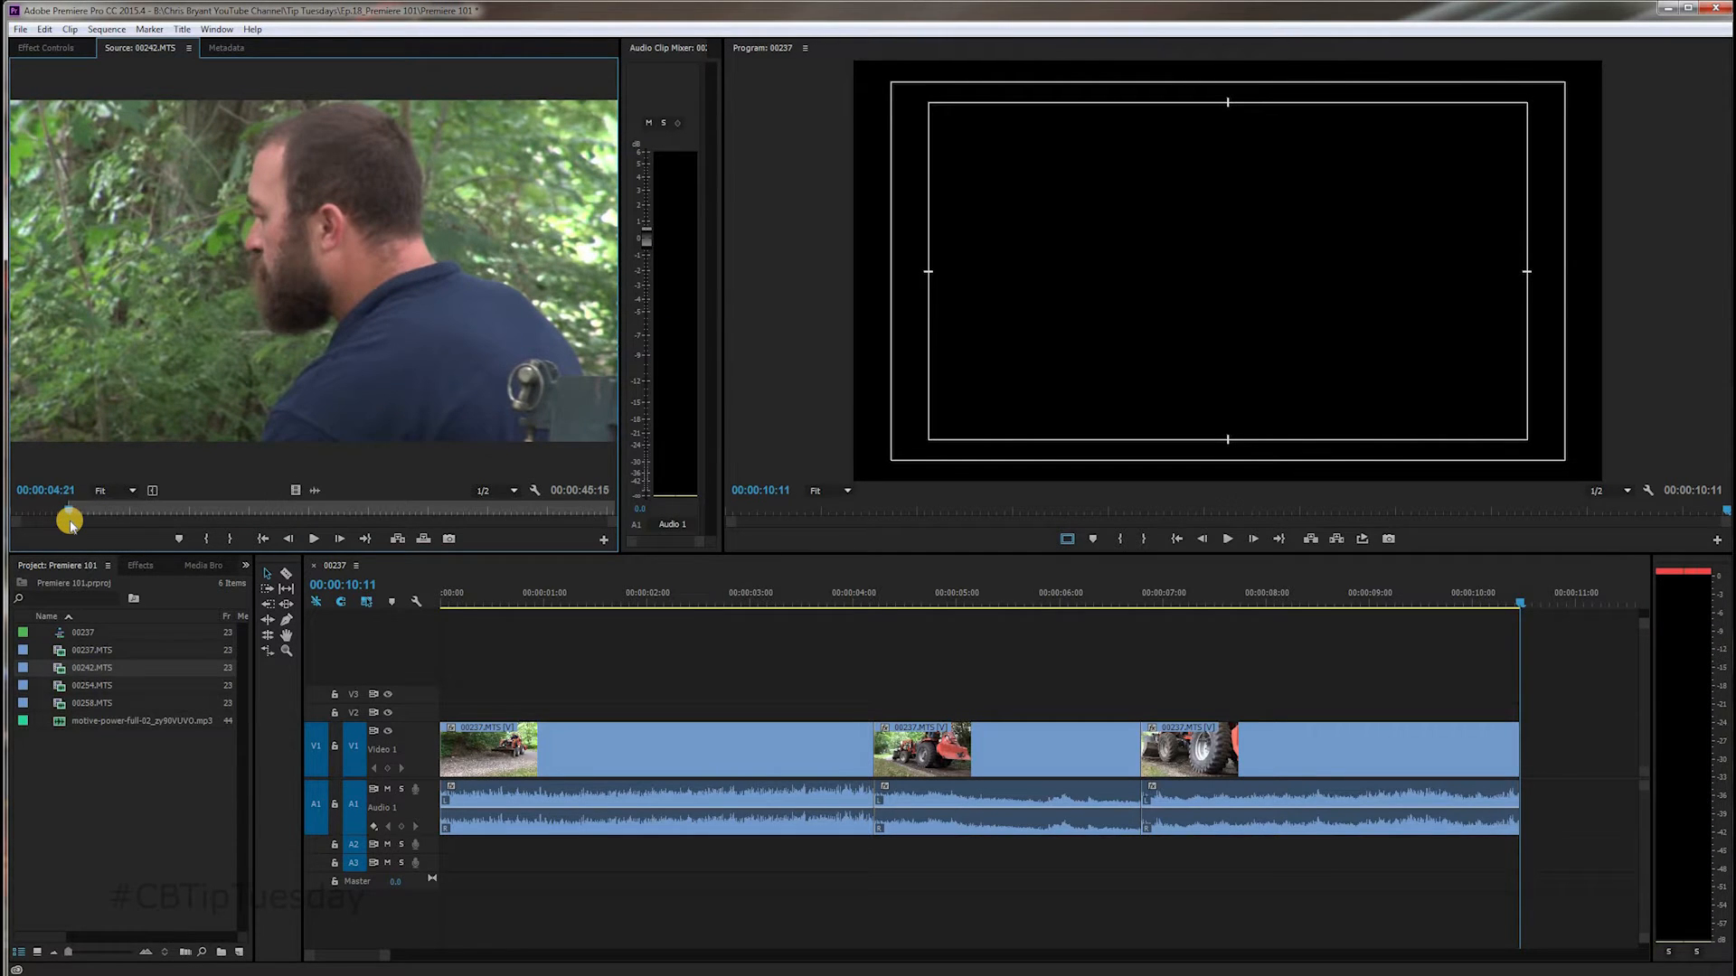
click(314, 538)
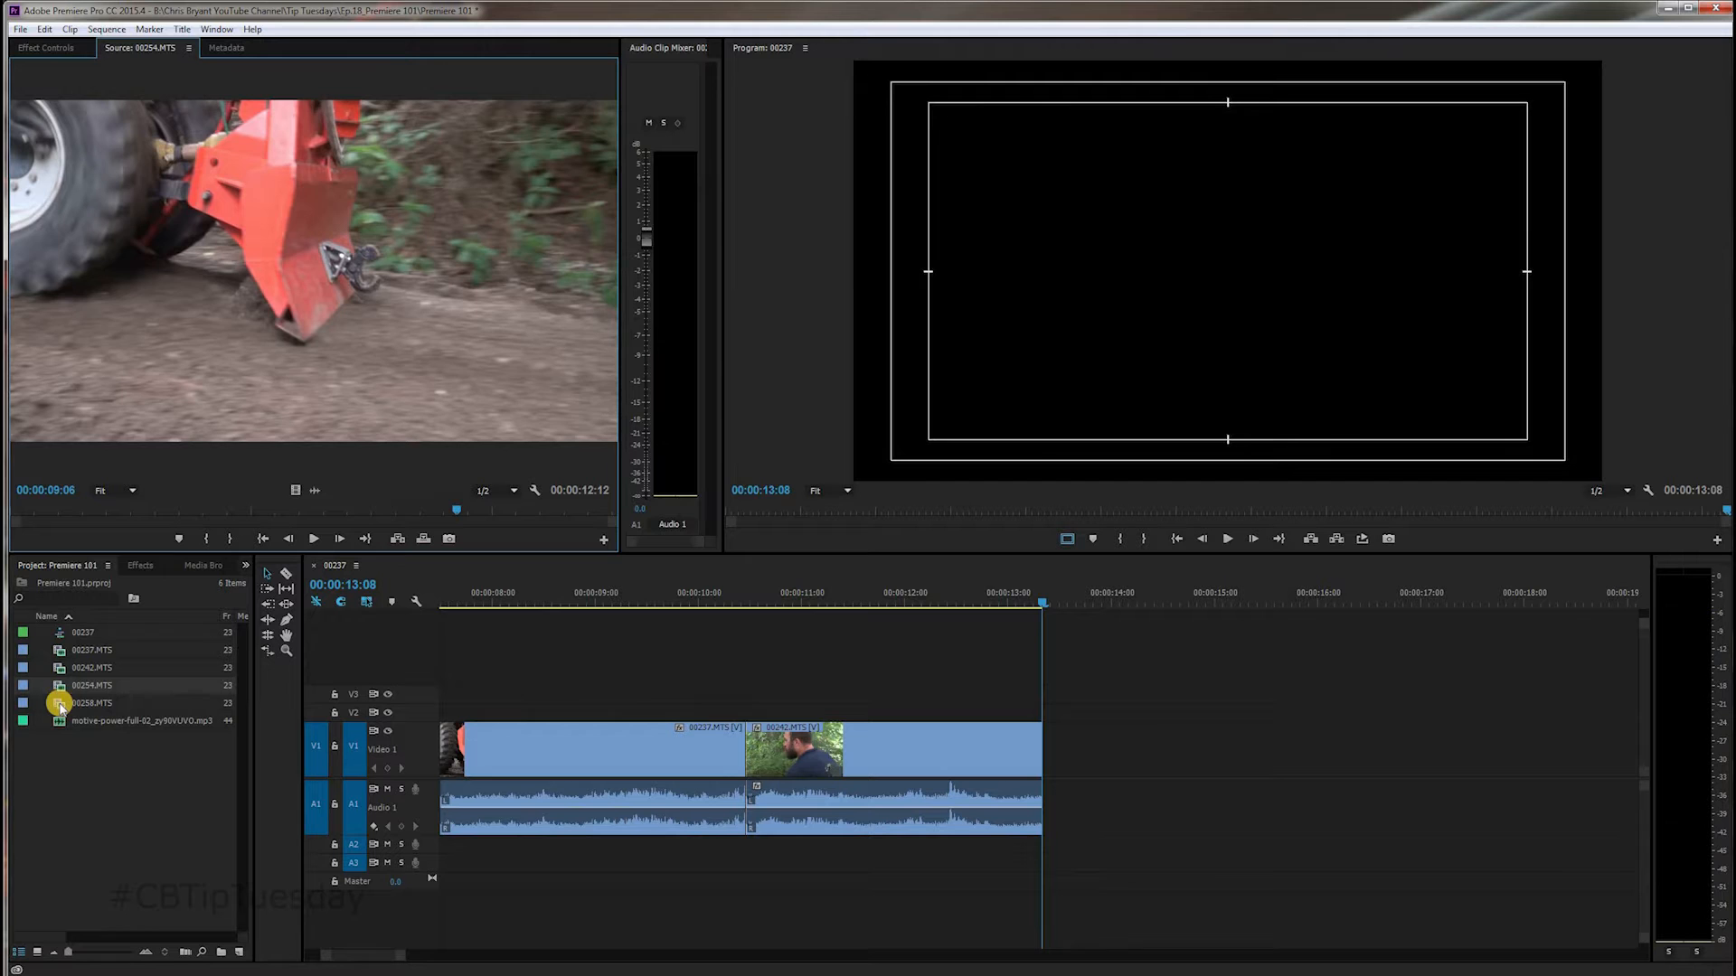
Step: Load 00256.MTS and drag its tractor-driving shot onto the end of V1
double_click(91, 703)
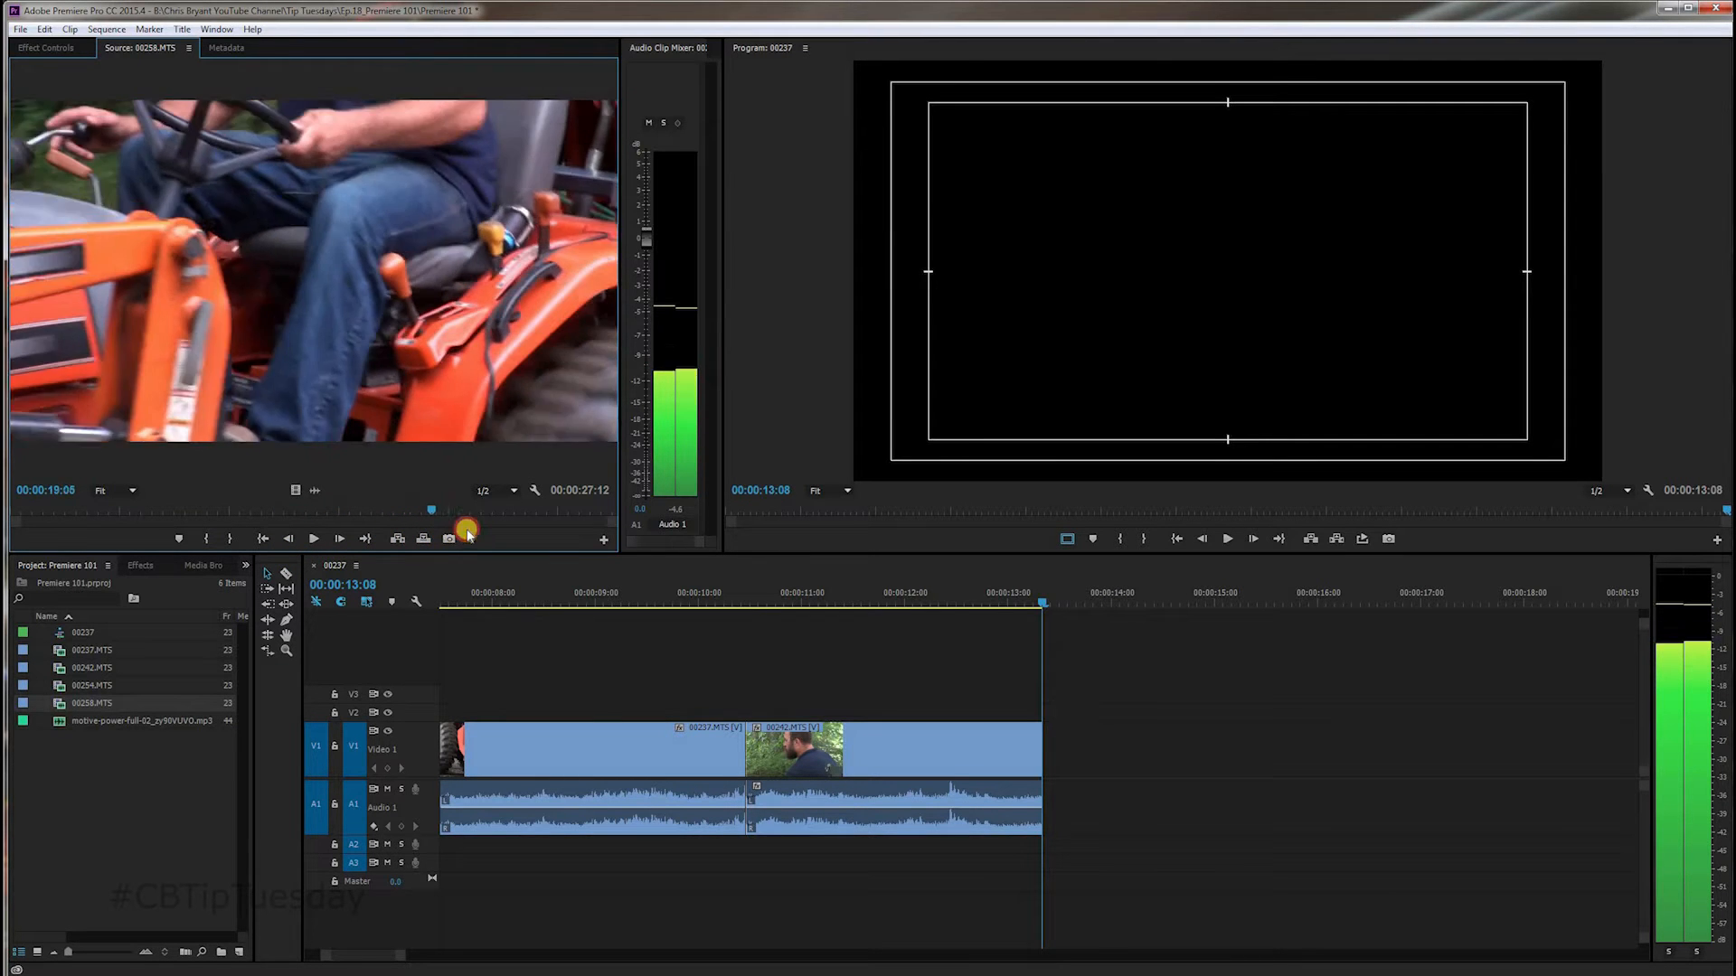
drag(457, 511, 491, 511)
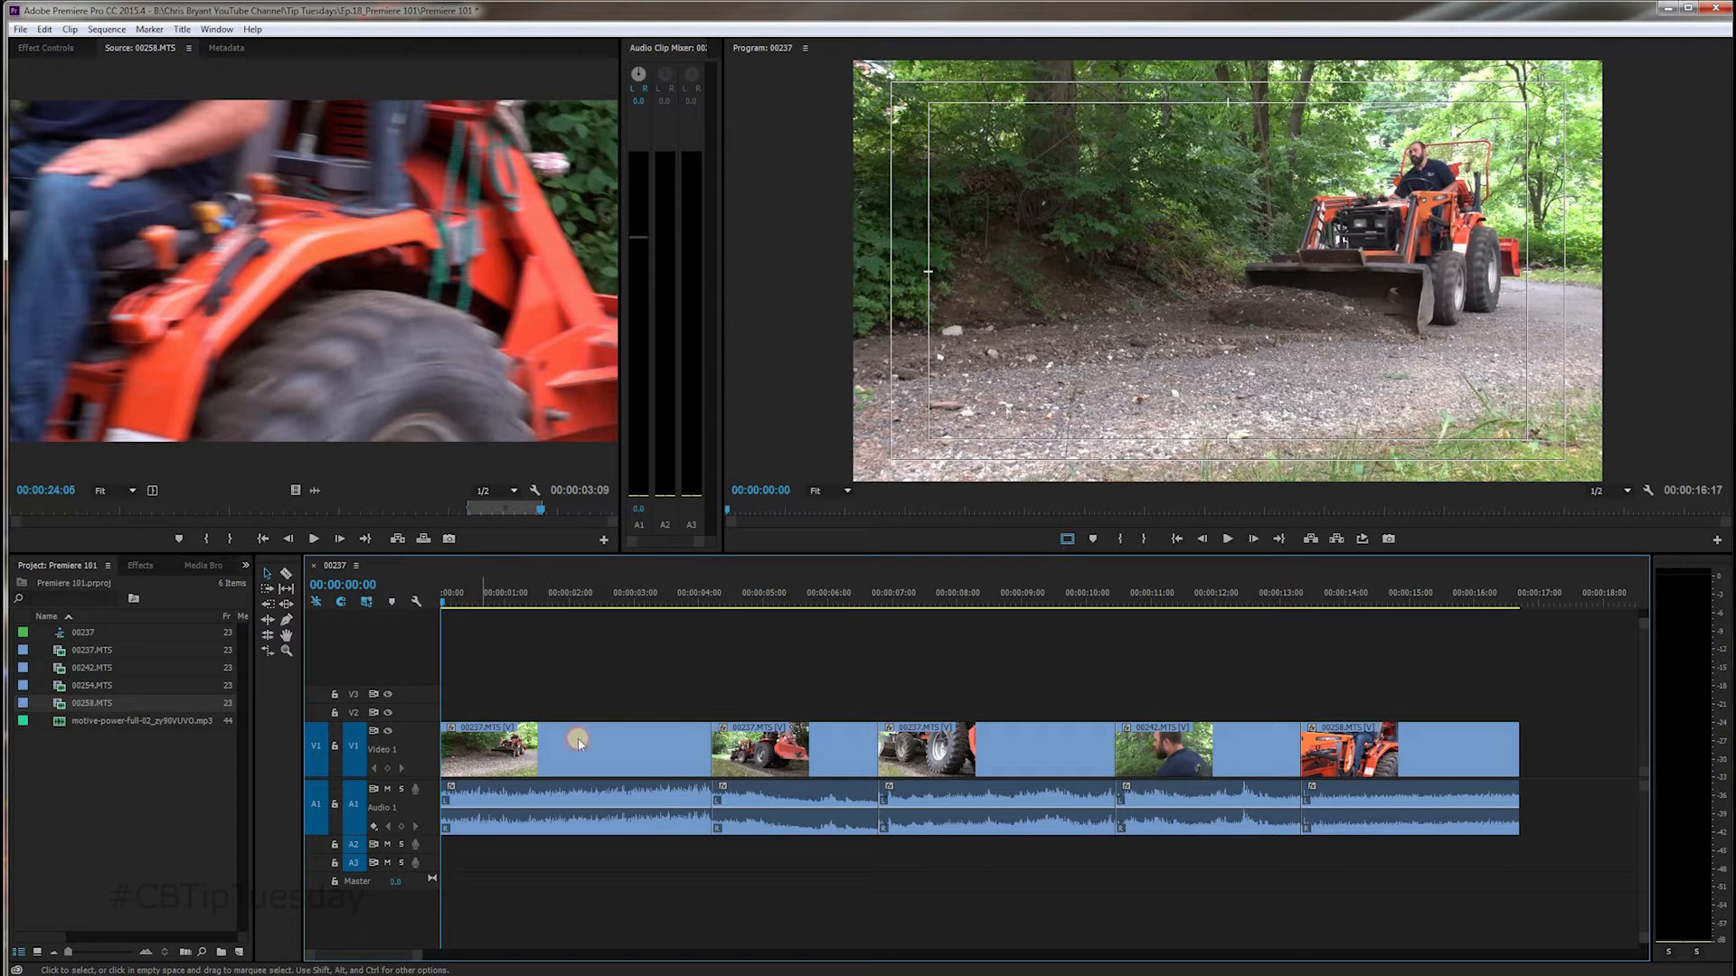
Step: Enlarge the video track, jump to the last tractor clip, and scrub the sequence end
click(578, 747)
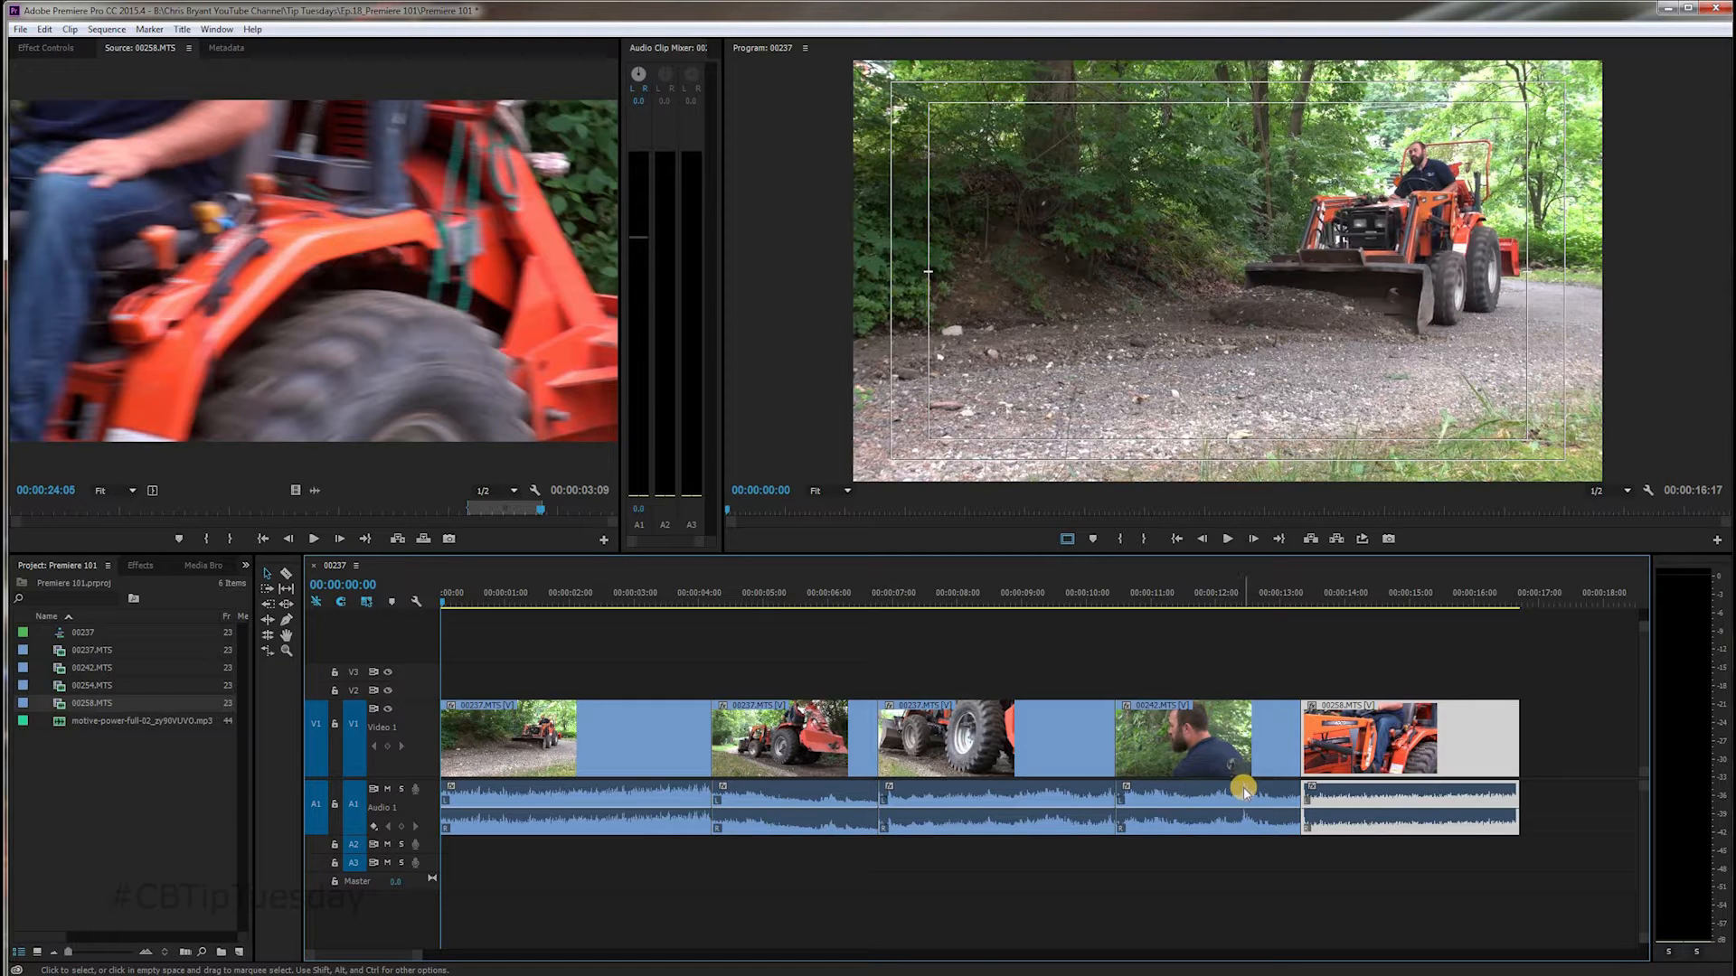
mouse_move(1238, 661)
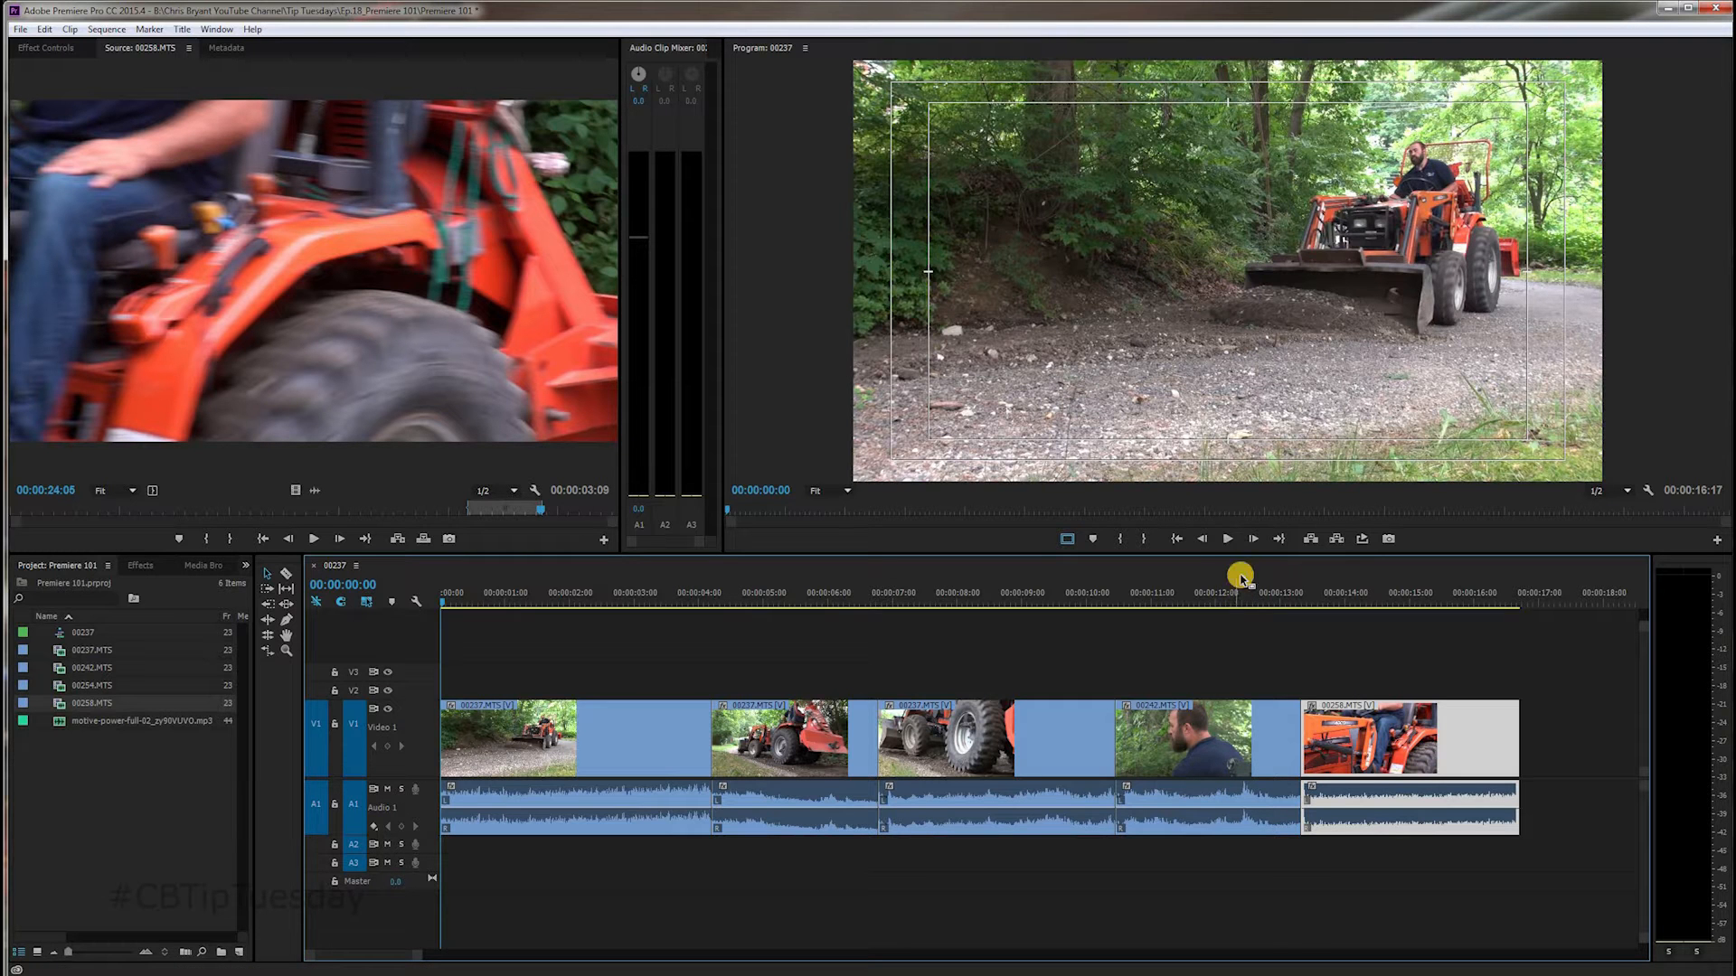
click(1225, 539)
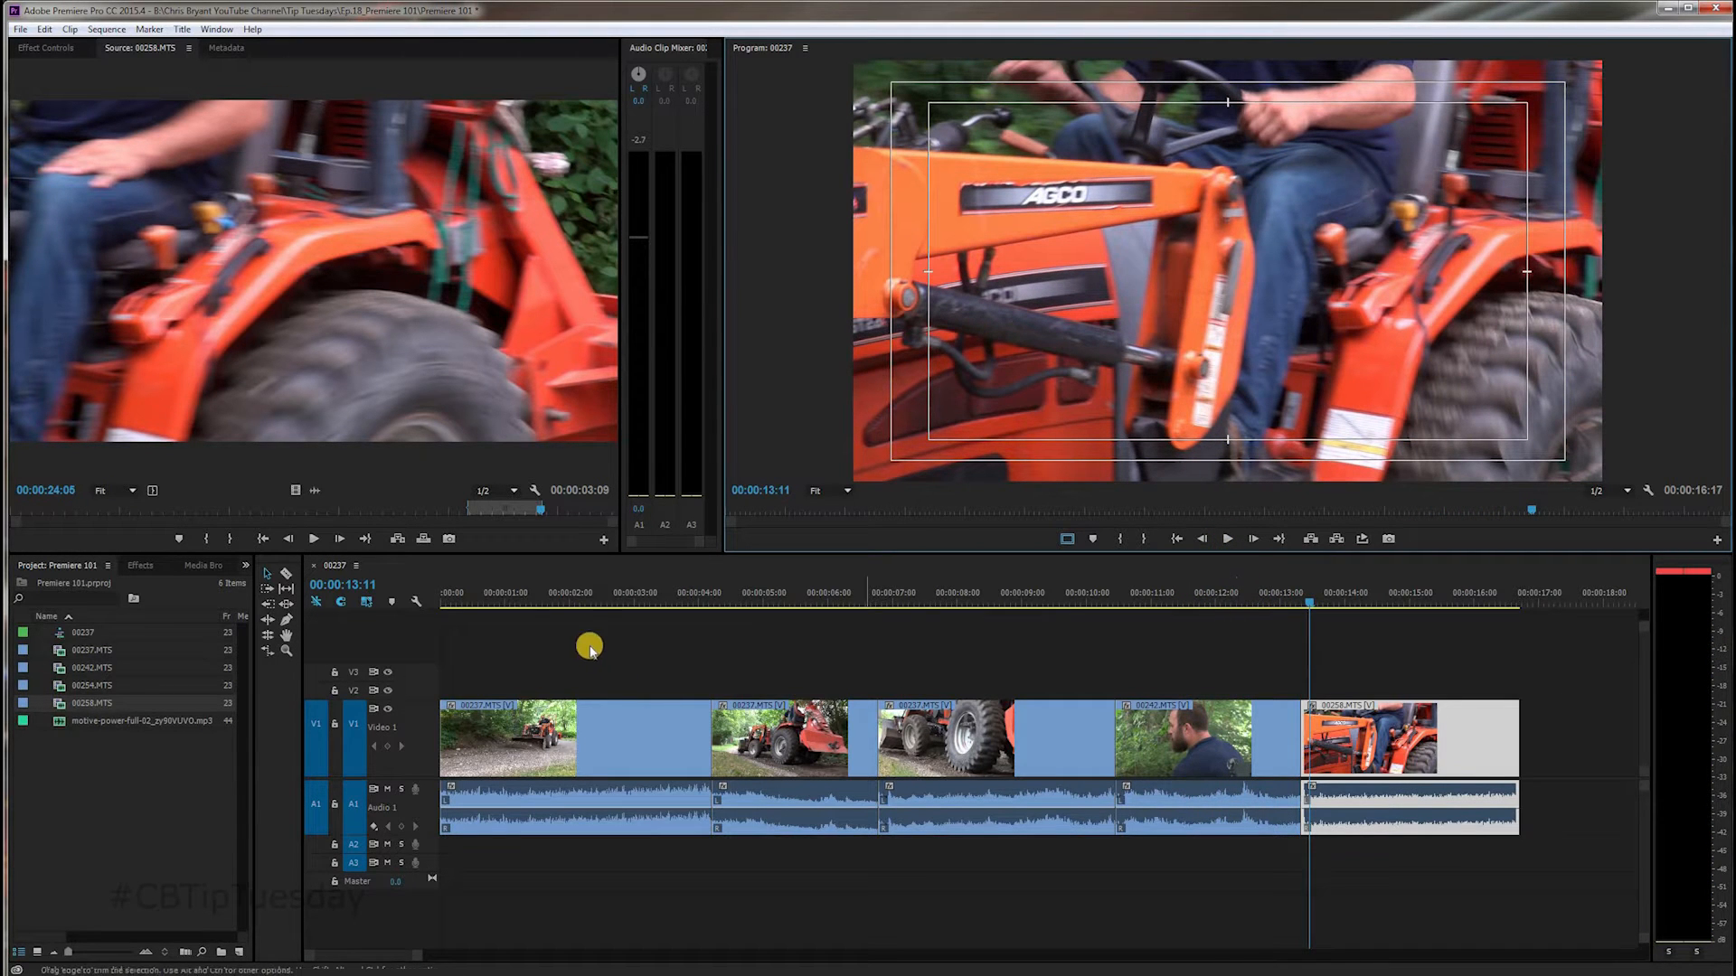
mouse_move(1202, 583)
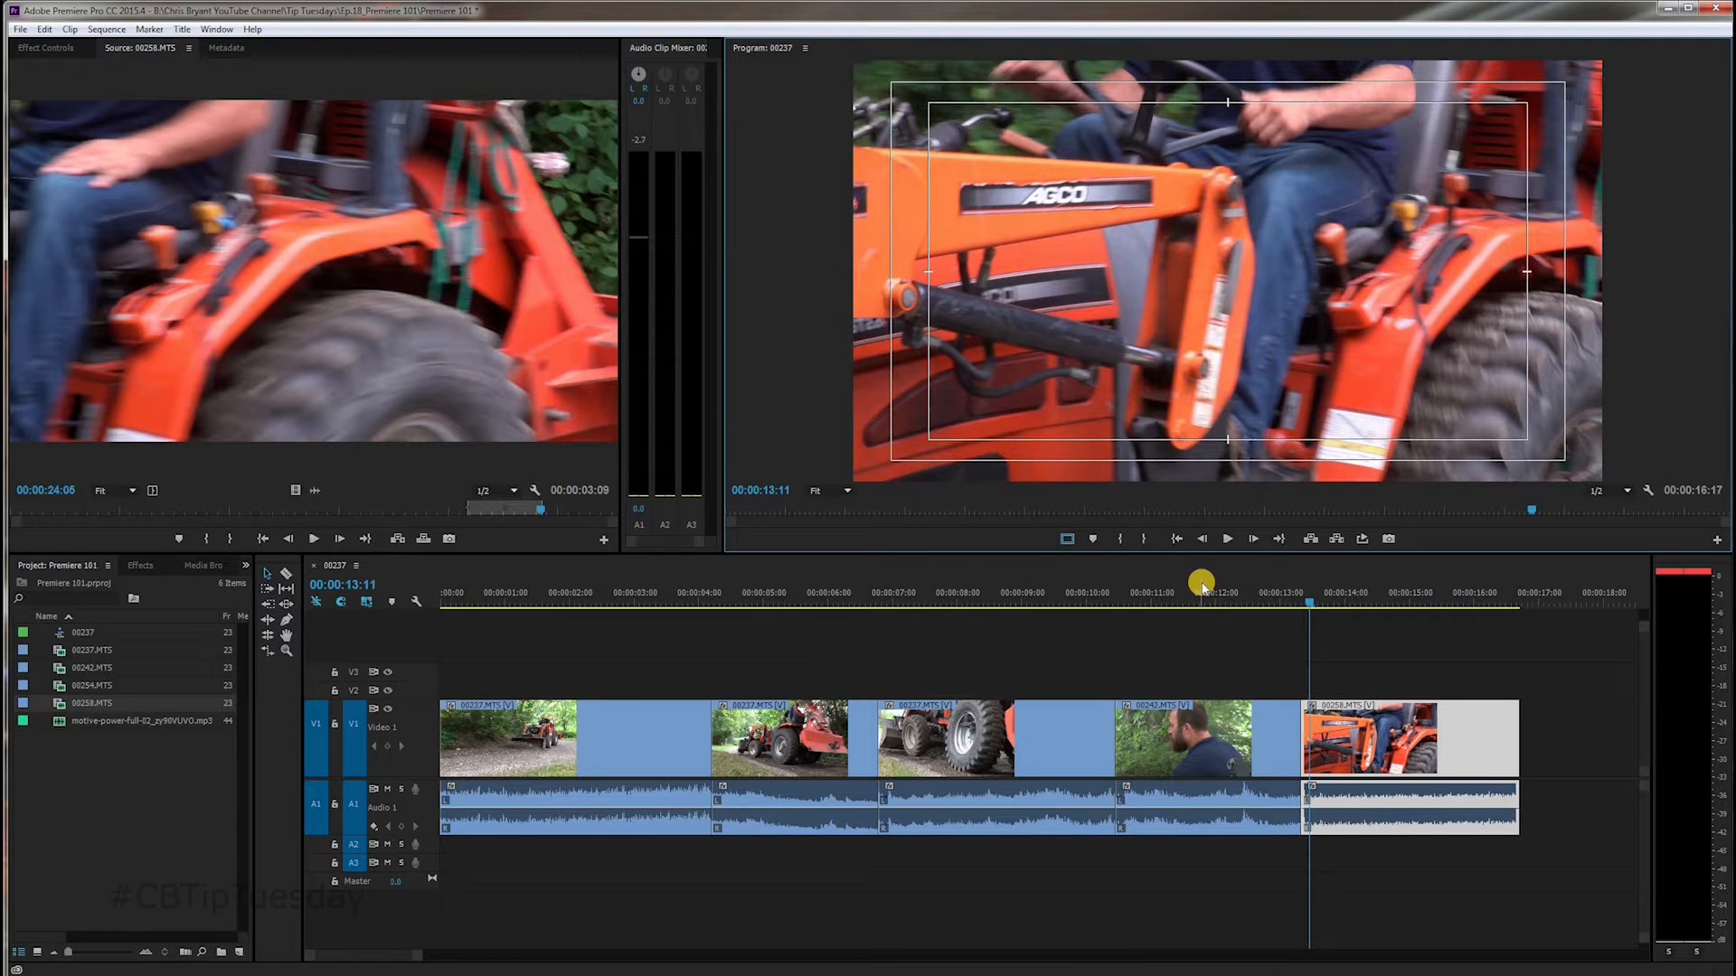
drag(1202, 586, 438, 596)
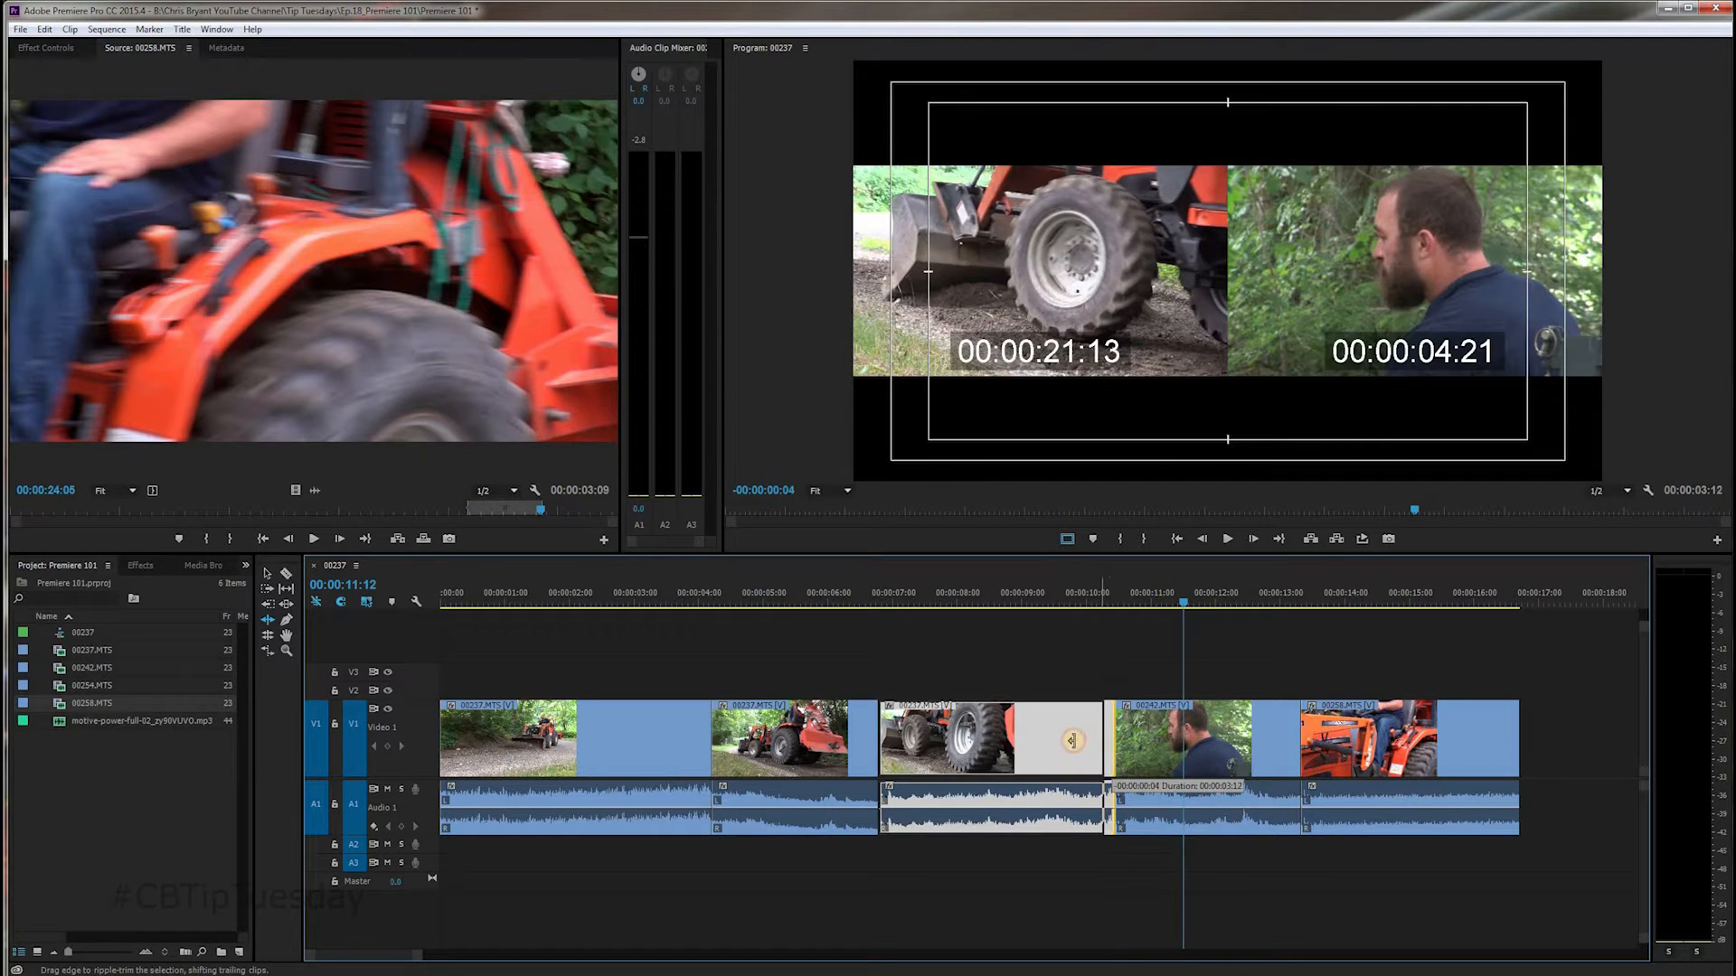
Step: Ripple-trim the 00242 bearded-man clip shorter in two drags, then scrub to review the cut
drag(1074, 739, 1056, 740)
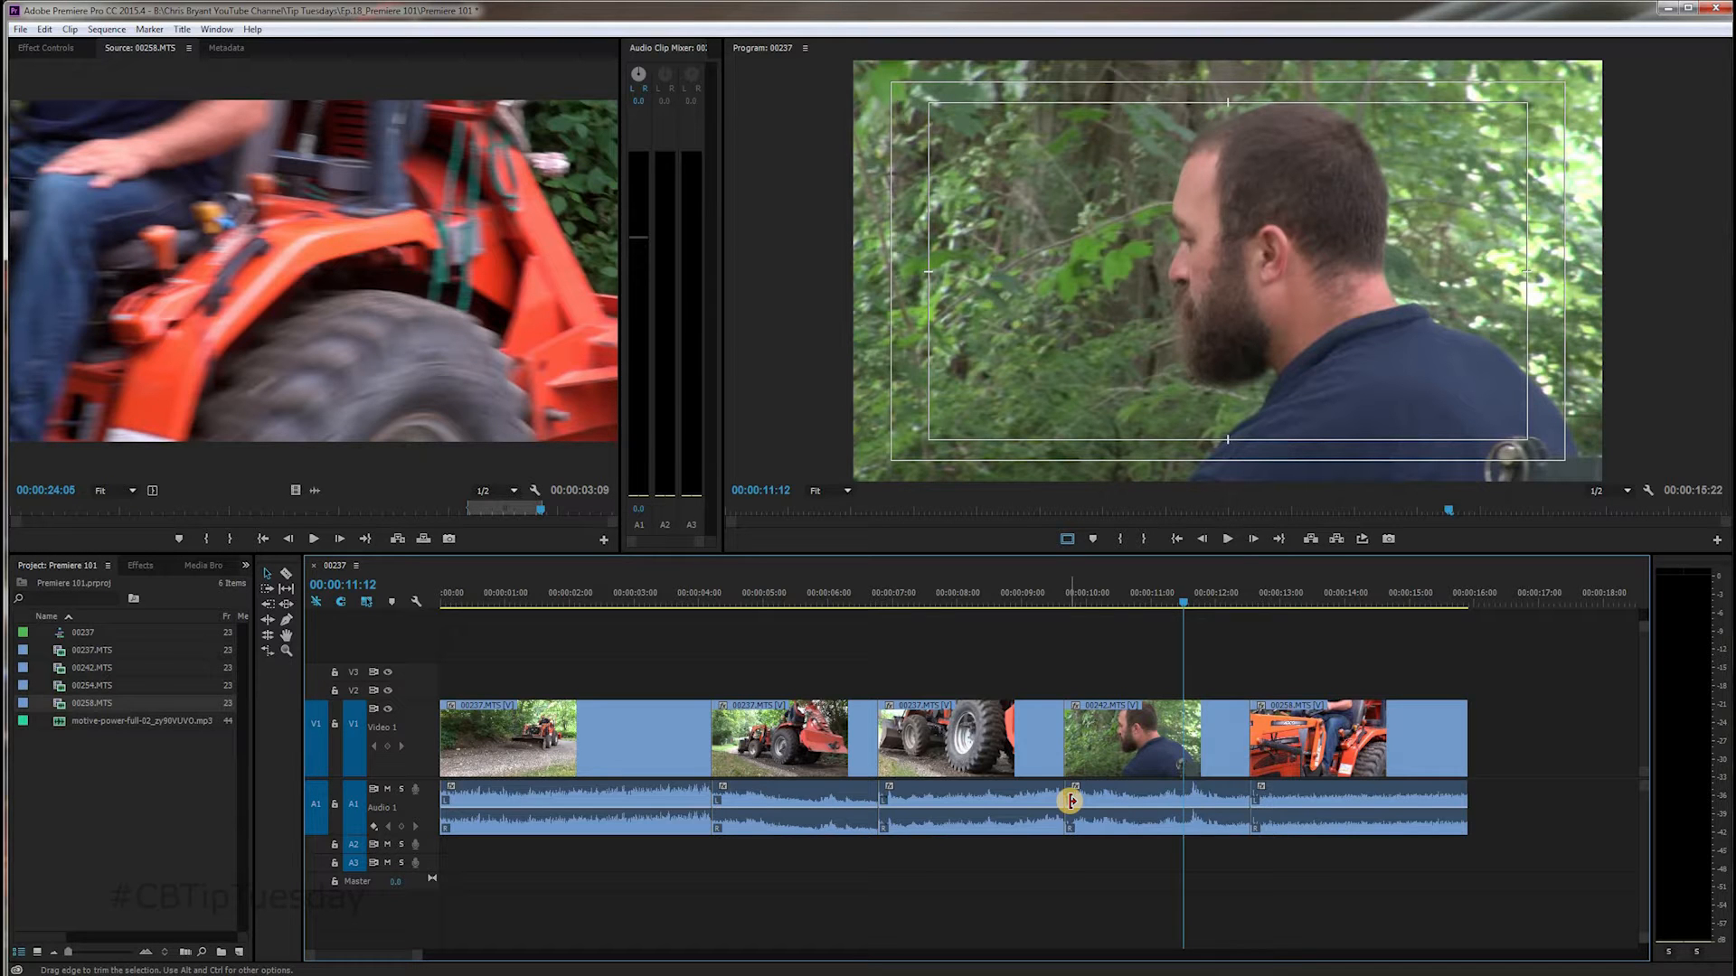
mouse_move(1070, 800)
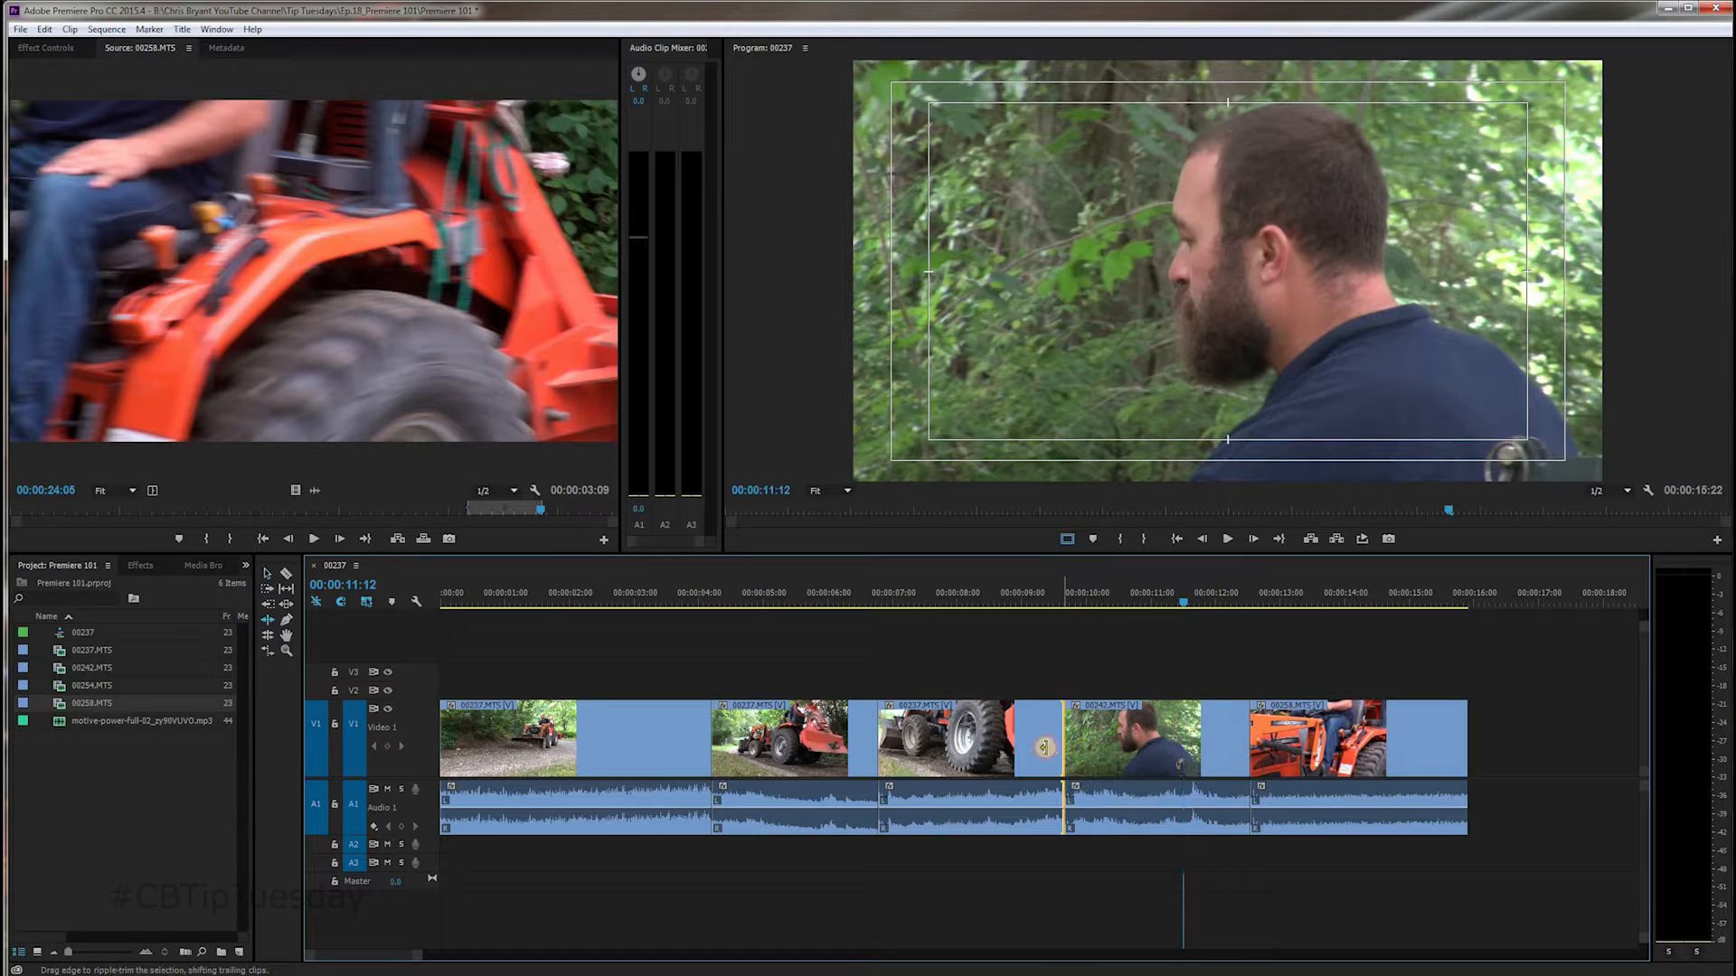
drag(1071, 739, 1025, 739)
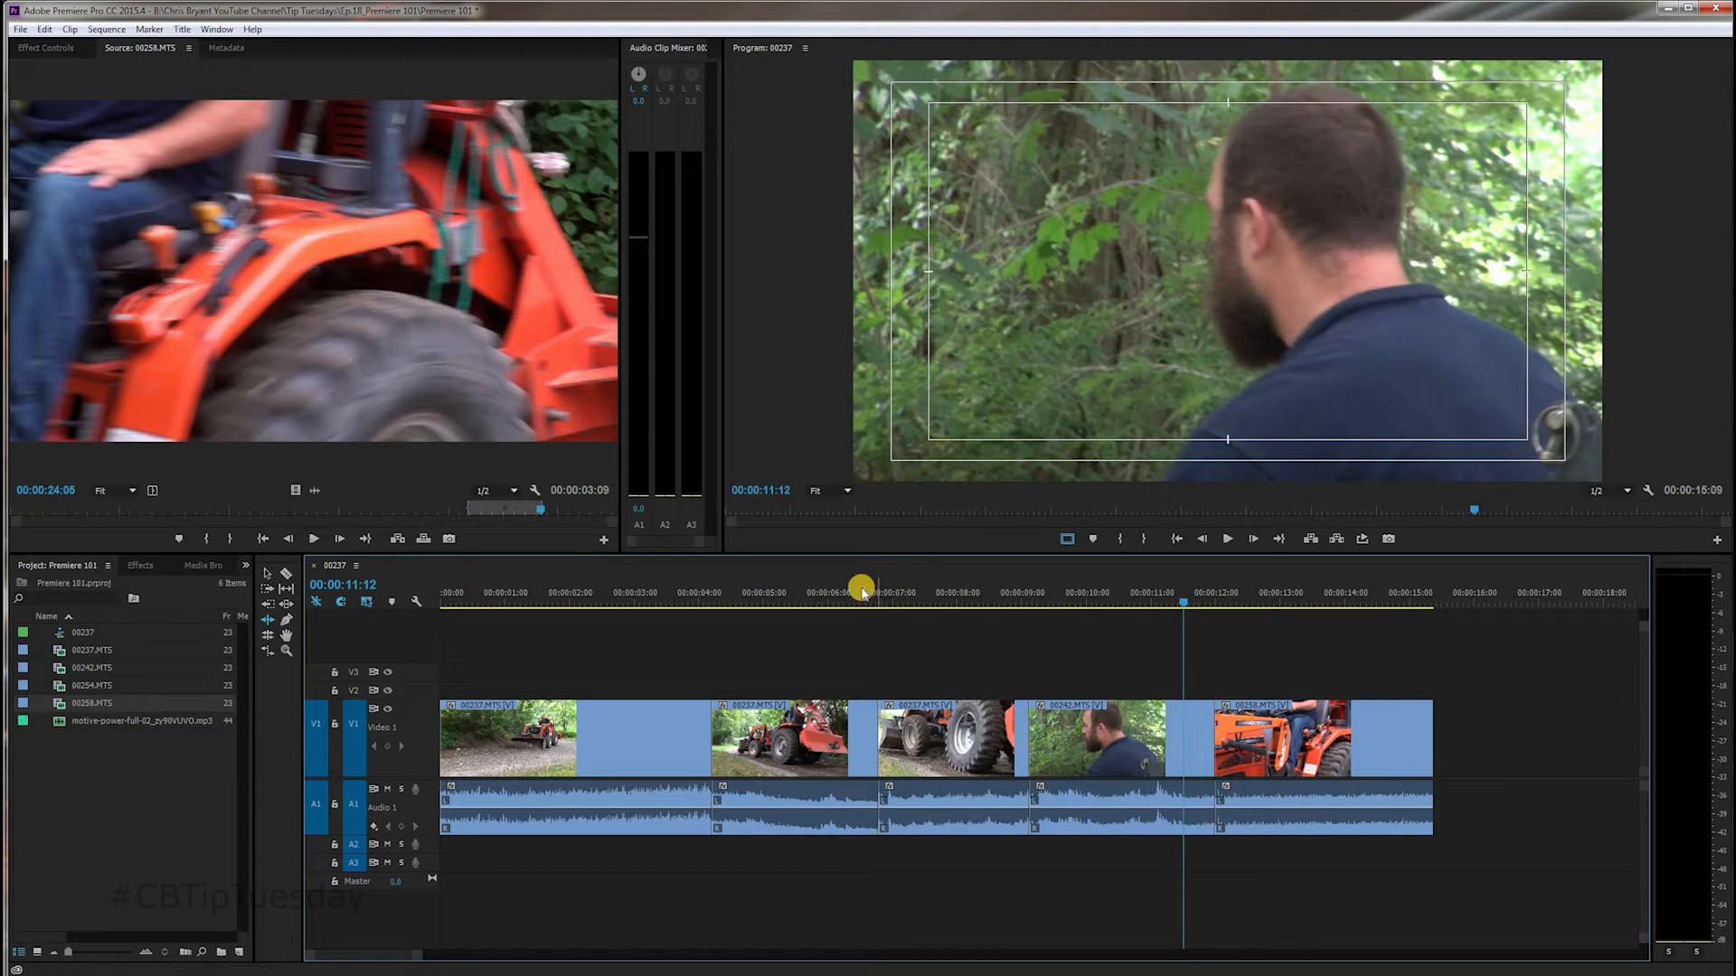
click(1227, 539)
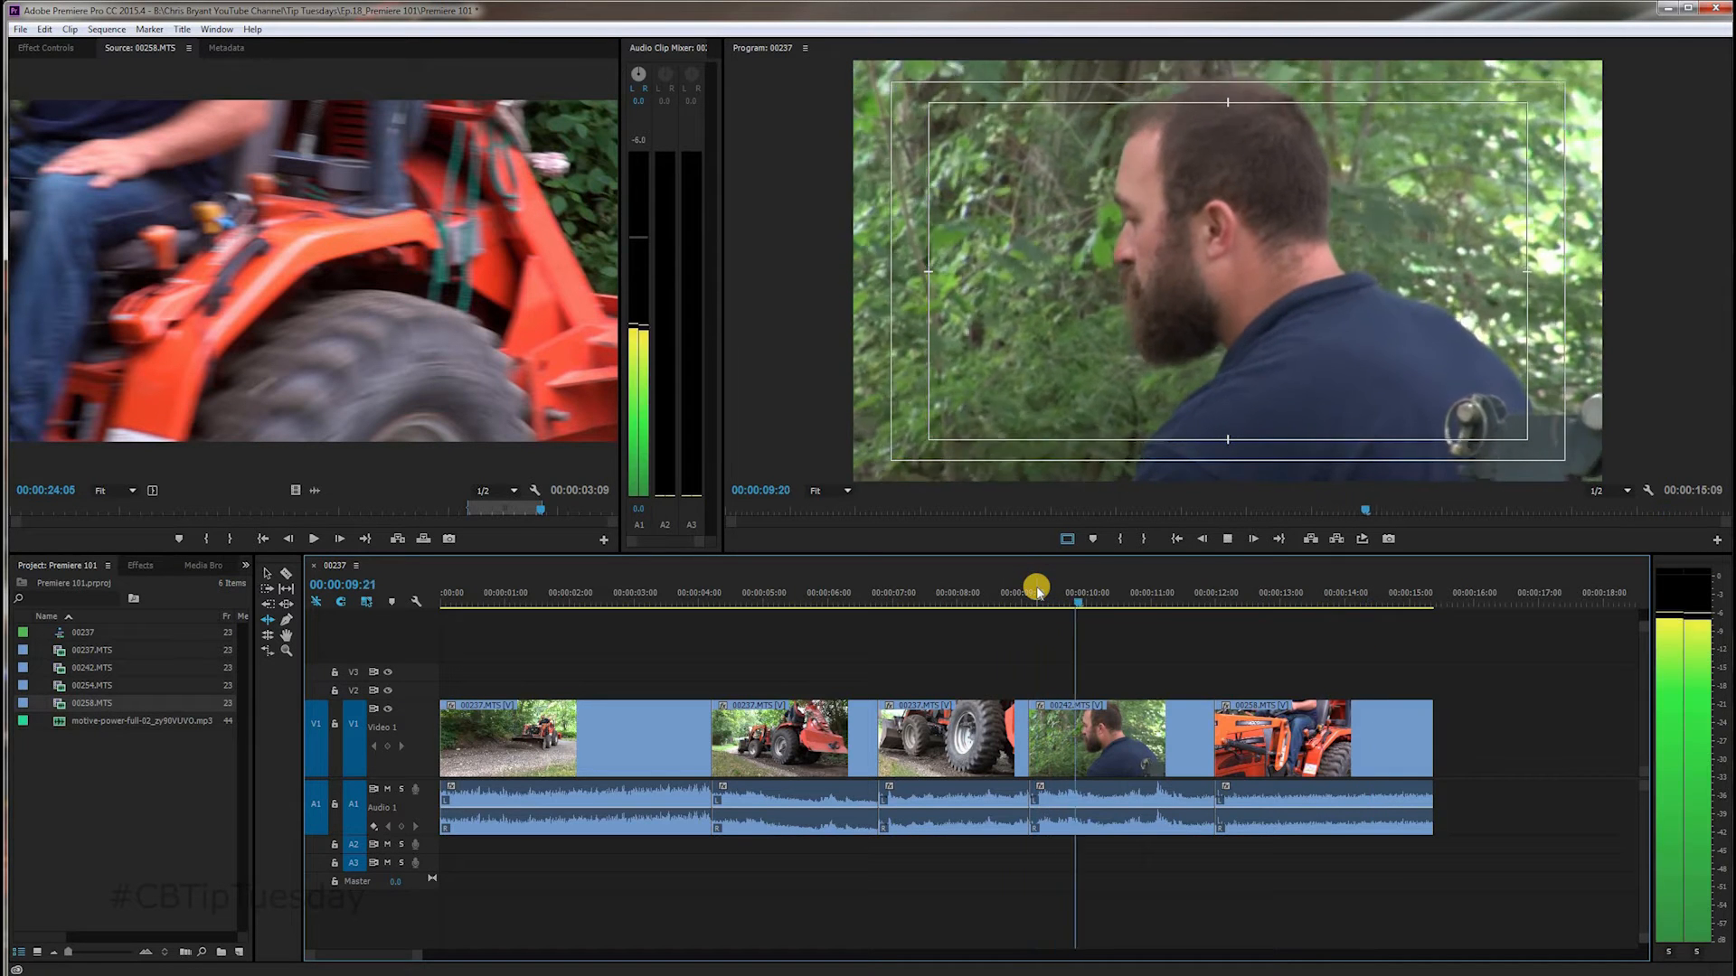
drag(1035, 587, 1104, 592)
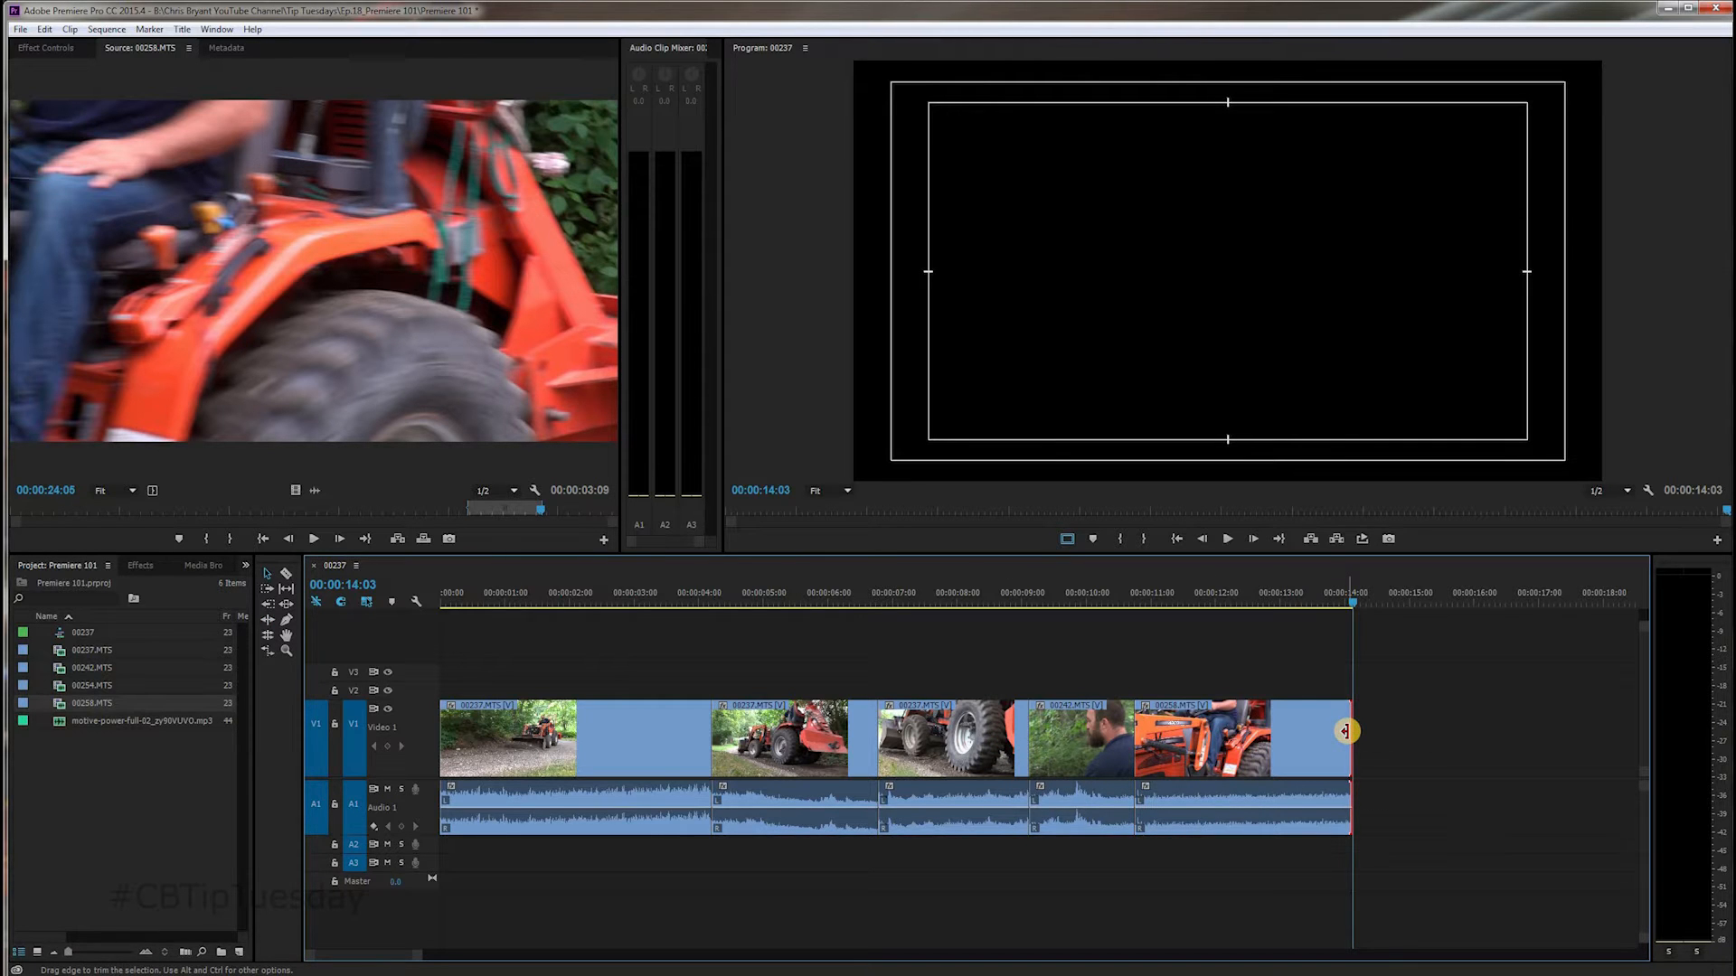
mouse_move(1343, 732)
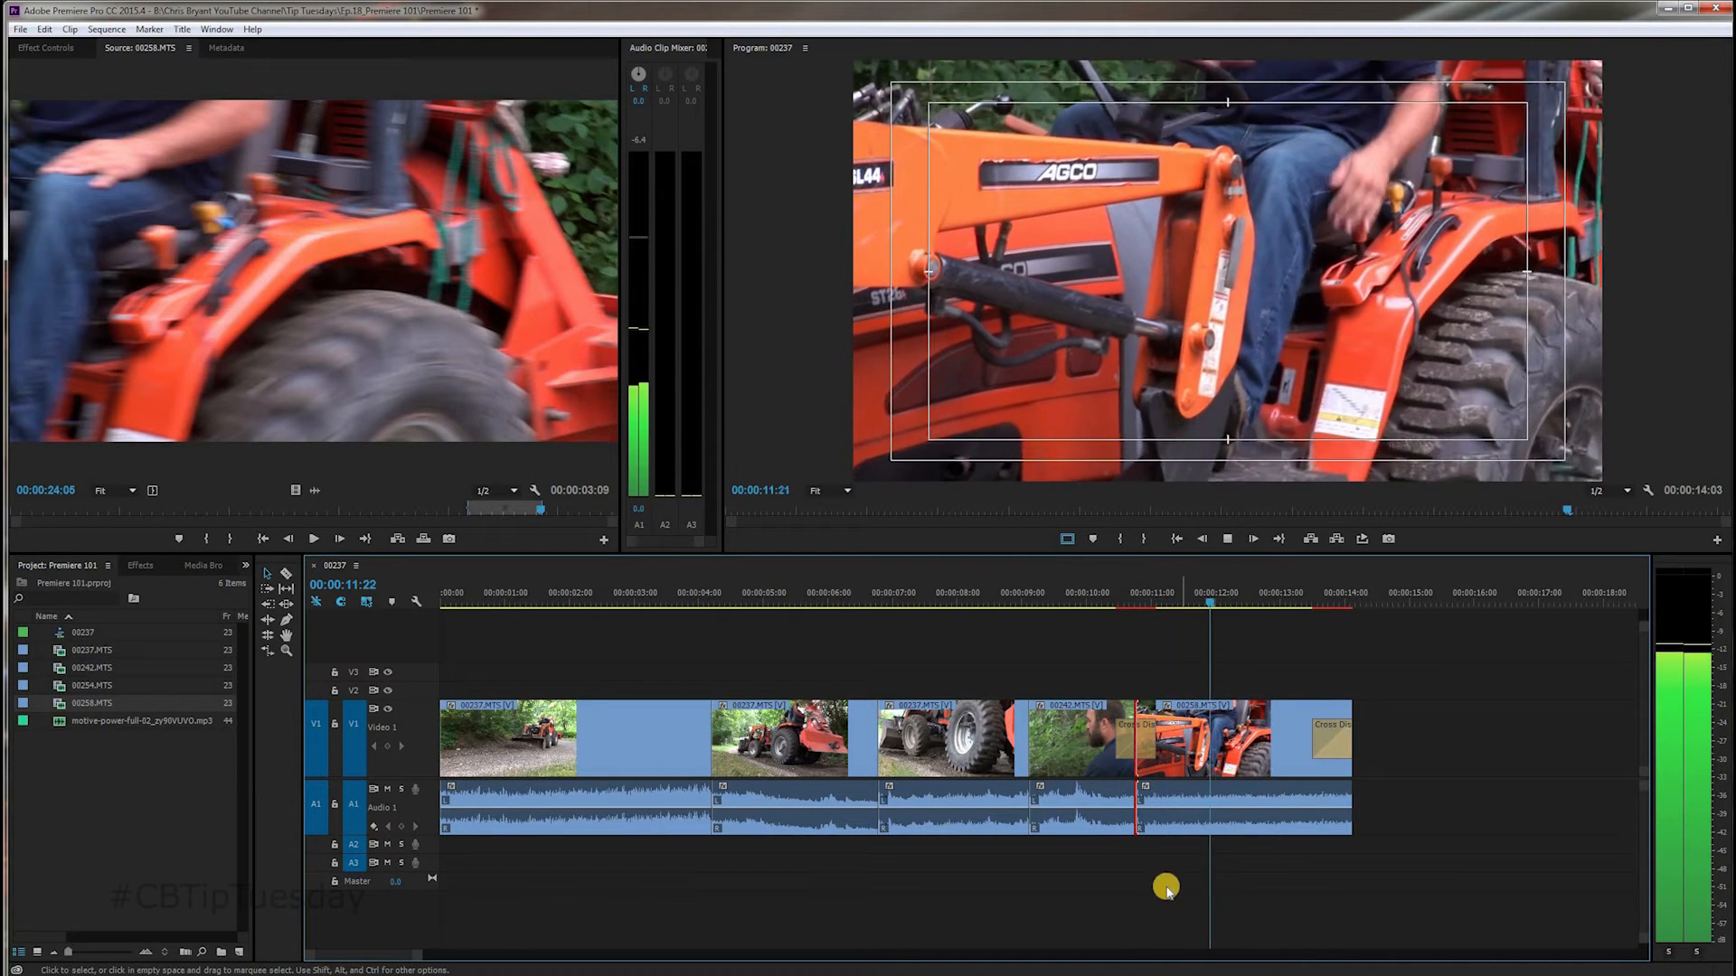
Step: Deselect the timeline clips after the 14:03 trim and the cross dissolves are in place
click(1145, 739)
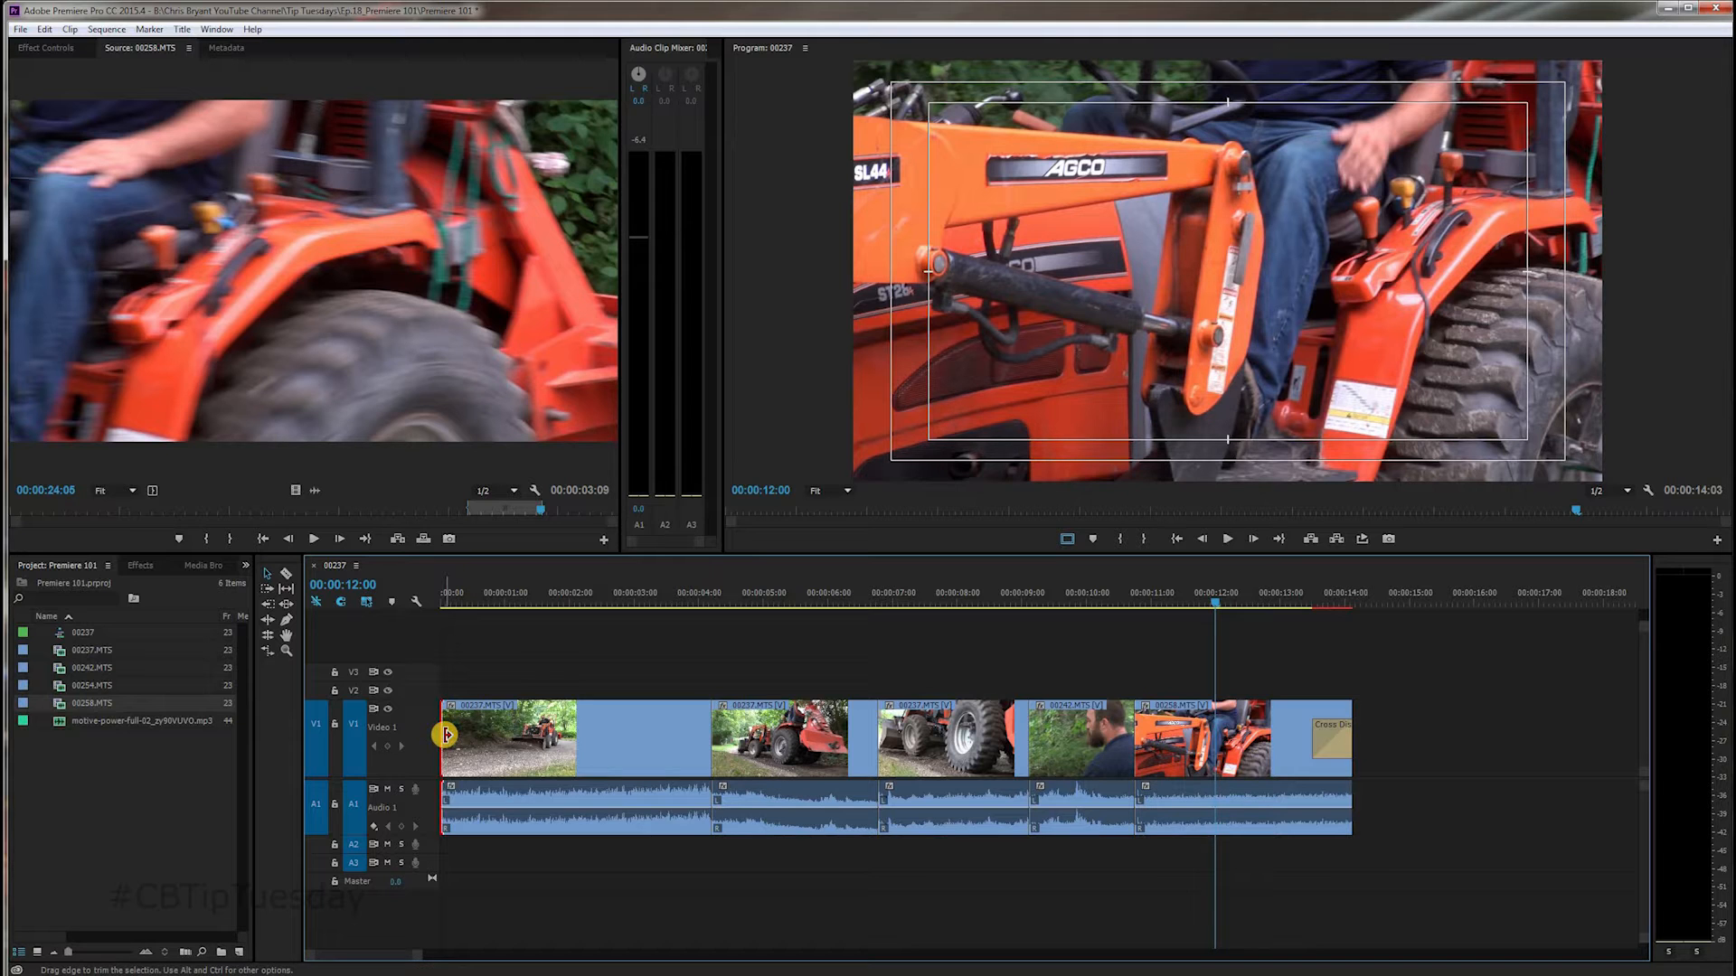
mouse_move(446, 735)
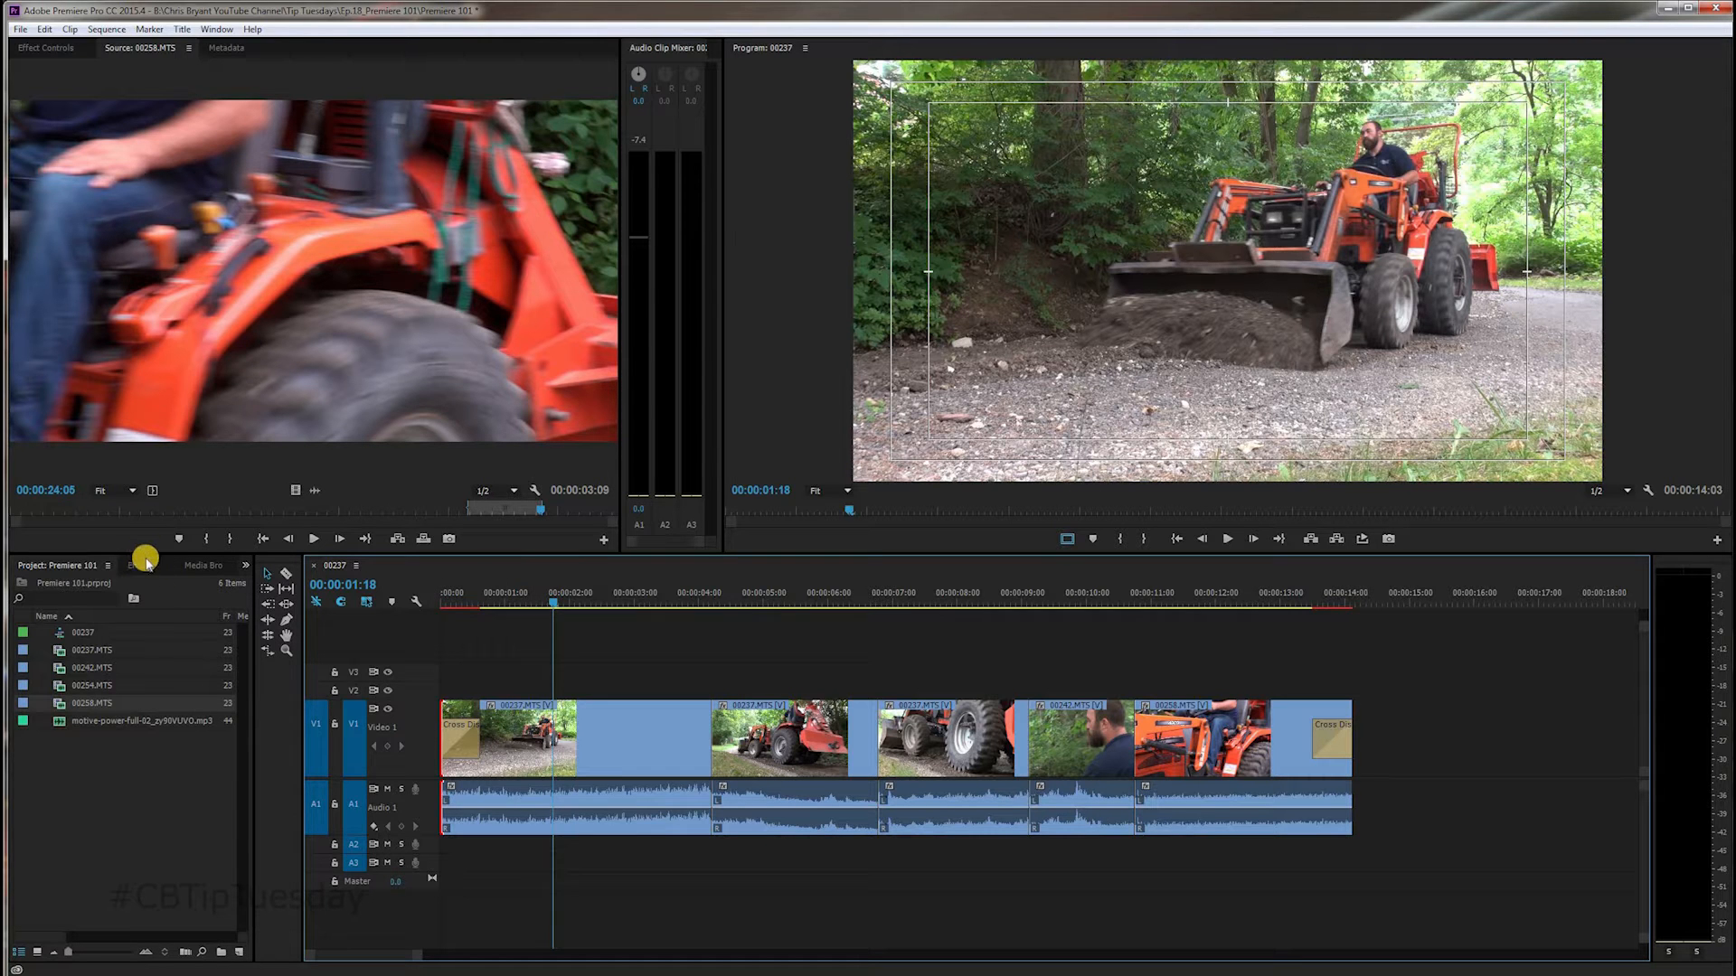
Step: Find the Constant Power crossfade under Audio Transitions and search the effects for 'pow'
click(139, 566)
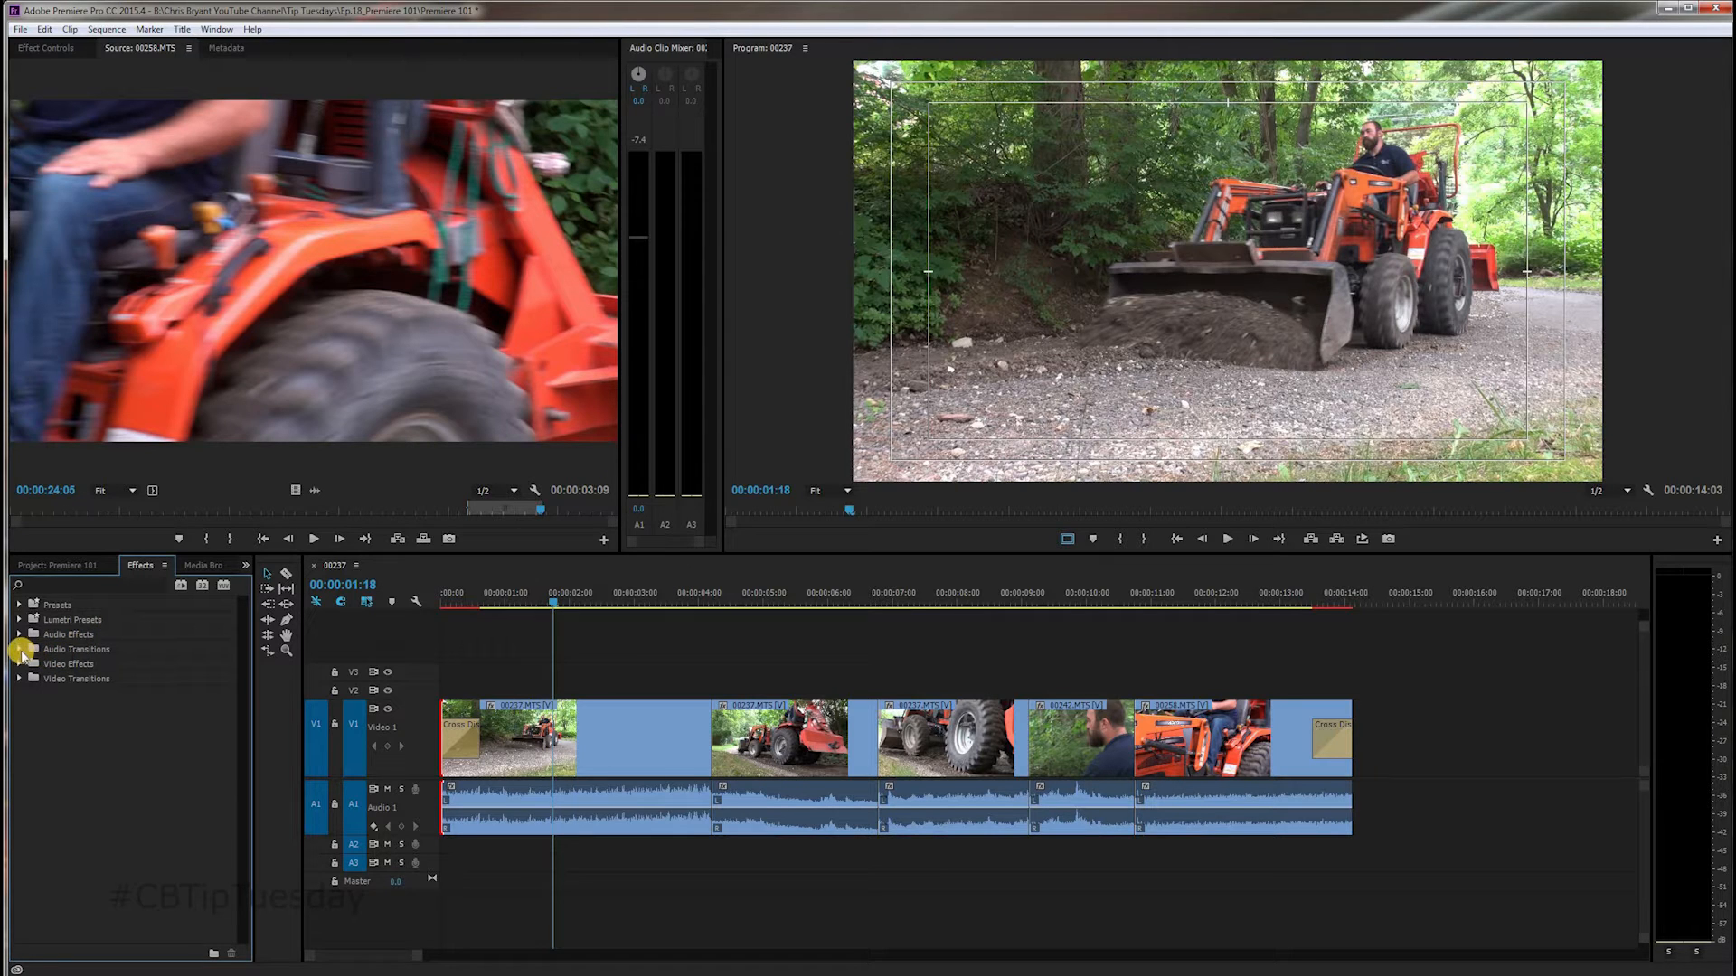
click(20, 649)
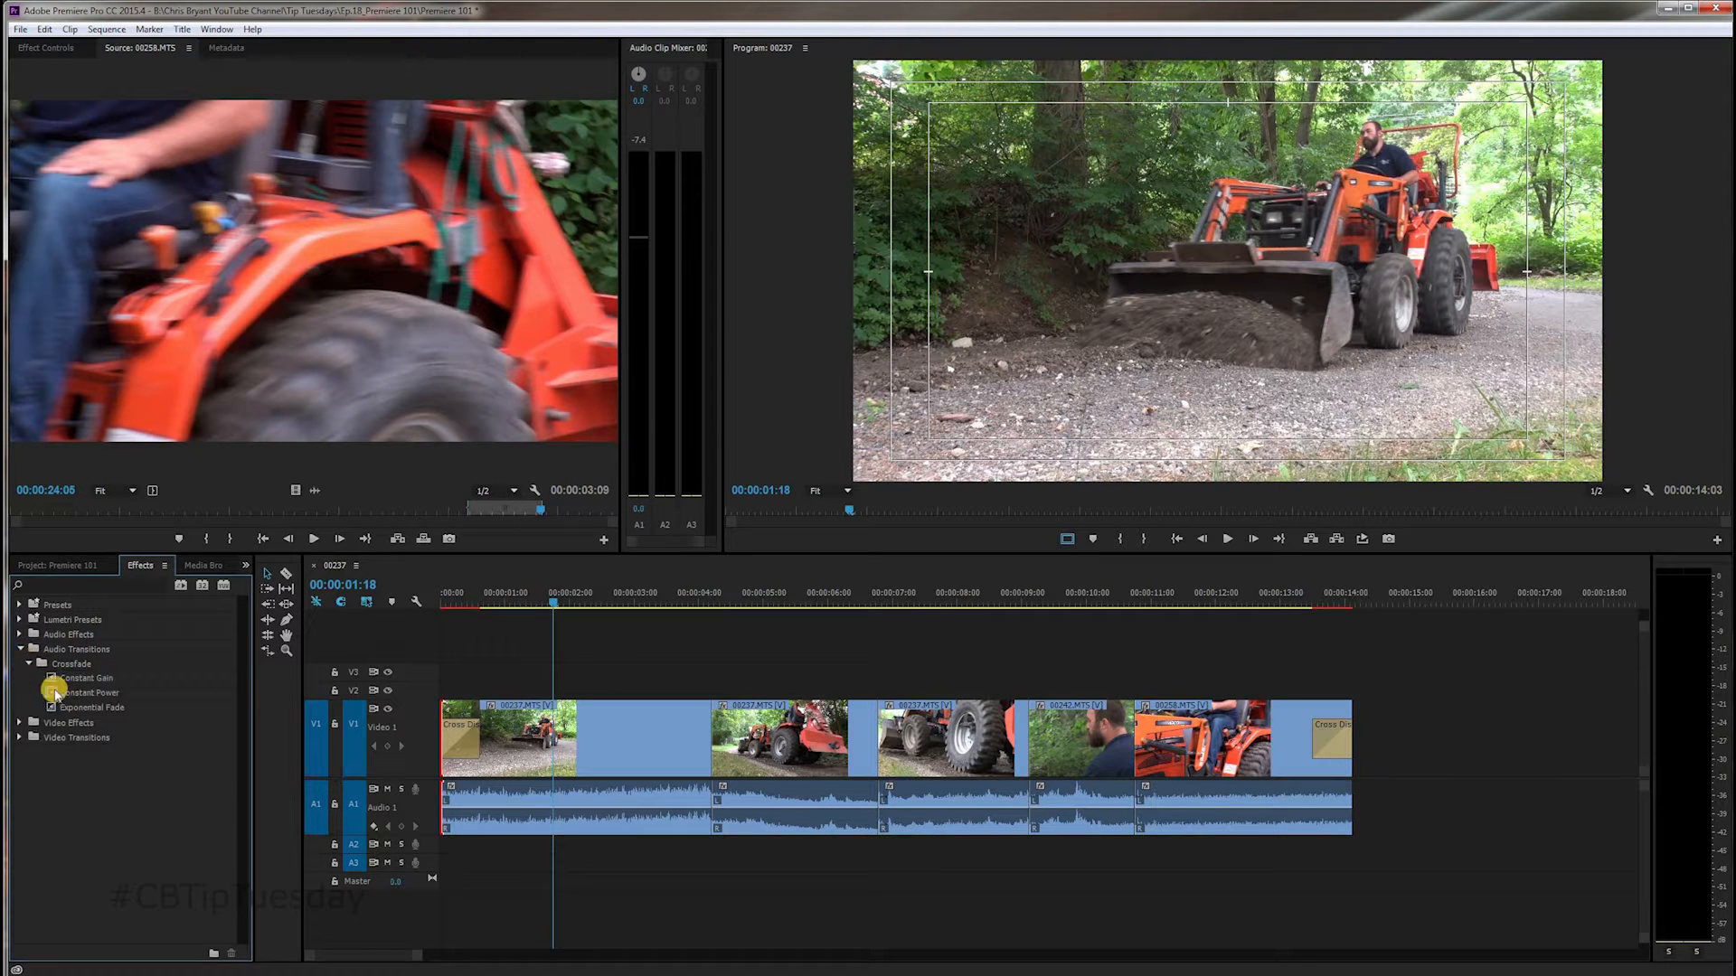
click(88, 692)
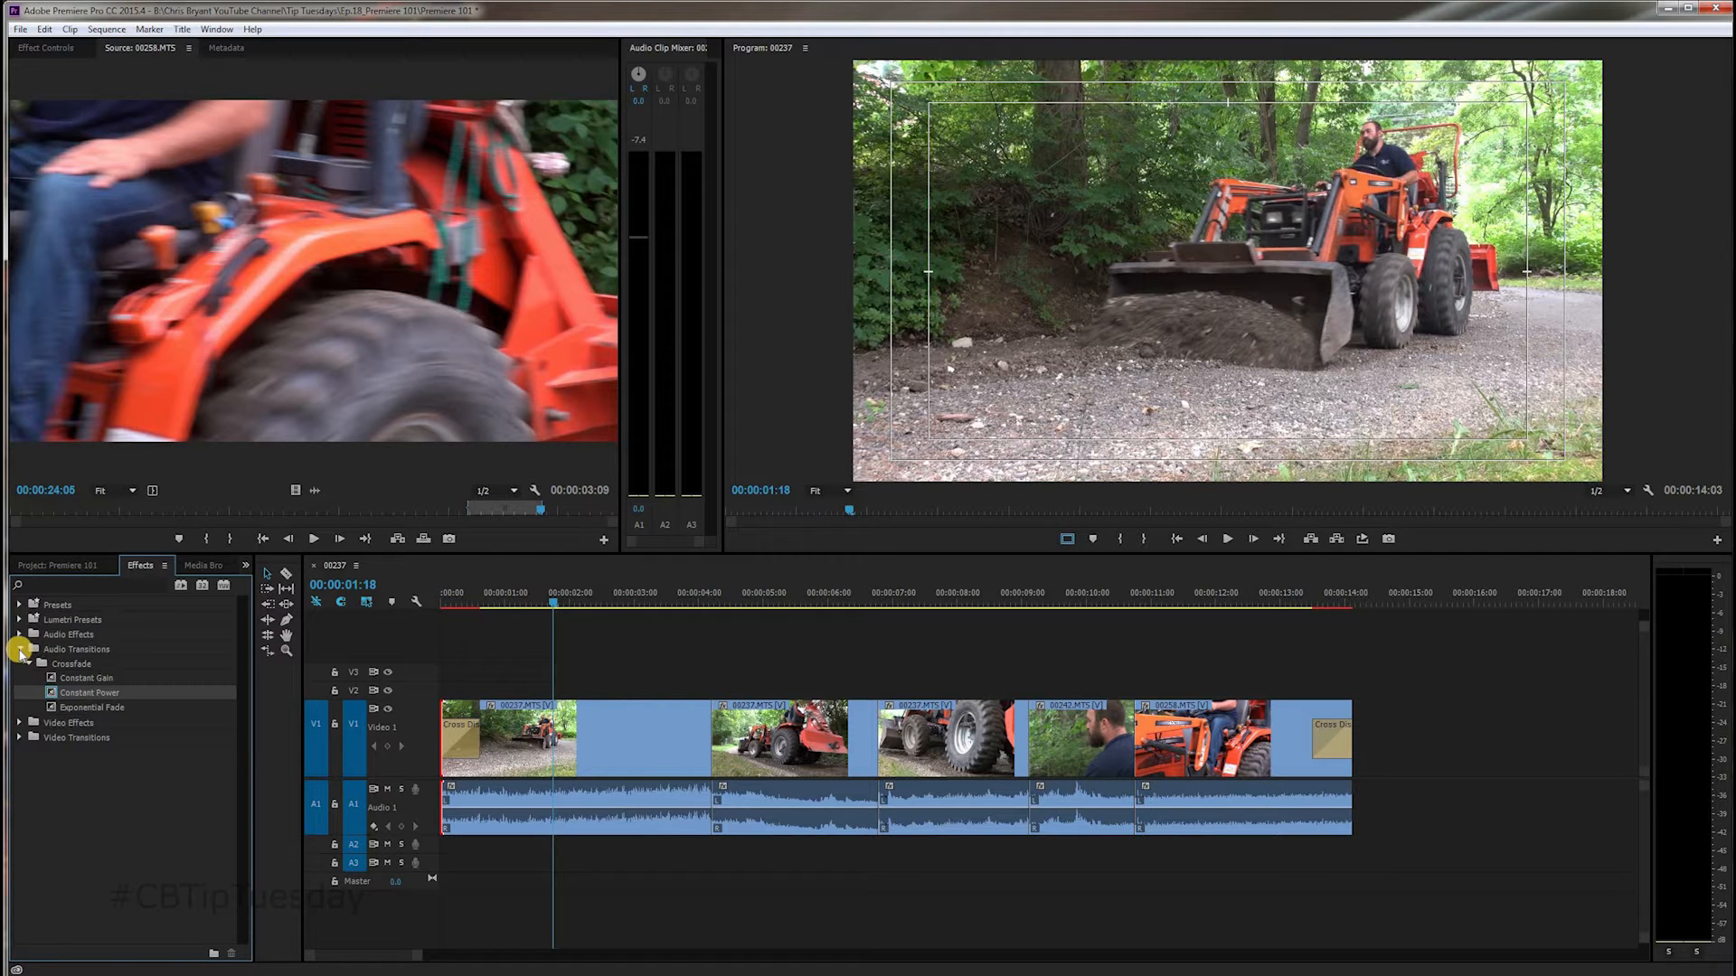
click(20, 649)
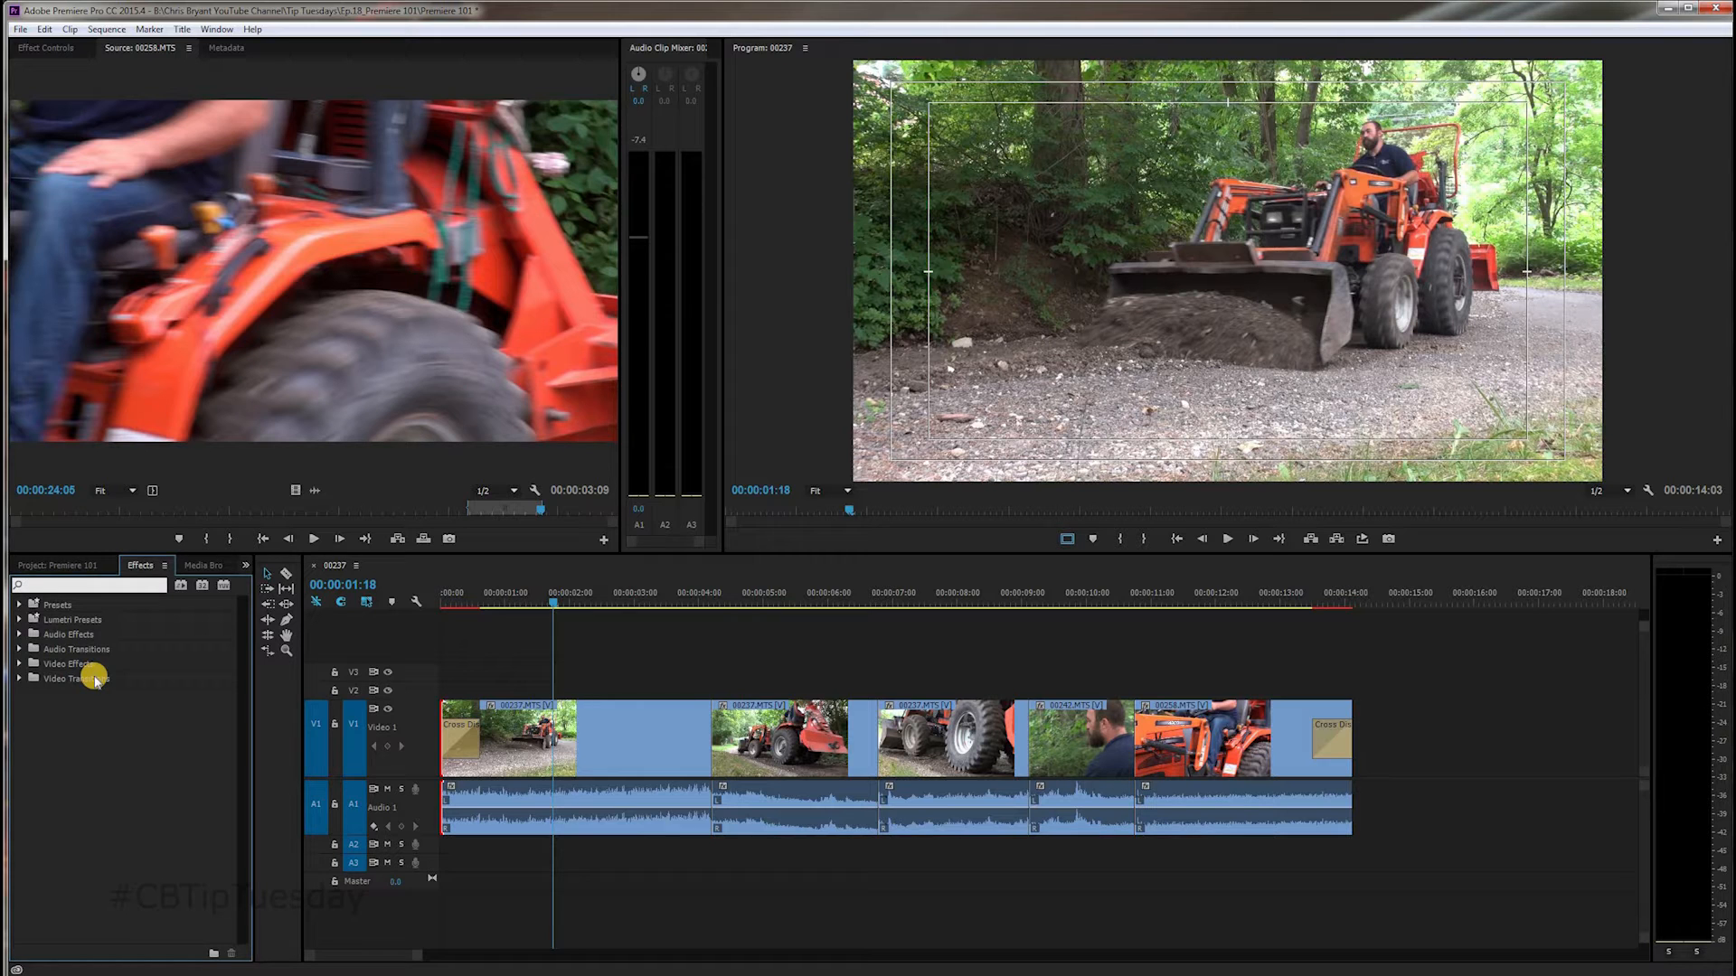
text(pow)
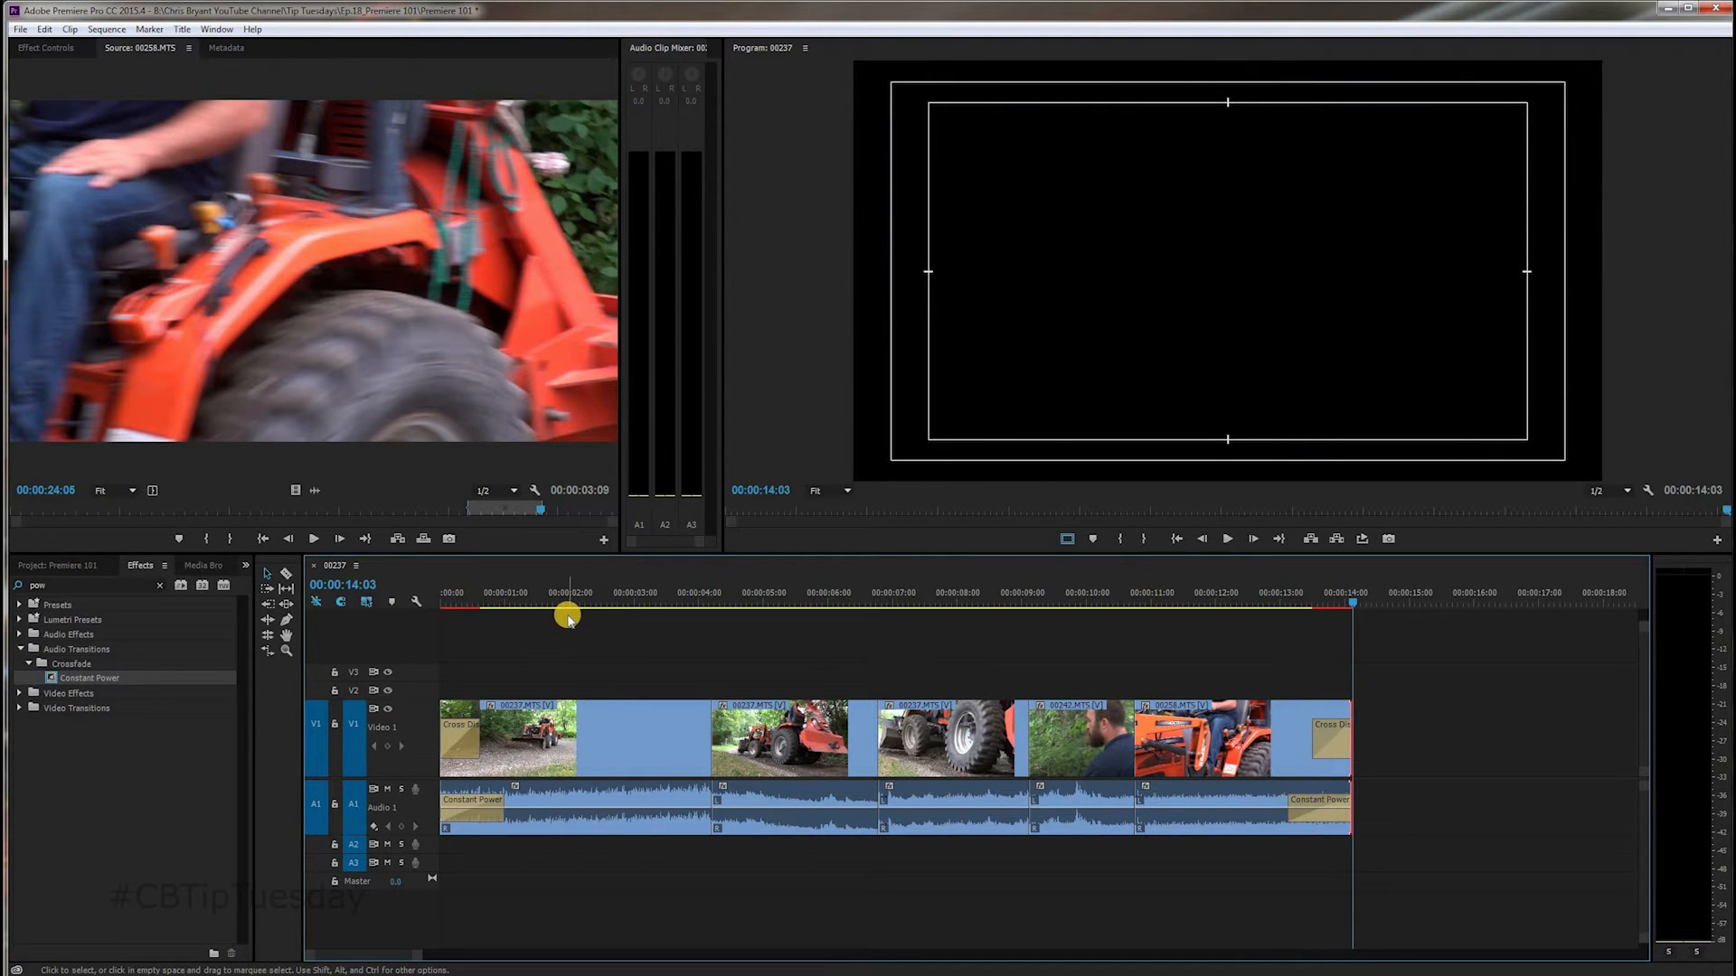
mouse_move(1199, 653)
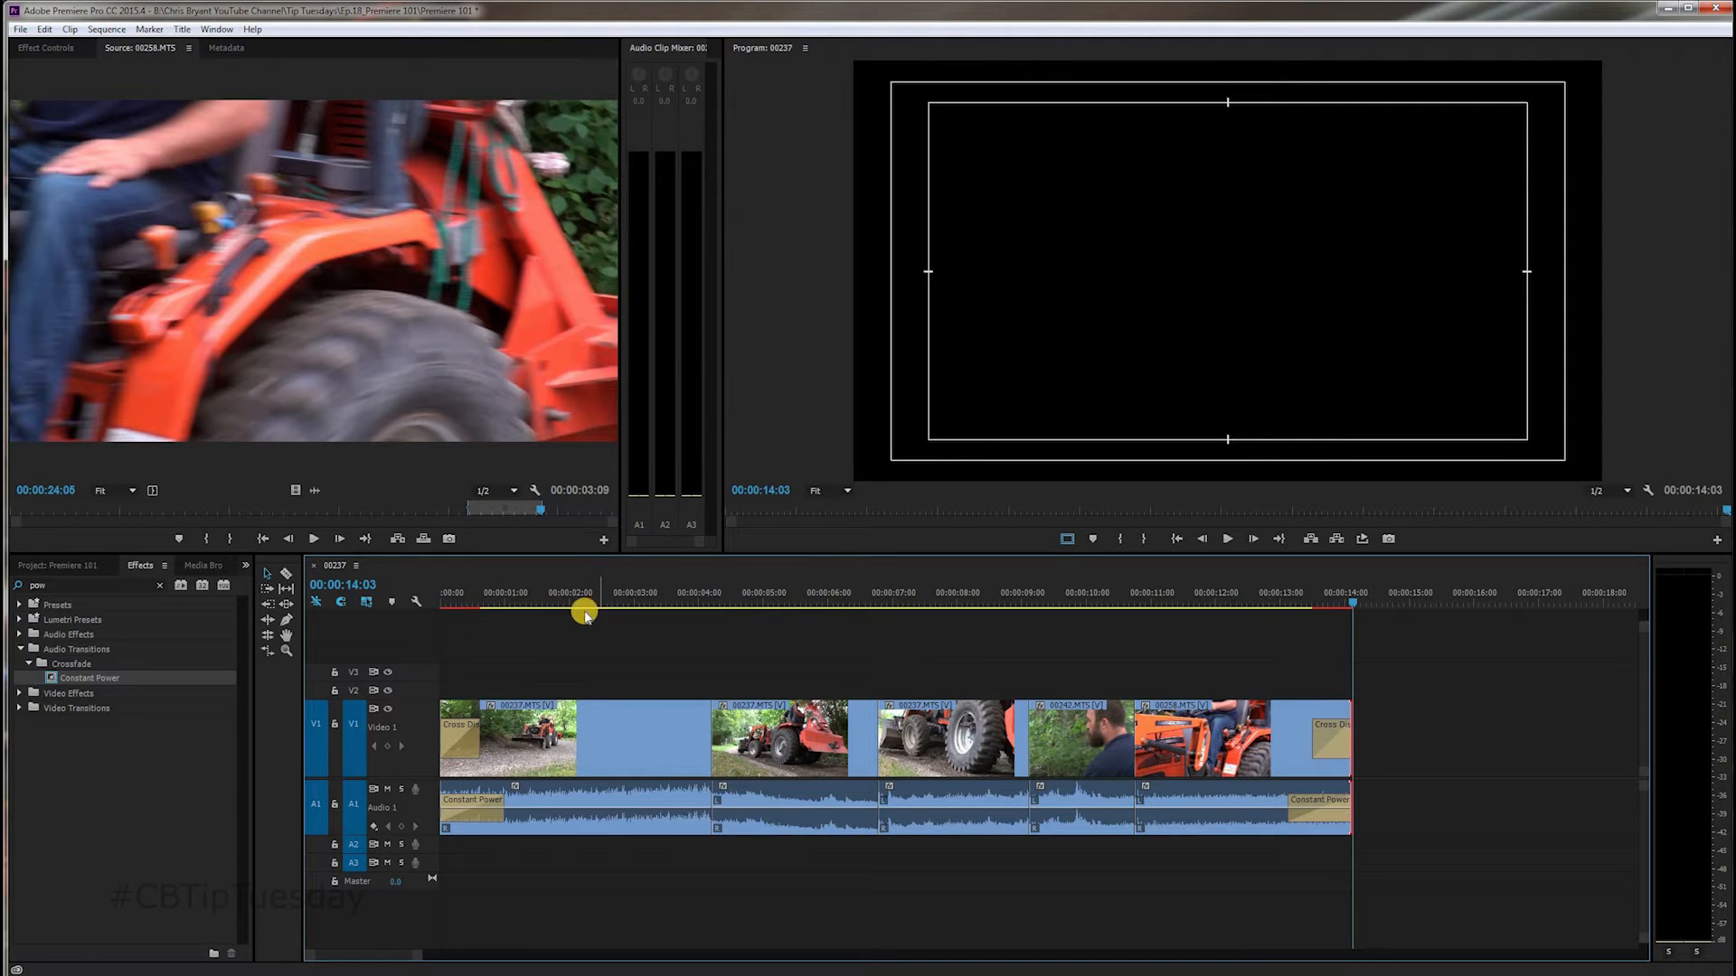
mouse_move(144, 647)
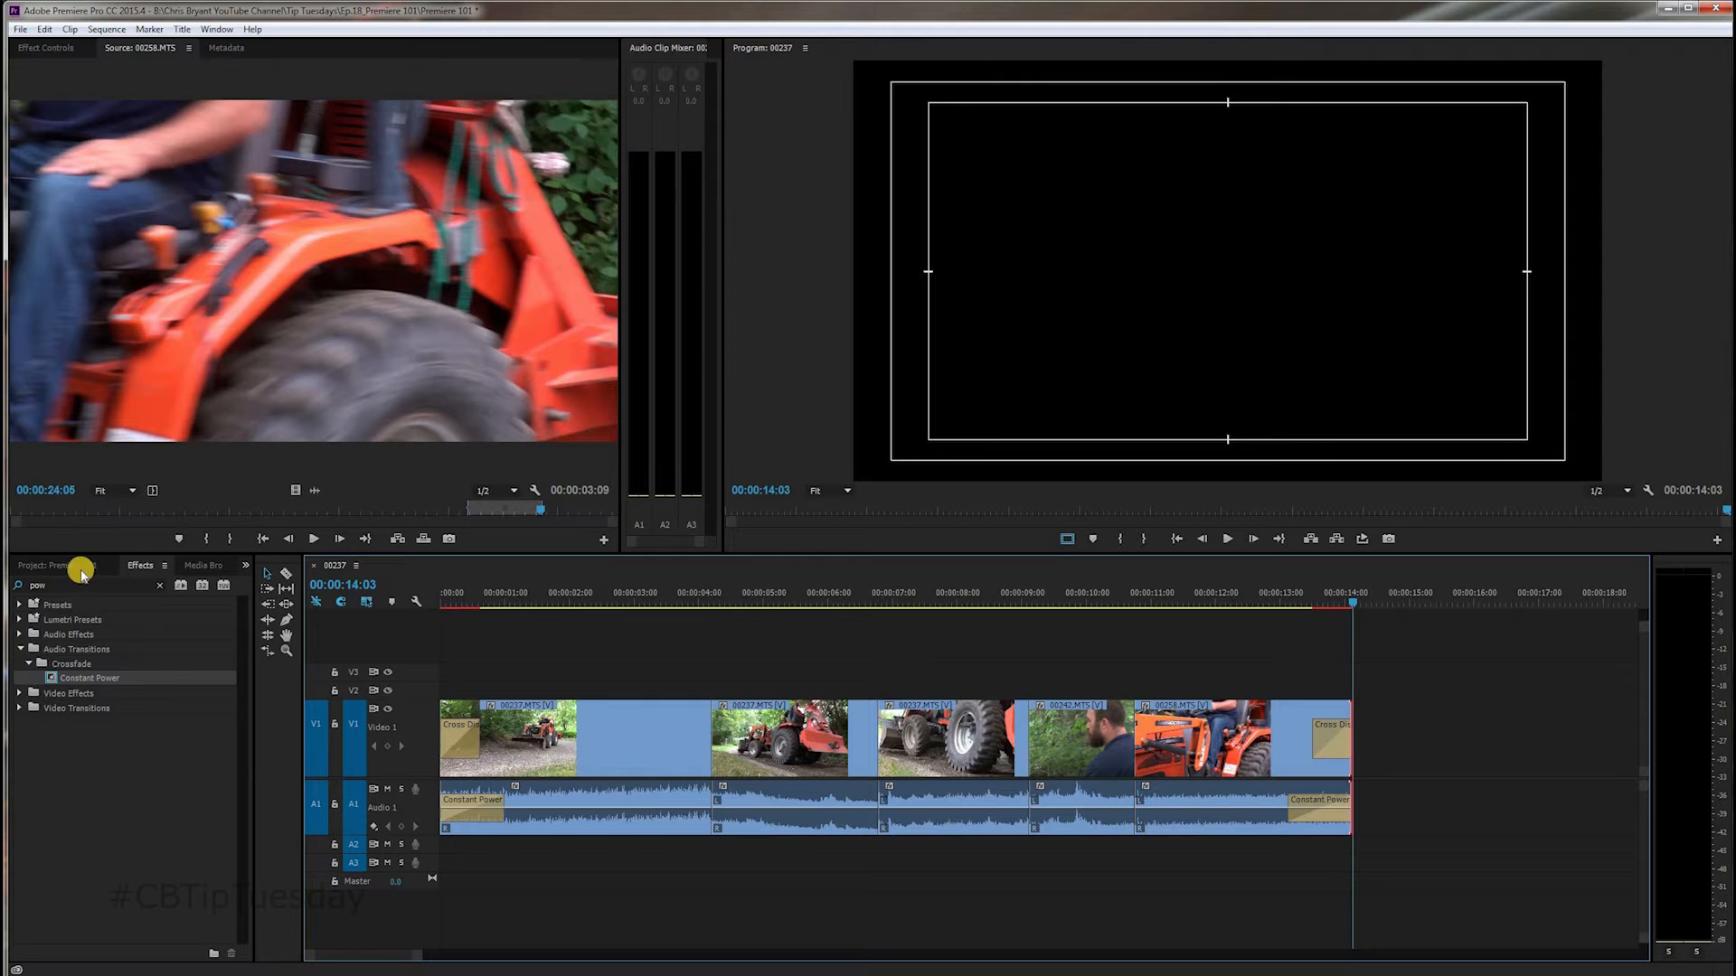
Step: Mark a short In/Out section of the motive-power music clip in the Source Monitor
click(54, 566)
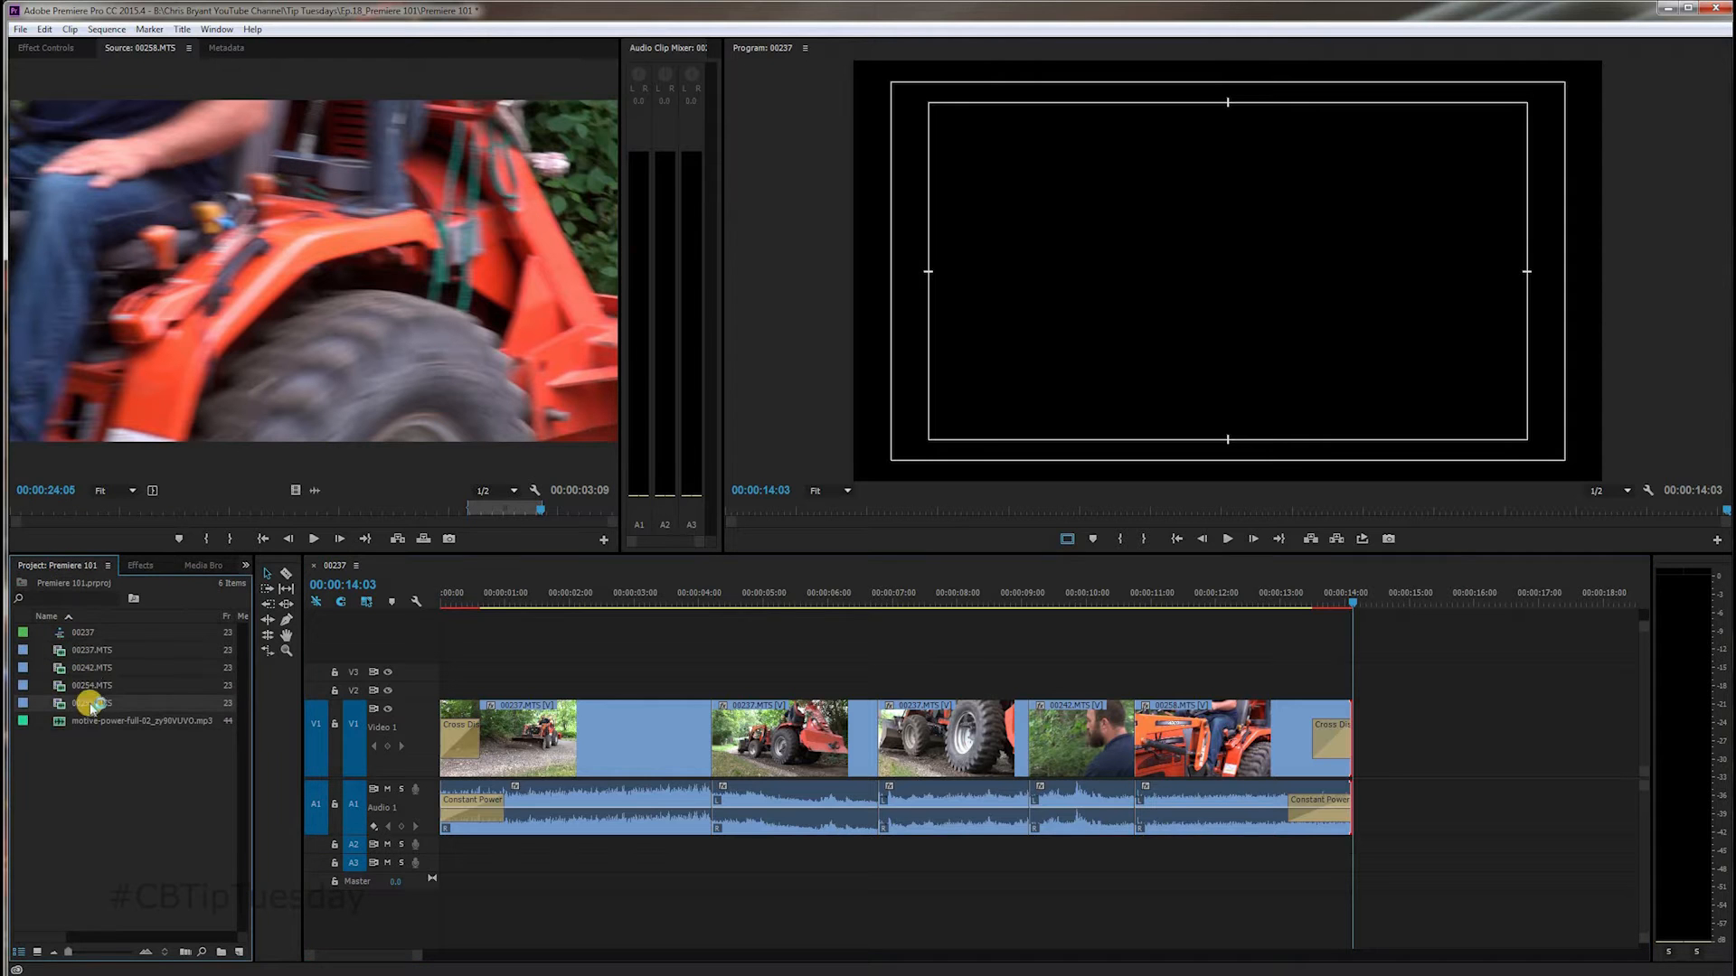
mouse_move(60, 721)
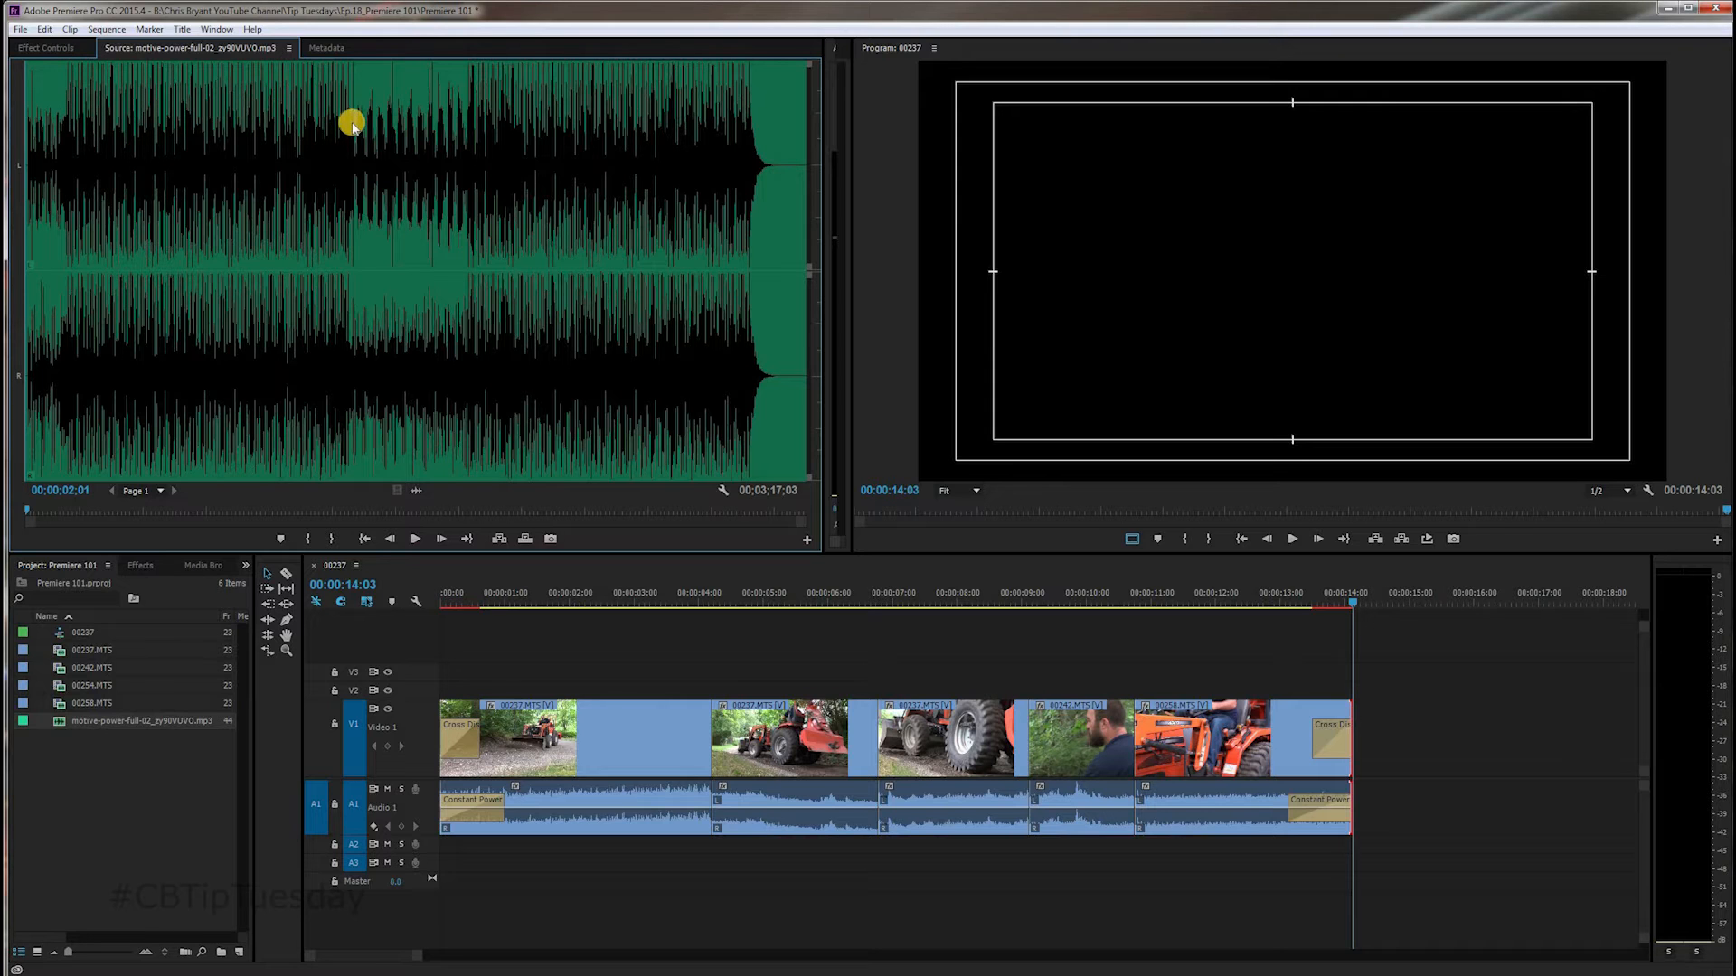
mouse_move(366, 122)
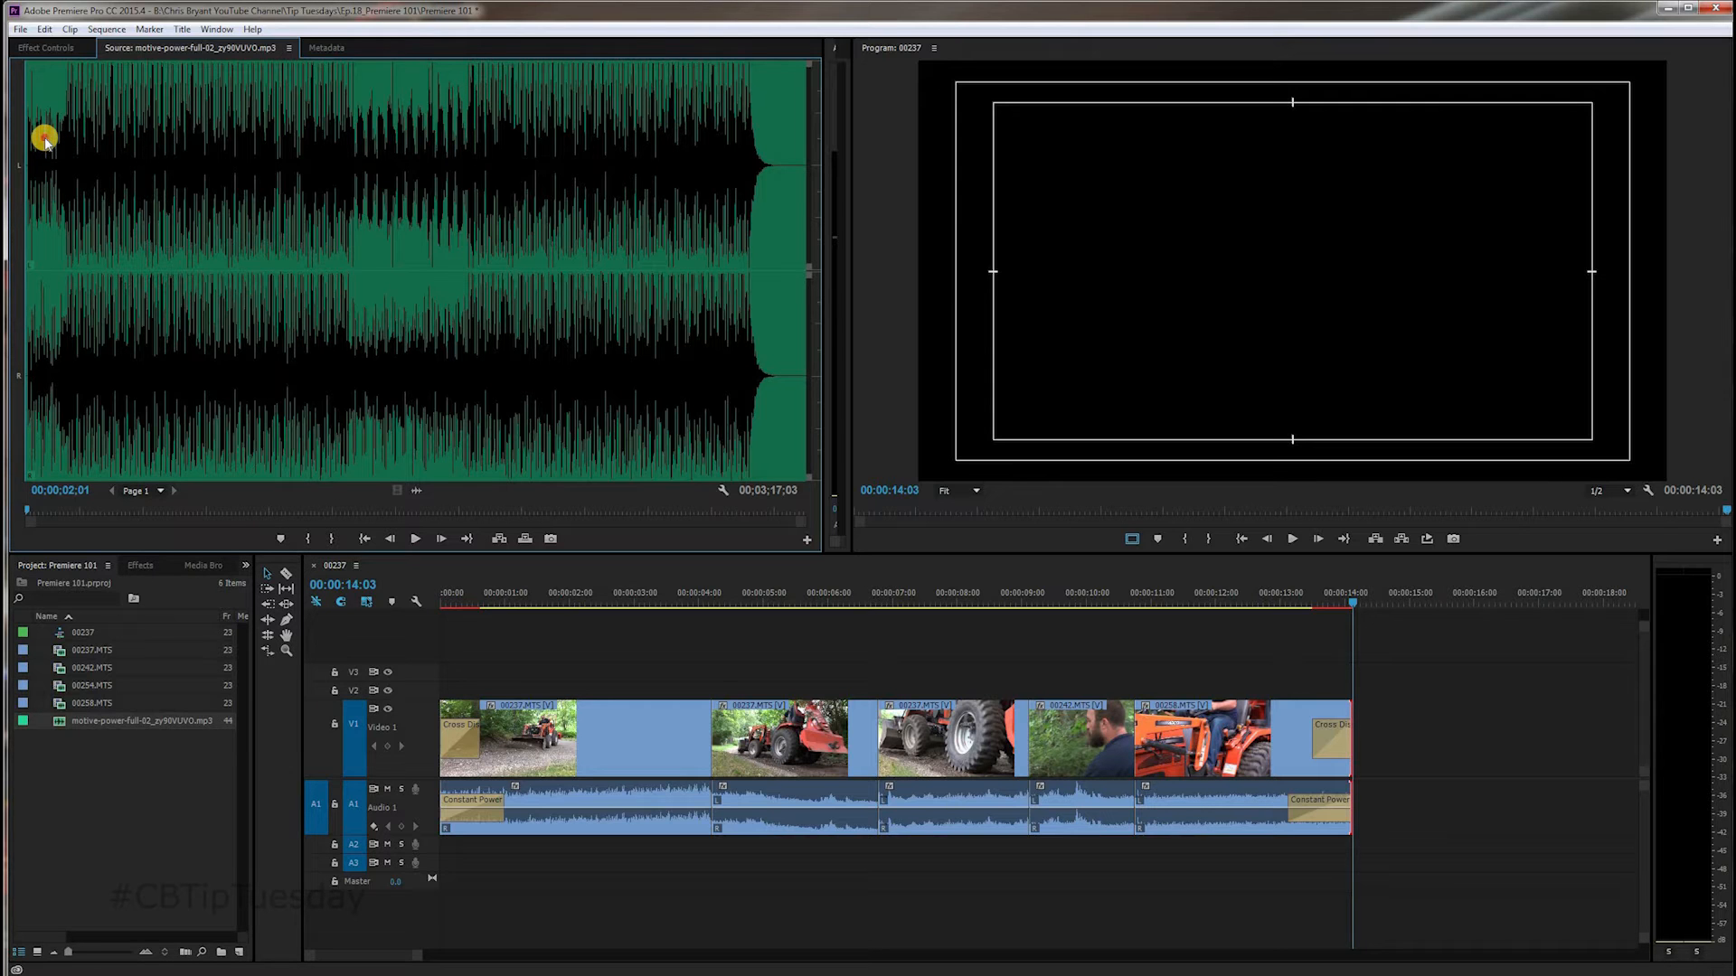
click(414, 538)
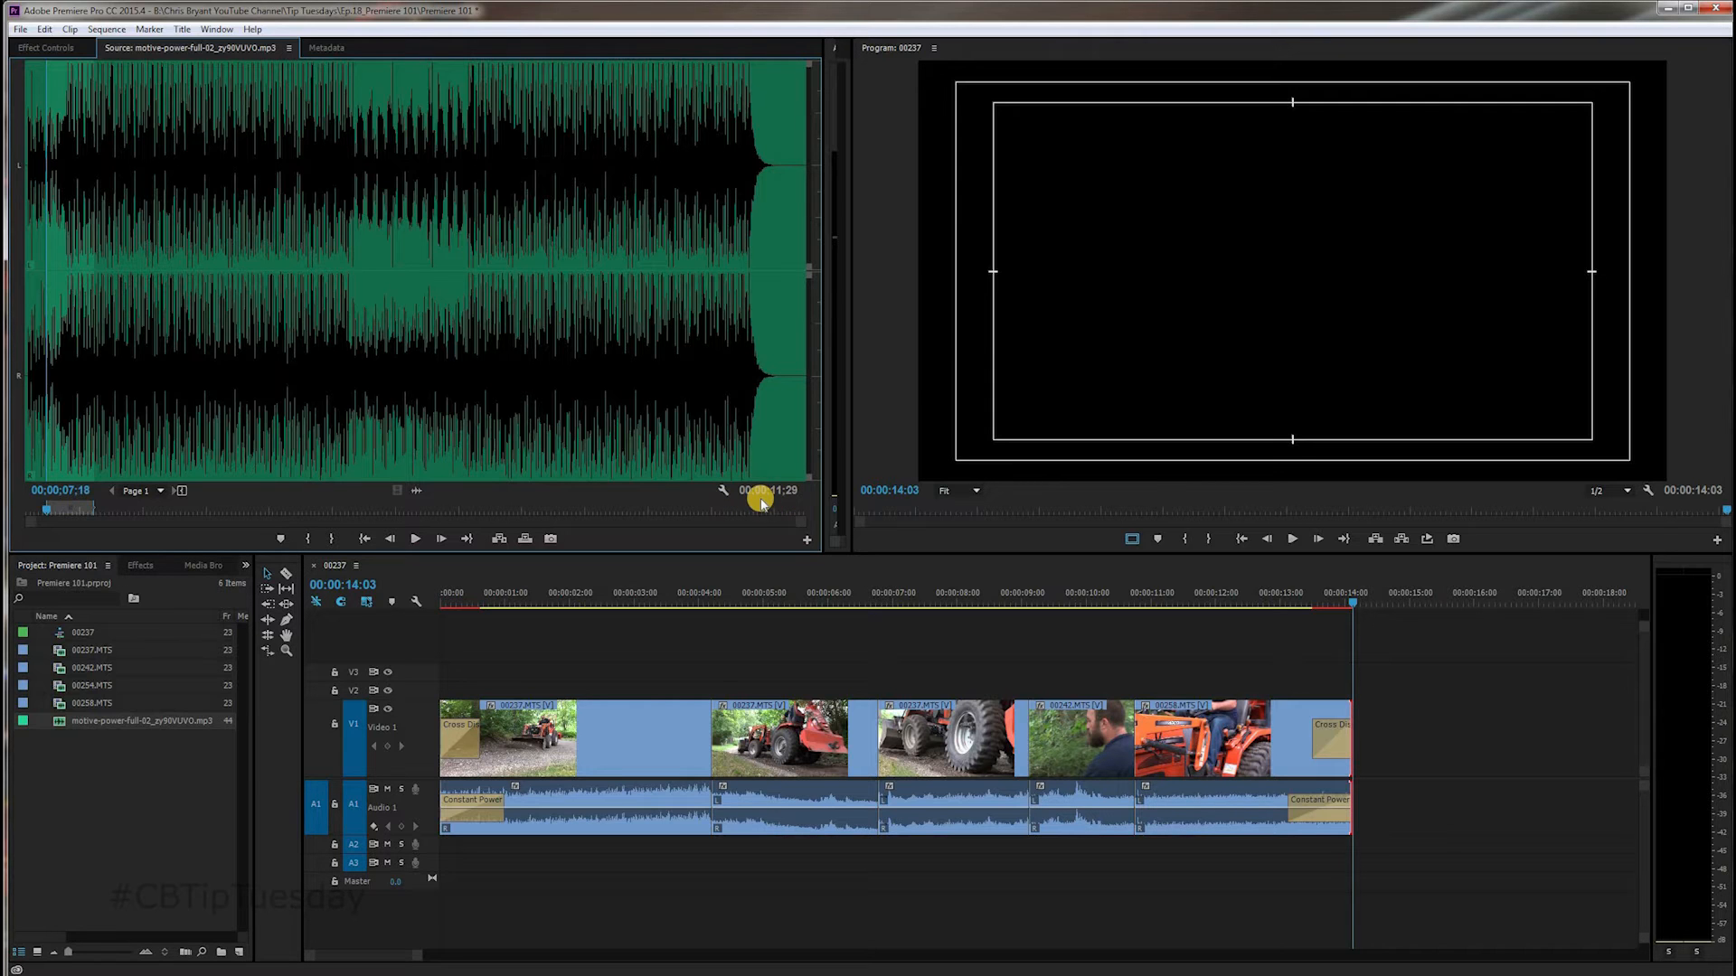
mouse_move(276, 558)
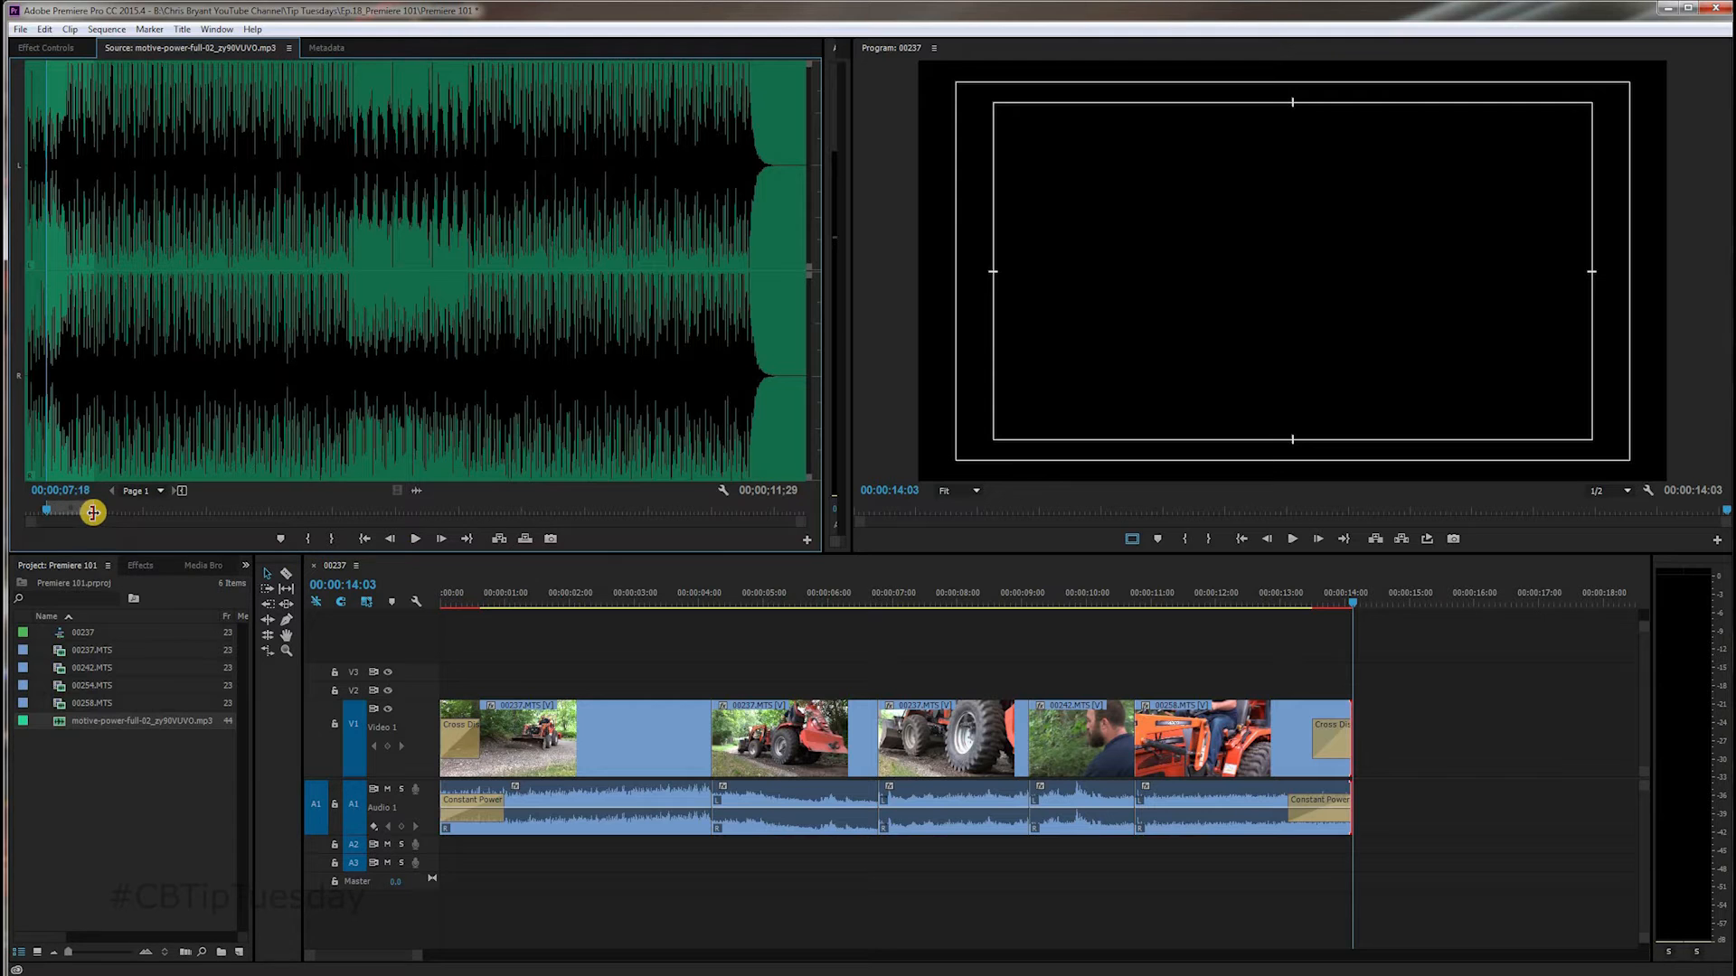
drag(92, 510, 103, 510)
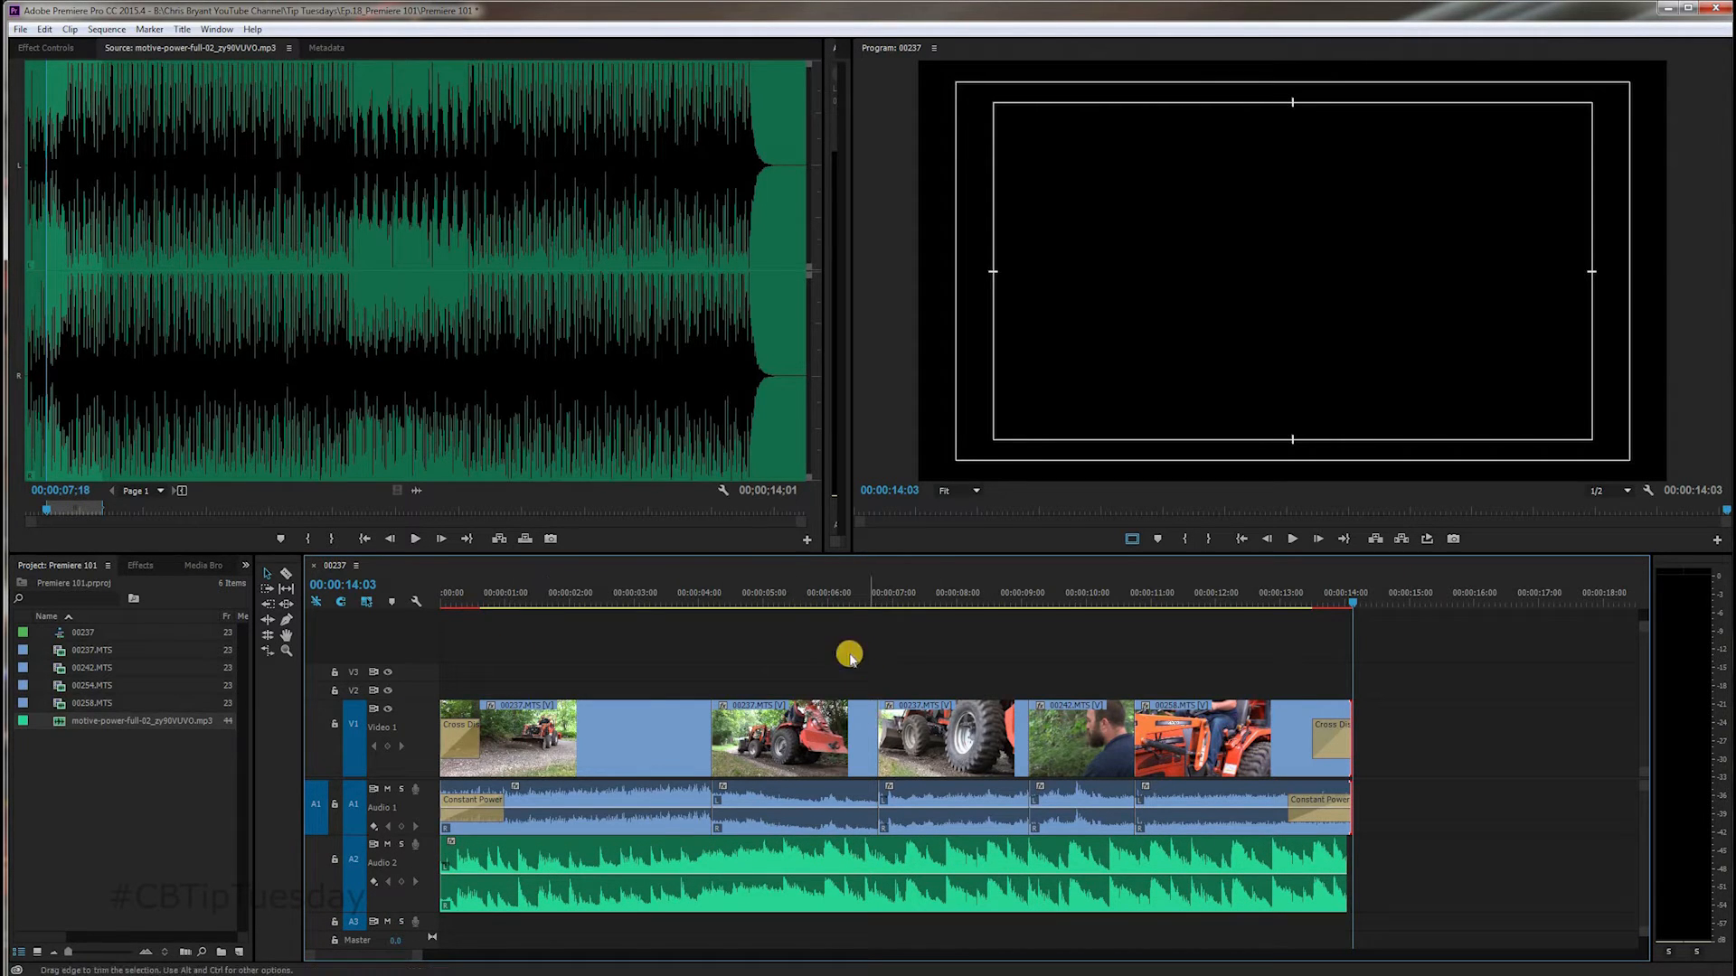
mouse_move(401, 629)
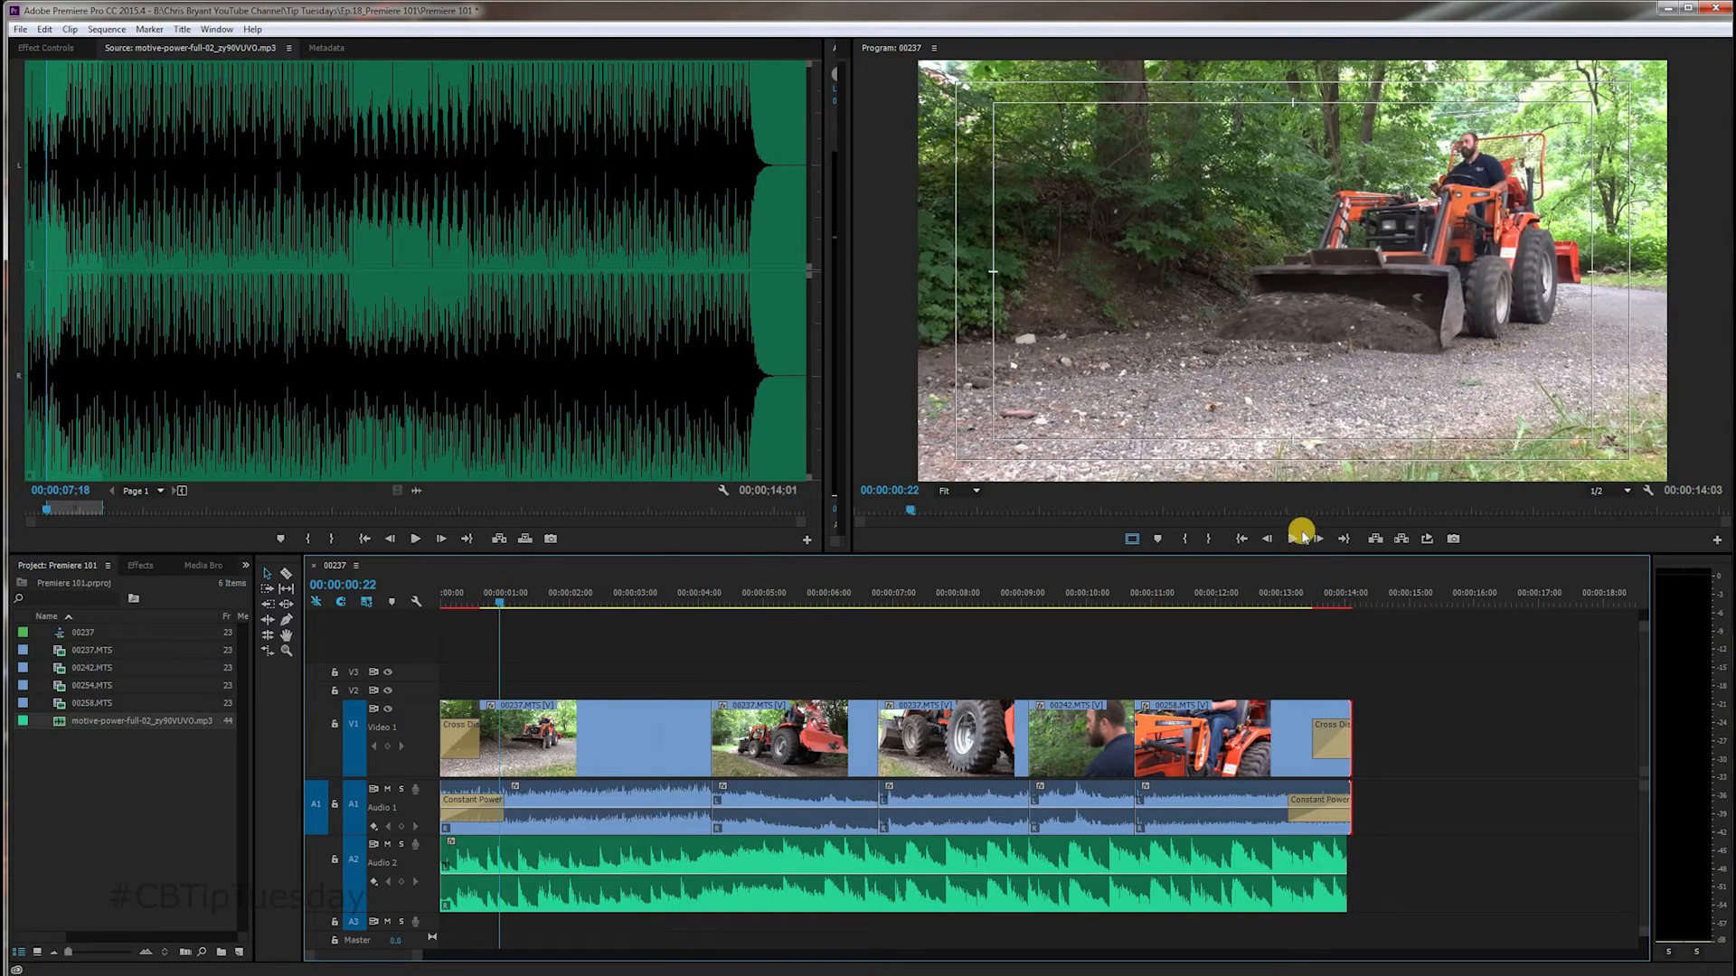
Step: Play and stop the sequence to hear the music on track A2
click(1295, 538)
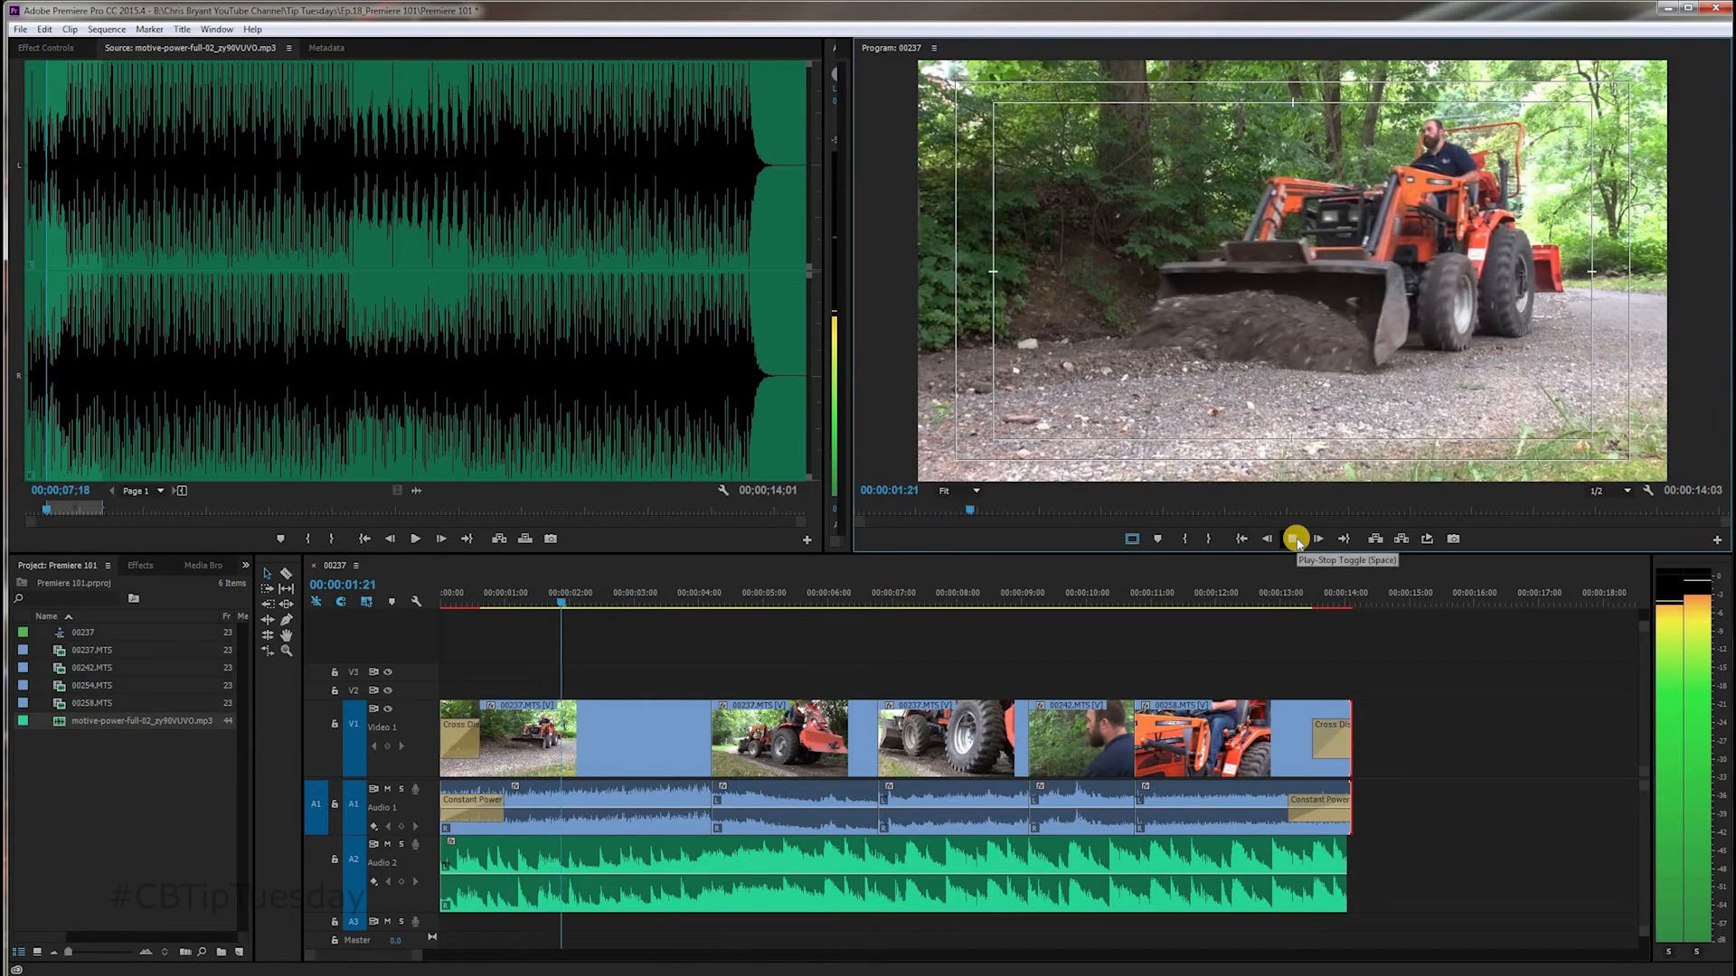
click(1295, 539)
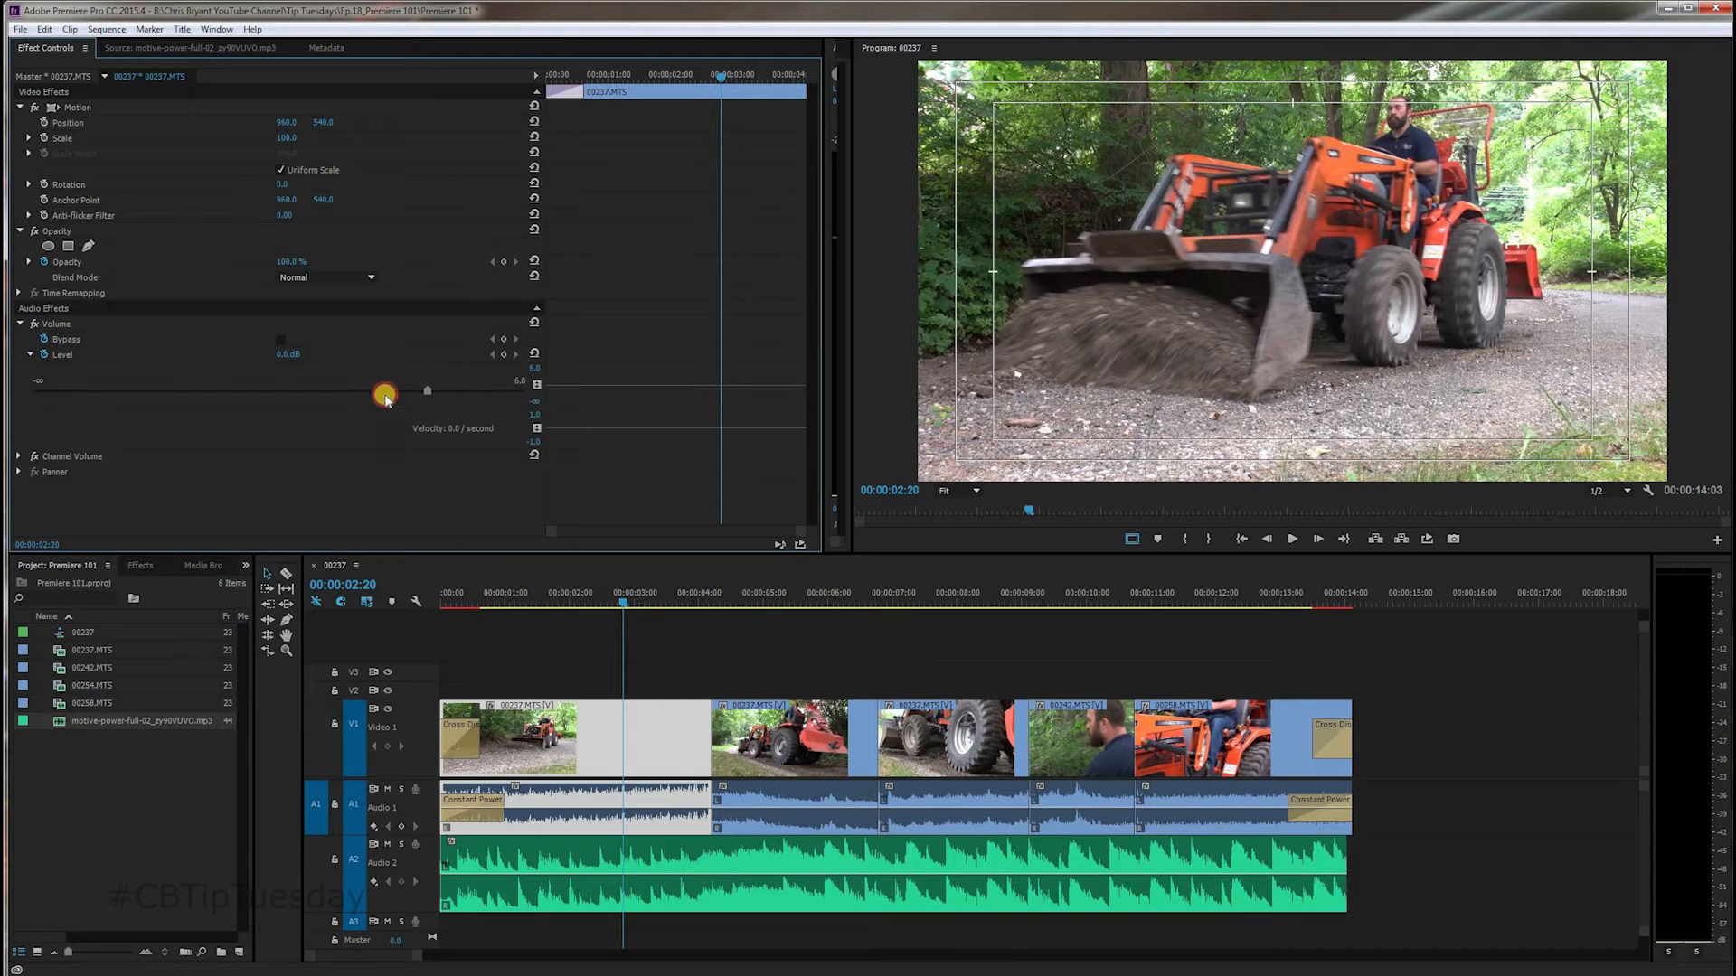
Step: Drag the first 00237.MTS clip's Volume Level down to about -16.3 dB
drag(385, 393, 232, 394)
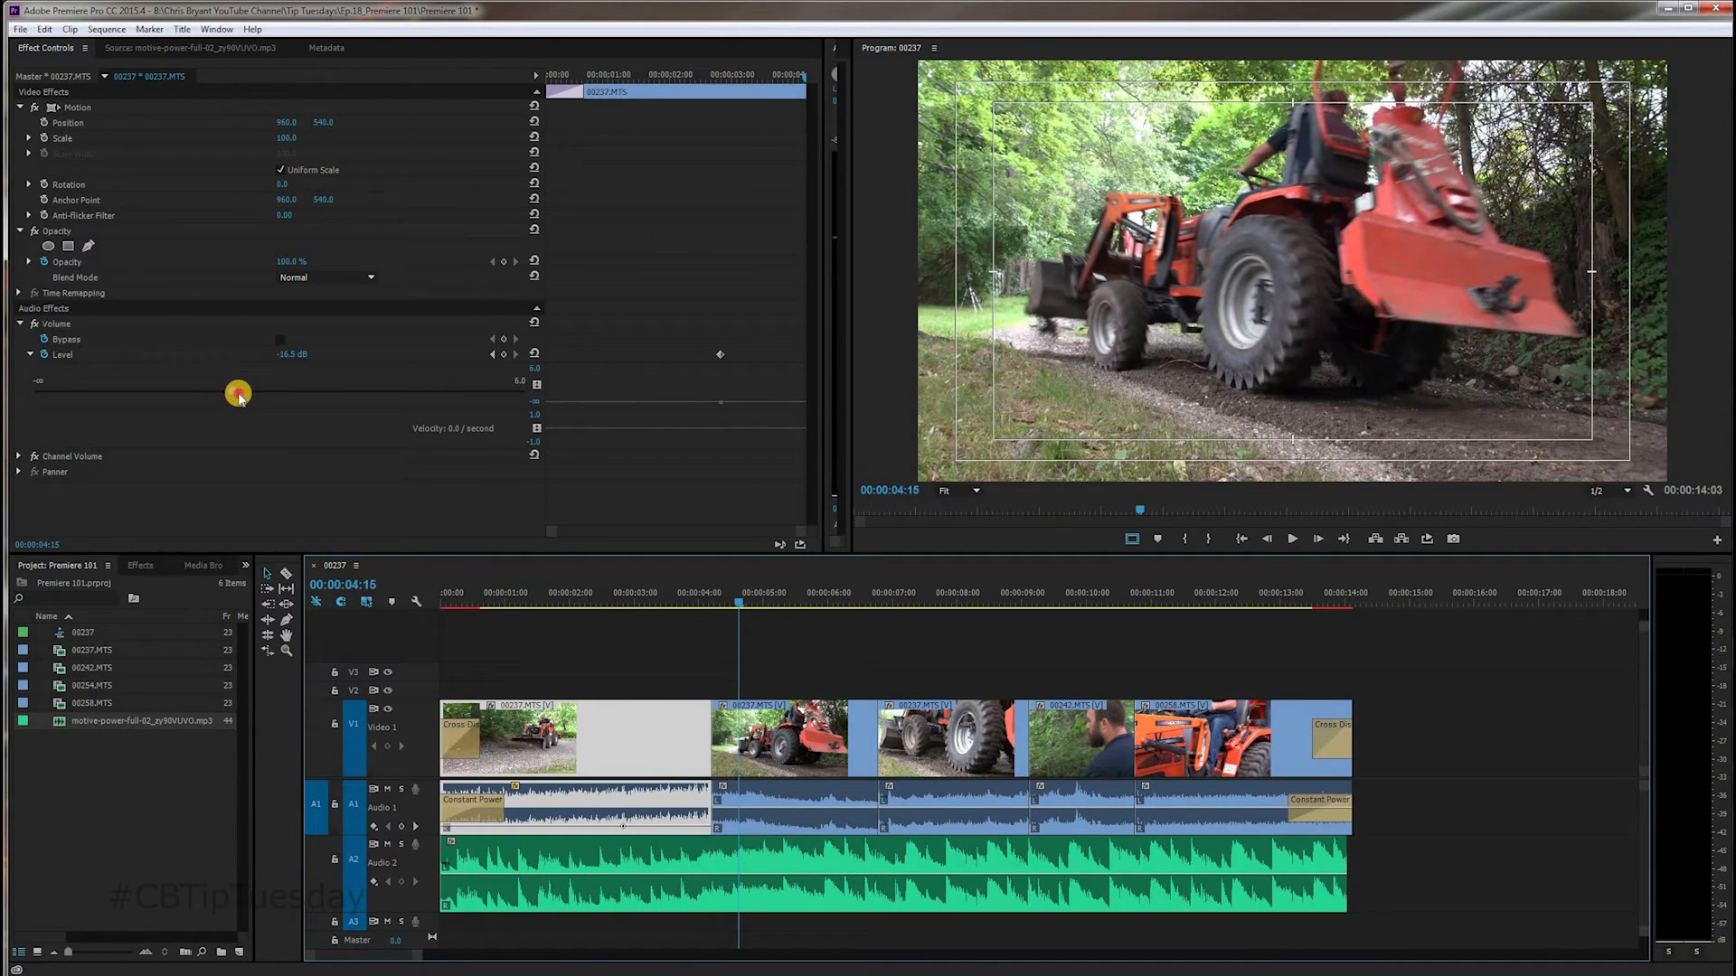
drag(237, 393, 247, 395)
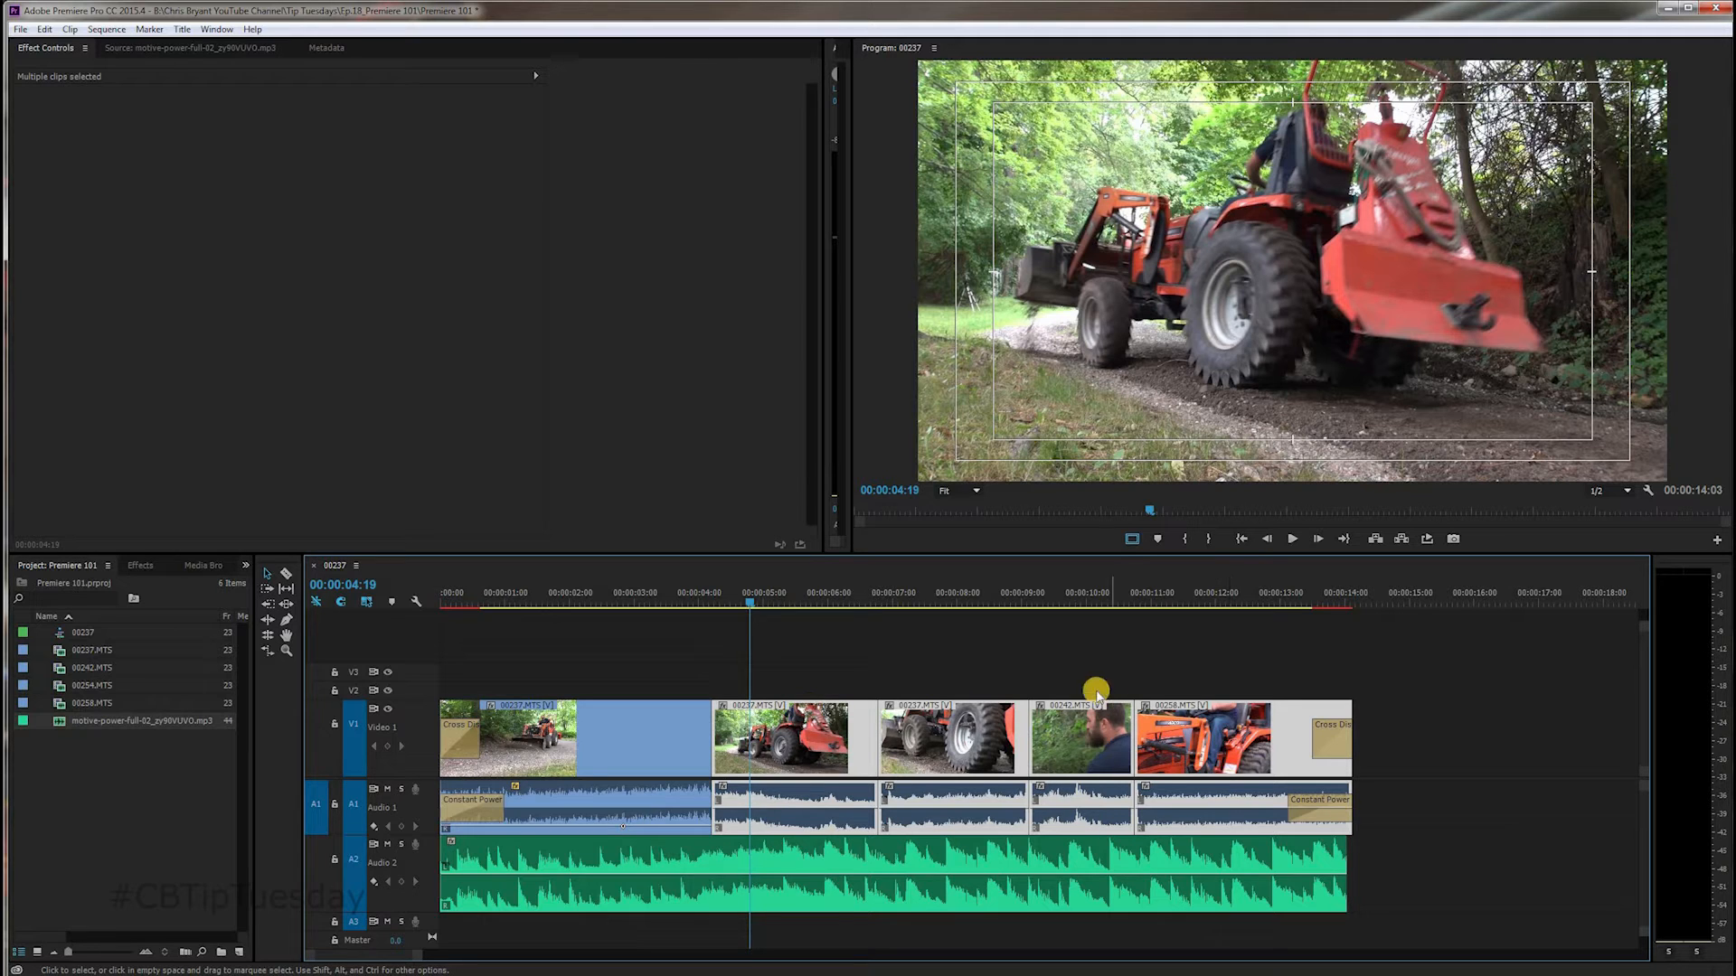
mouse_move(1095, 739)
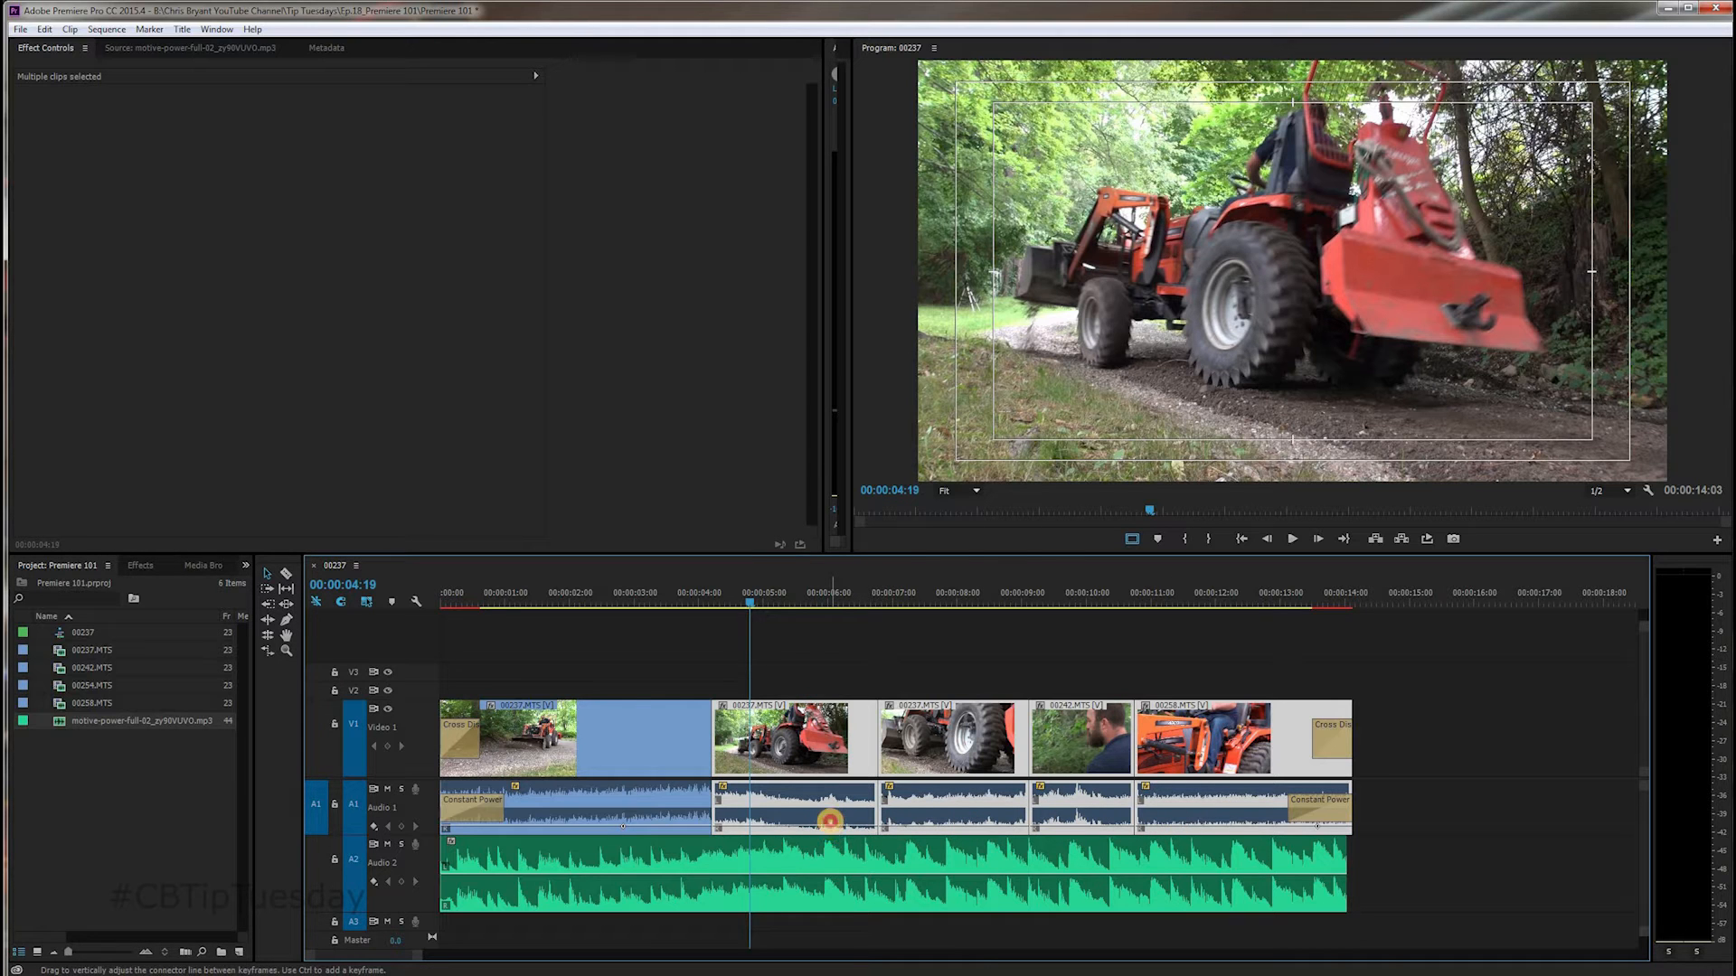
Step: Lower the volume rubber band on the other A1 clips, then preview and scrub the mix
drag(830, 819, 830, 828)
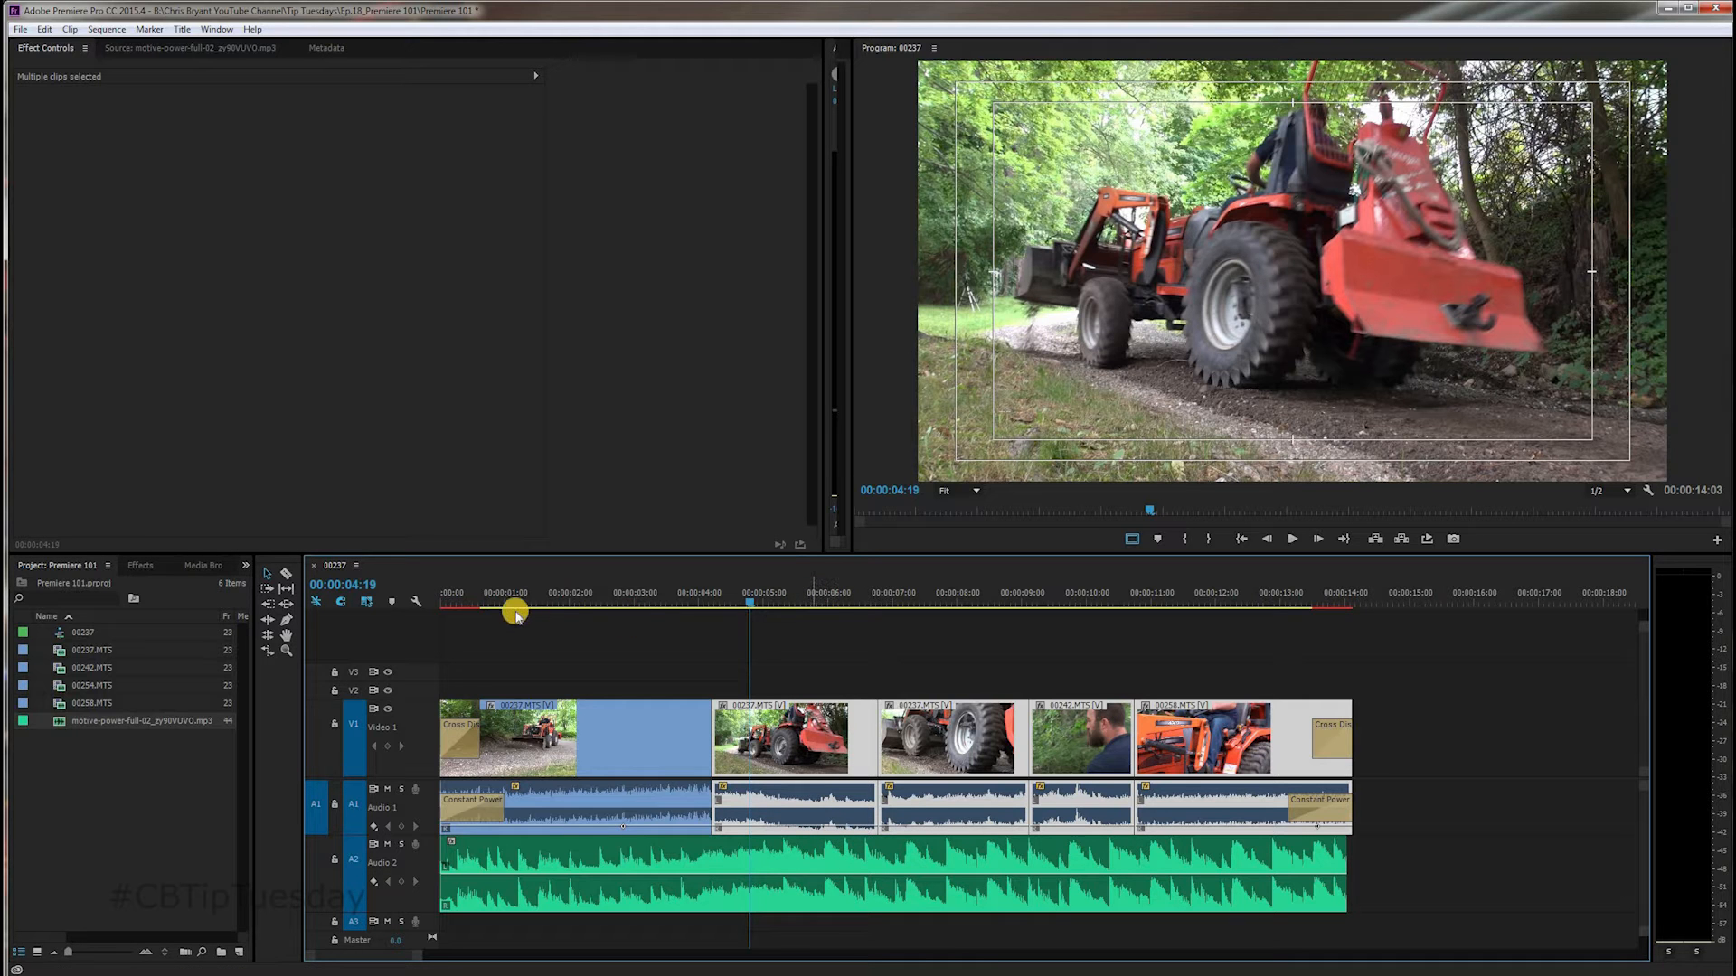
click(1265, 539)
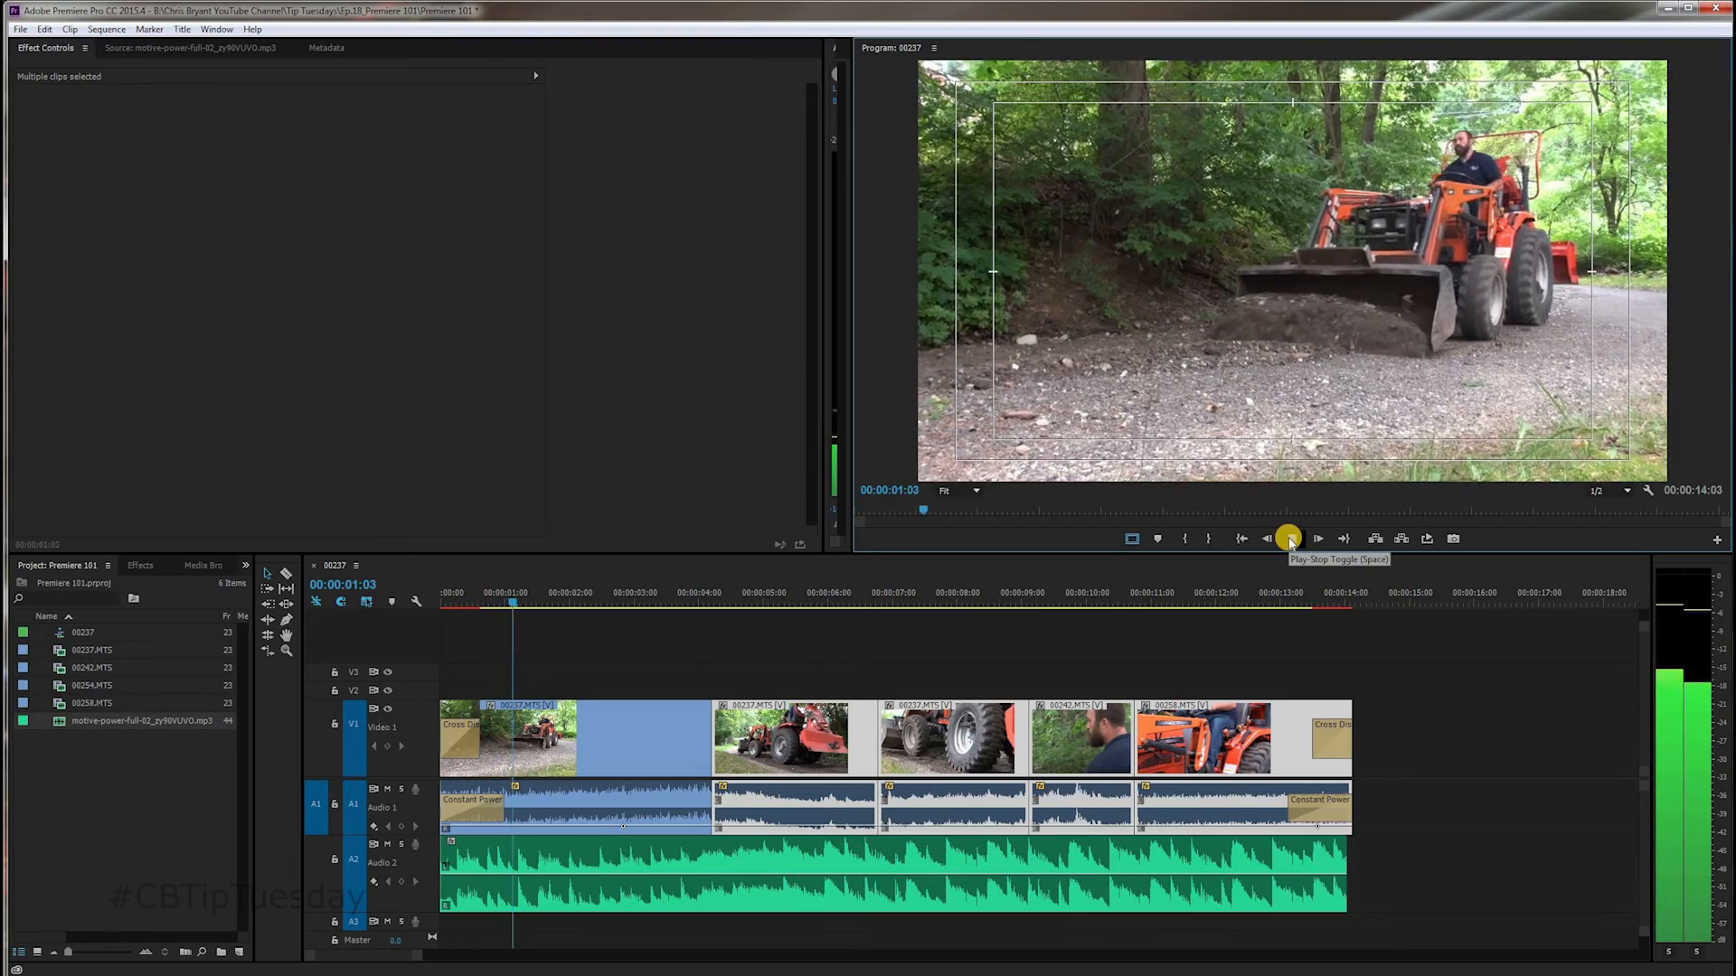
click(1287, 539)
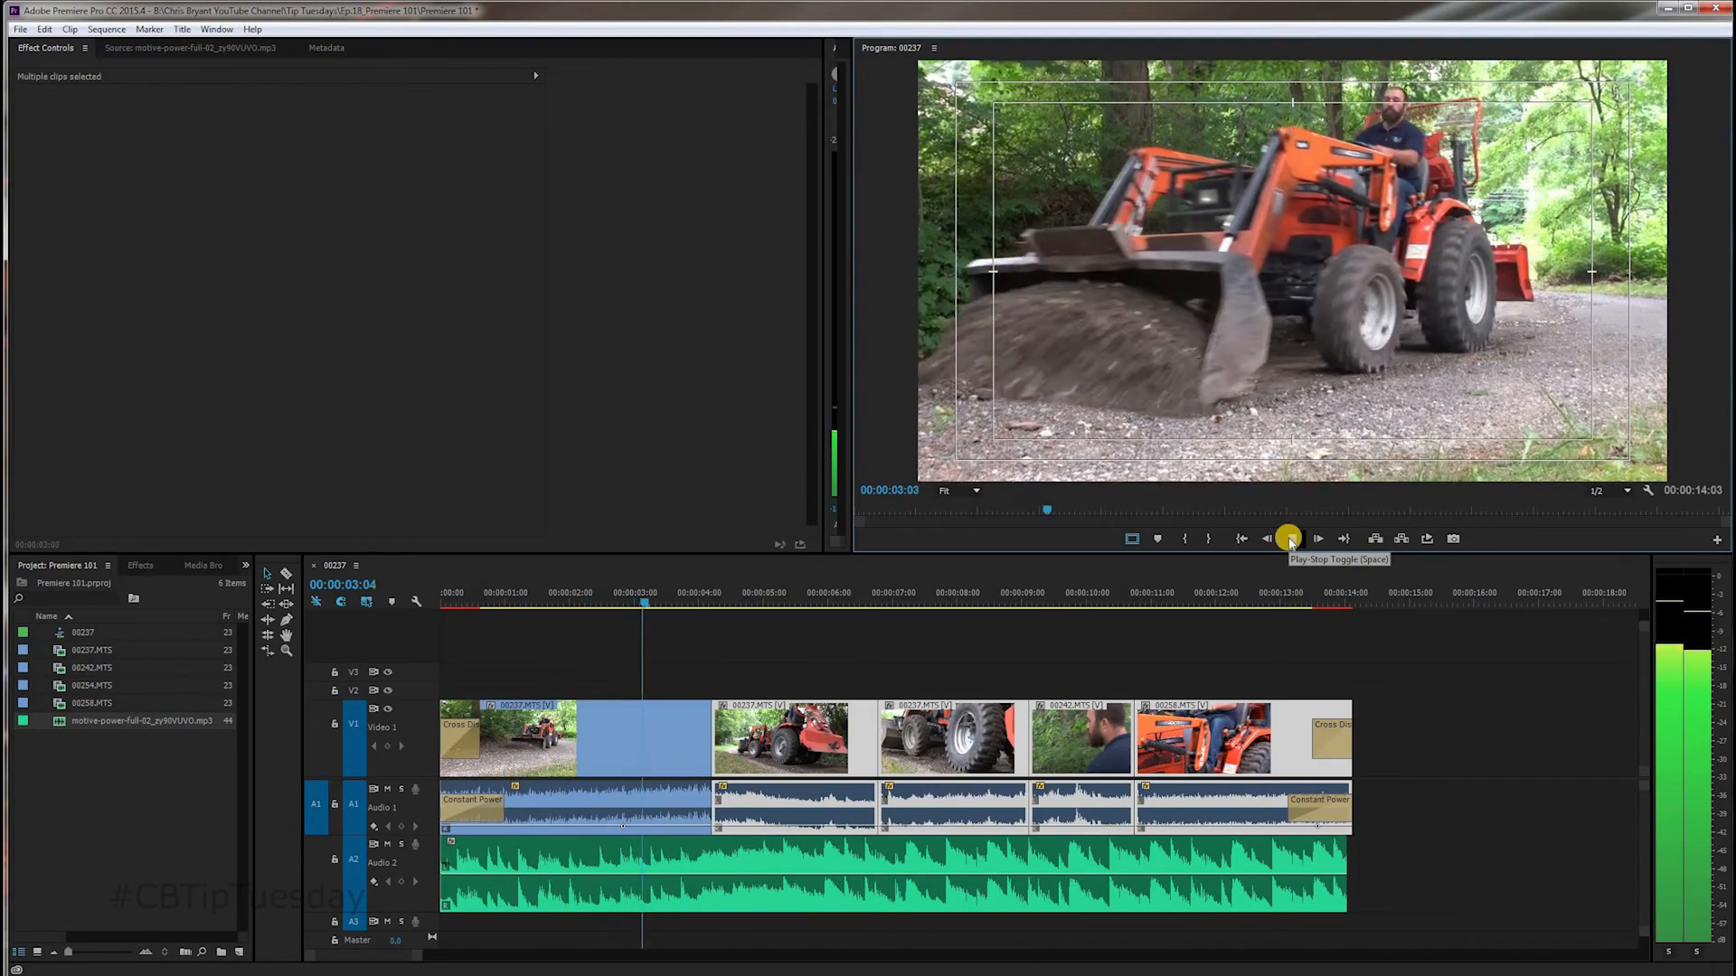
click(1316, 539)
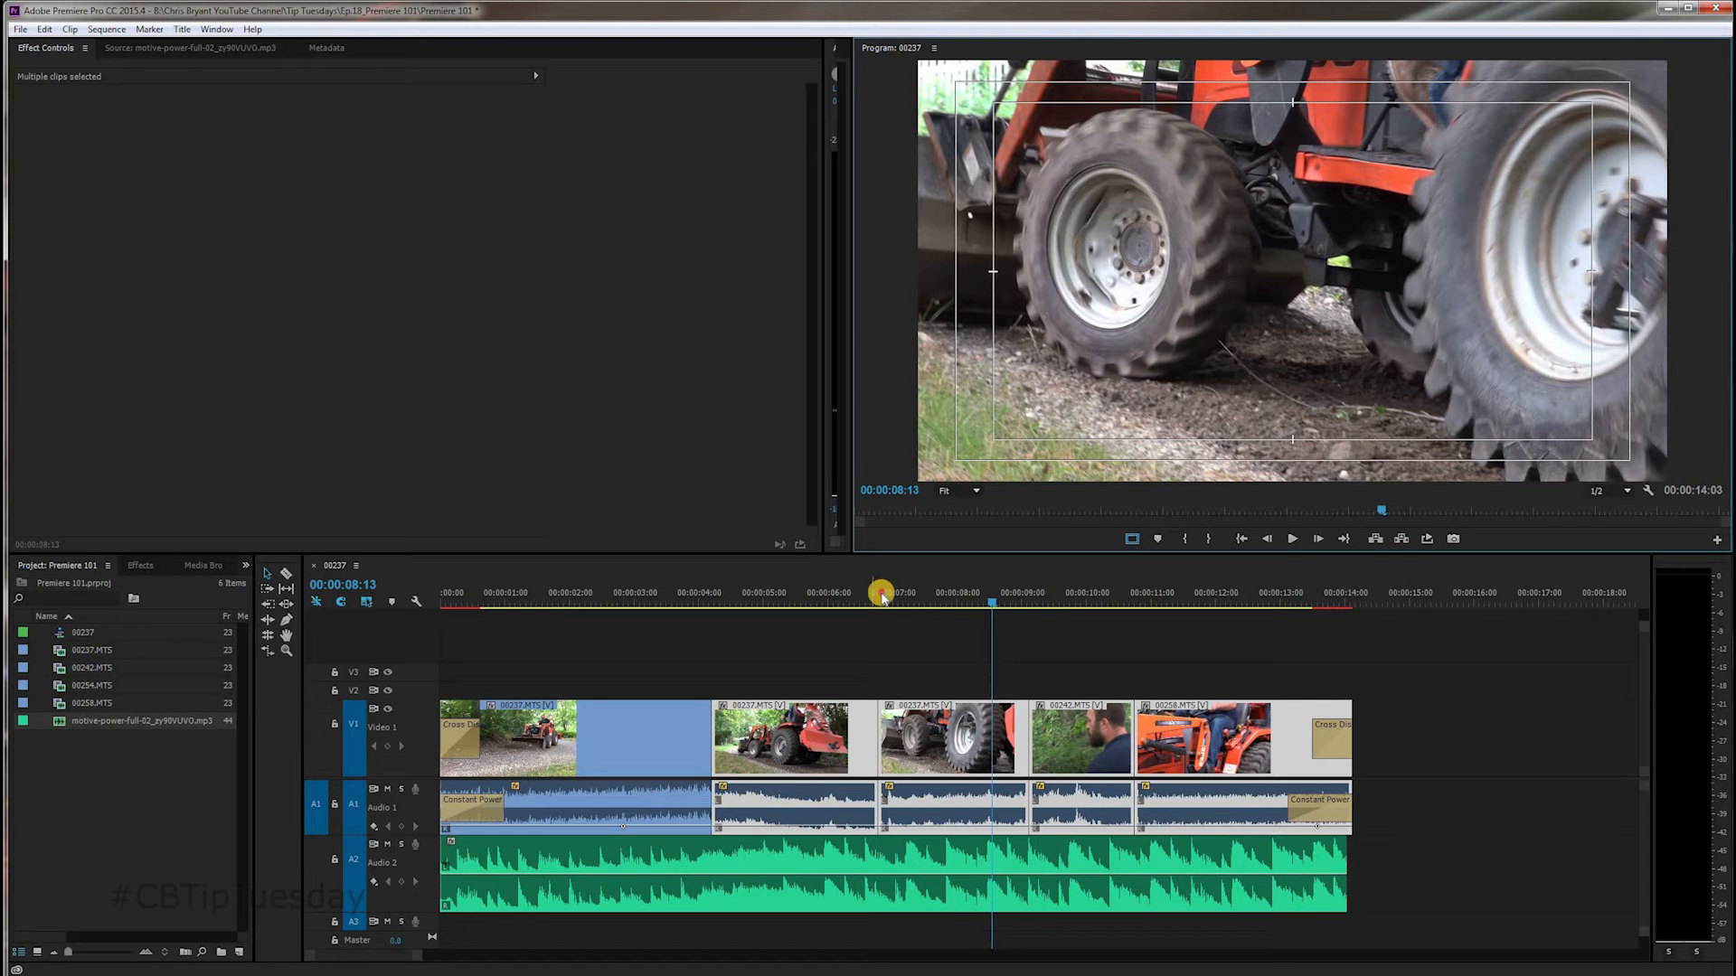
drag(991, 597, 878, 598)
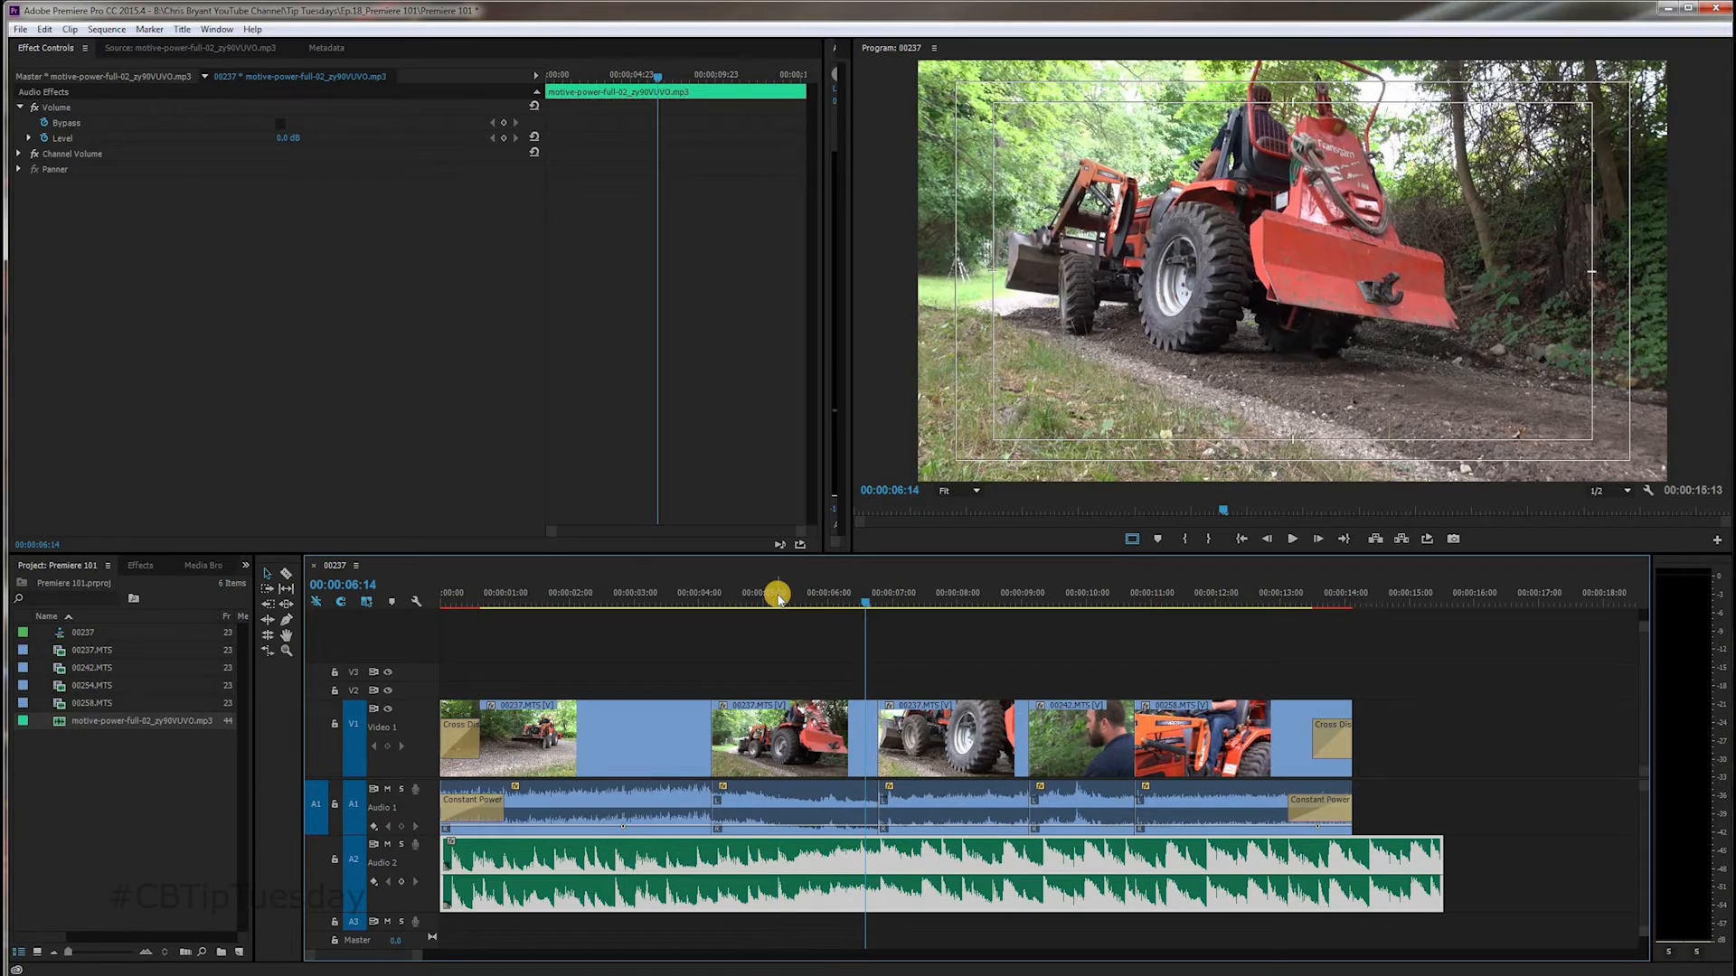
click(1292, 538)
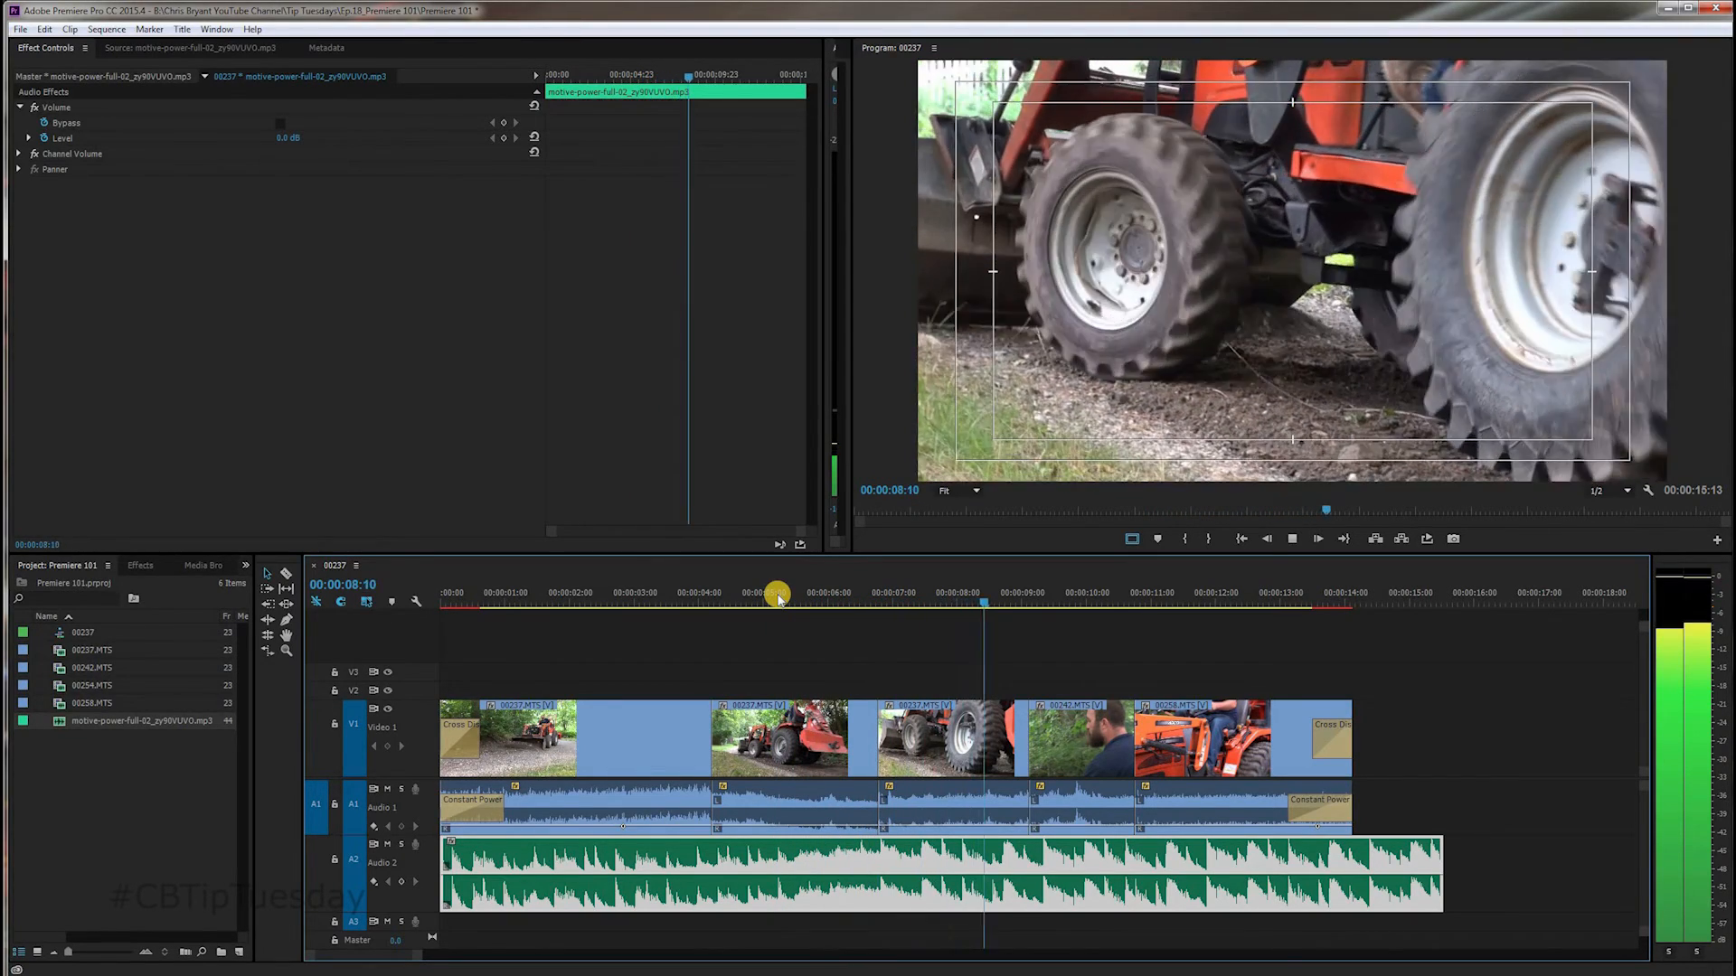
click(1113, 592)
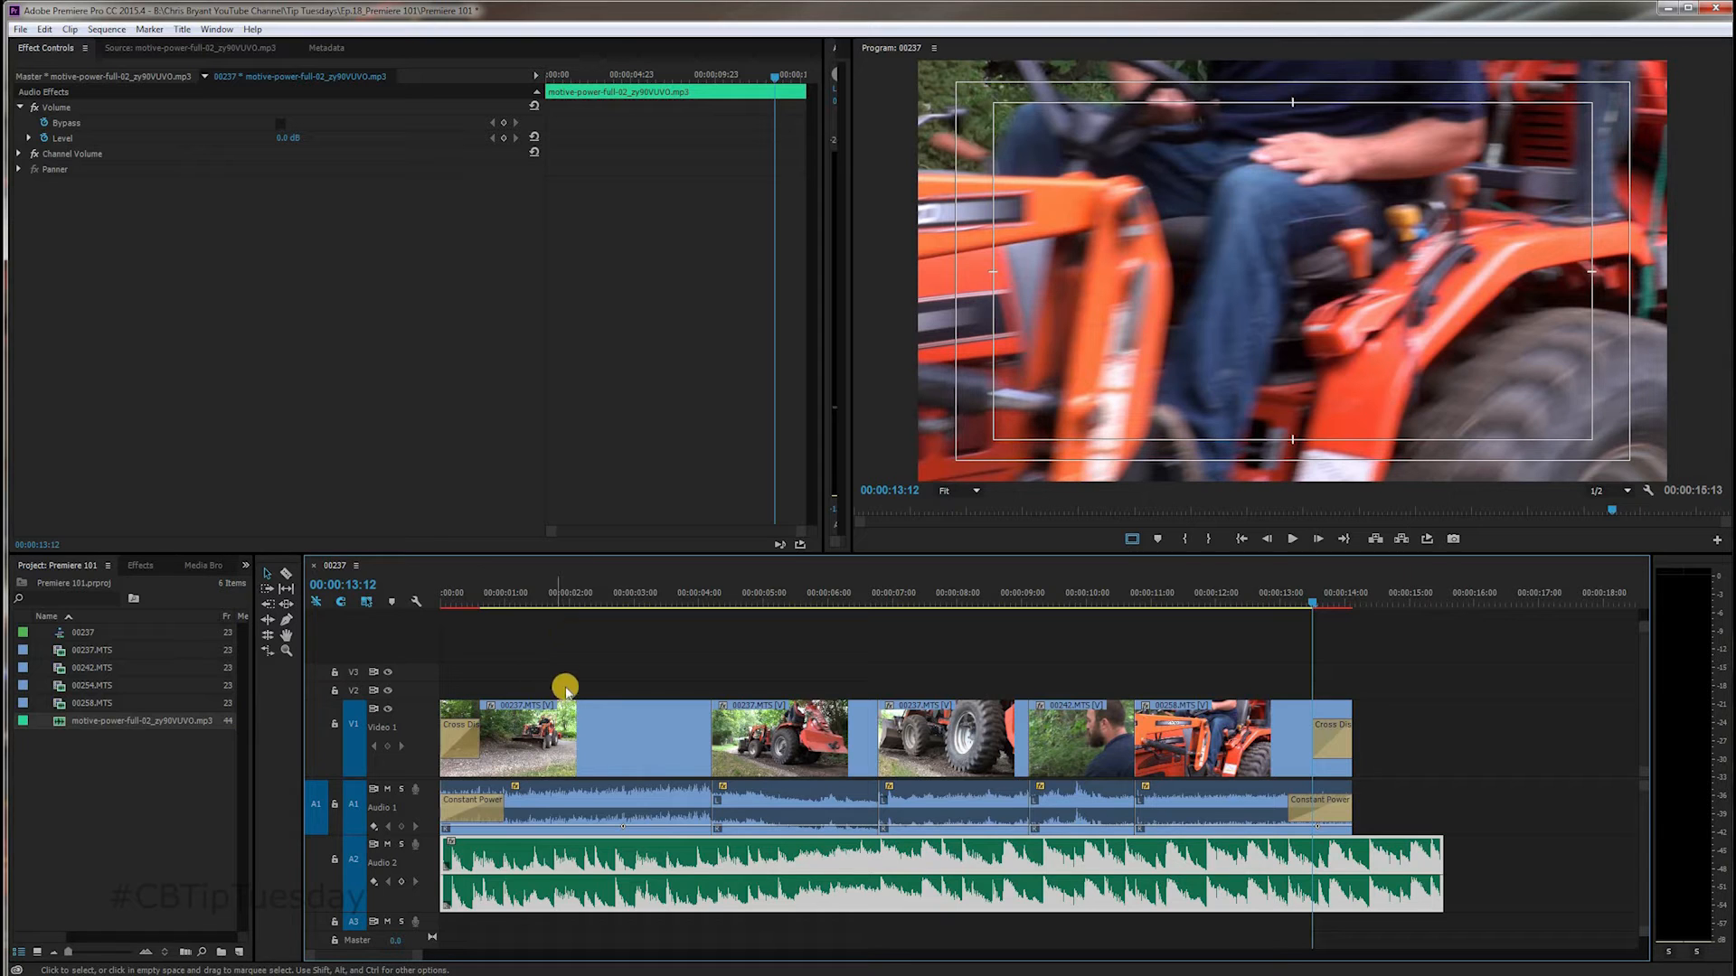
mouse_move(435, 784)
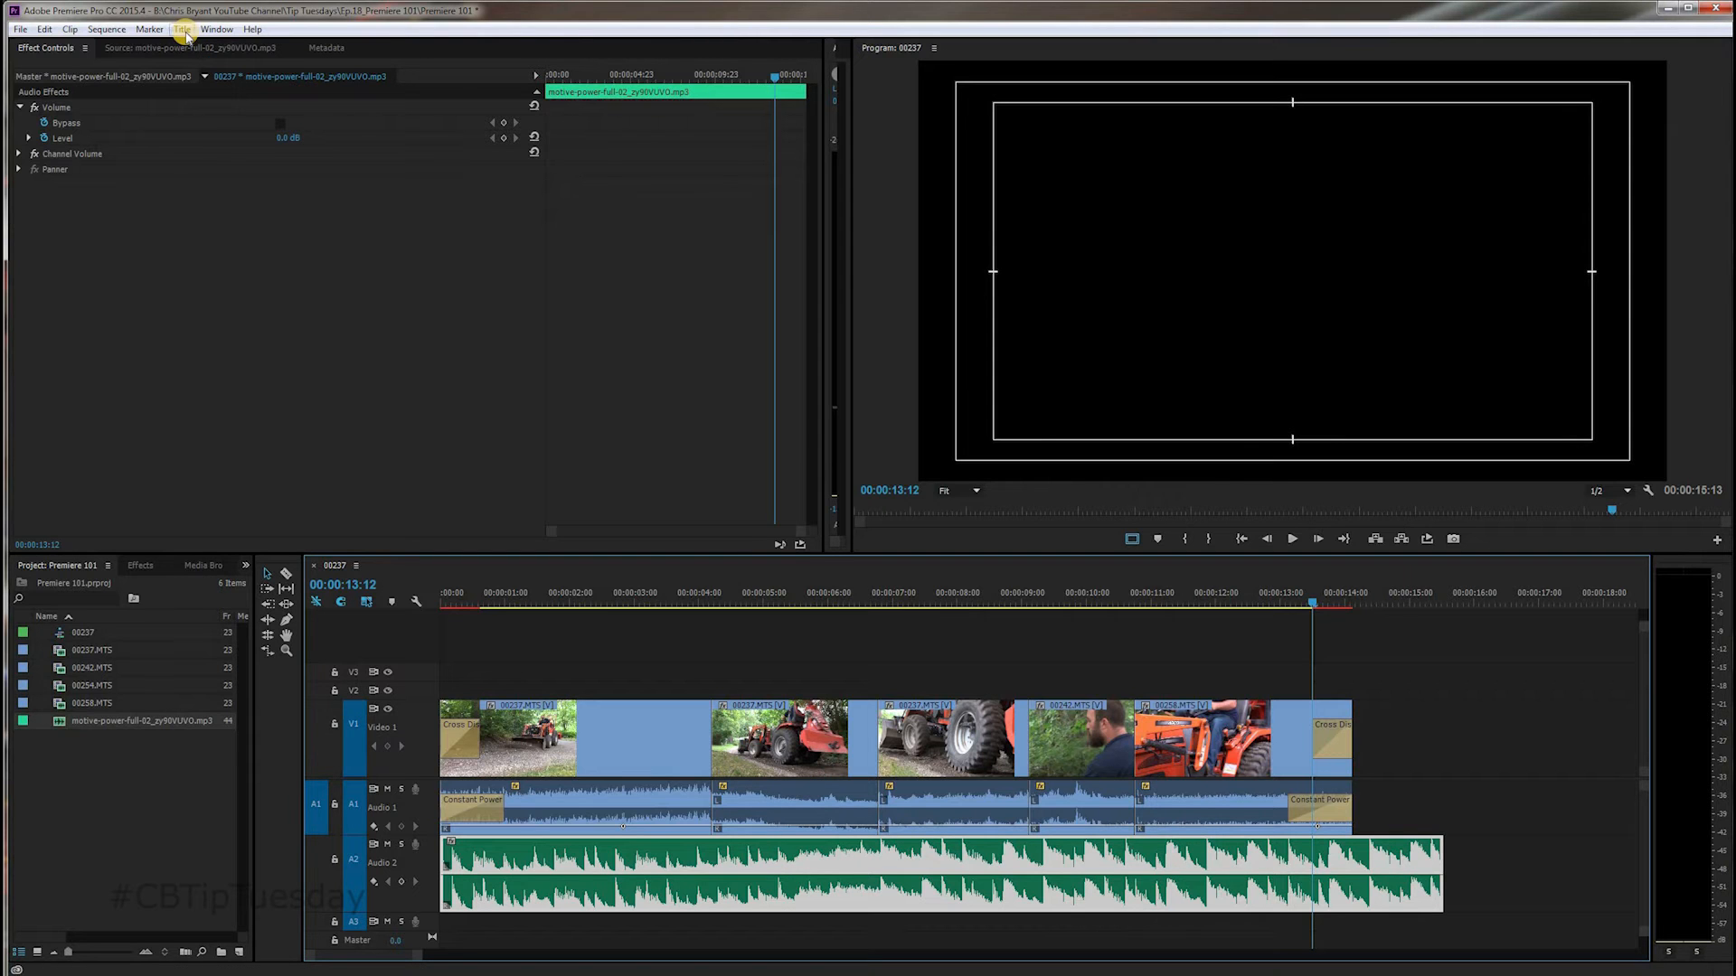
Step: Create a Default Still title named 'End Card'
click(182, 29)
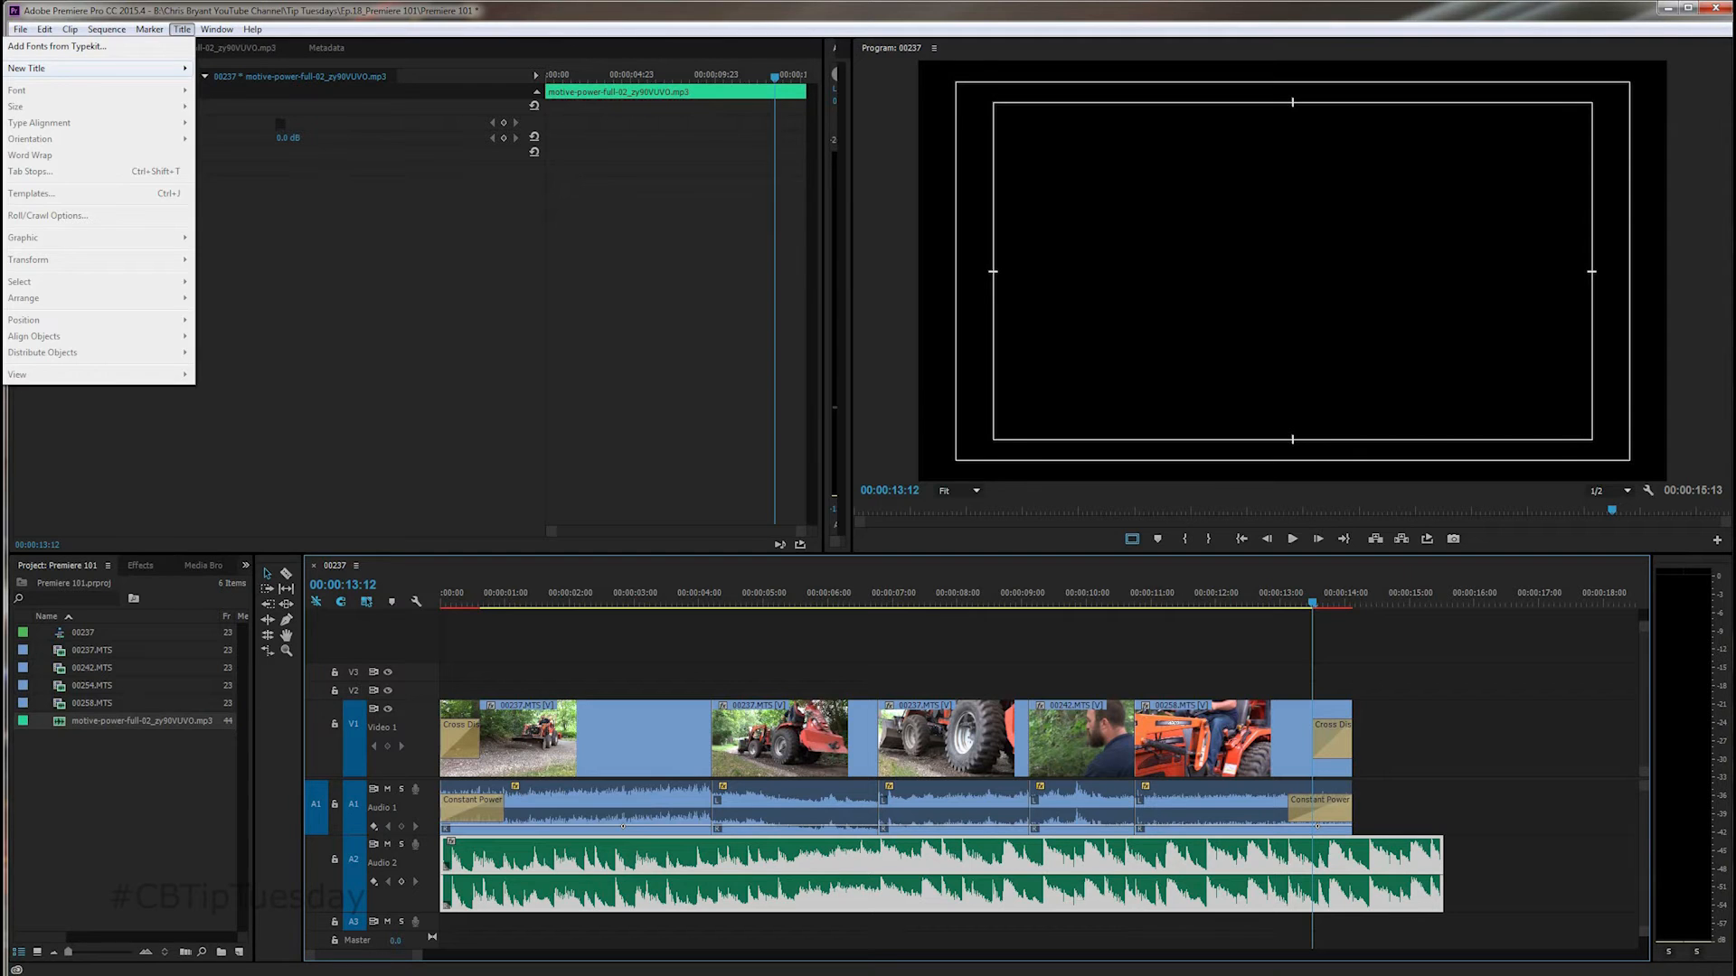
click(26, 68)
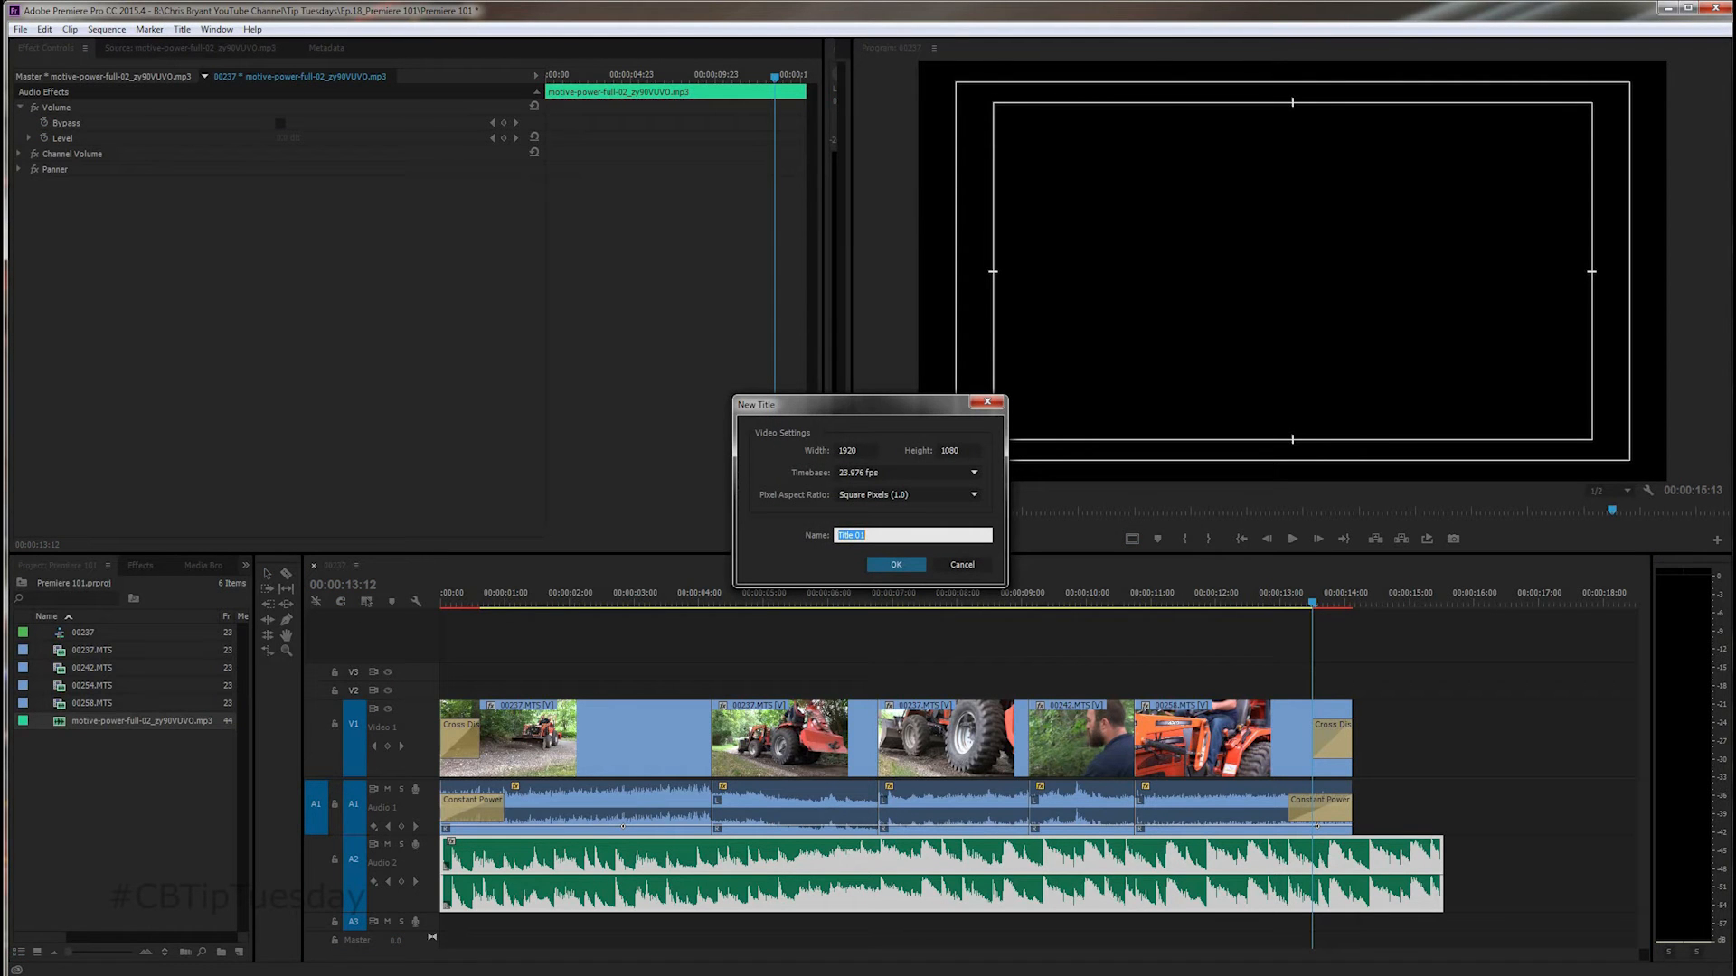
text(End Card)
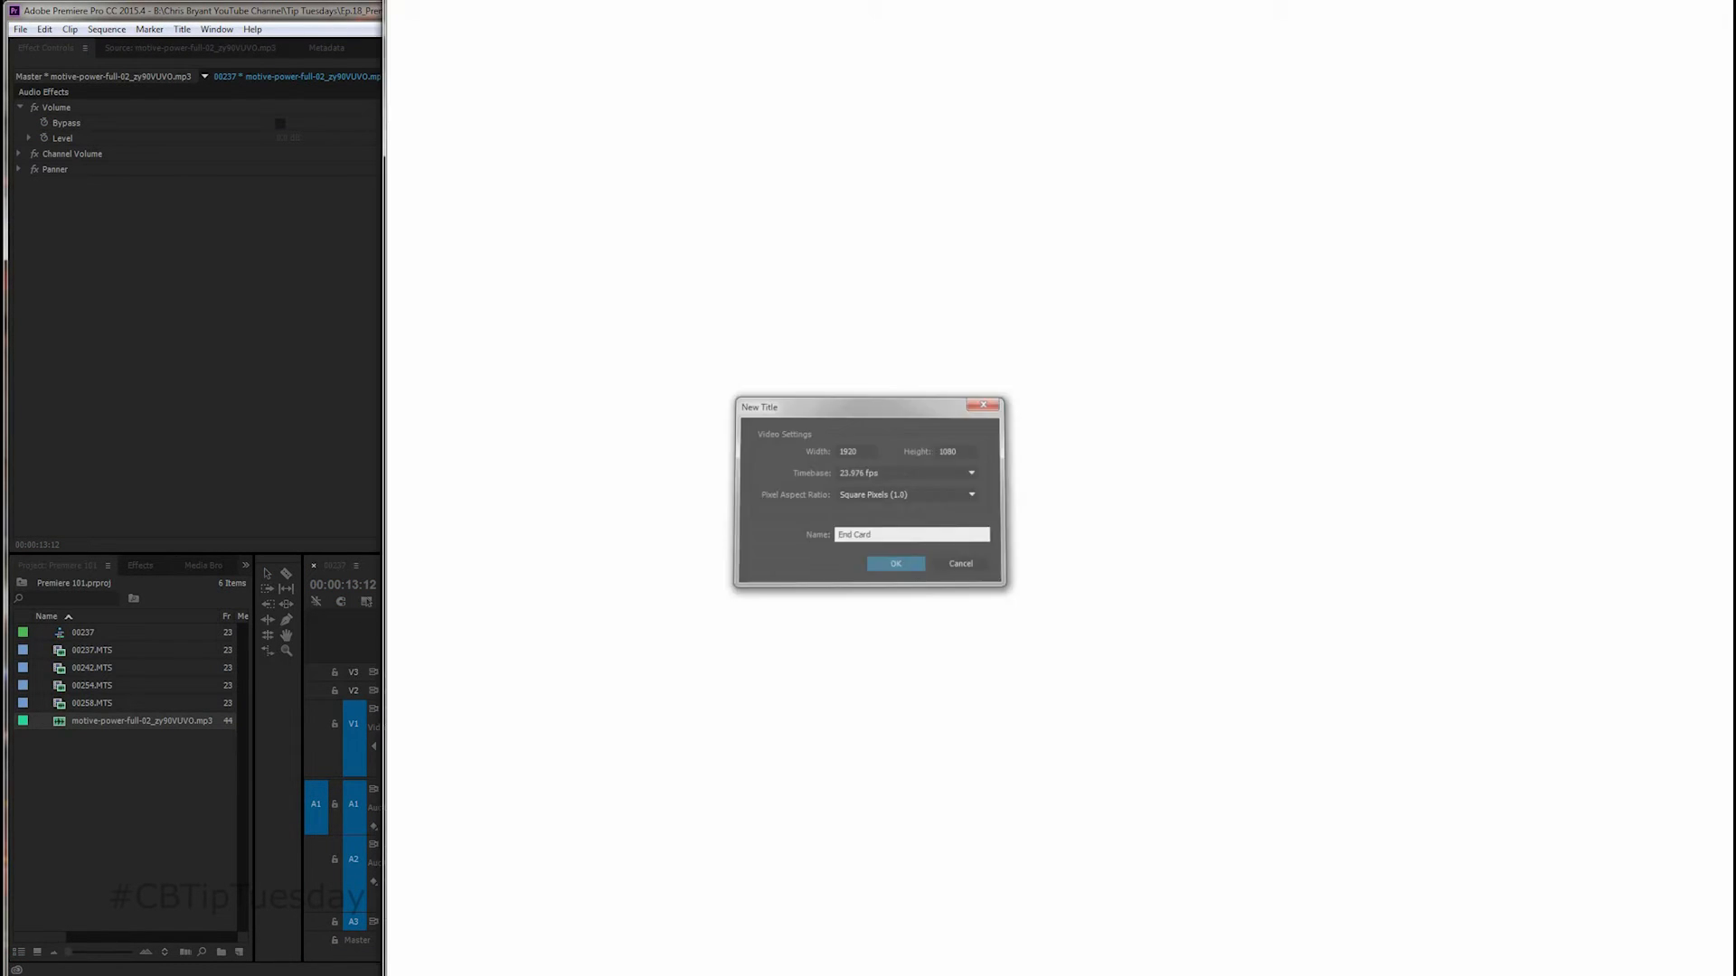
click(894, 563)
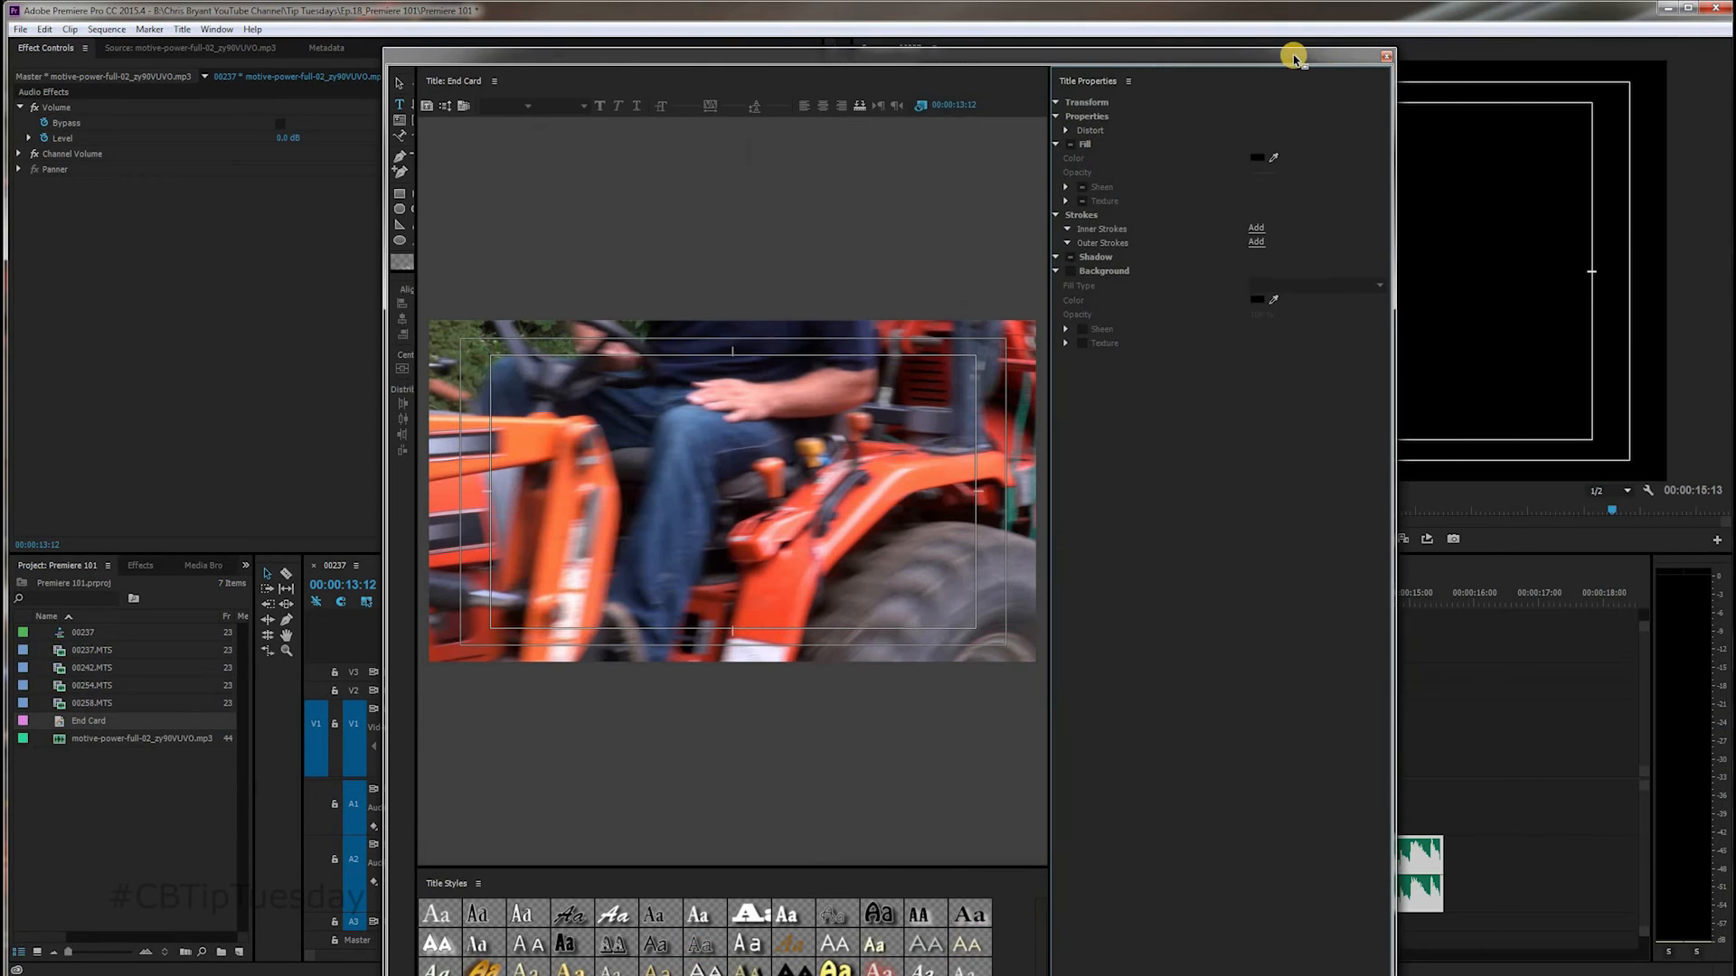
Step: Type 'Nathan's Landscaping' in script lettering on the End Card frame
drag(1293, 58, 1293, 158)
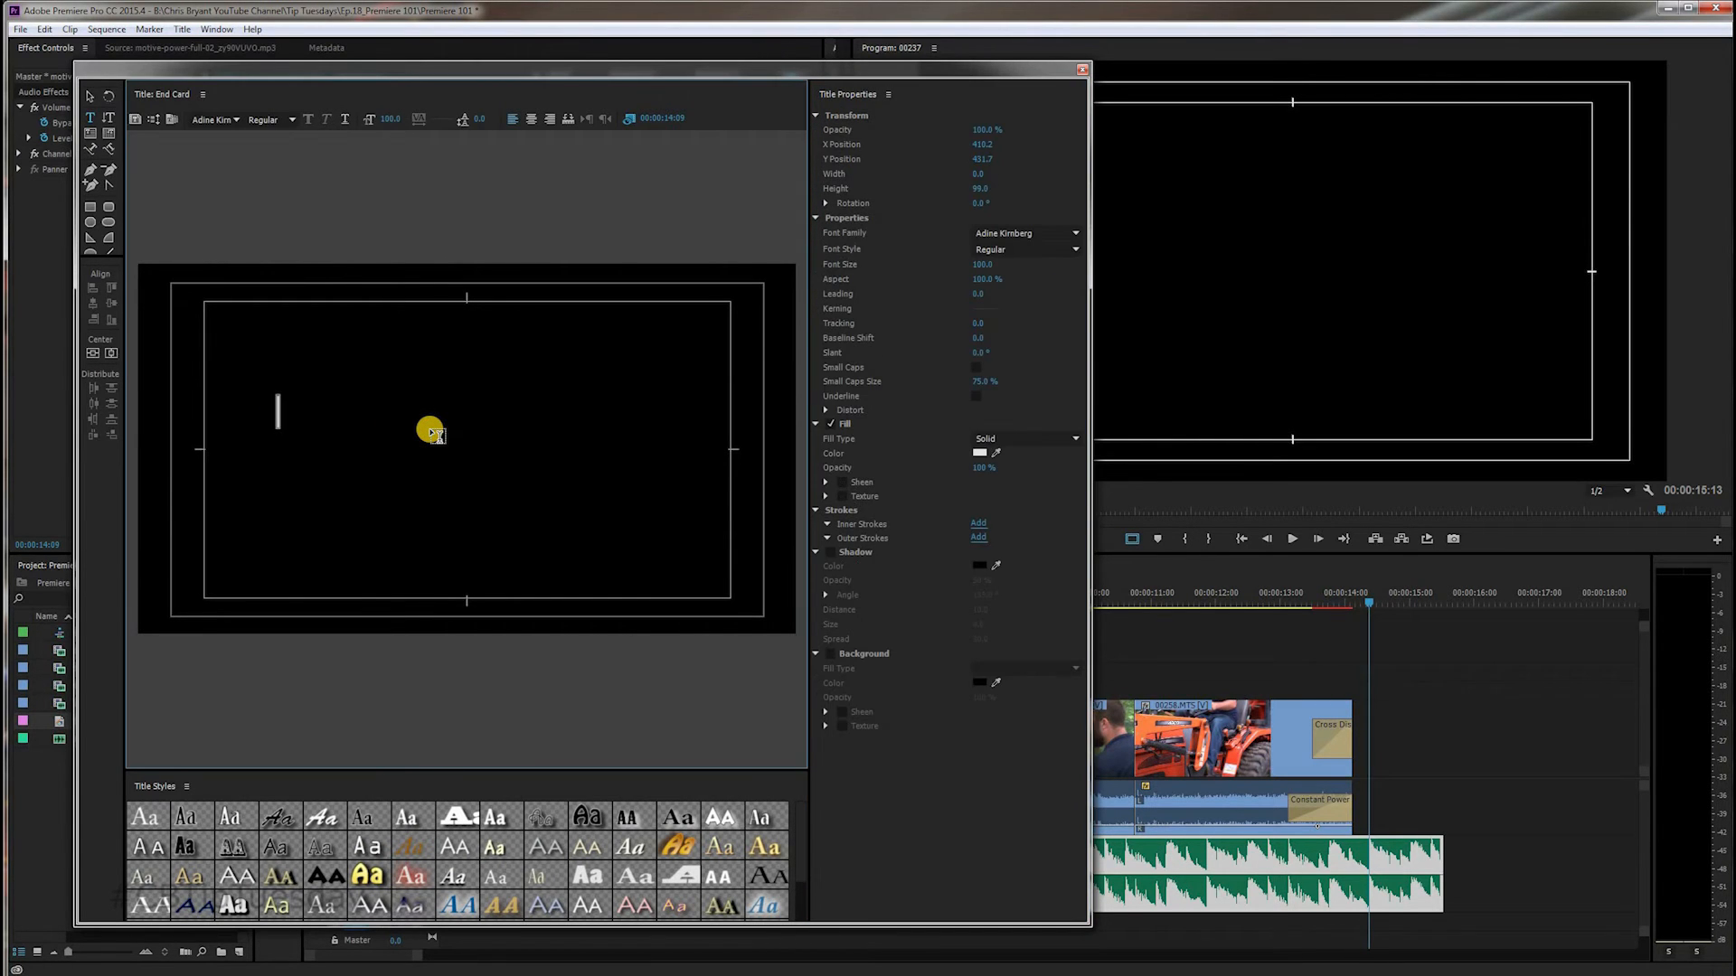
text(Nathan's Lanmdscaping)
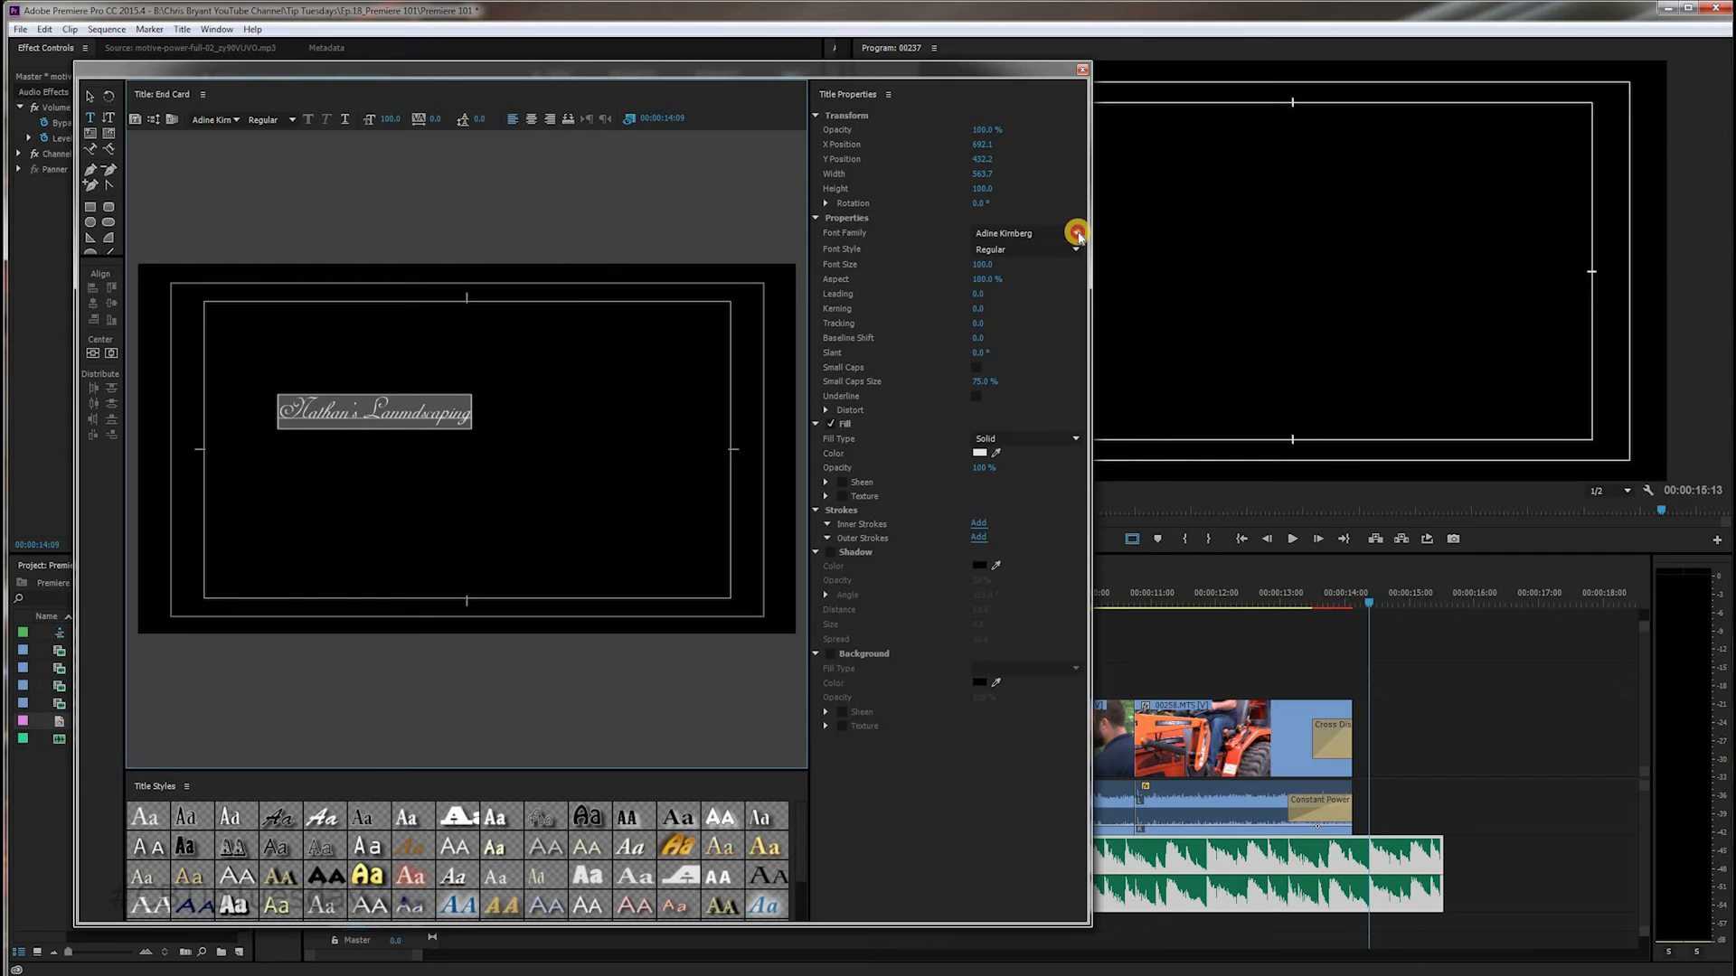
Step: Switch the title font to Arial Narrow and insert 'Tree &' into the name
click(1073, 233)
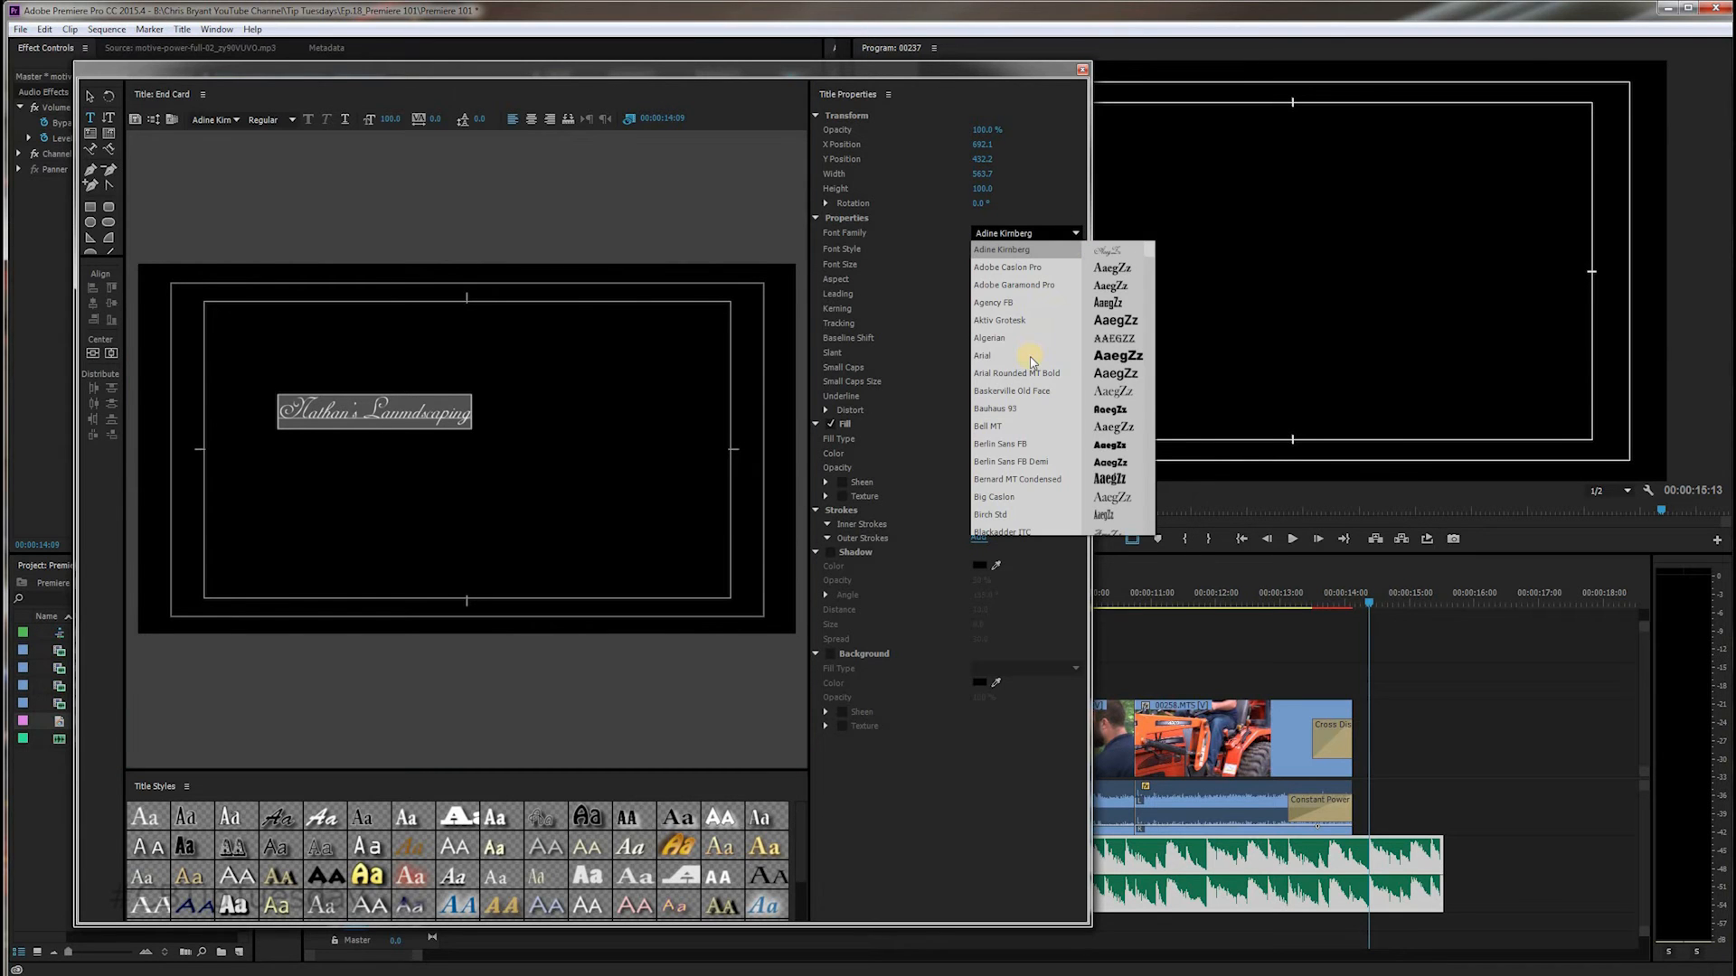
click(981, 355)
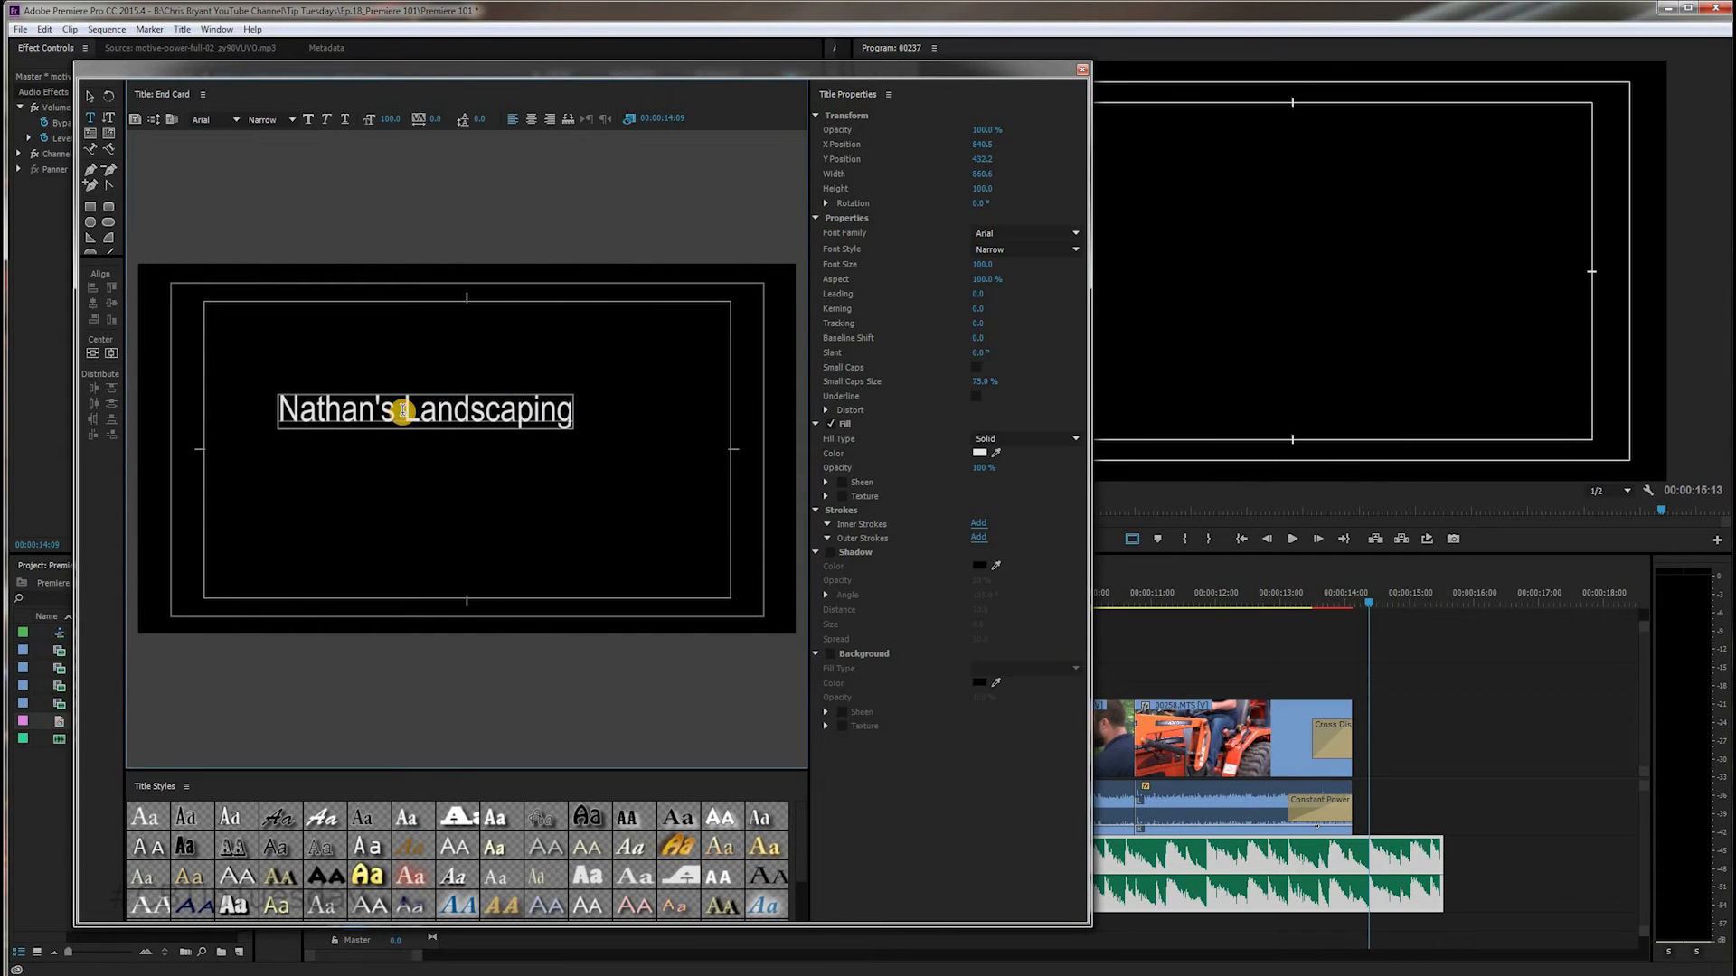
text(Tree)
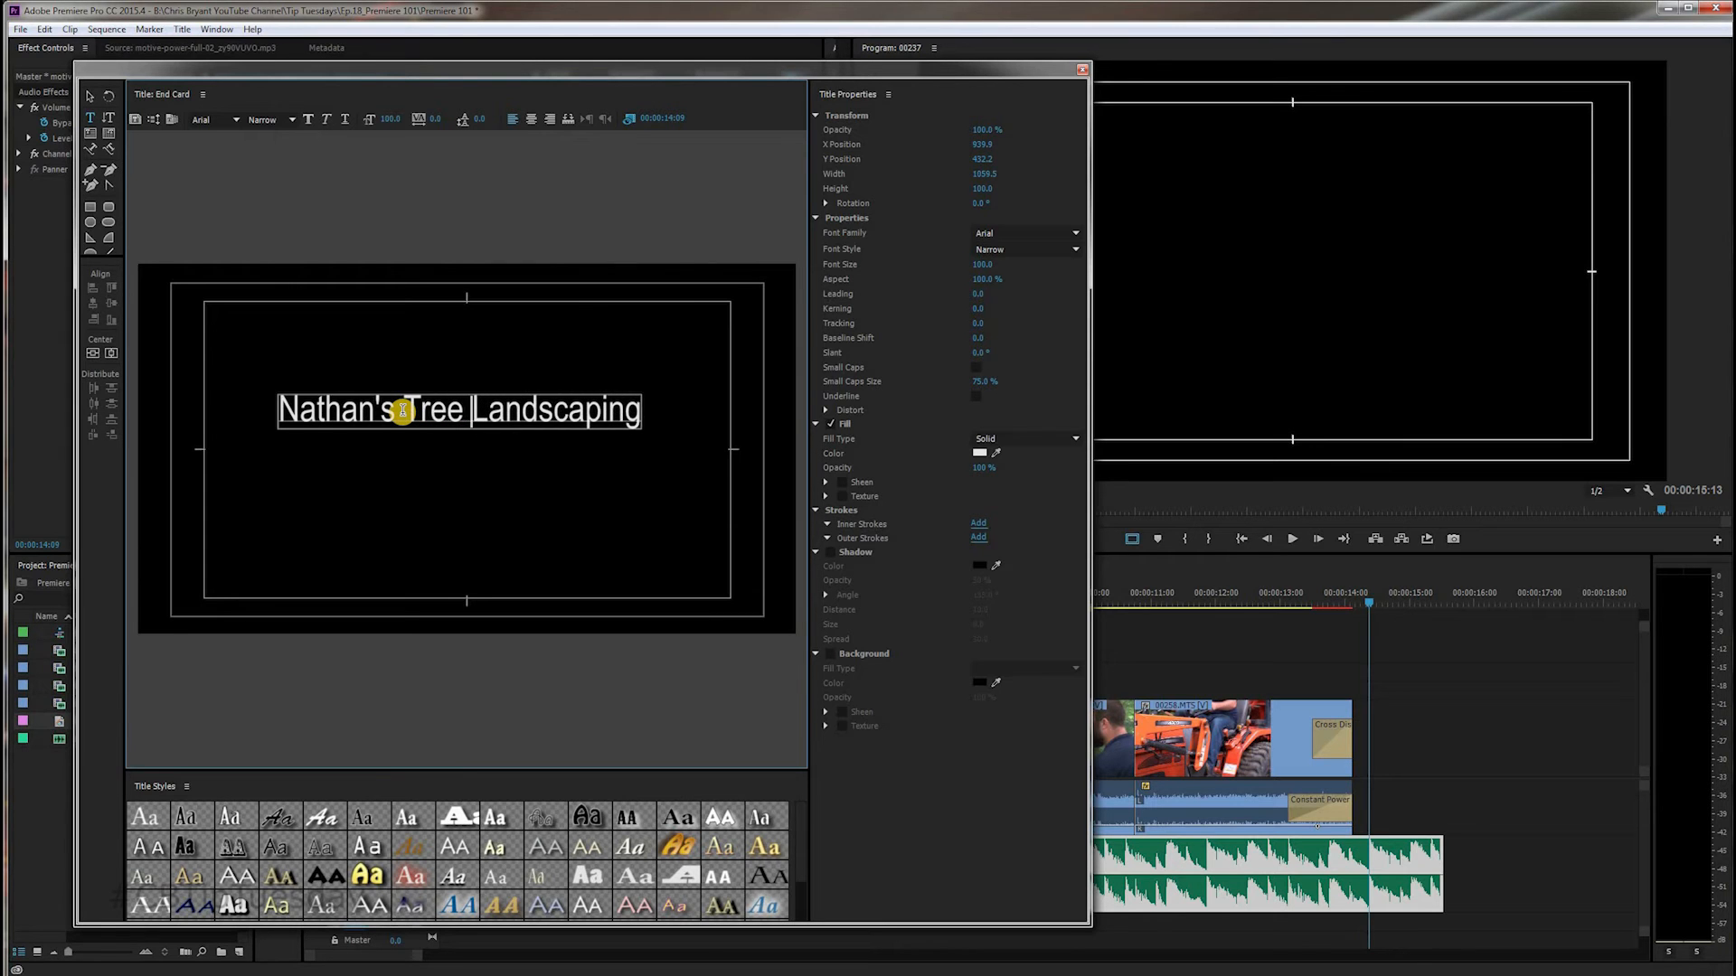
text(&)
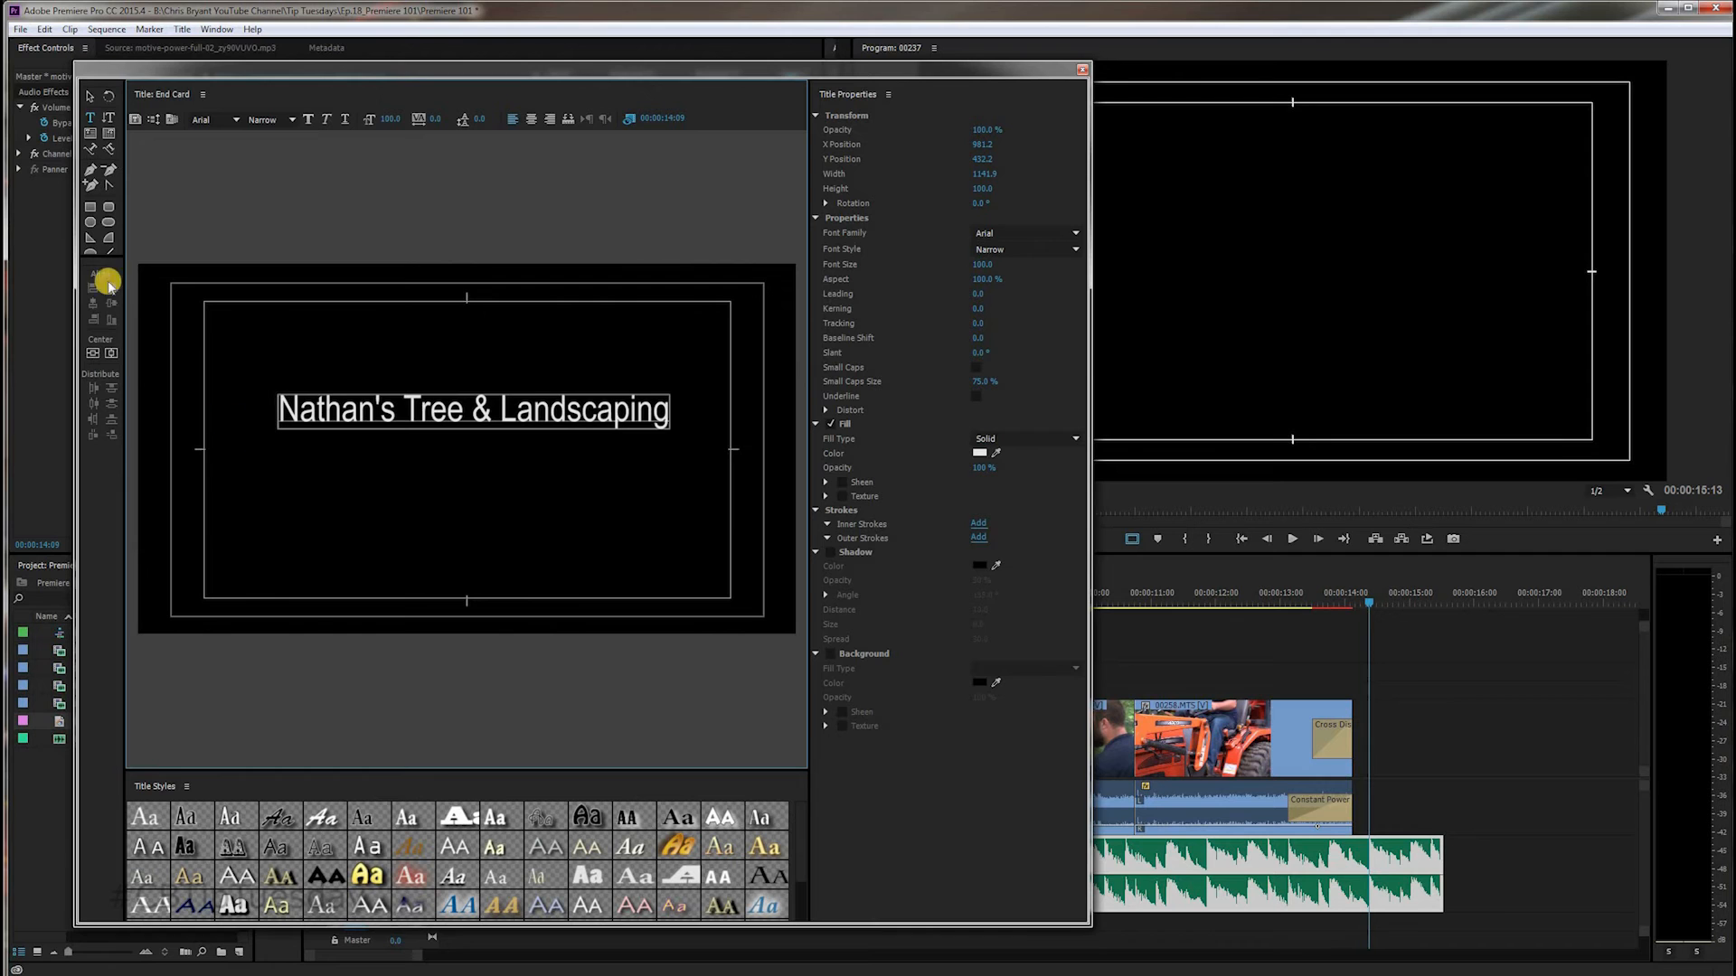
Step: Select the 'Nathan's Tree & Landscaping' text and apply Horizontal Center and Vertical Center
click(375, 409)
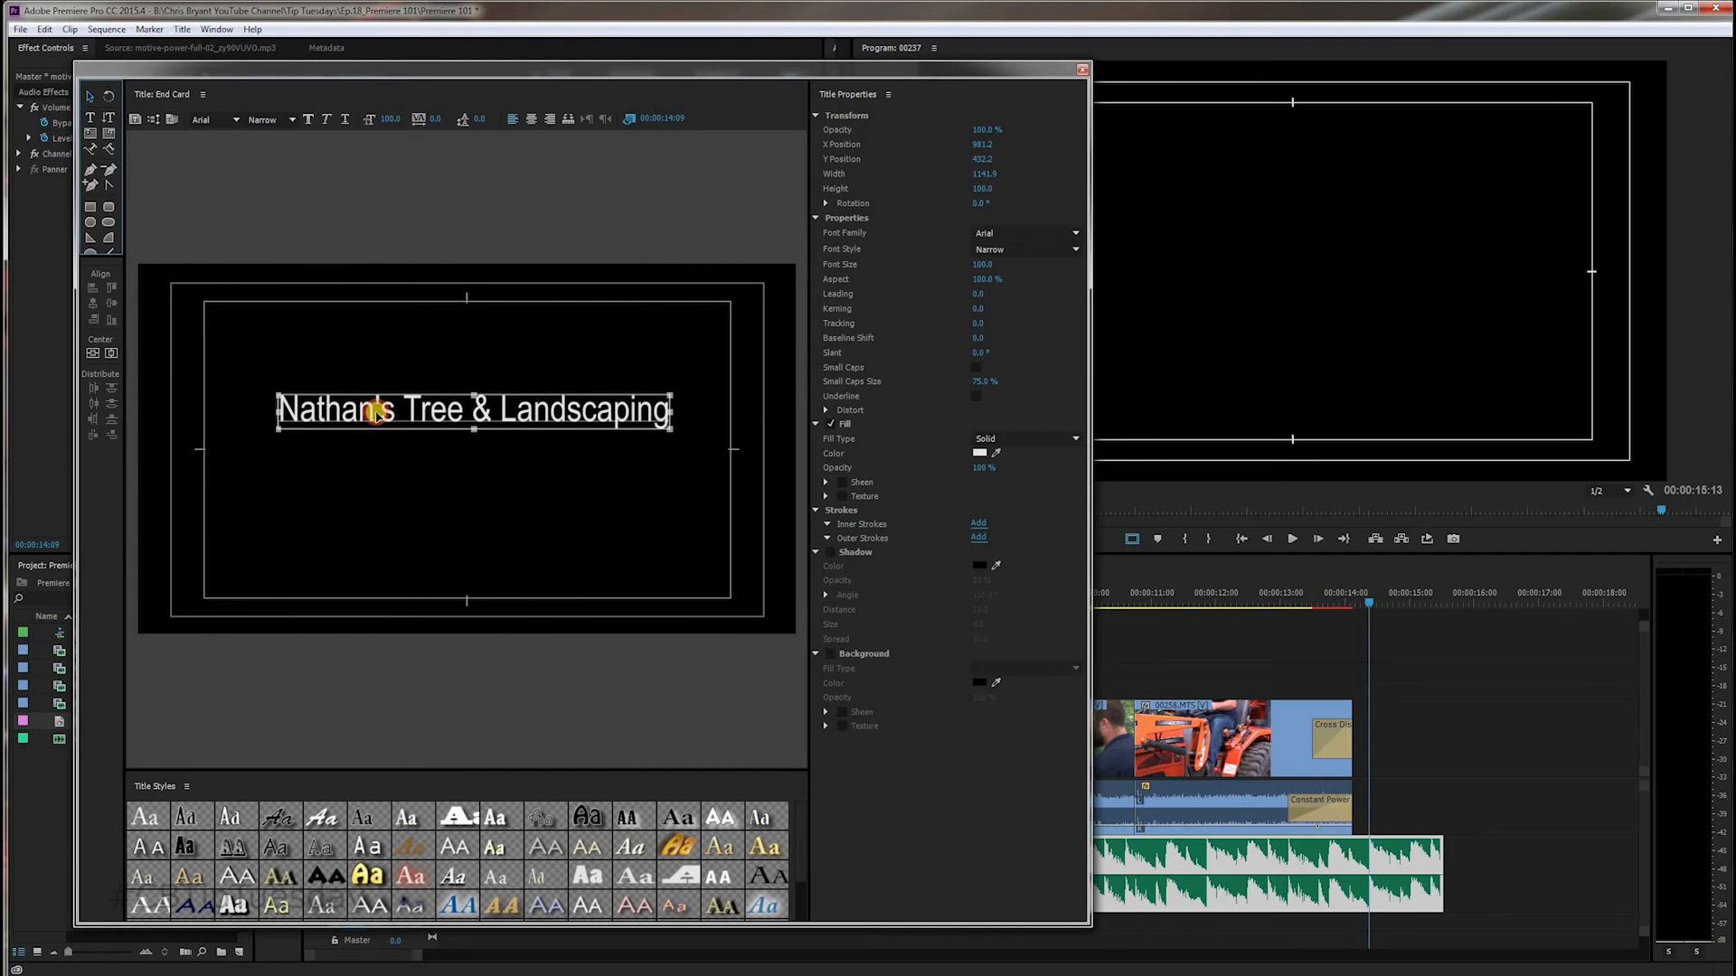
click(108, 352)
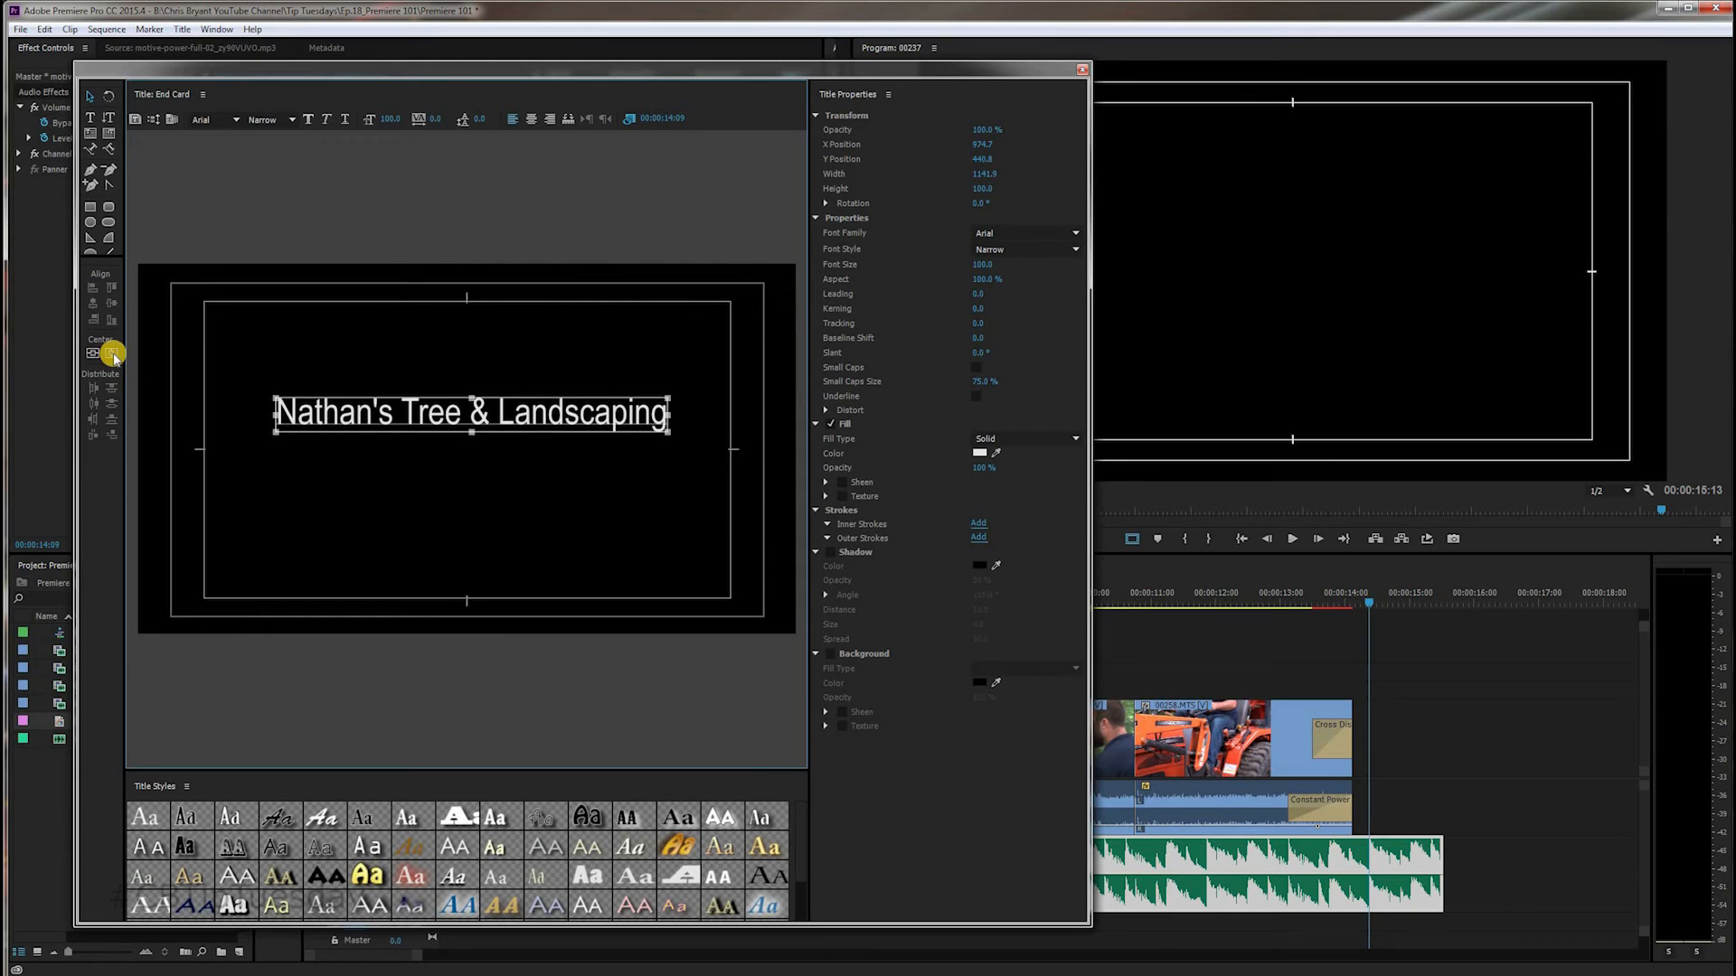
click(93, 353)
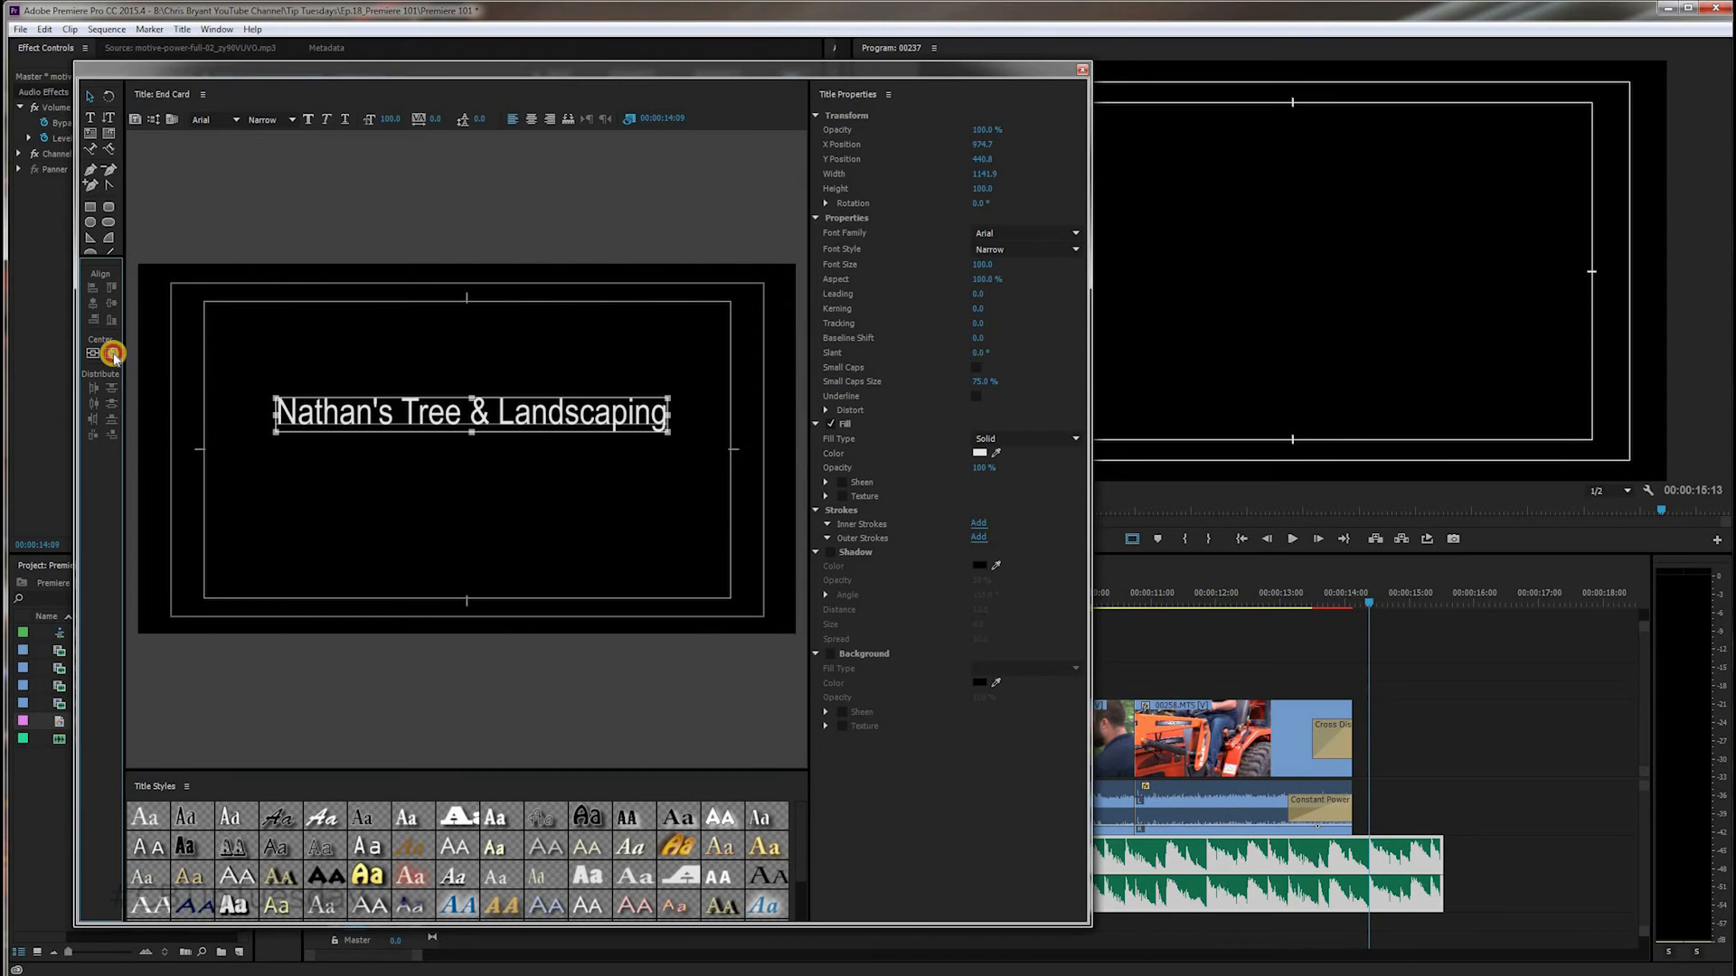
click(93, 352)
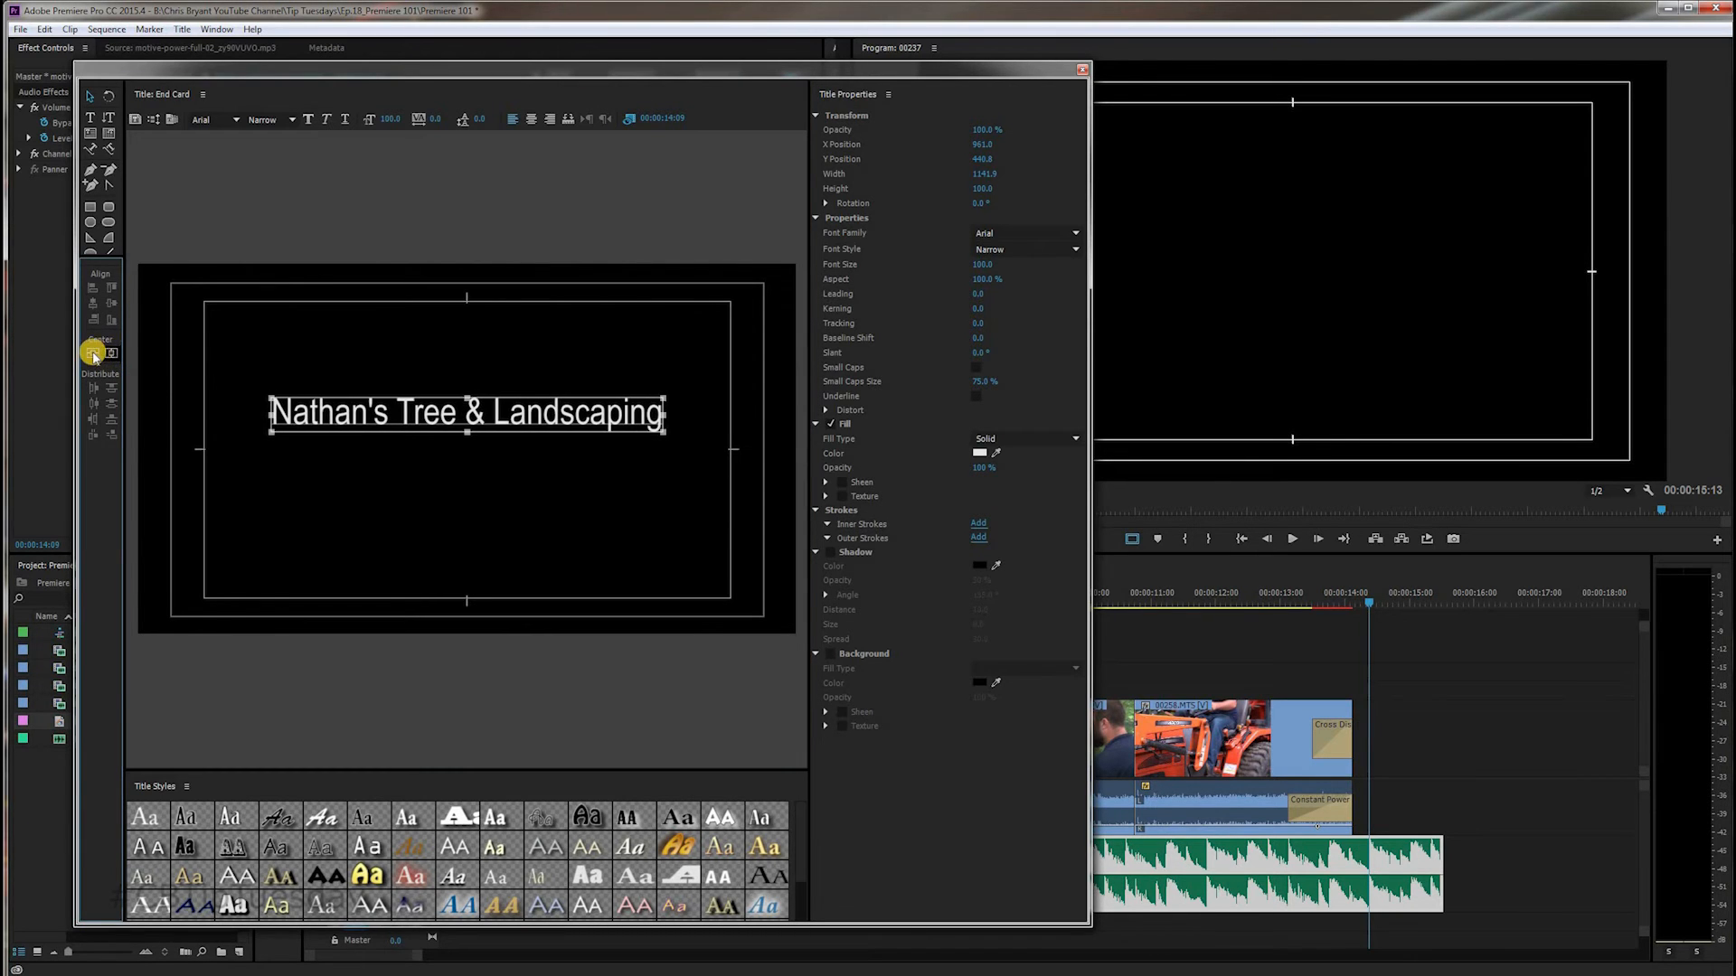
mouse_move(93, 352)
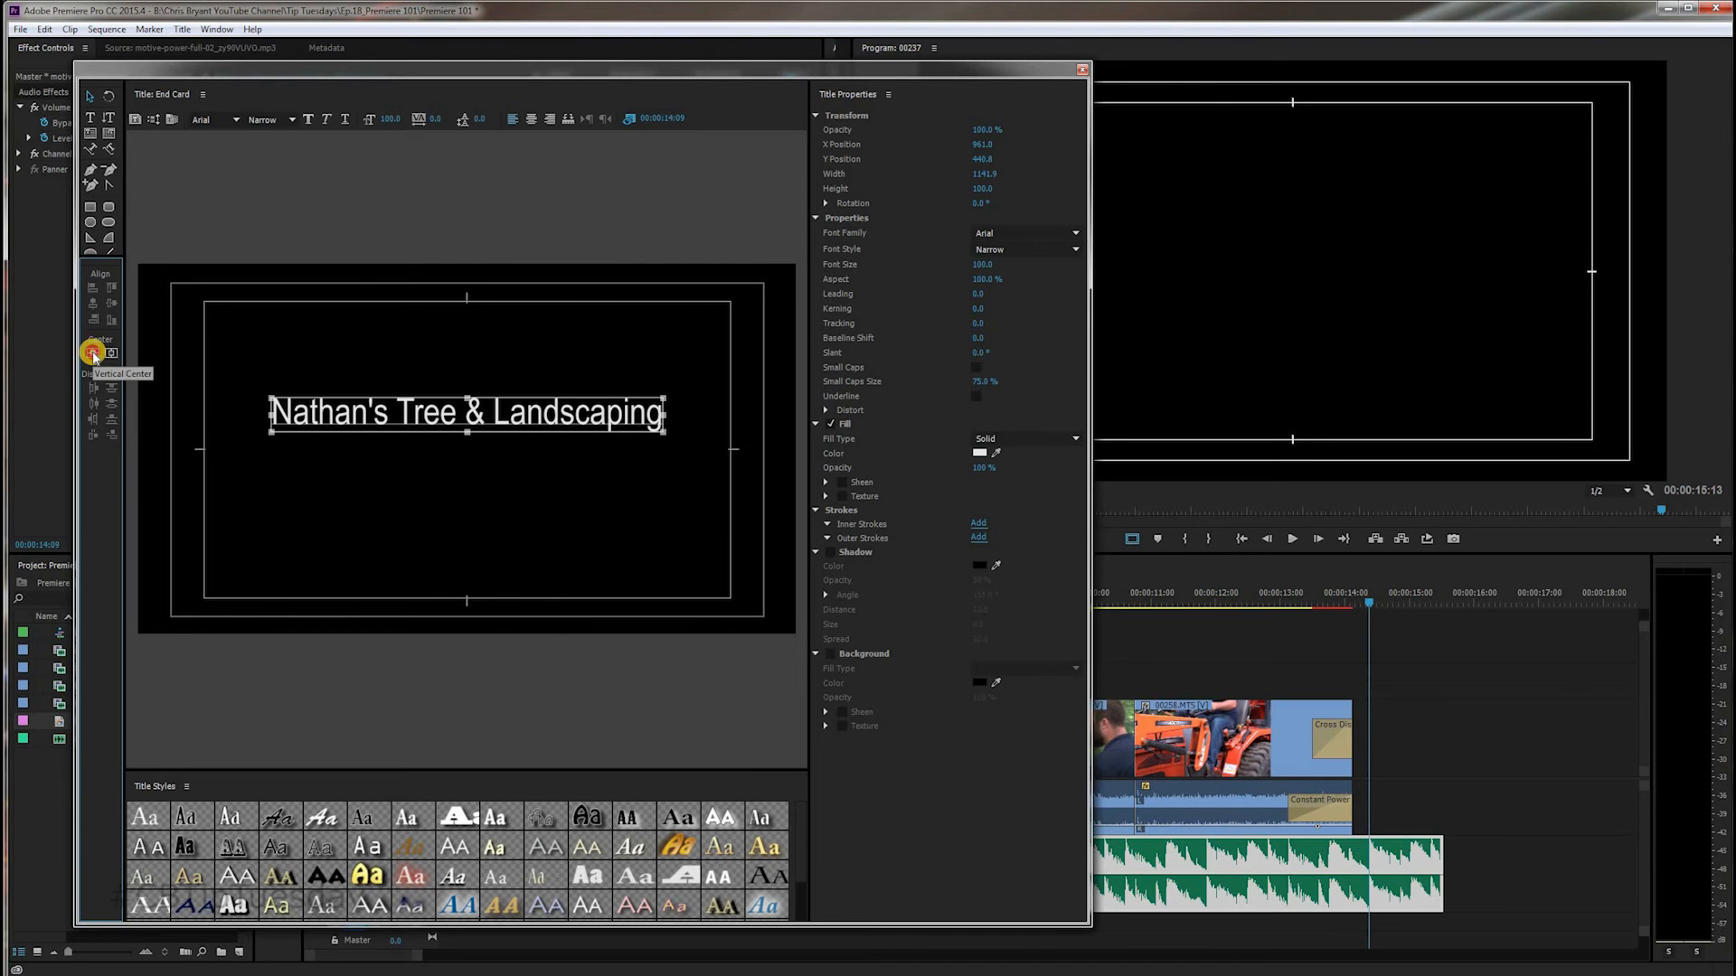
click(94, 353)
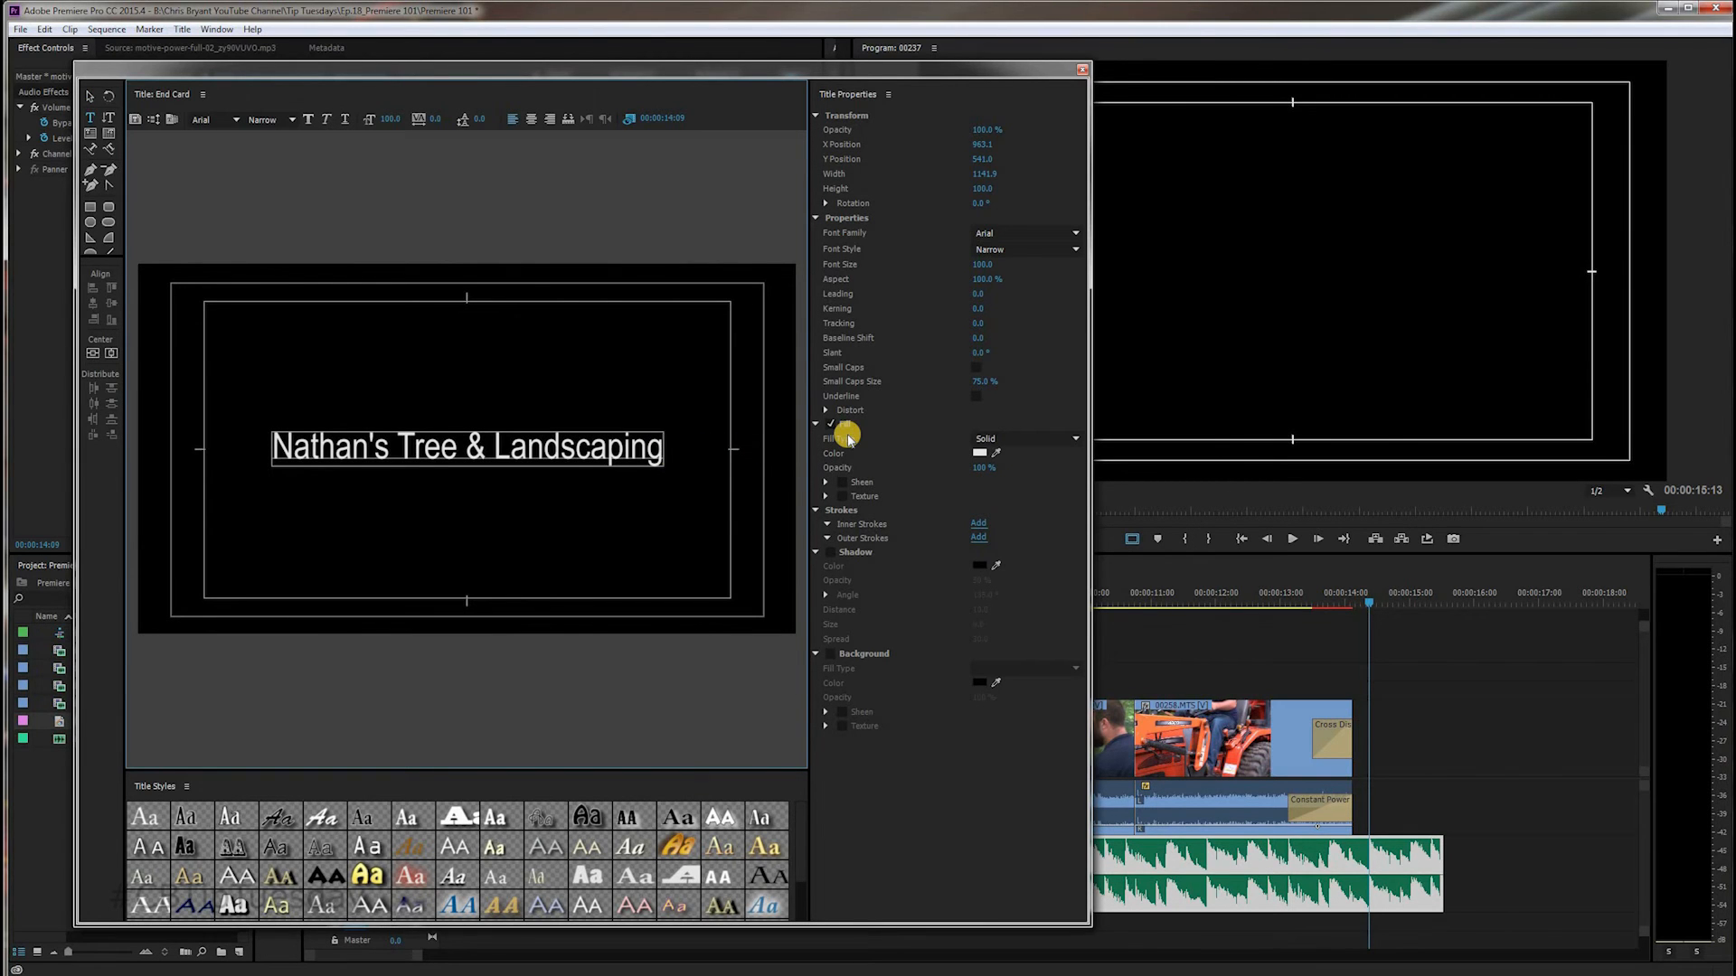
Step: Add a smaller 'NEW MILFORD, CT' line below the company name and close the Title window
text(NEW)
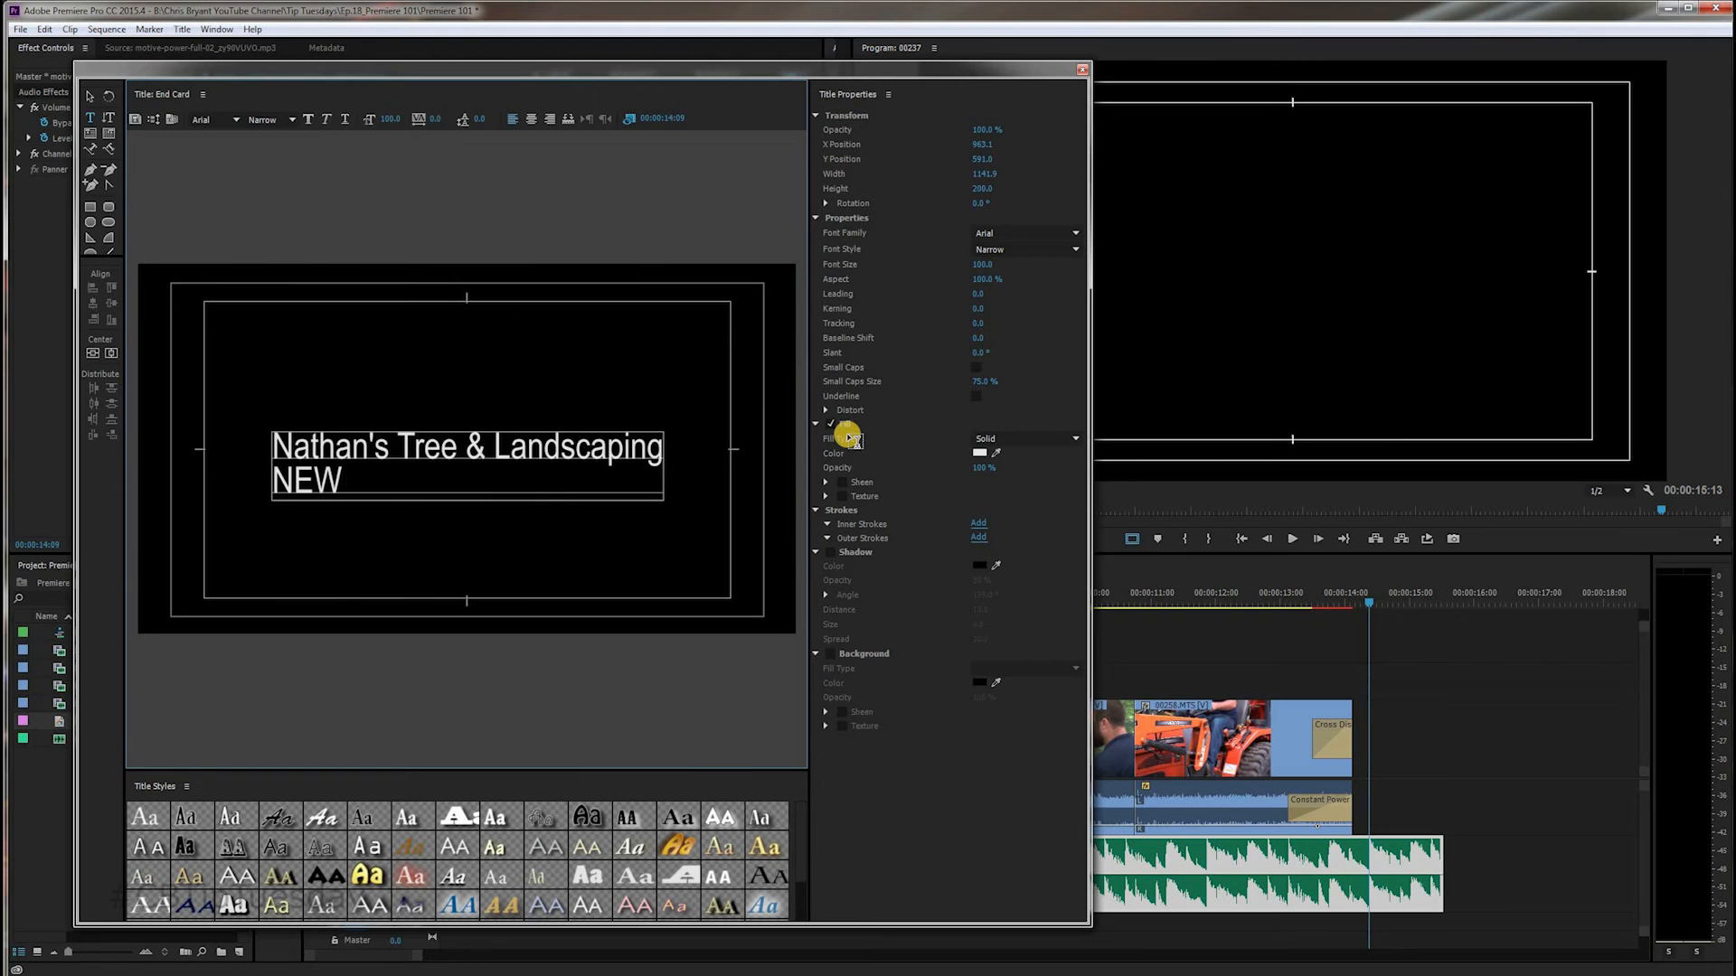
text(MILFOD)
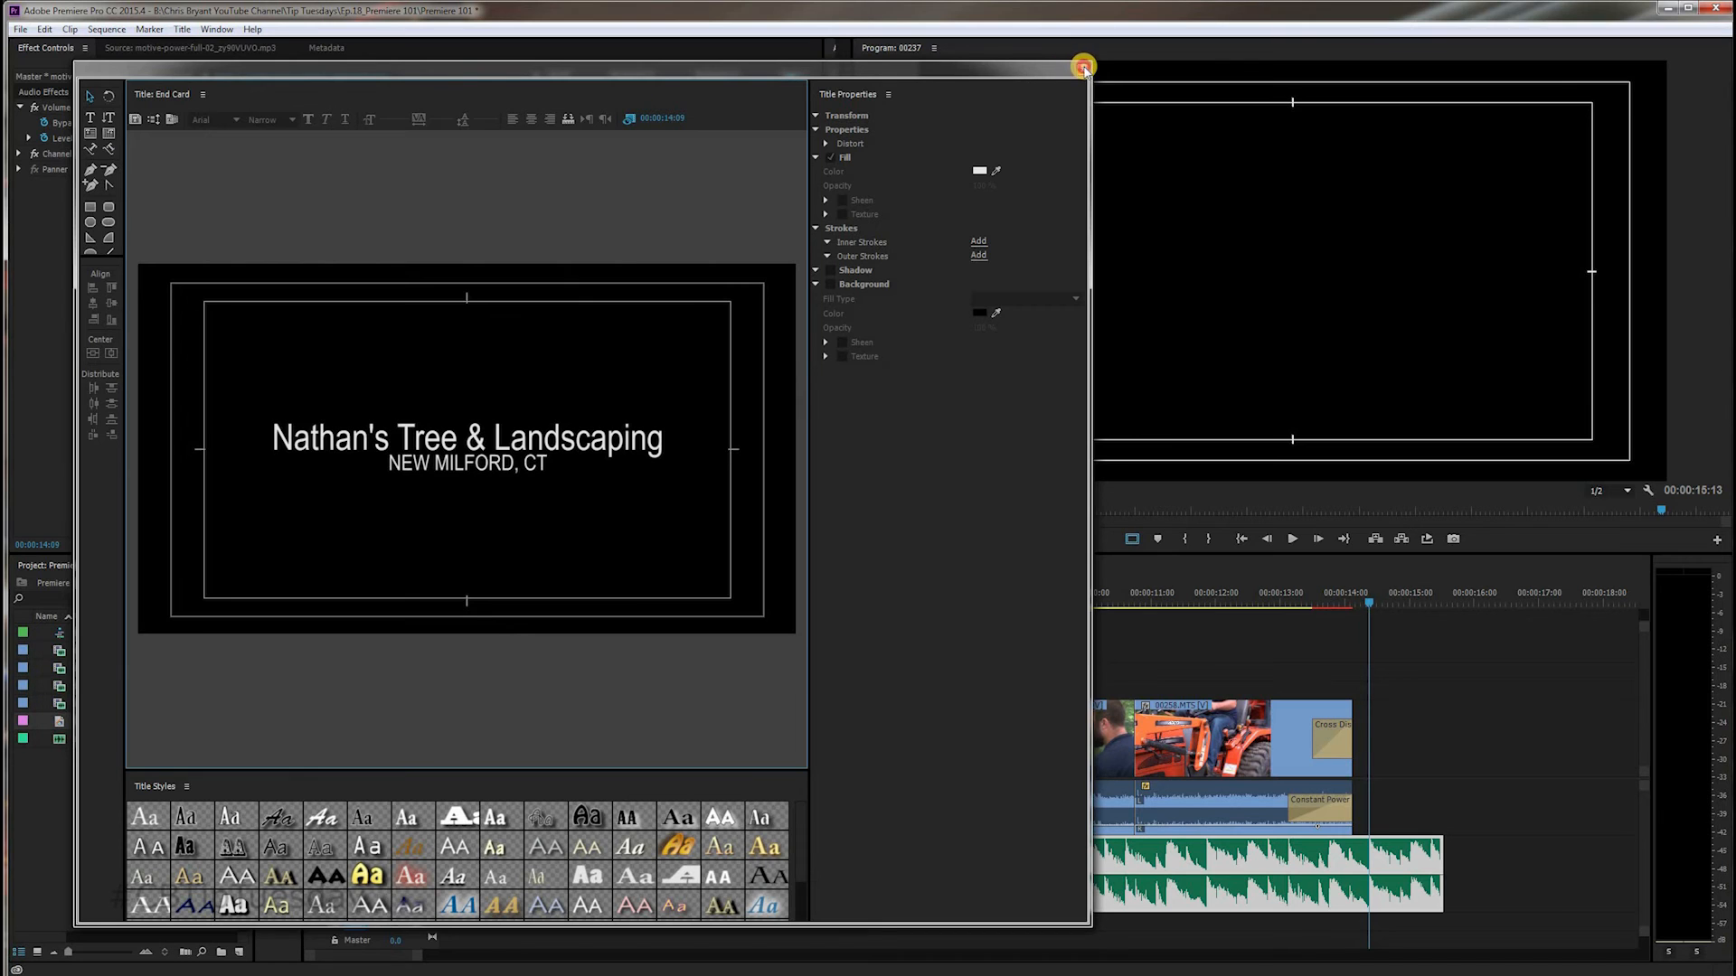
click(1084, 68)
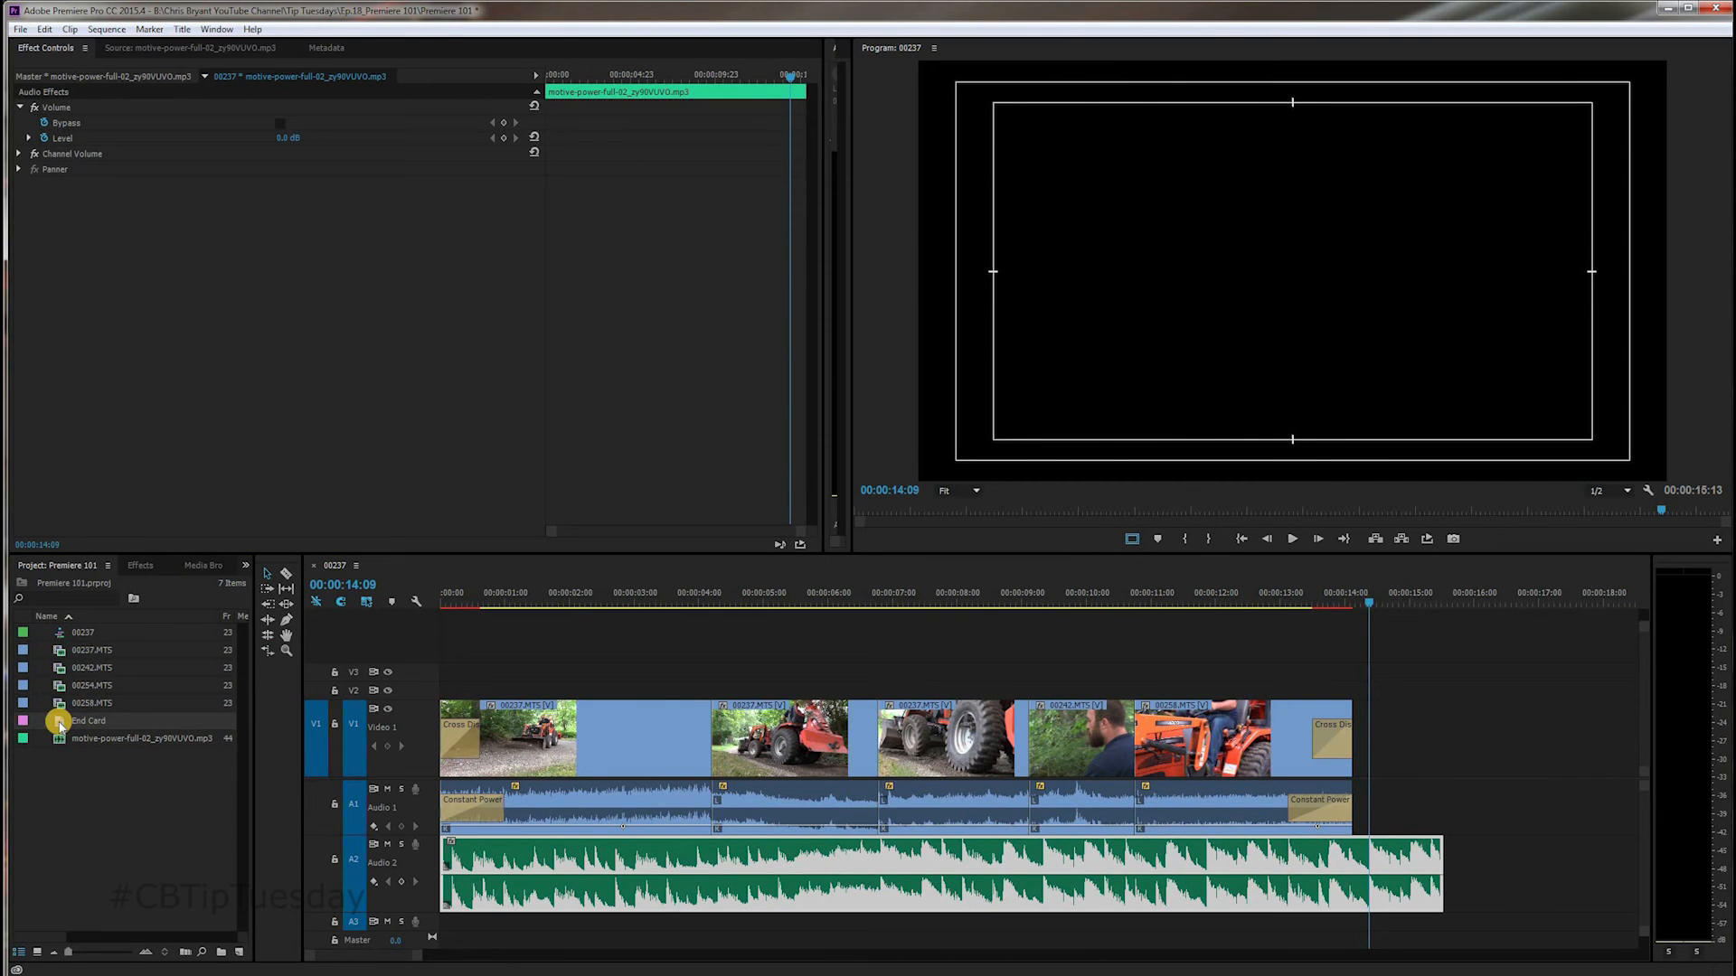
mouse_move(168, 651)
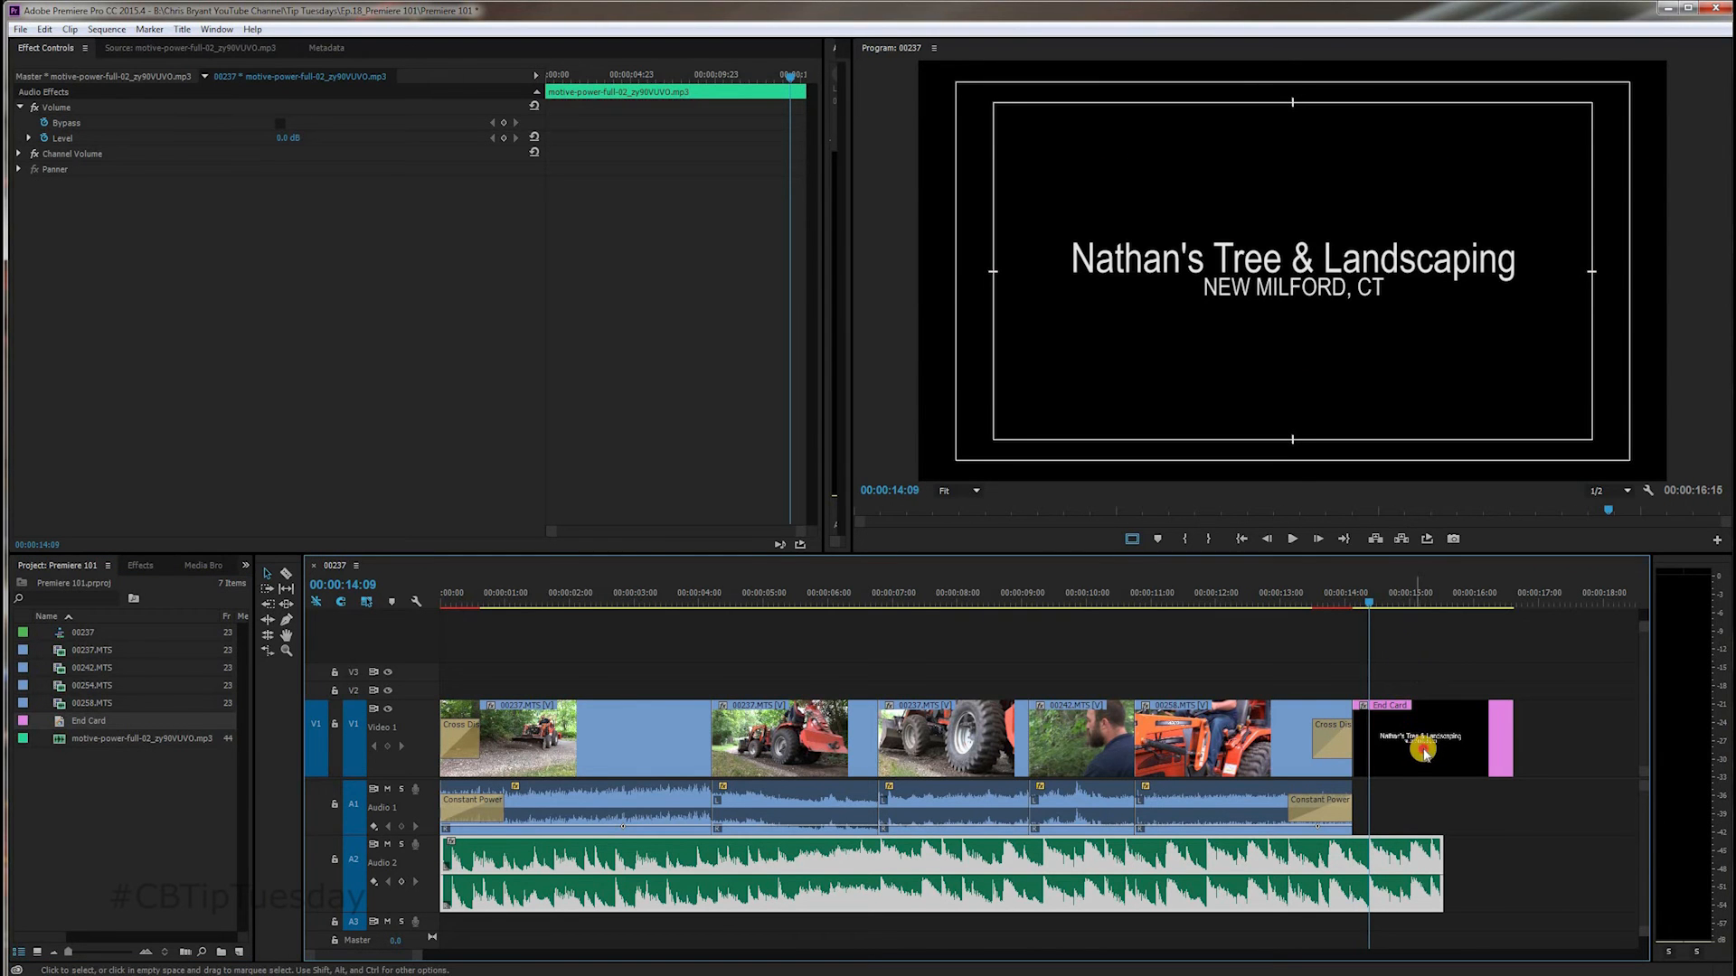
Step: Drop the End Card title onto V1 right after the last clip
click(1434, 738)
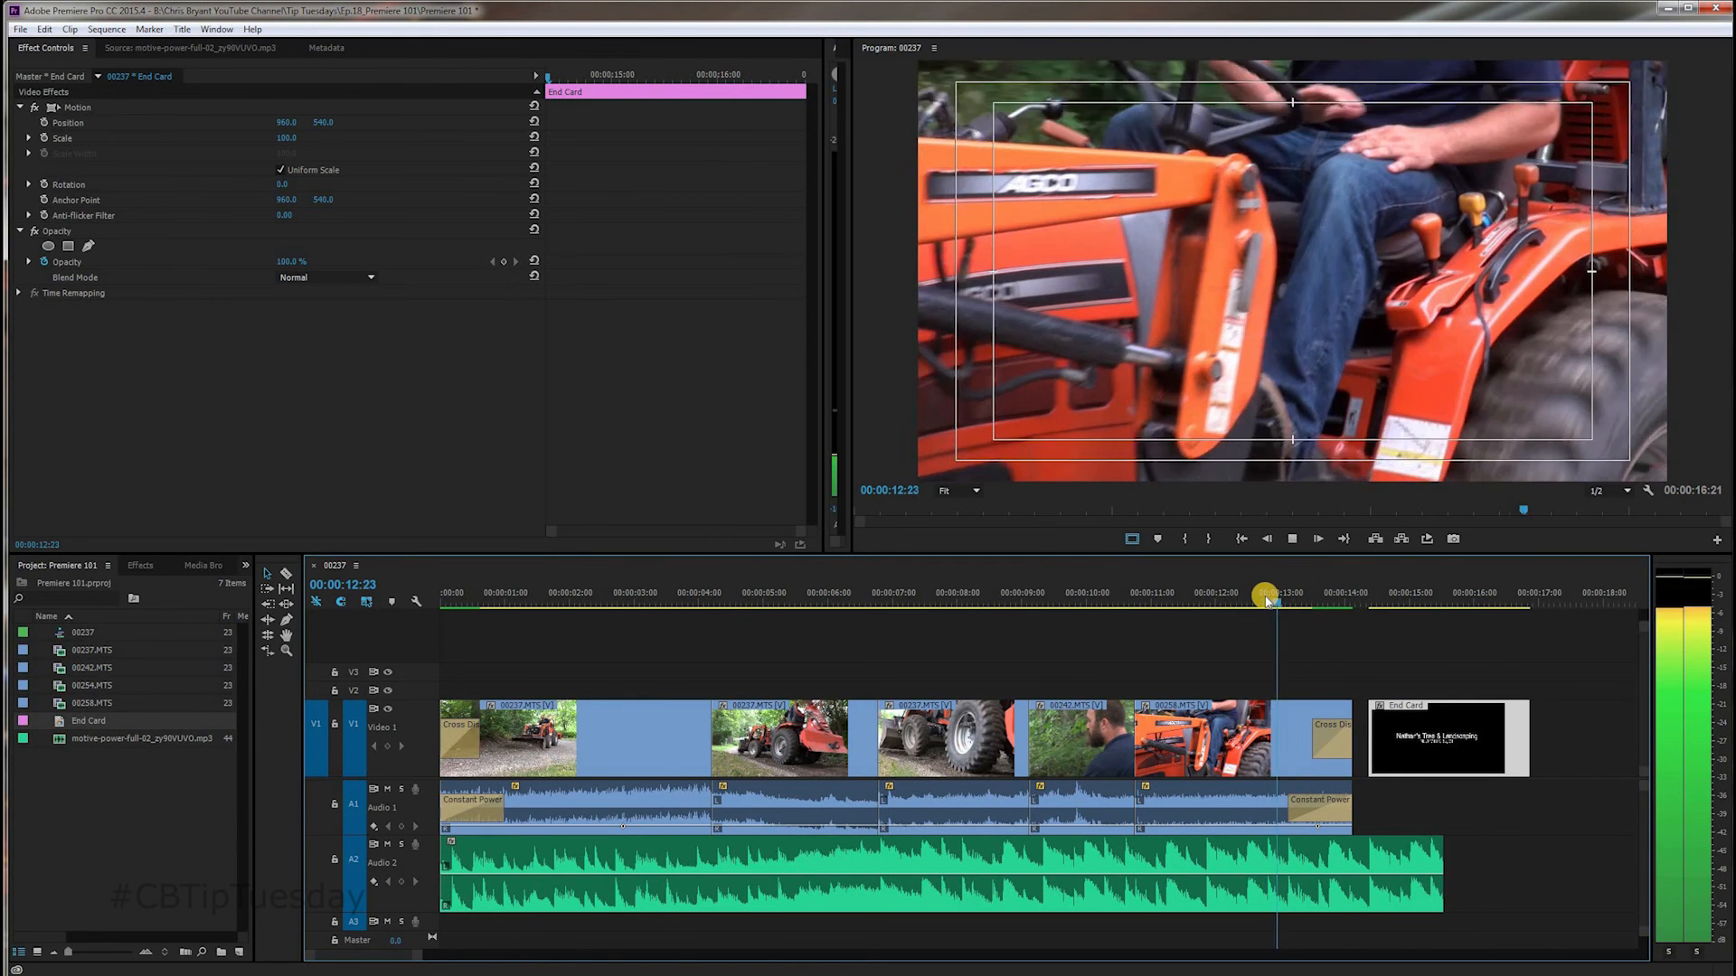
Step: Drag the A2 music clip's right edge out to the End Card's end
click(1409, 605)
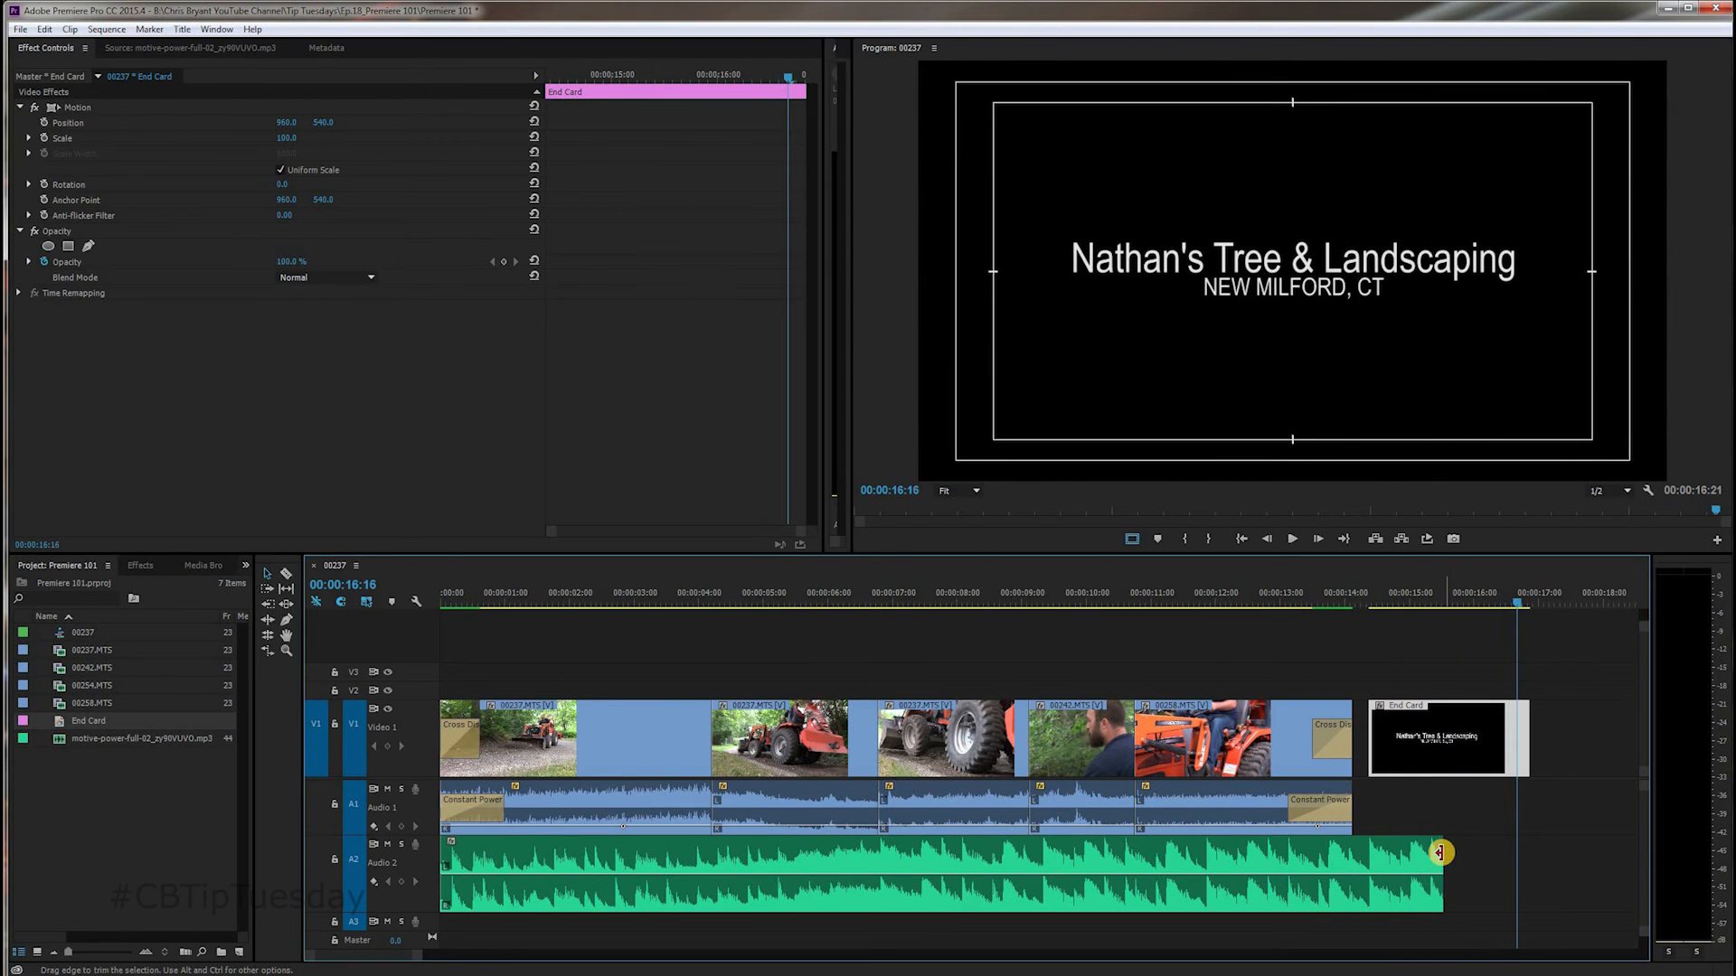
drag(1439, 853, 1523, 857)
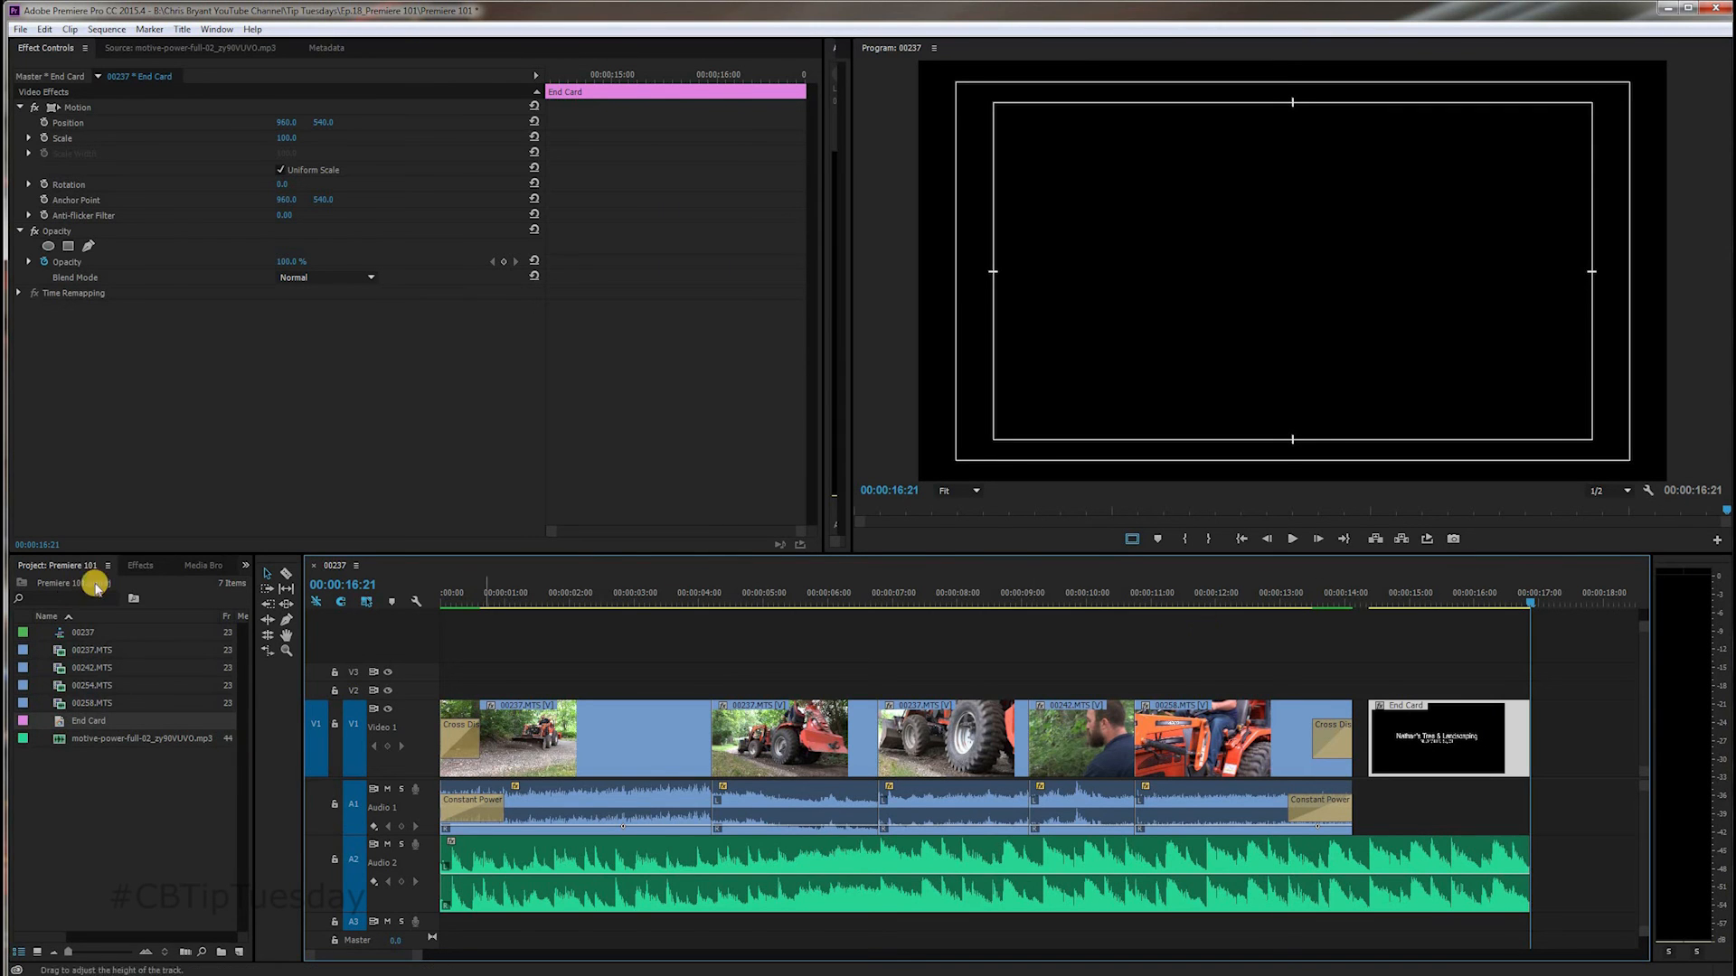
click(139, 566)
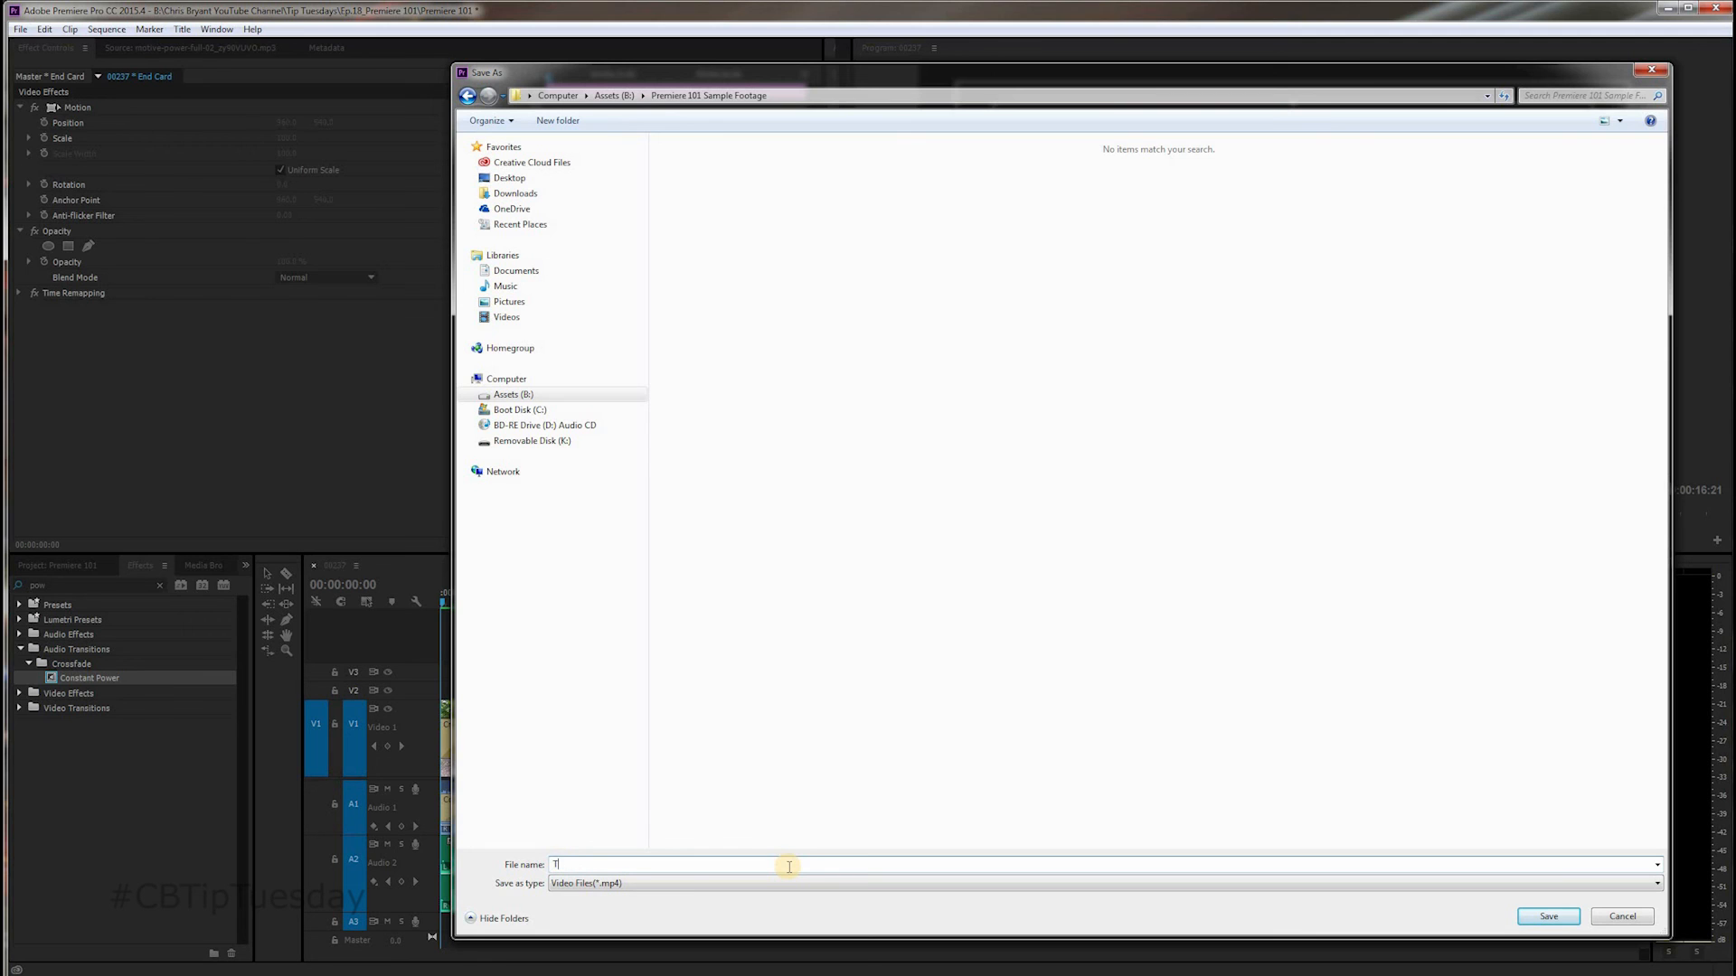
Step: Name the export output 'Test Clip' and save it as Test Clip.mp4
text(est Clip)
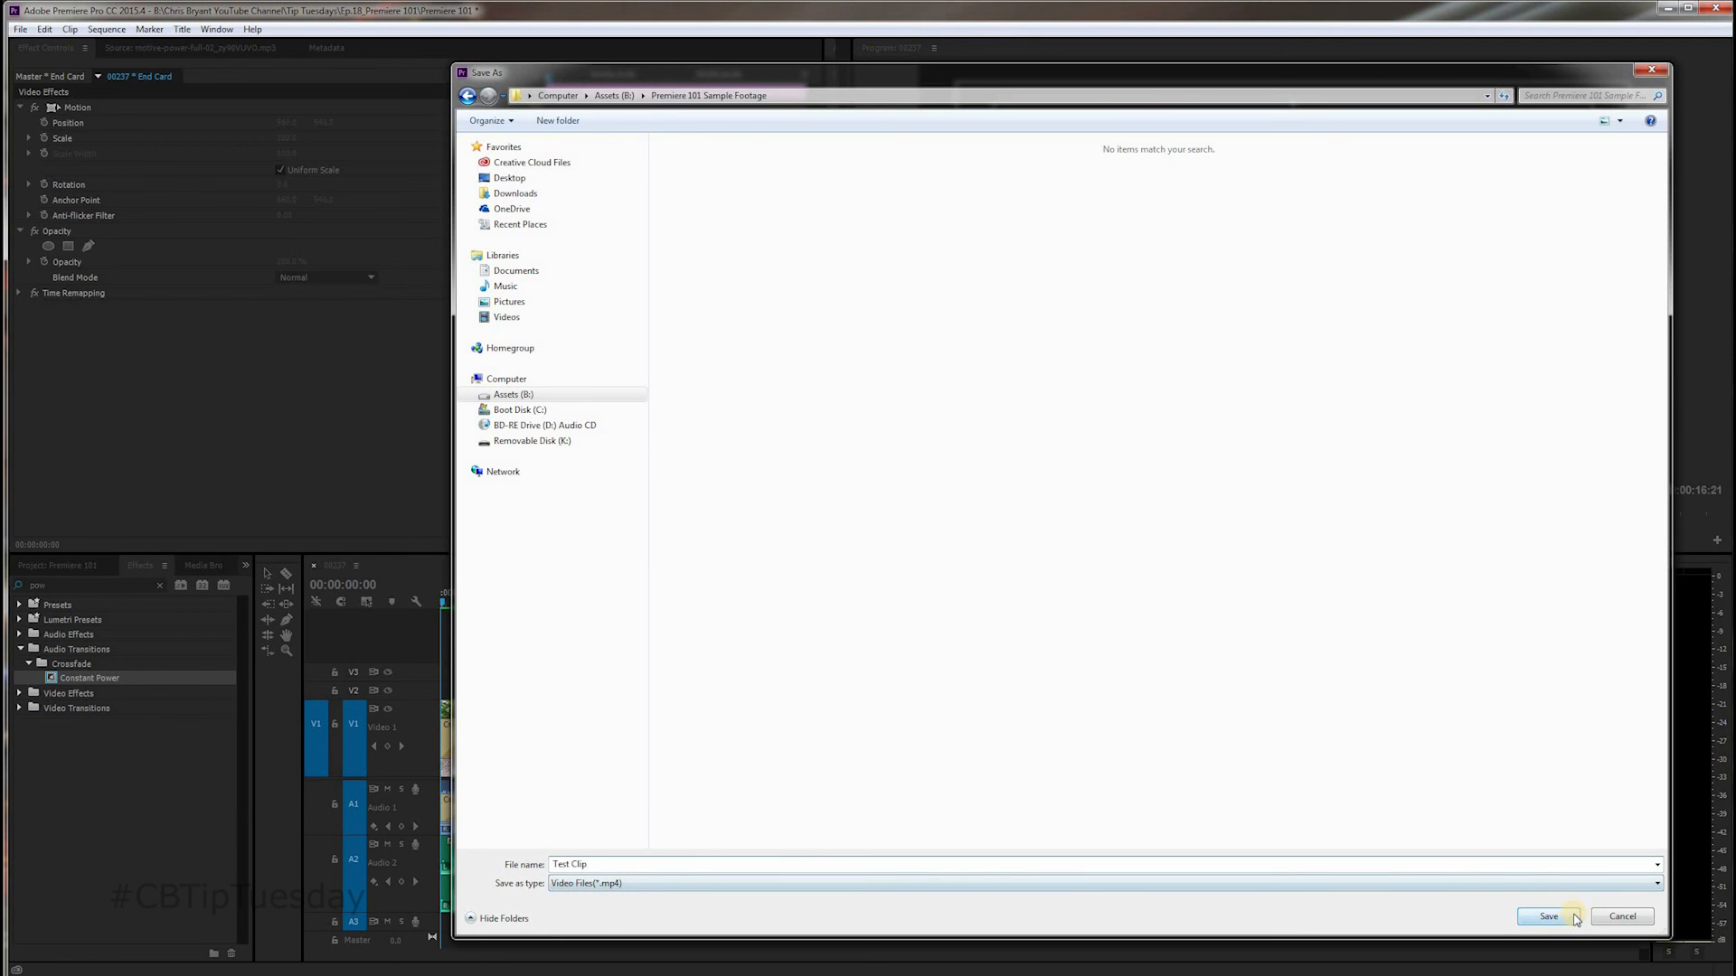
click(1547, 916)
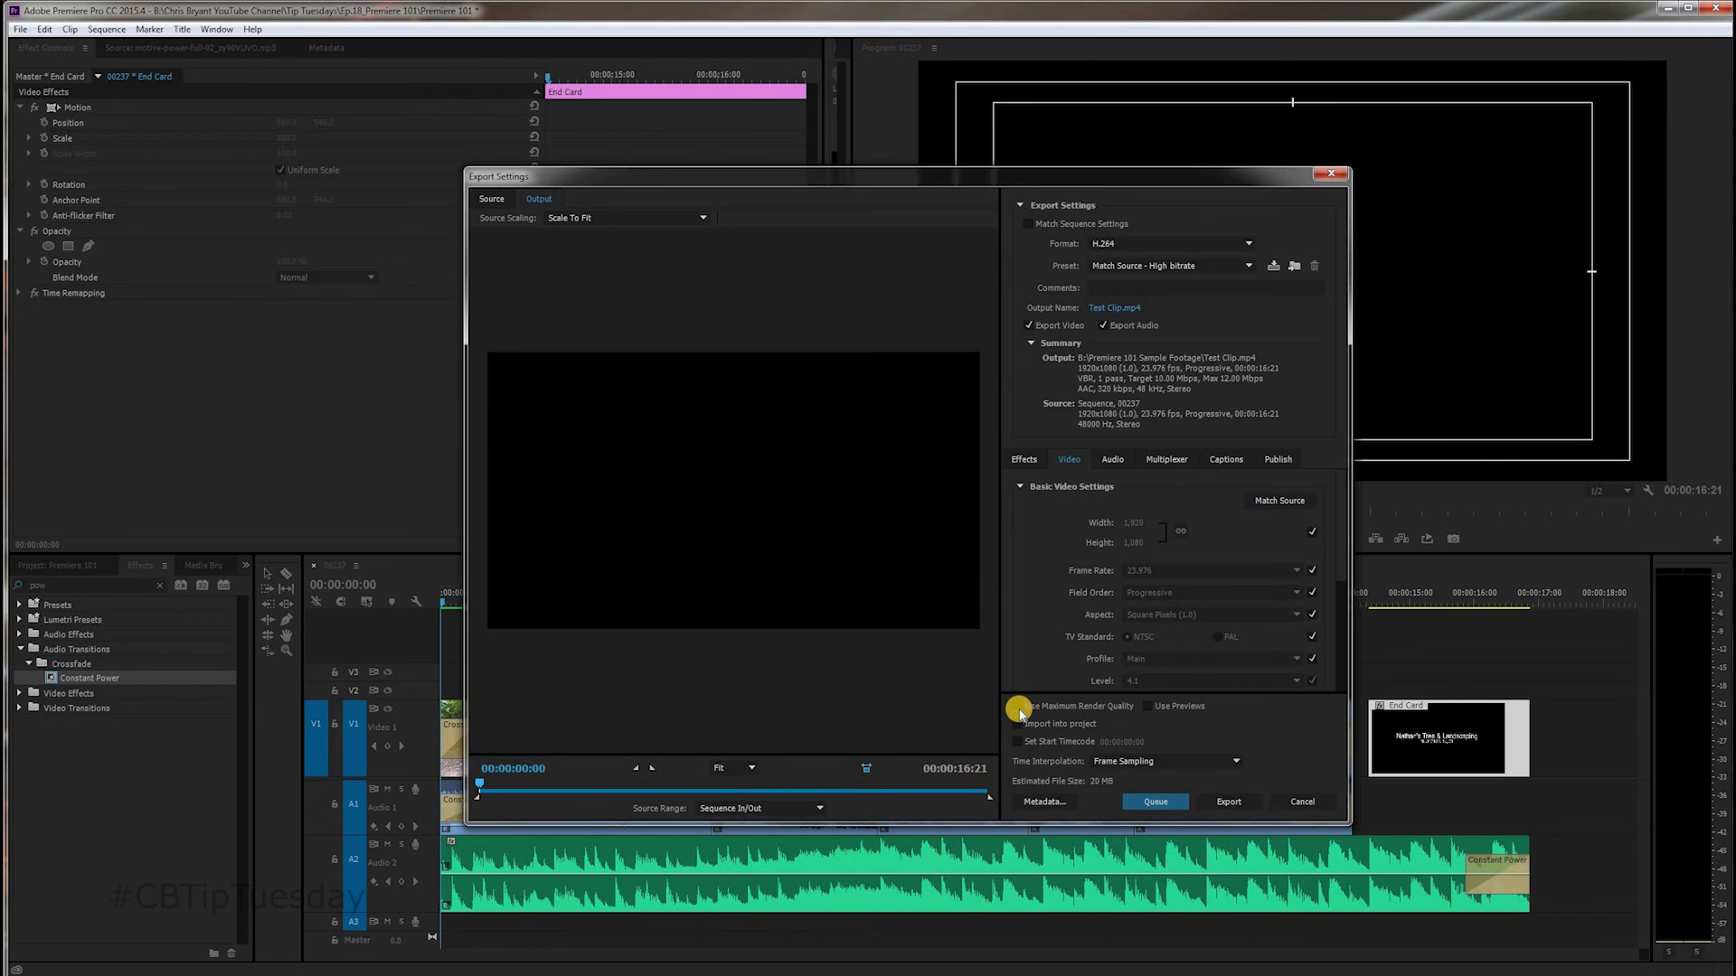
Step: Enable Use Maximum Render Quality and start exporting sequence 00237 to Test Clip.mp4
click(1016, 706)
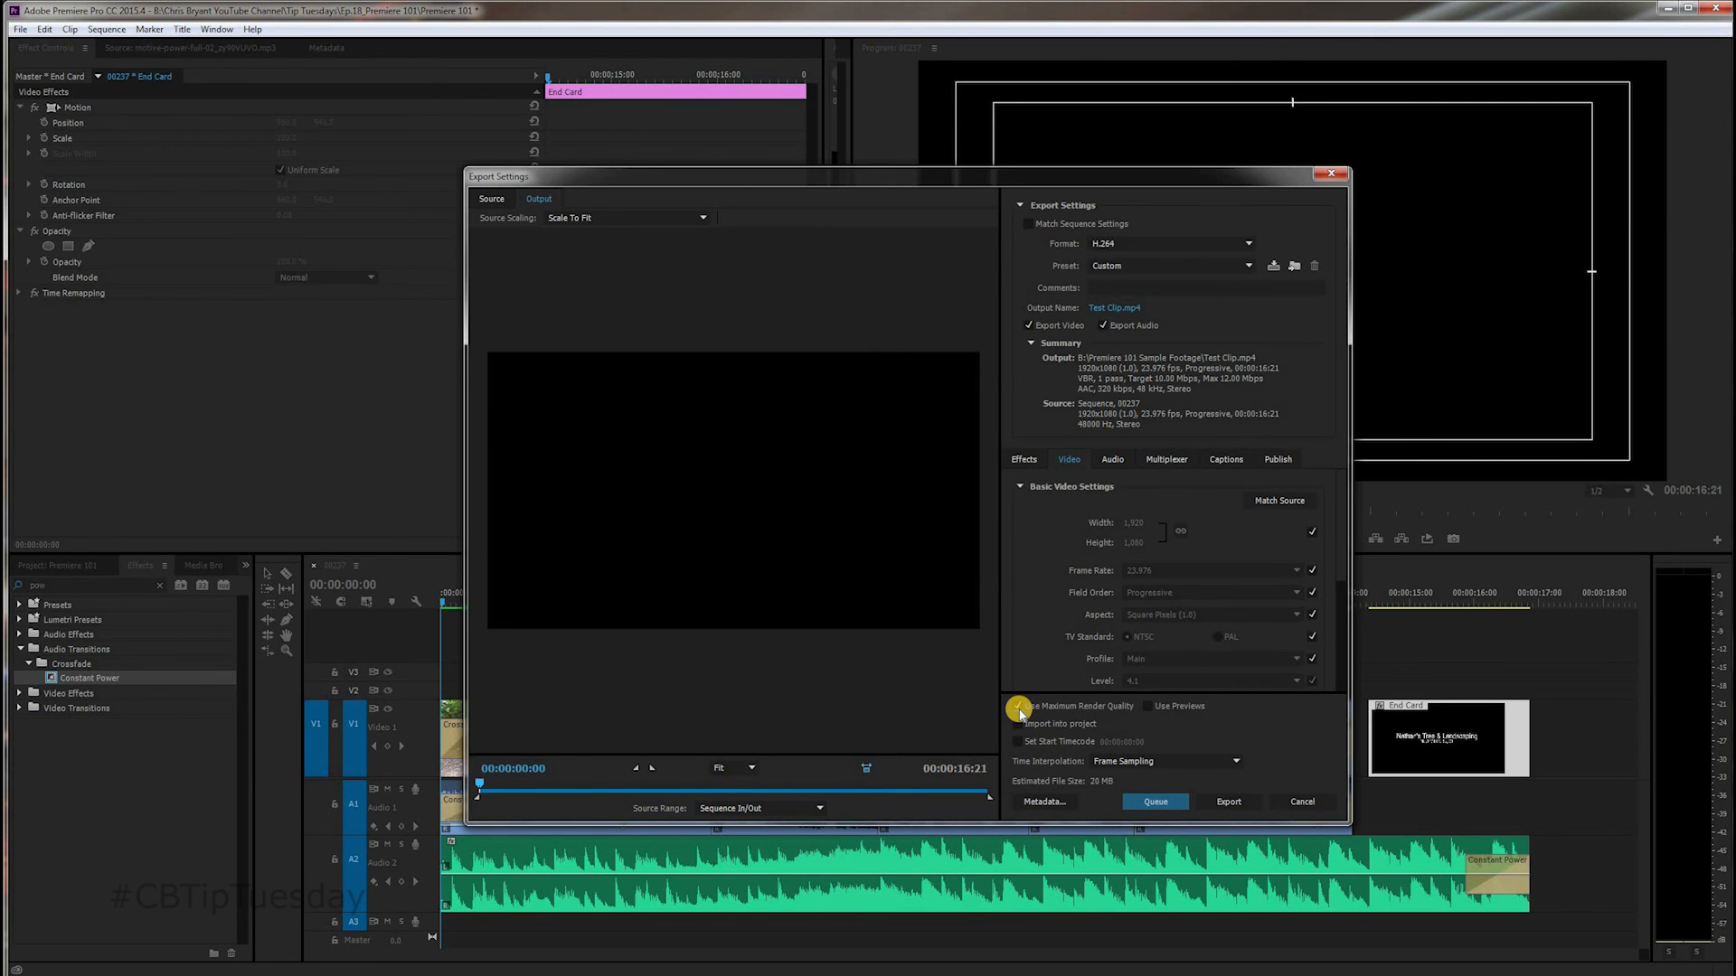
click(1019, 706)
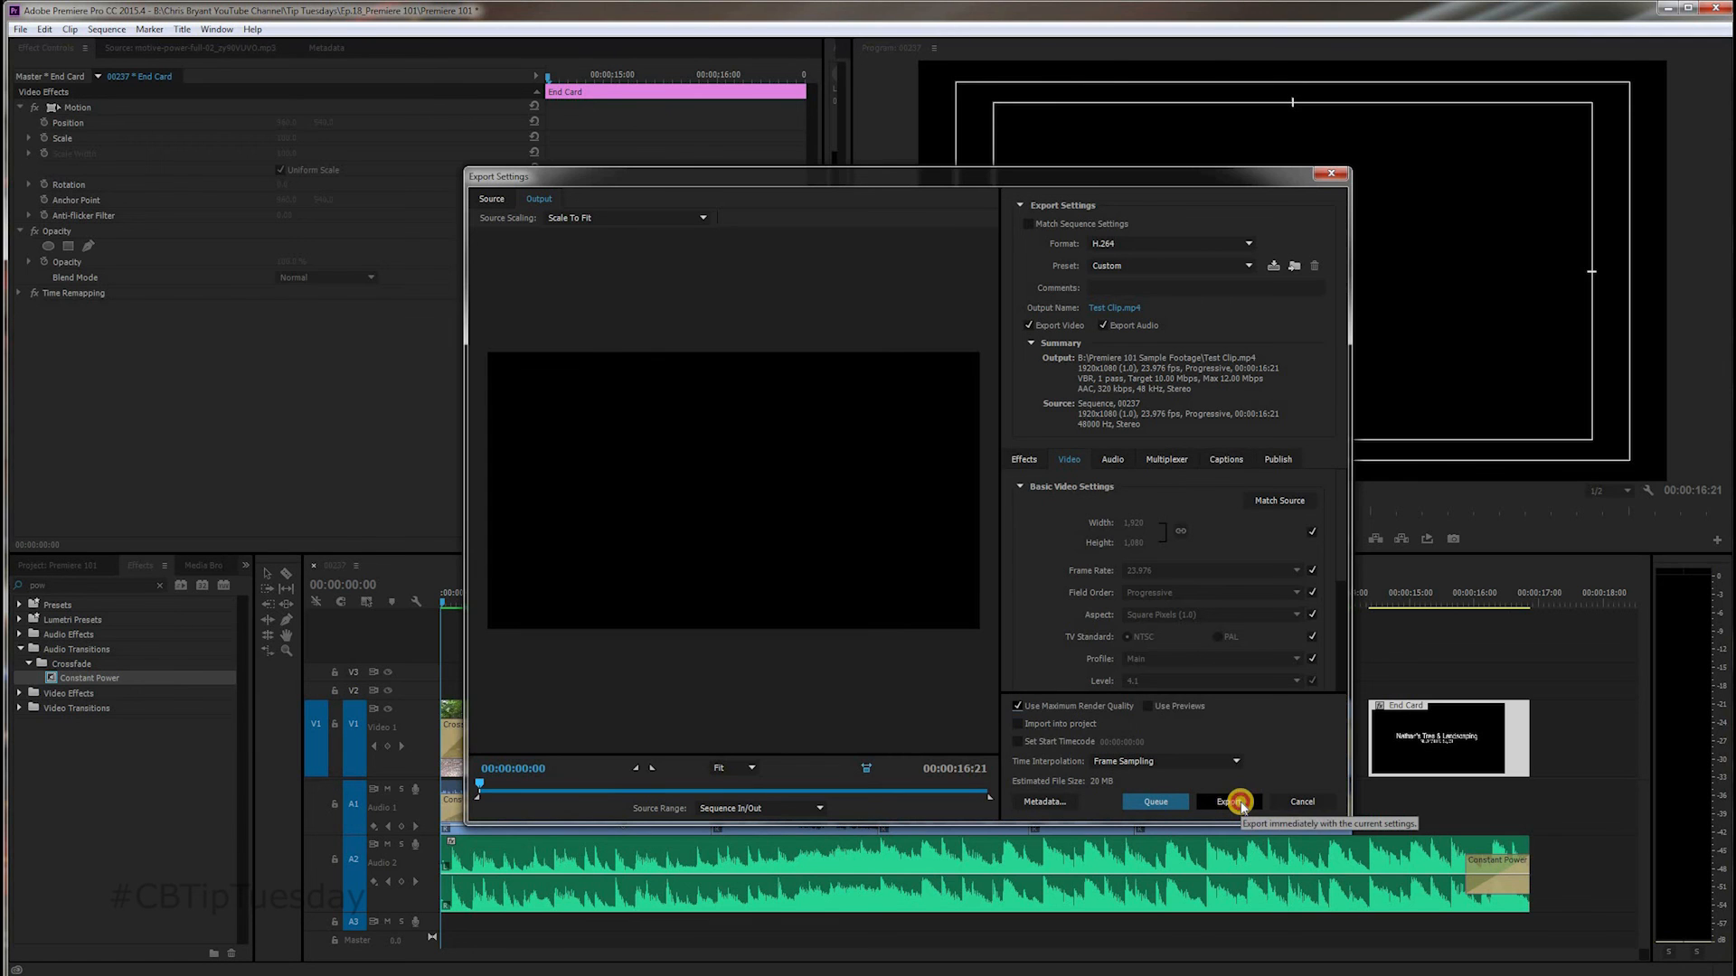
click(1232, 802)
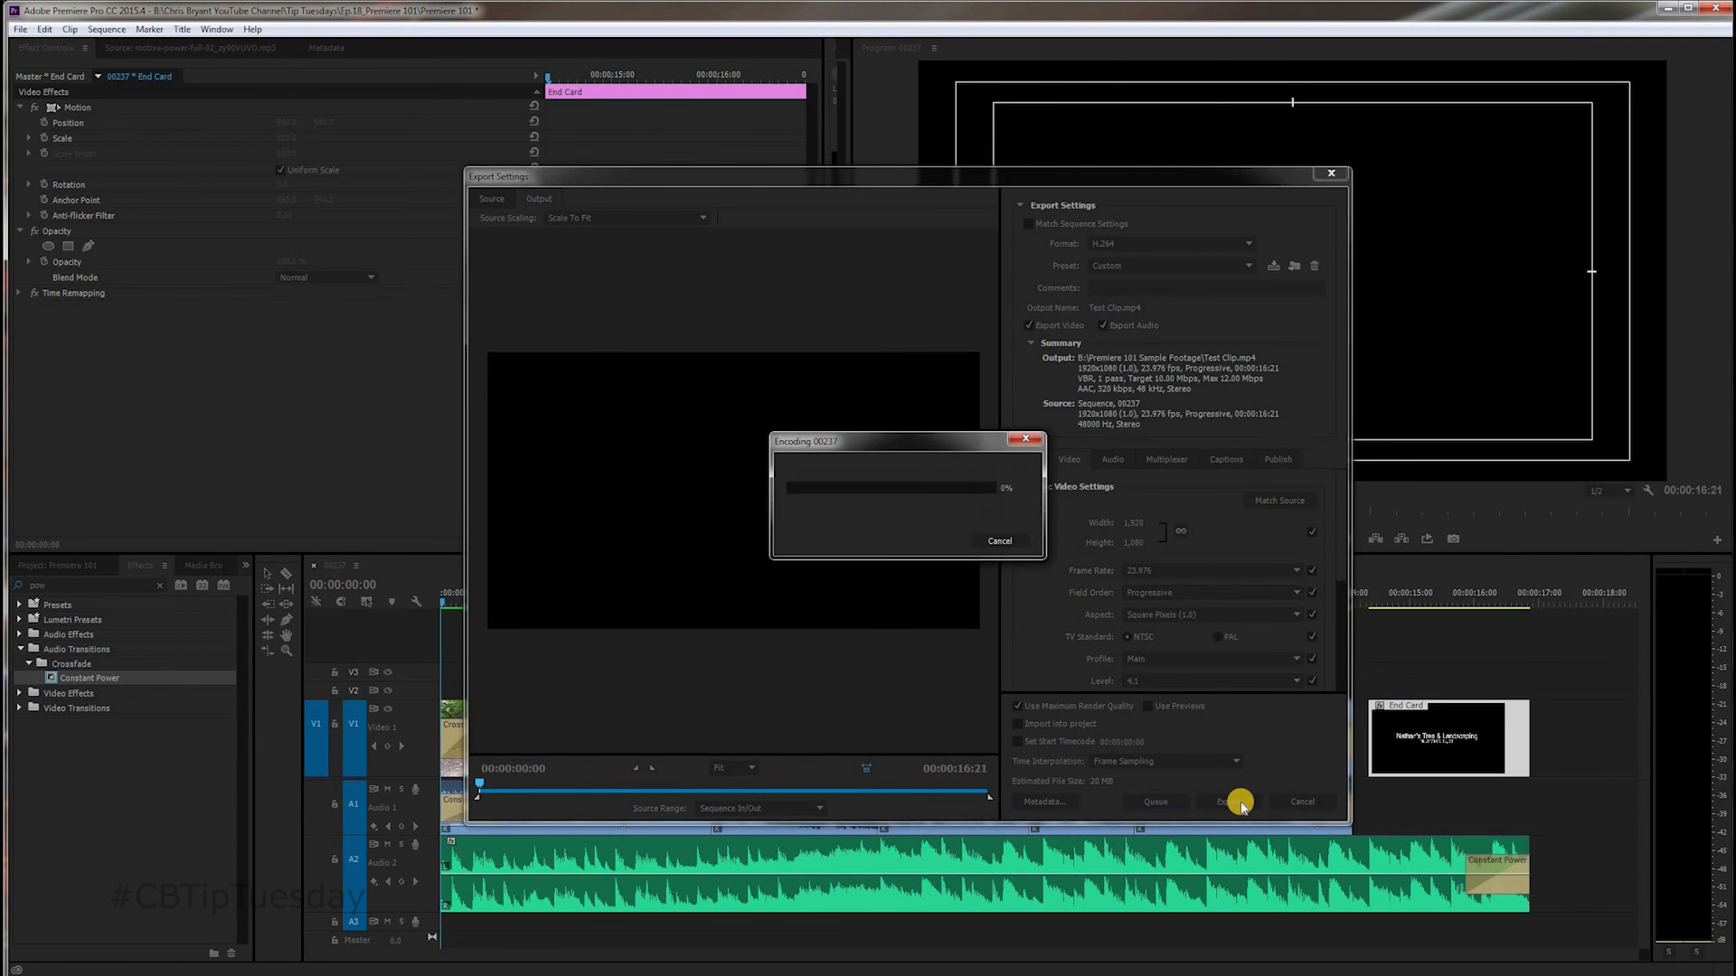